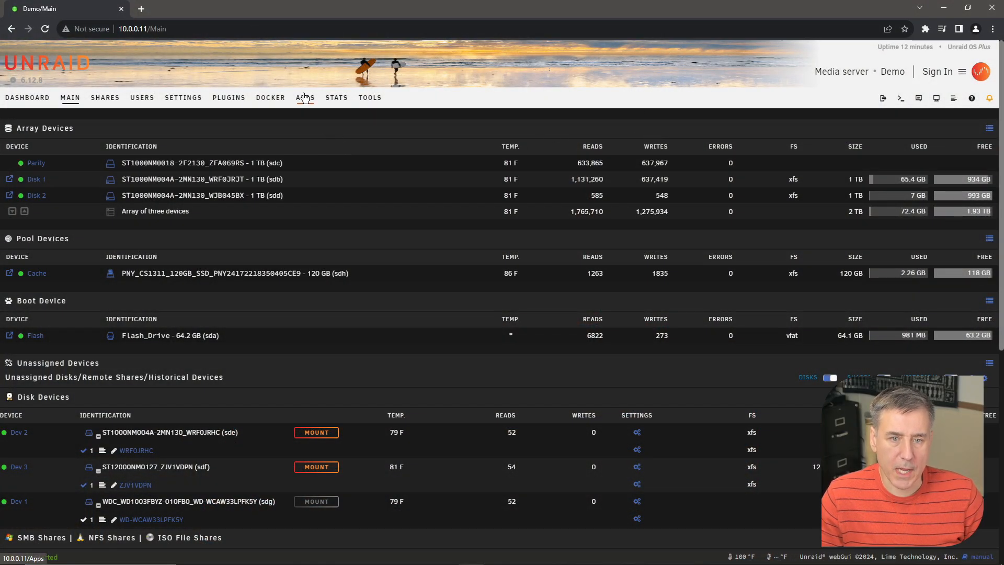
Search the app catalog for 'lidarr' and open the binhex-lidarr install template.
{"action": "left_click", "coordinate": [305, 97]}
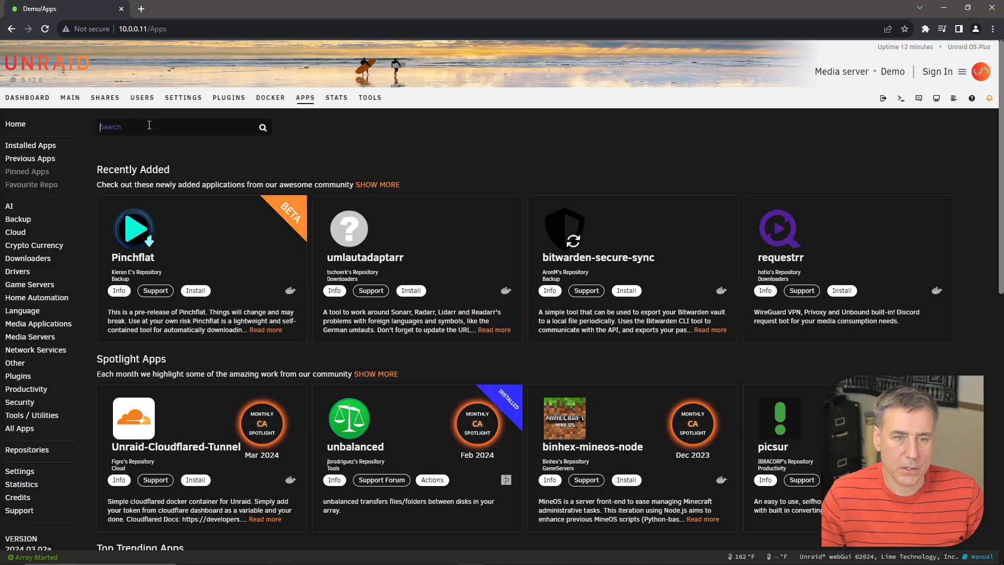
{"action": "type", "text": "lidarr"}
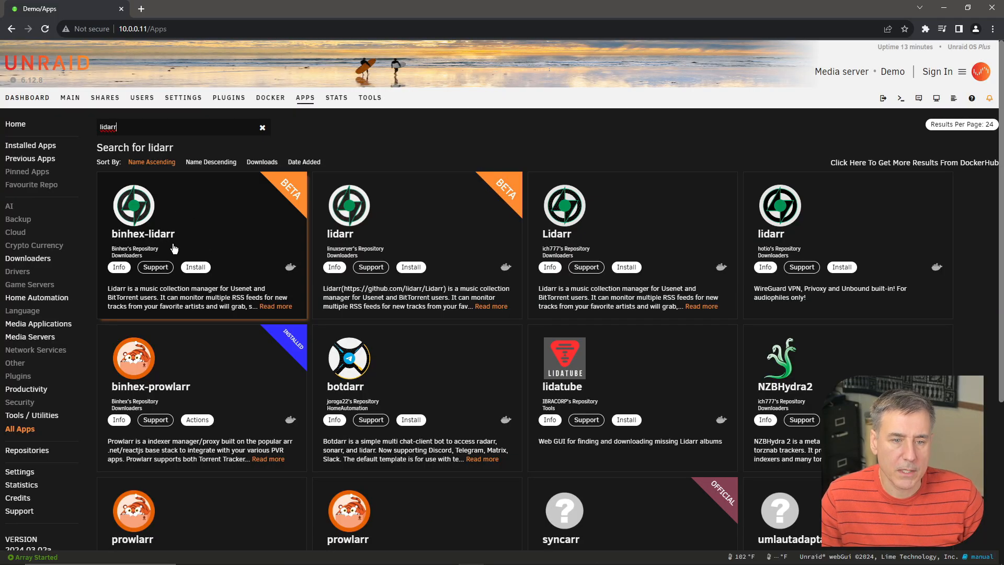
{"action": "left_click", "coordinate": [195, 267]}
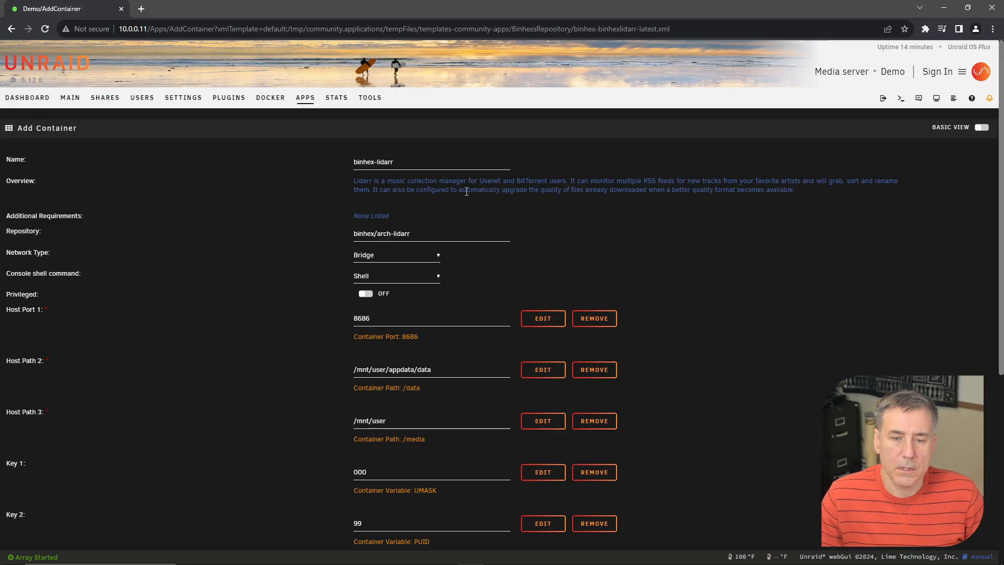
Review the 8686 host port value in the container template.
{"action": "scroll", "scroll_direction": "down", "scroll_amount": 3}
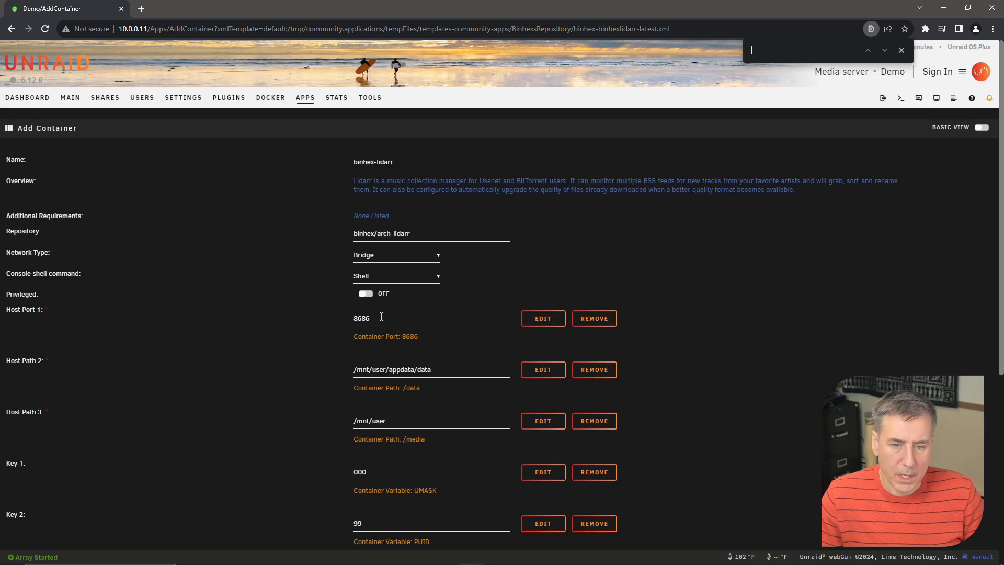
{"action": "double_click", "coordinate": [362, 317]}
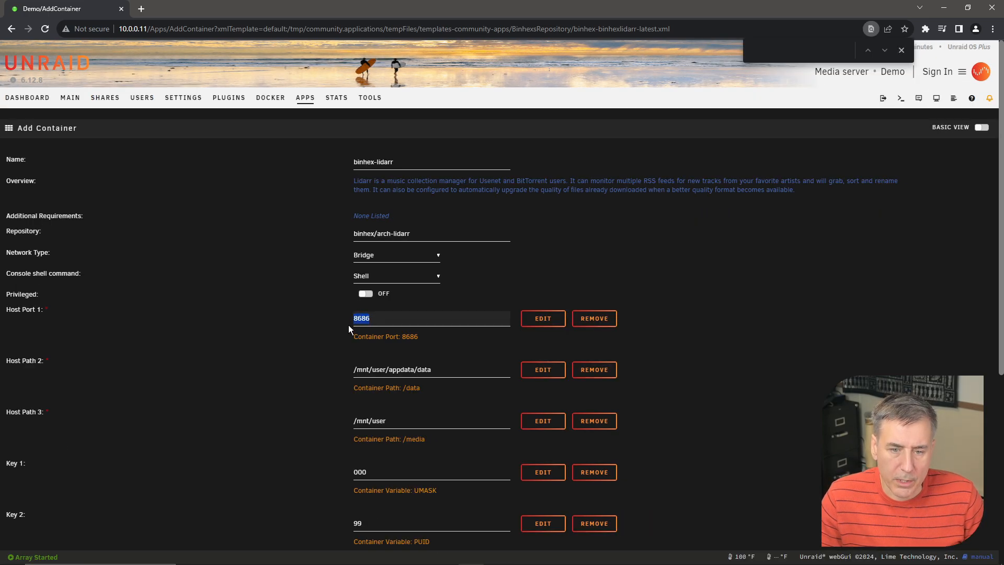
{"action": "type", "text": "8686"}
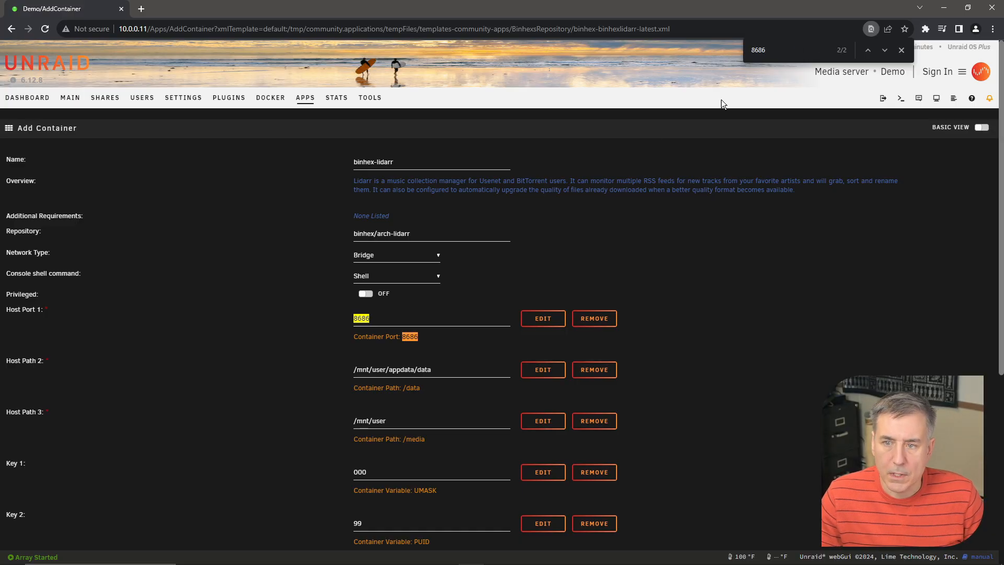
{"action": "scroll", "scroll_direction": "down", "scroll_amount": 3}
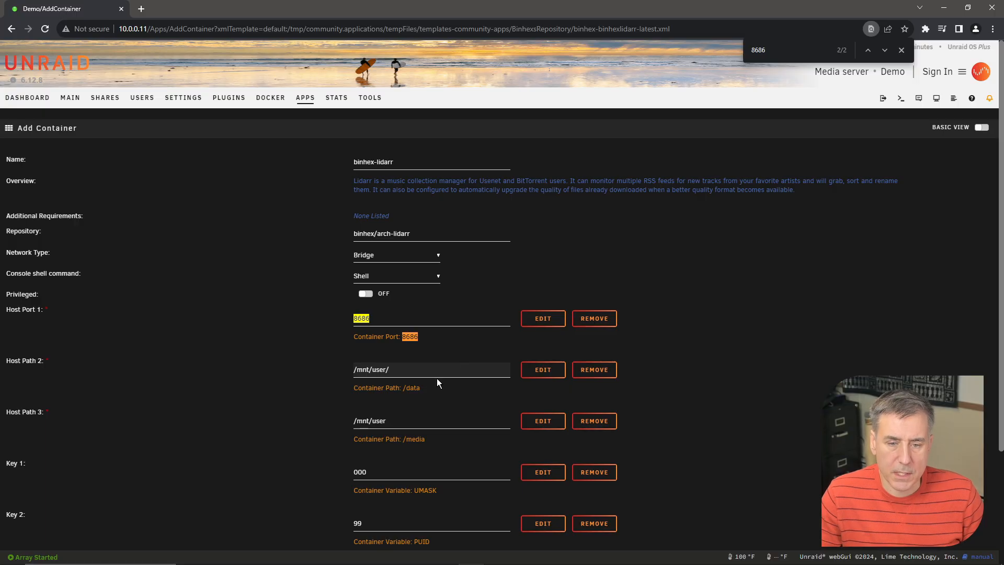
Point the data path at the downloads share and the media path at media/Music.
{"action": "left_click", "coordinate": [431, 370]}
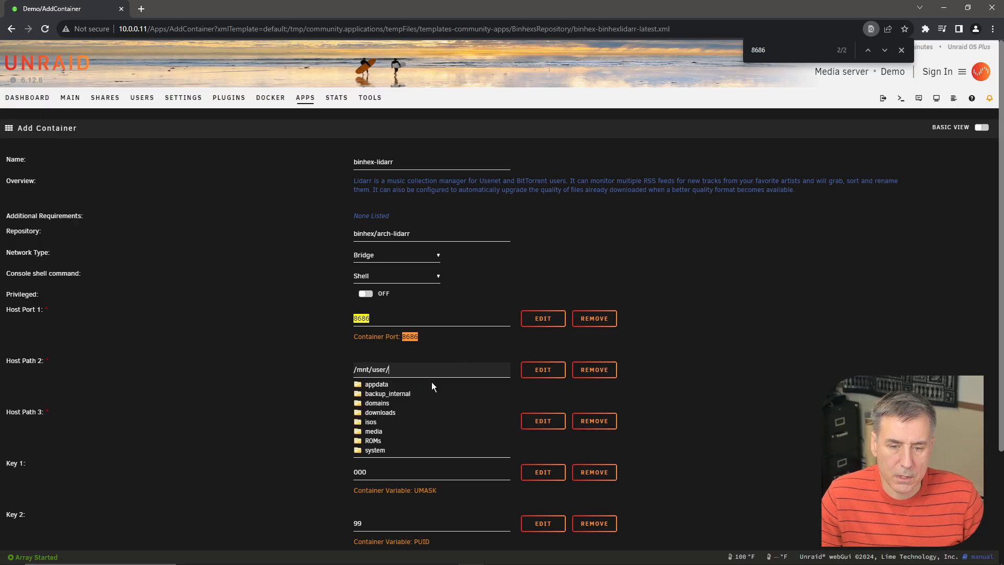
{"action": "left_click", "coordinate": [376, 403]}
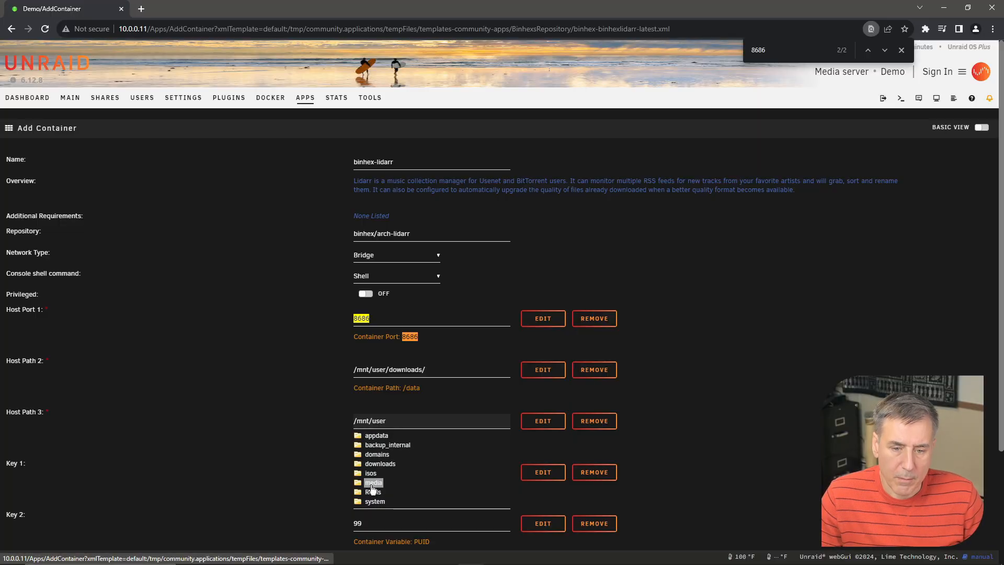
{"action": "left_click", "coordinate": [373, 482]}
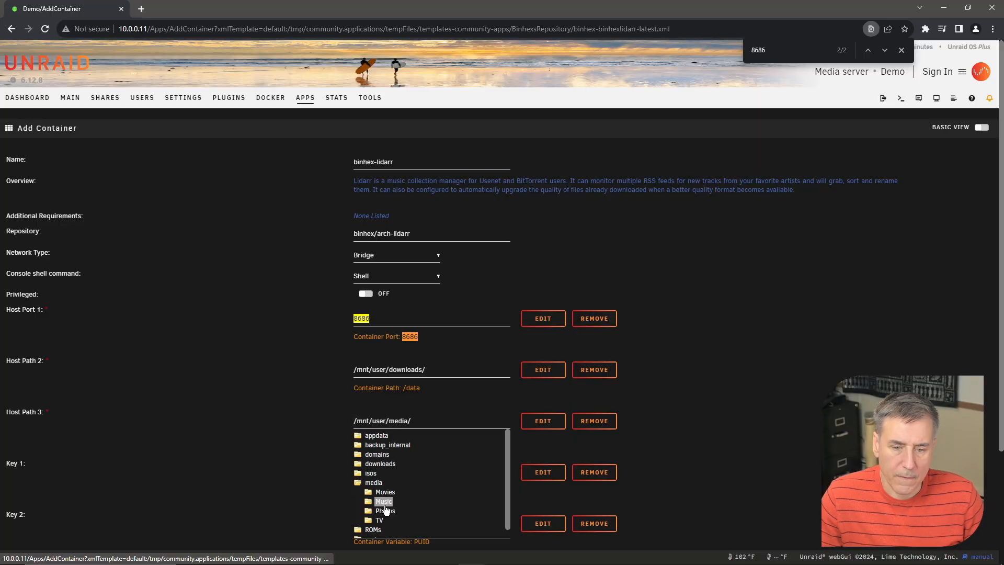
{"action": "left_click", "coordinate": [382, 501]}
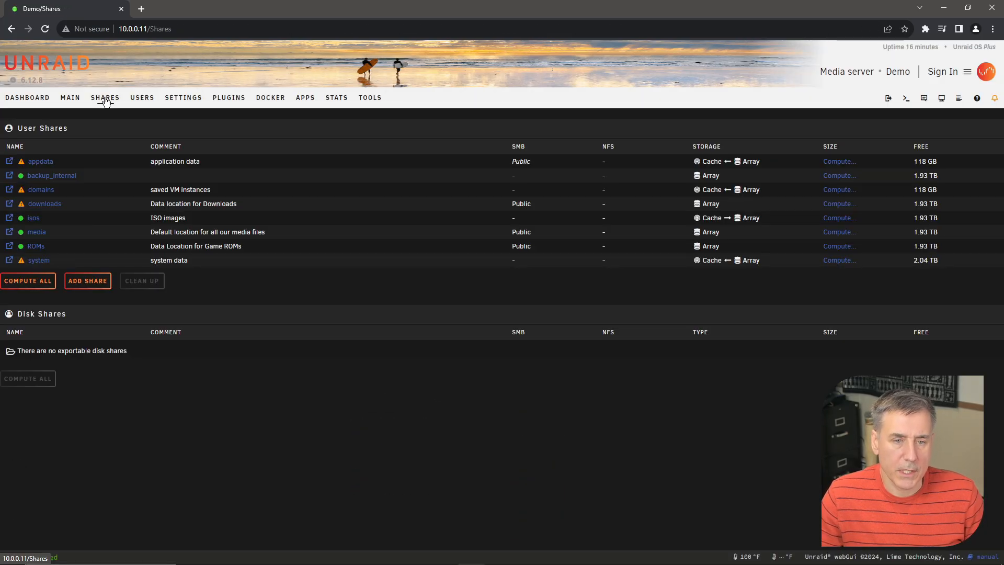
{"action": "left_click", "coordinate": [88, 281]}
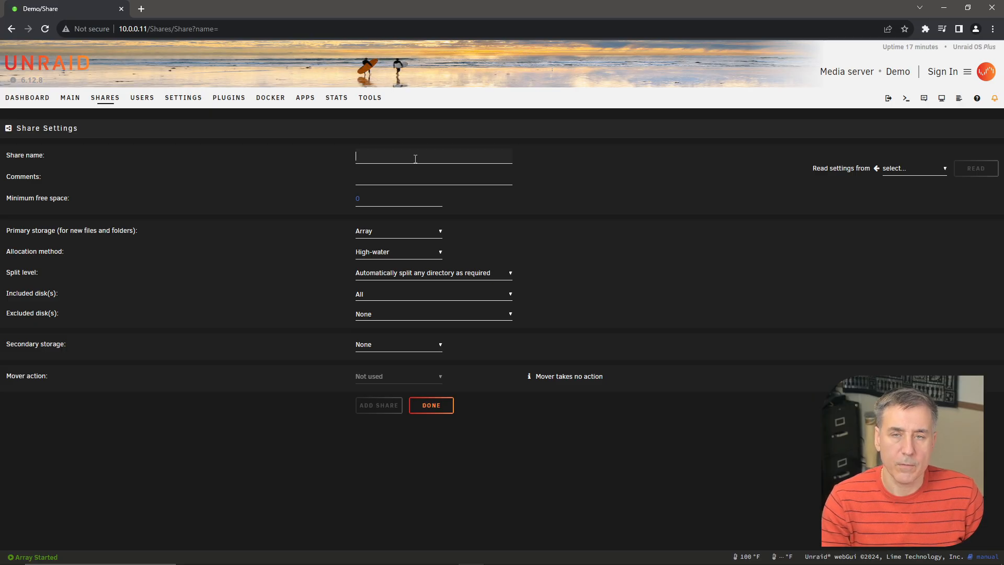
{"action": "type", "text": "media"}
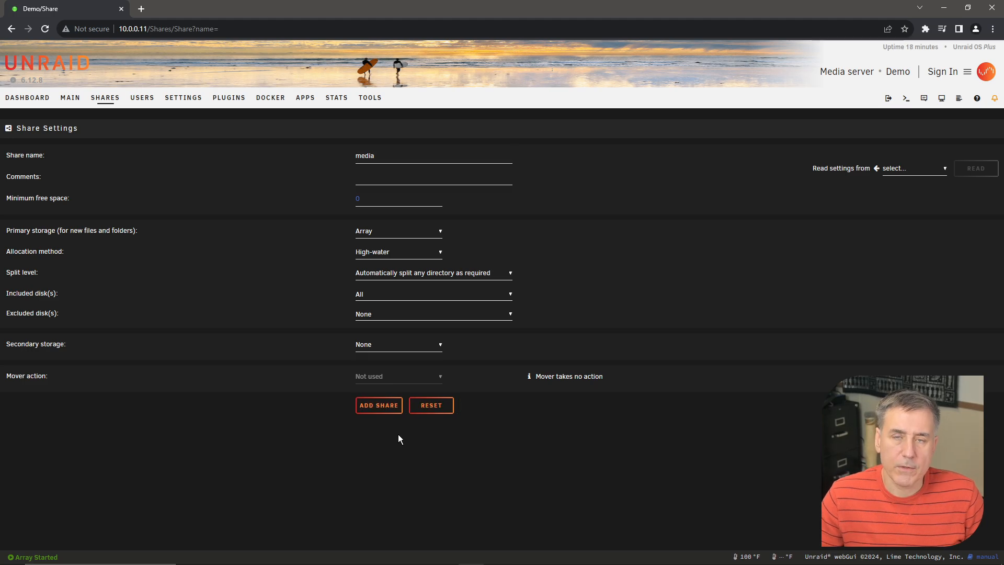
{"action": "mouse_move", "coordinate": [402, 424]}
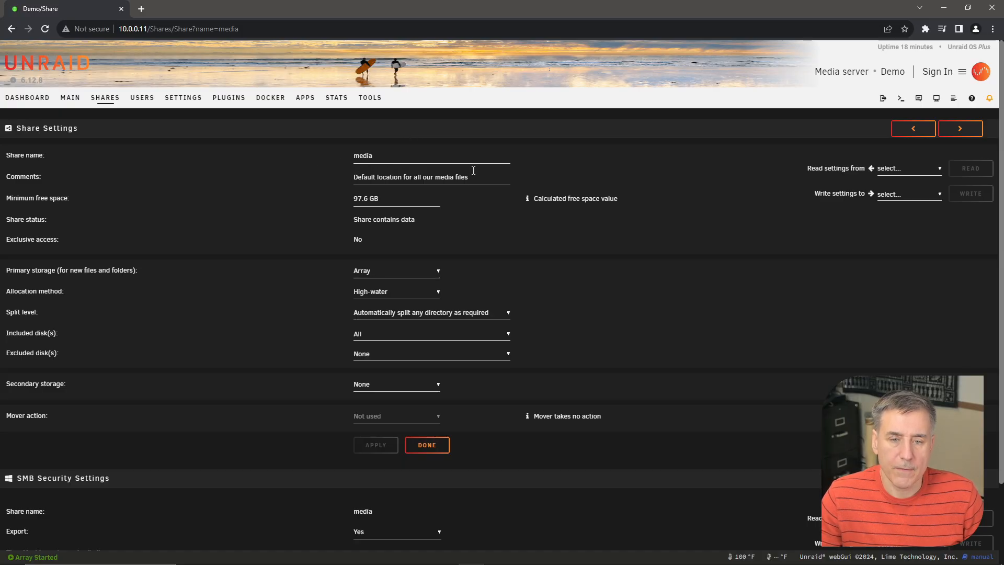
{"action": "mouse_move", "coordinate": [460, 185]}
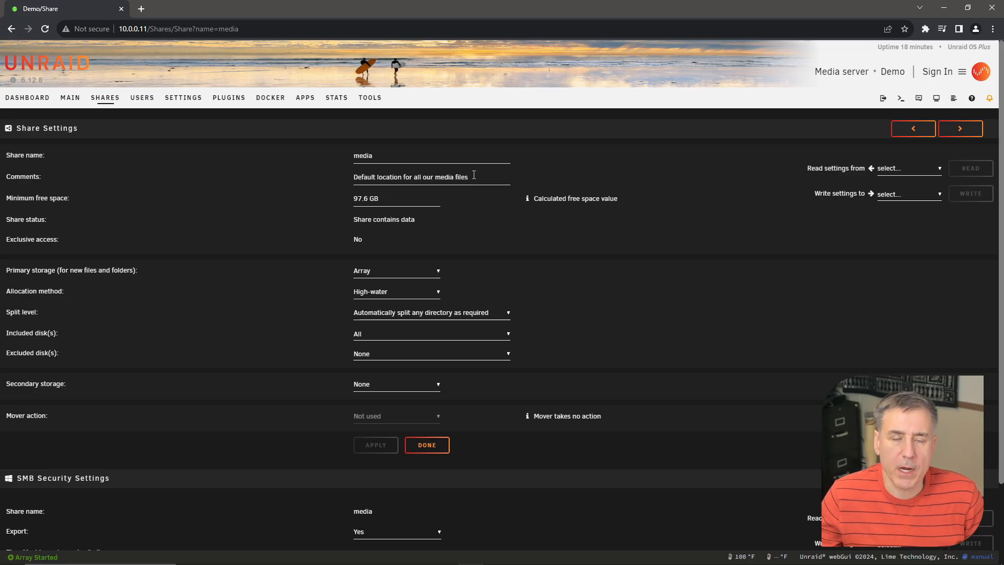
{"action": "mouse_move", "coordinate": [359, 230]}
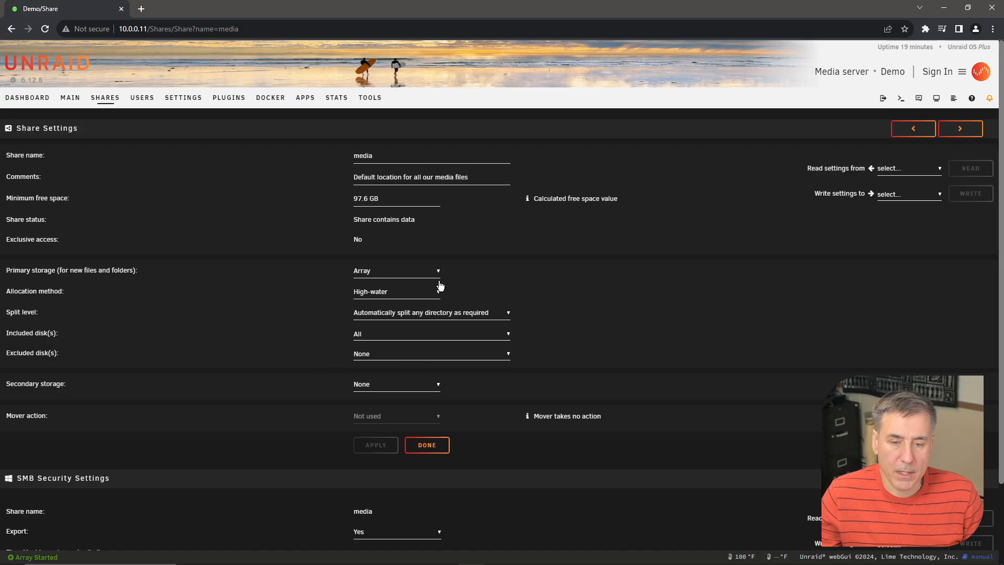
{"action": "scroll", "scroll_direction": "down", "scroll_amount": 3}
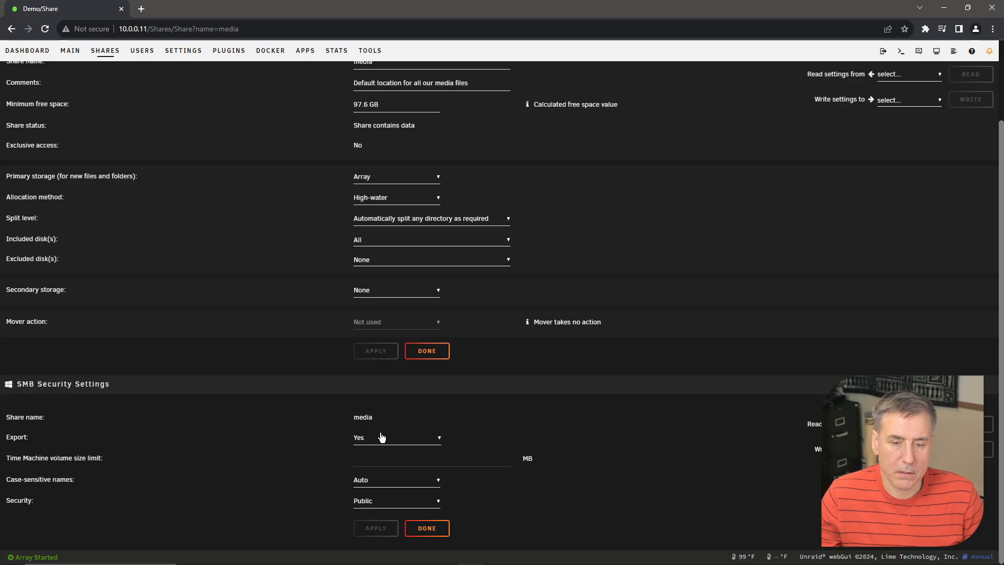
{"action": "left_click", "coordinate": [396, 437]}
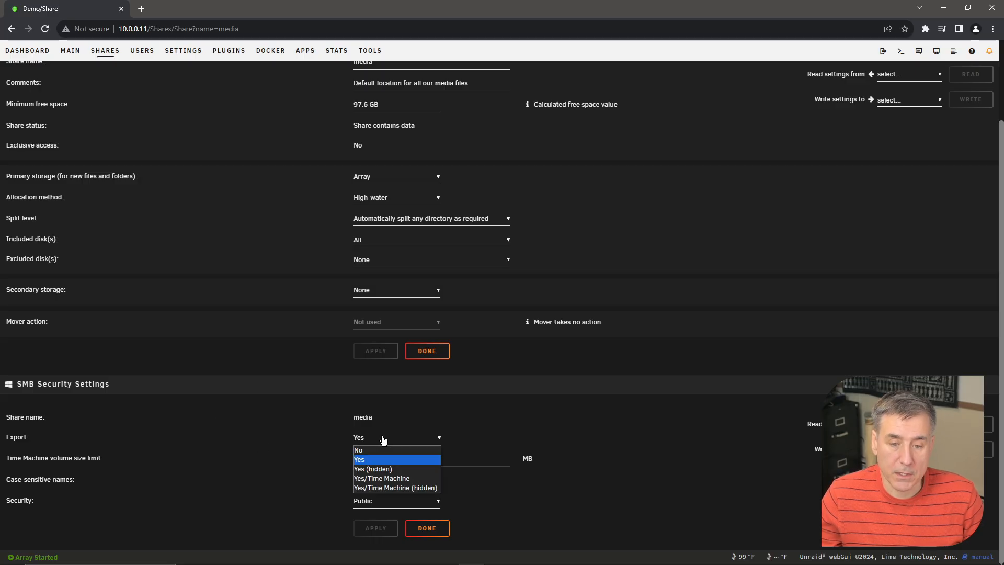
{"action": "left_click", "coordinate": [358, 450]}
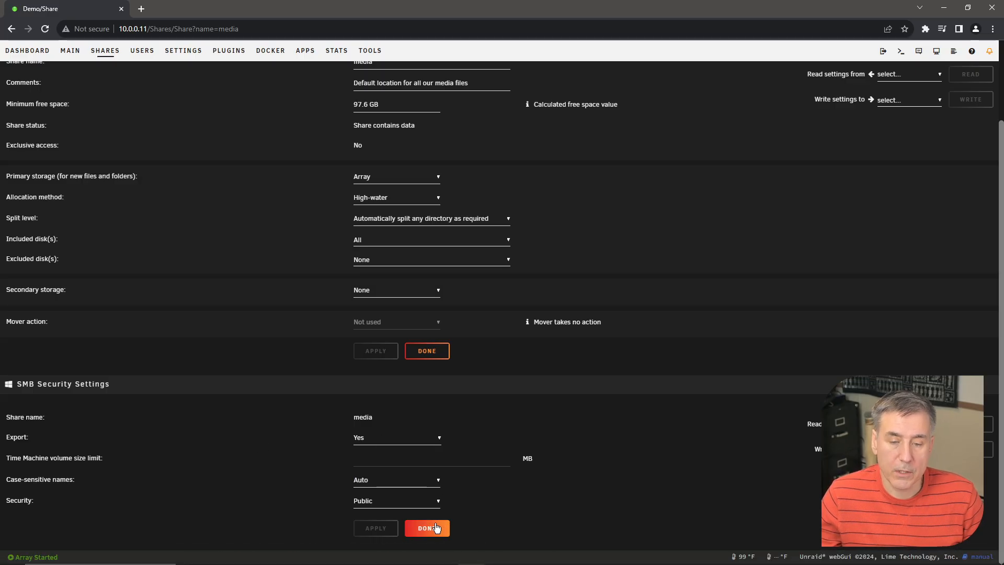
{"action": "left_click", "coordinate": [426, 527]}
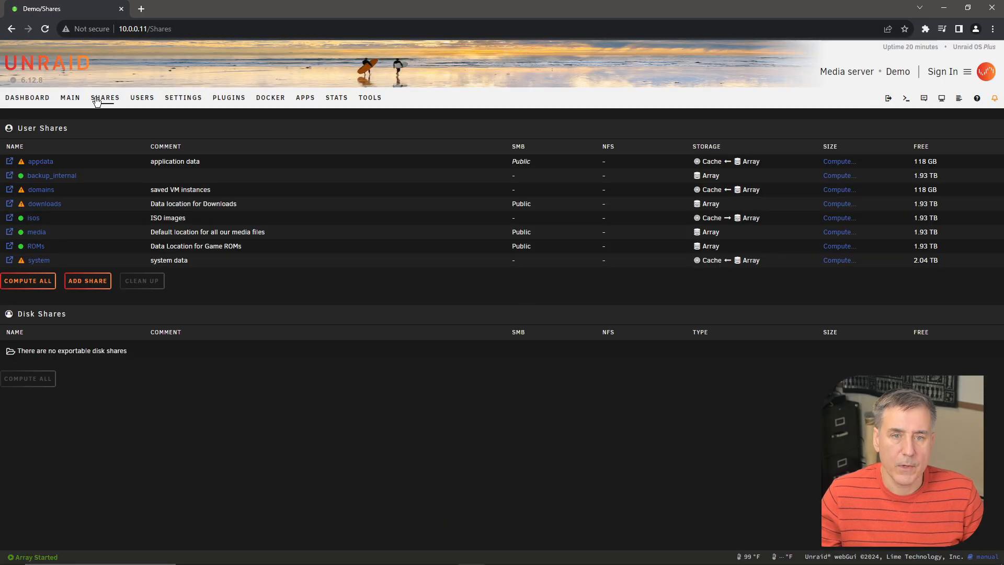
Search the app catalog for 'lidarr' again and reopen the binhex-lidarr template.
{"action": "left_click", "coordinate": [305, 97]}
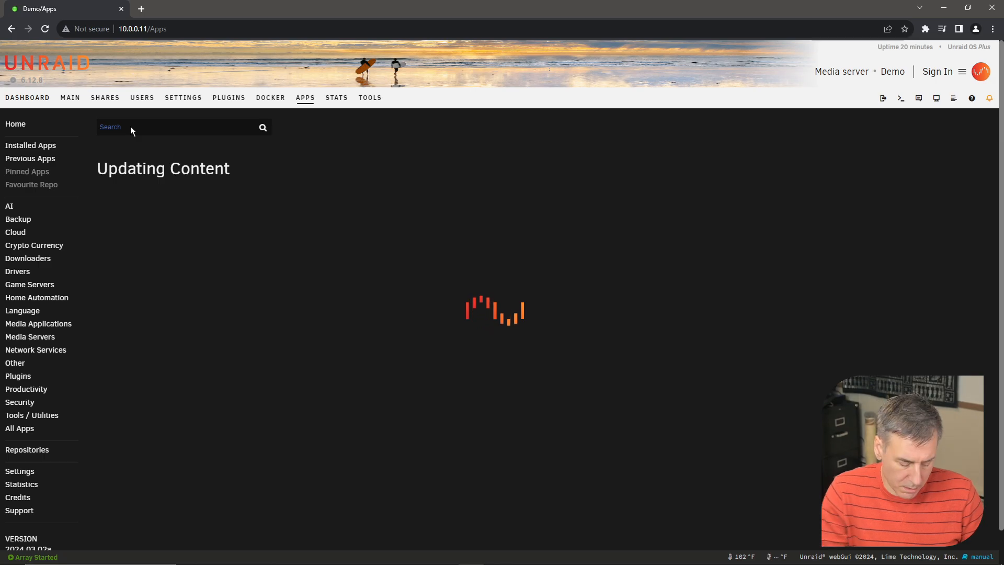
{"action": "type", "text": "lidarr"}
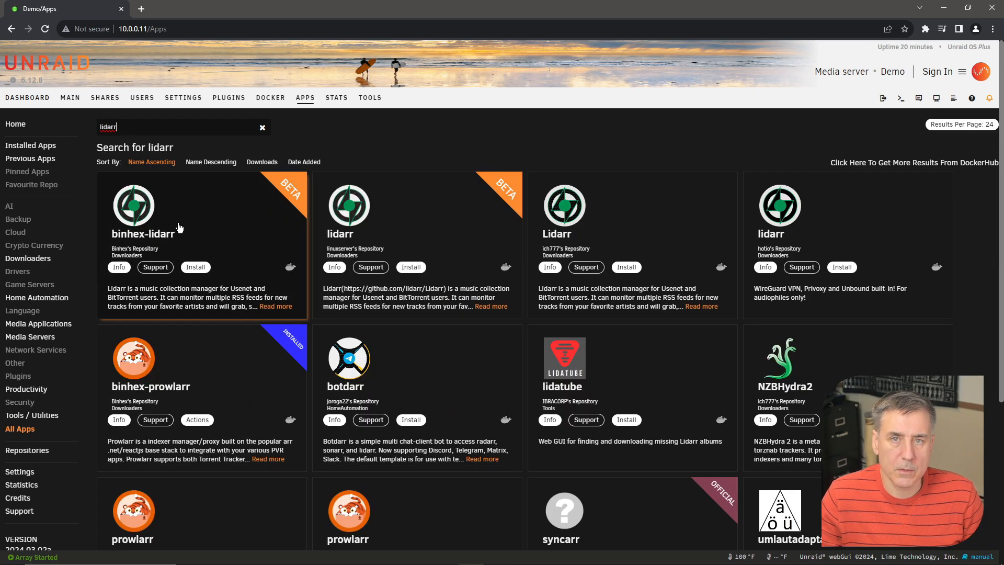
{"action": "left_click", "coordinate": [195, 268]}
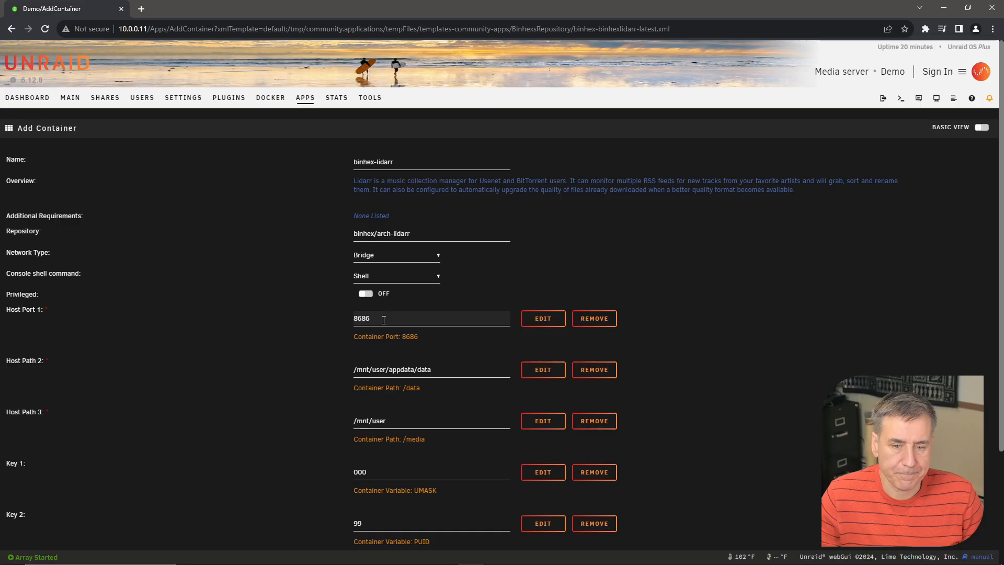
Review the Docker port allocations other containers use, confirming 8686 is free.
{"action": "double_click", "coordinate": [362, 318]}
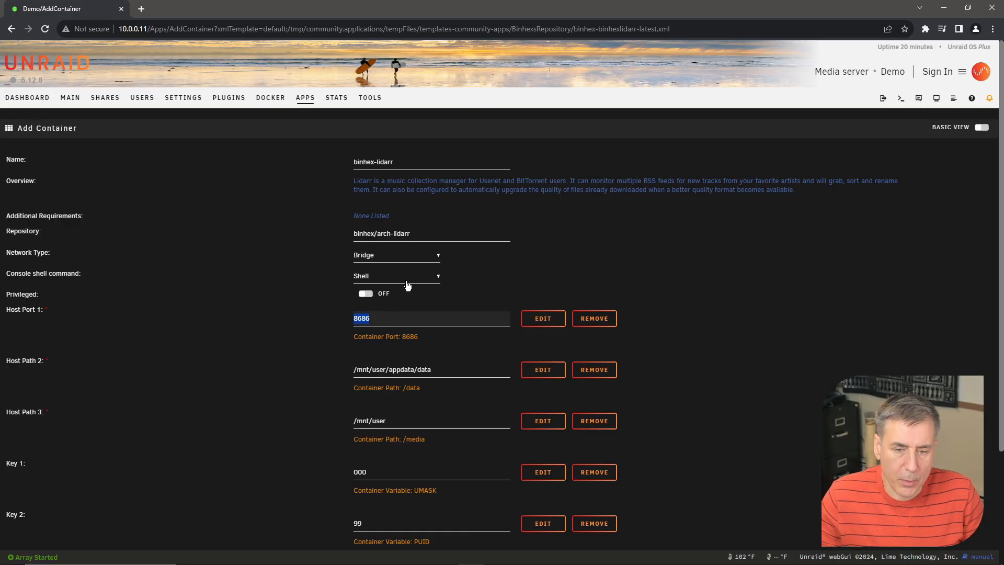
{"action": "scroll", "scroll_direction": "down", "scroll_amount": 3}
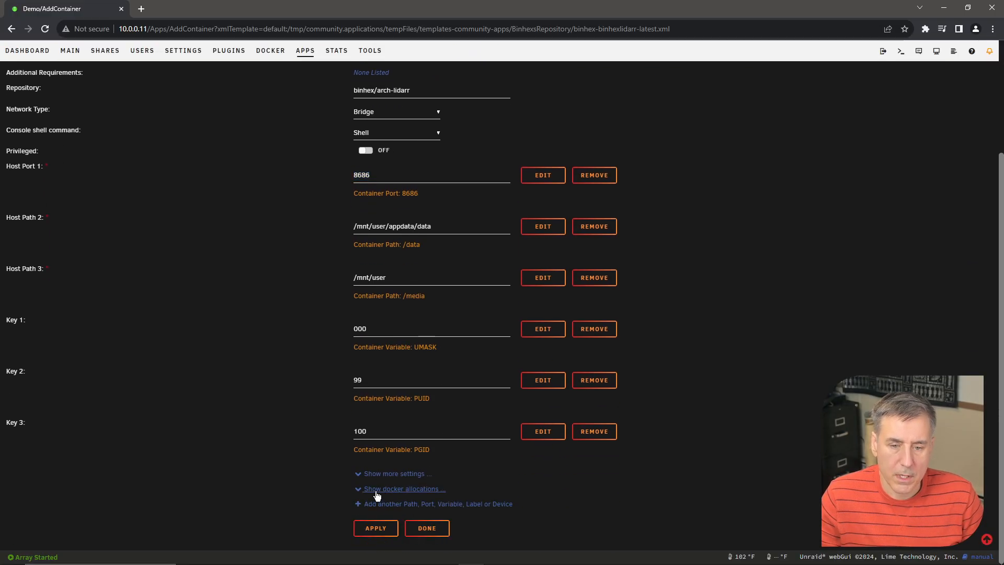
{"action": "left_click", "coordinate": [402, 488]}
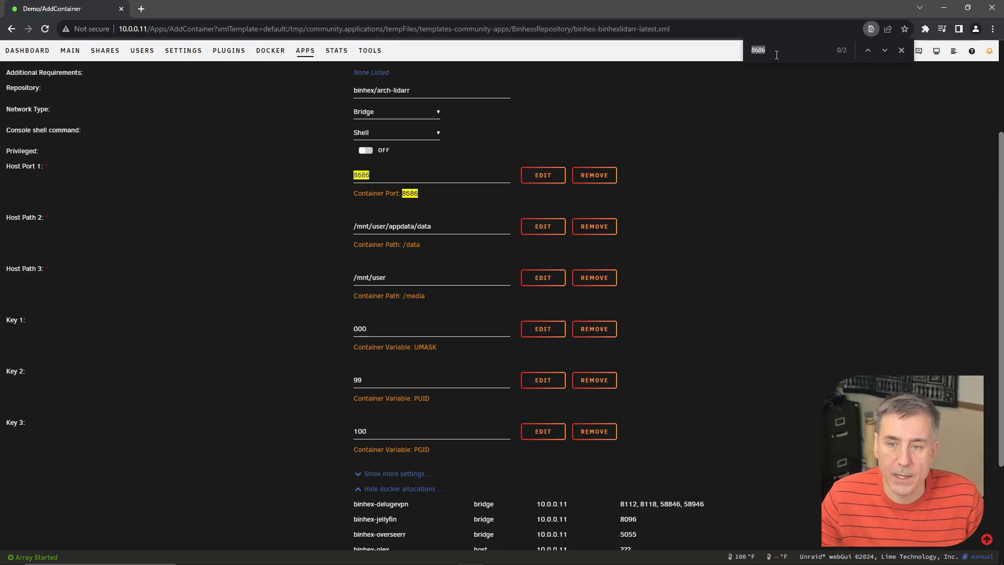
{"action": "mouse_move", "coordinate": [852, 74]}
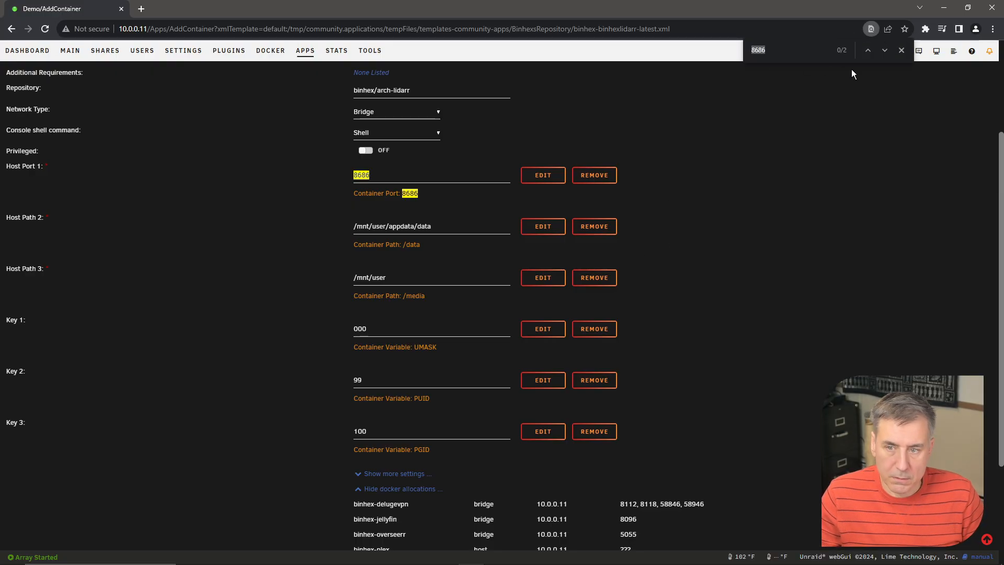
{"action": "mouse_move", "coordinate": [361, 169]}
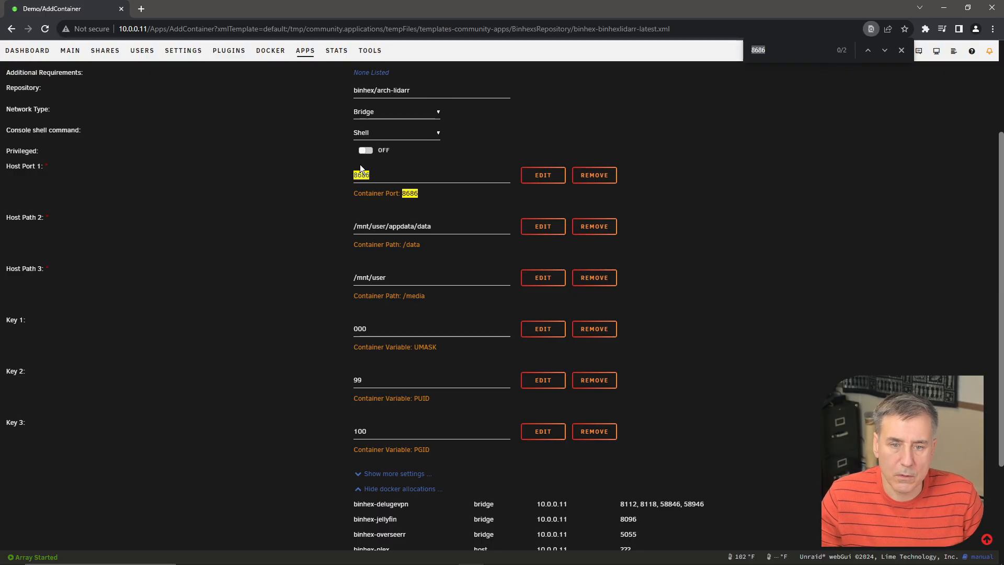
{"action": "scroll", "scroll_direction": "down", "scroll_amount": 3}
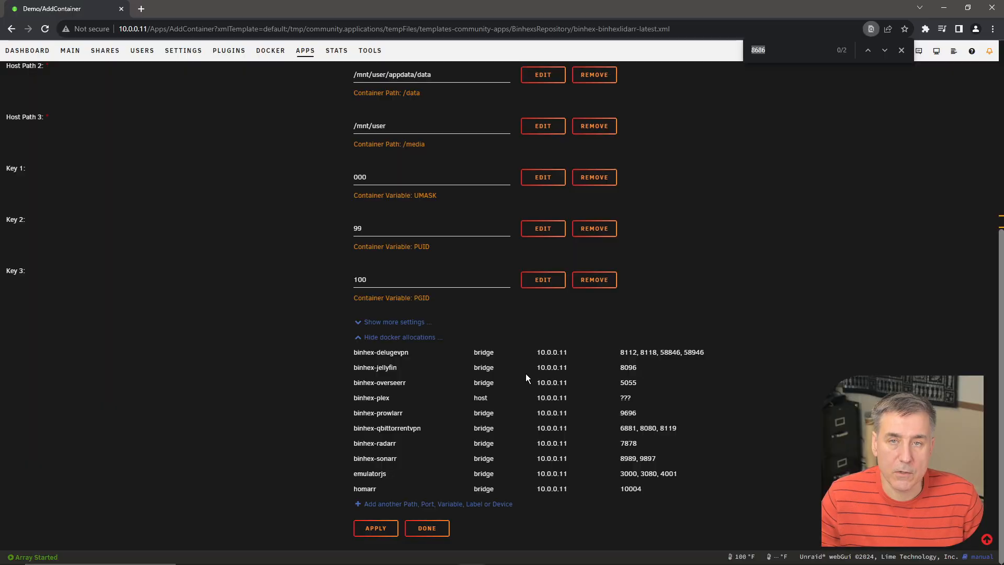
{"action": "mouse_move", "coordinate": [507, 416]}
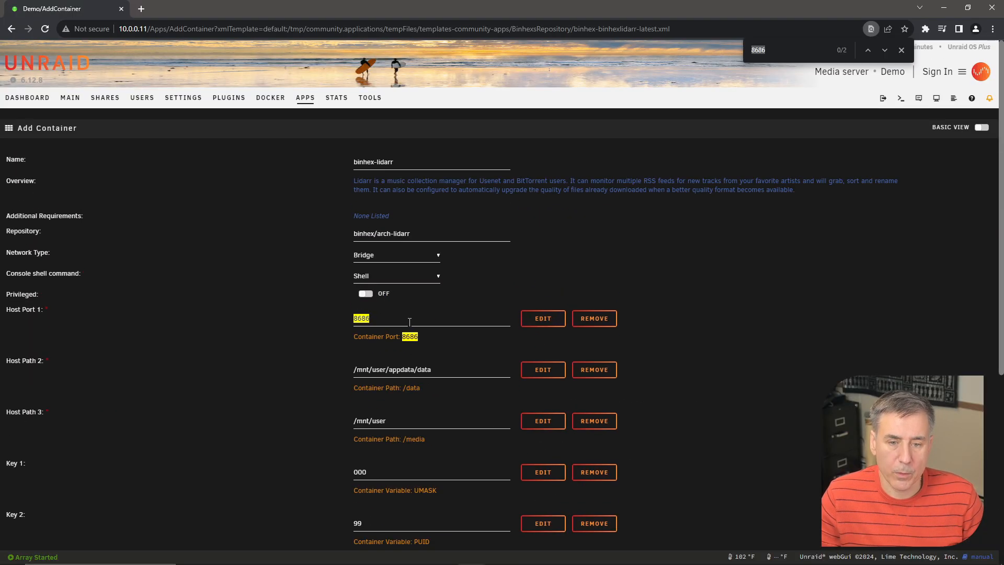
{"action": "scroll", "scroll_direction": "down", "scroll_amount": 3}
{"action": "type", "text": "8687"}
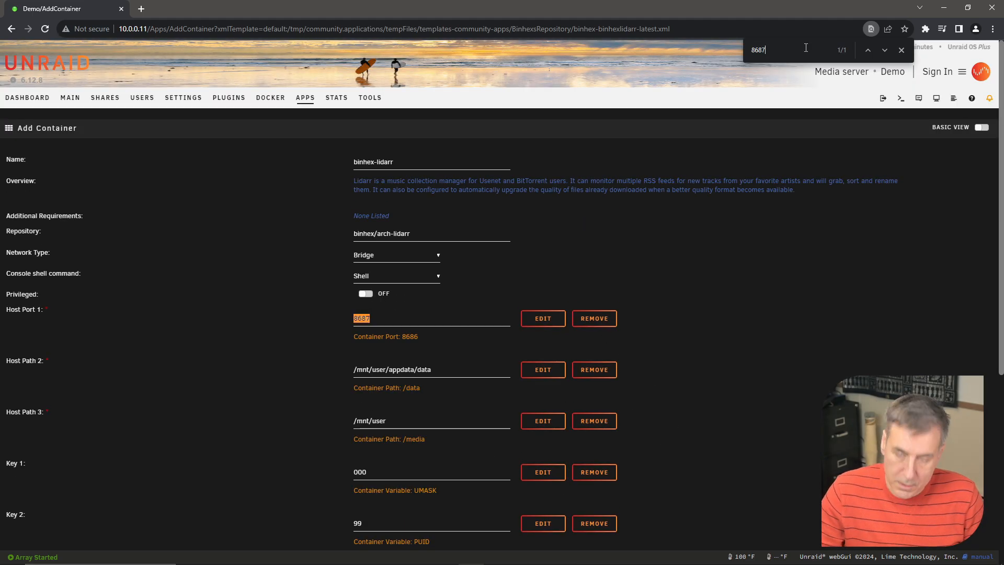
{"action": "scroll", "scroll_direction": "down", "scroll_amount": 3}
{"action": "type", "text": "8686"}
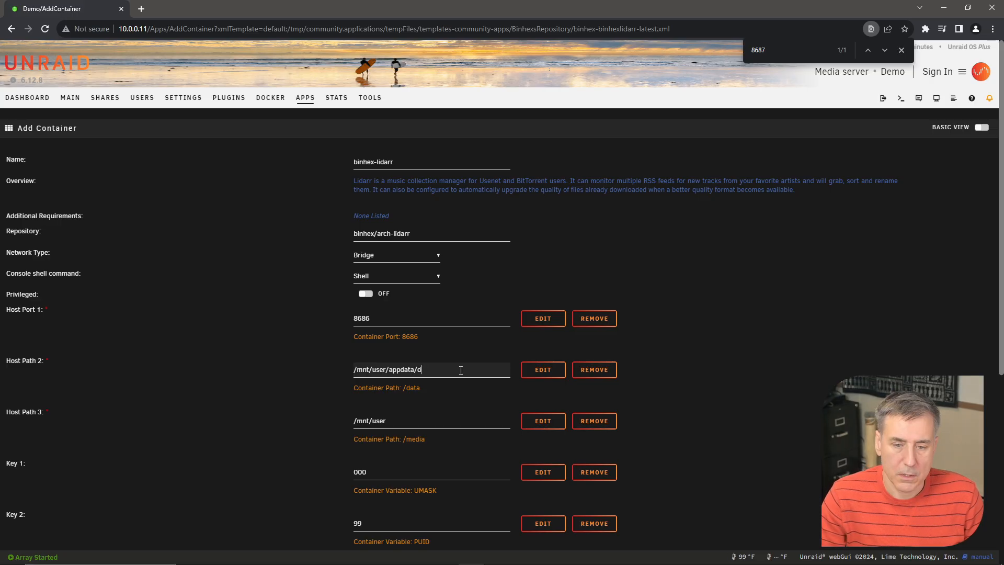
Set Host Path 2 to /mnt/user/downloads/ and Host Path 3 to /mnt/user/media/Music/.
{"action": "key", "text": "Backspace"}
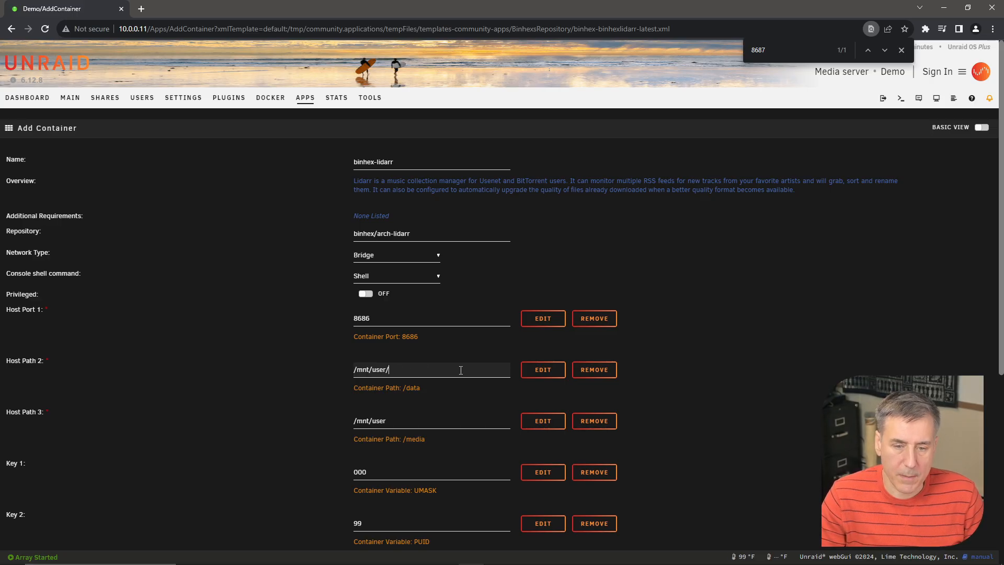
{"action": "left_click", "coordinate": [433, 369]}
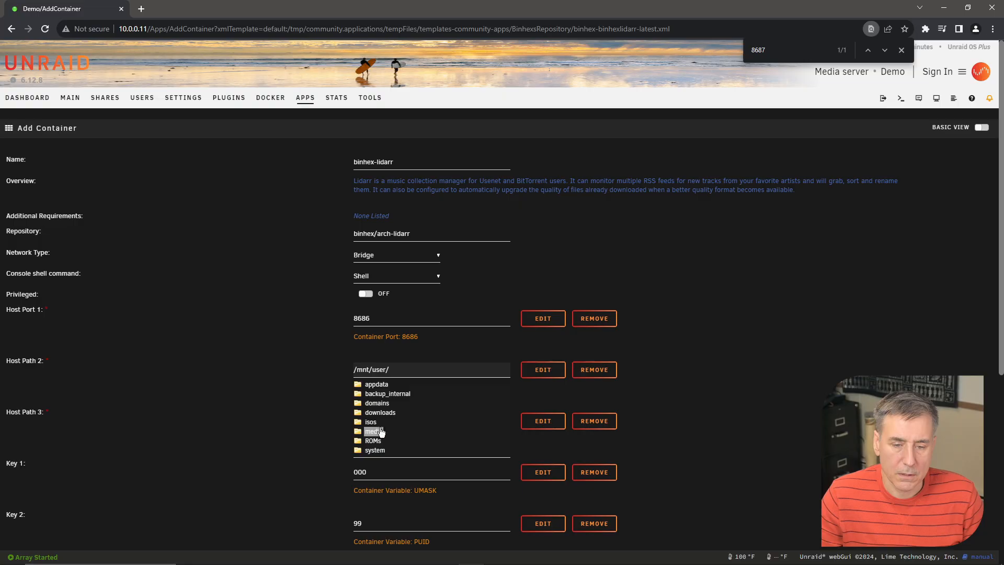
{"action": "left_click", "coordinate": [380, 412]}
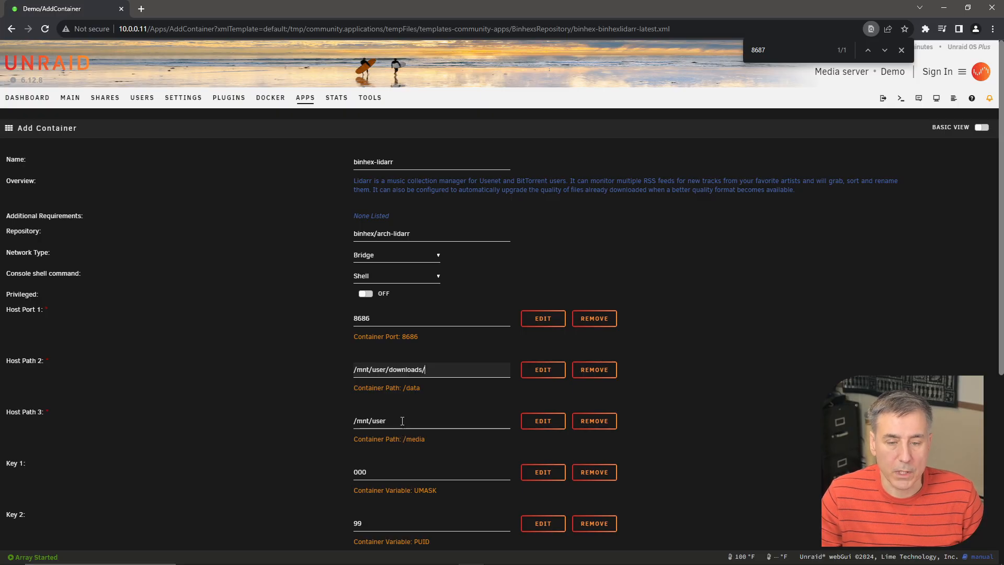
{"action": "left_click", "coordinate": [401, 420]}
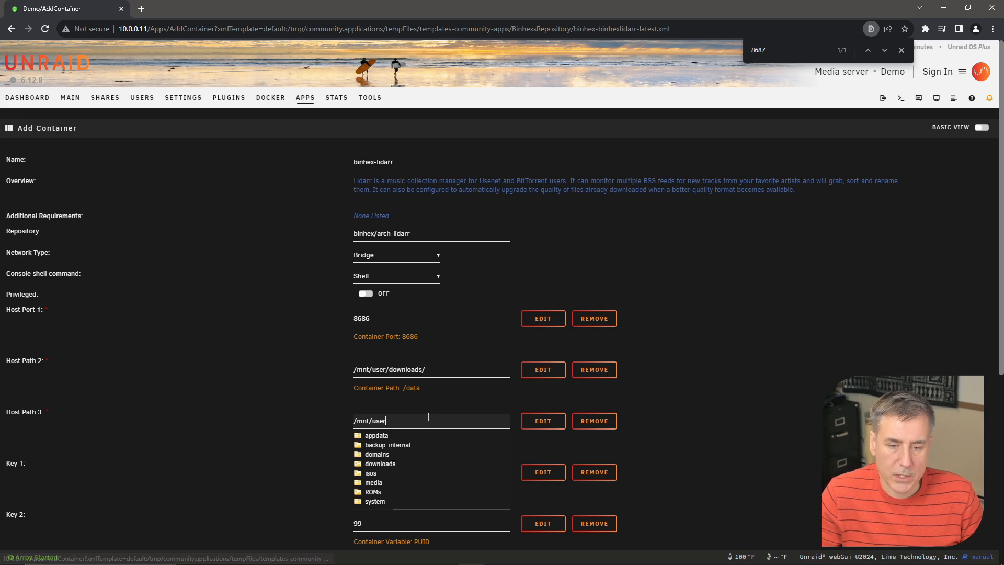
{"action": "left_click", "coordinate": [374, 482]}
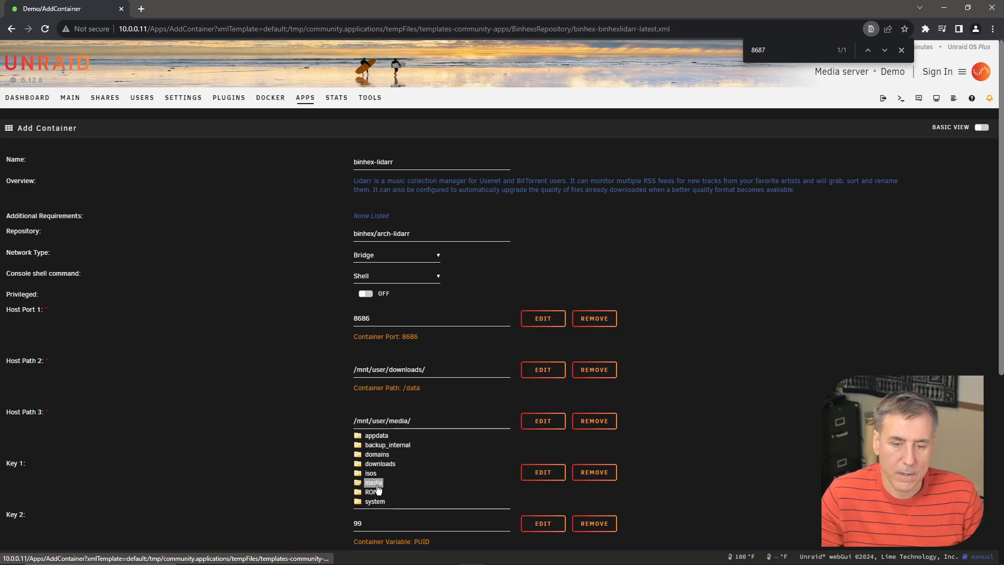
{"action": "left_click", "coordinate": [374, 482]}
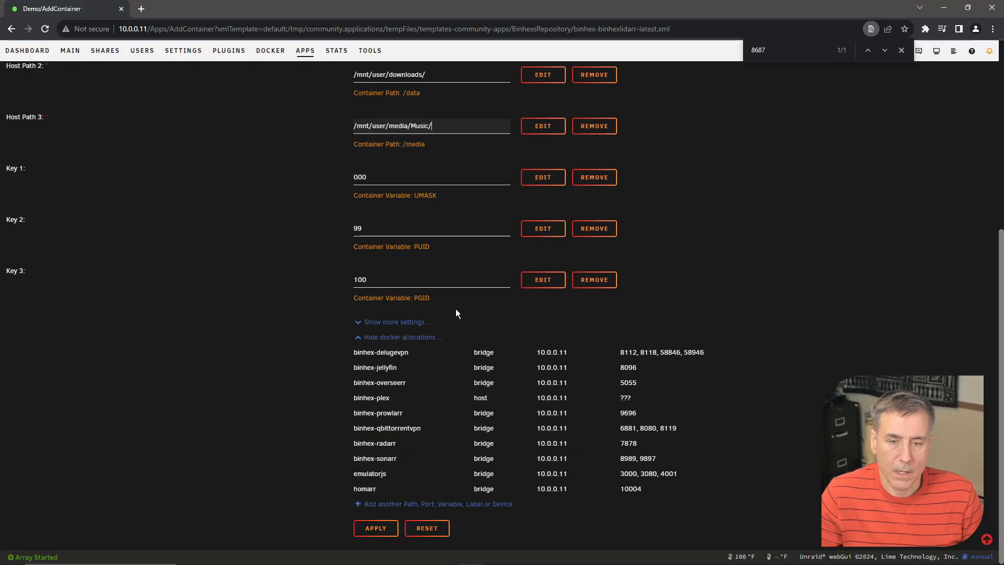
{"action": "mouse_move", "coordinate": [399, 530]}
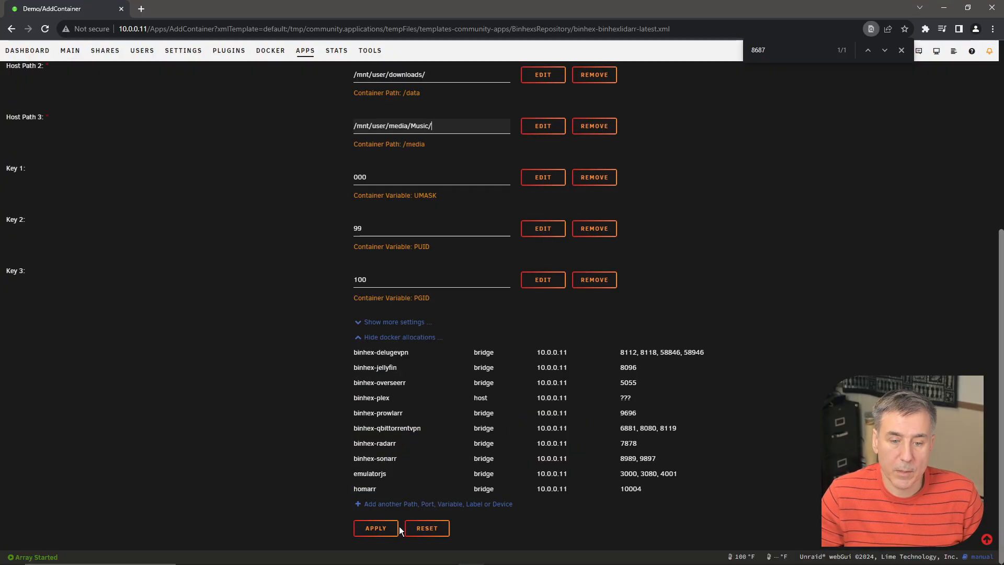
Create the binhex-lidarr container and return to the Docker container list.
{"action": "left_click", "coordinate": [376, 528]}
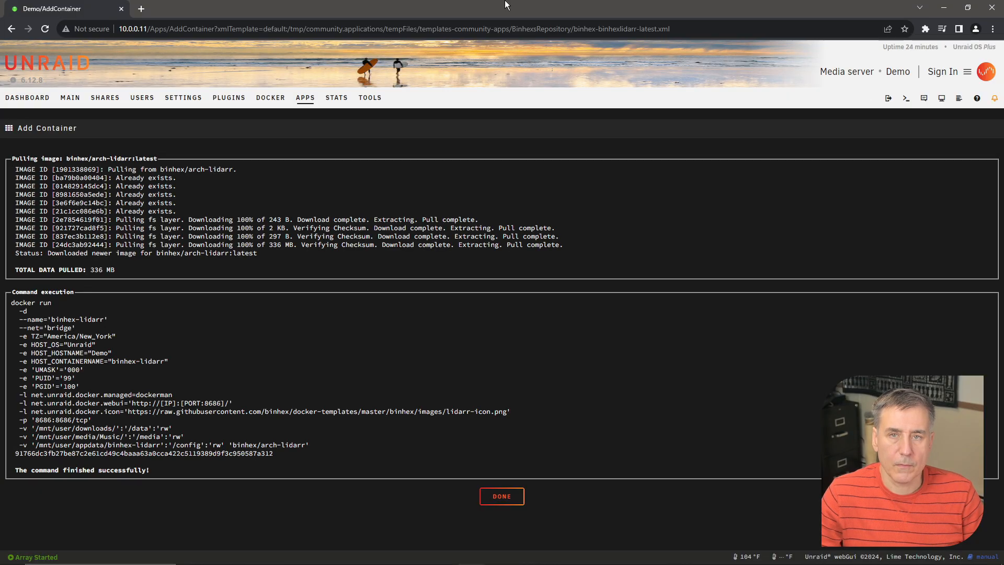
{"action": "mouse_move", "coordinate": [517, 11]}
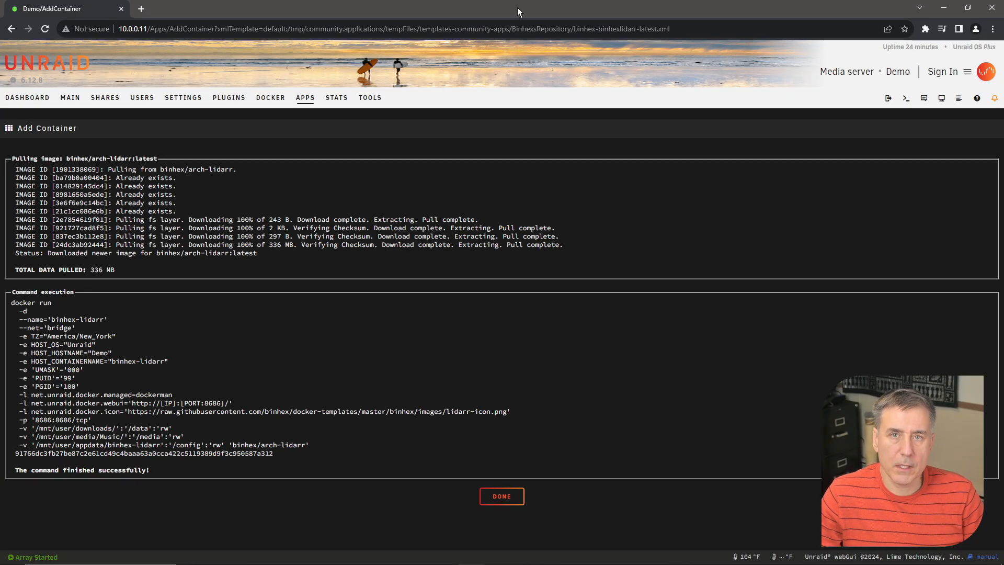
{"action": "left_click", "coordinate": [502, 496]}
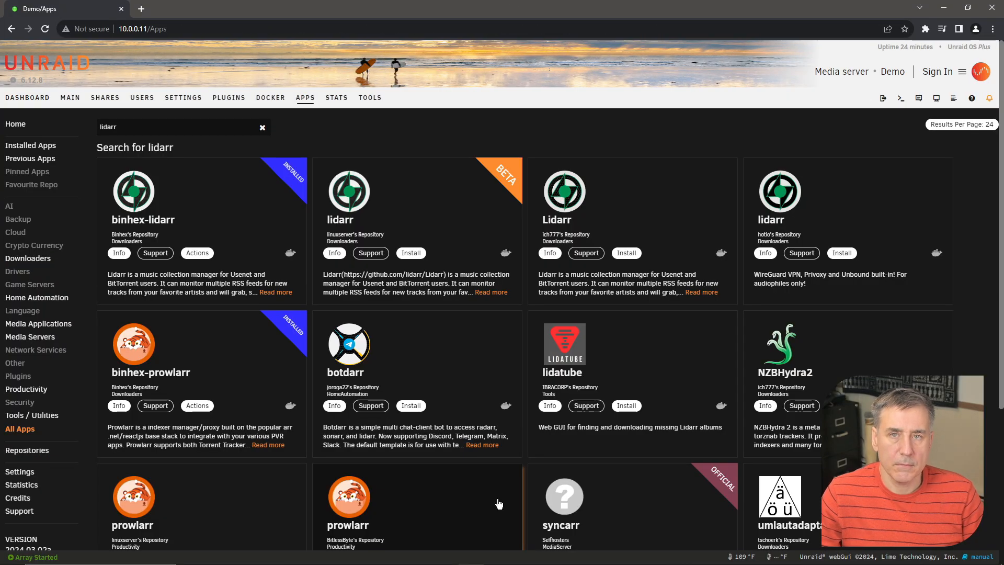
{"action": "left_click", "coordinate": [270, 97]}
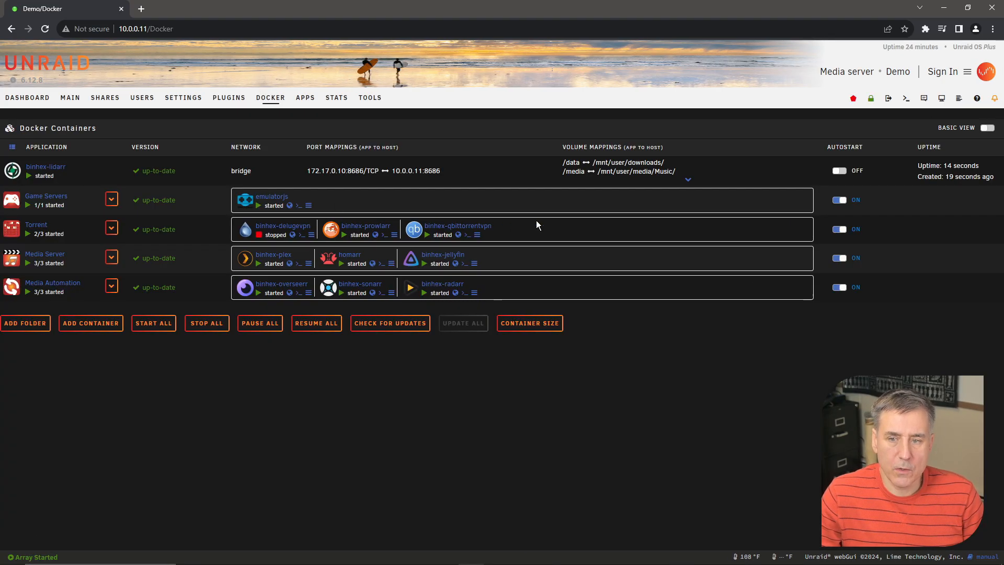
Enable Autostart for the binhex-lidarr container.
{"action": "left_click", "coordinate": [839, 171]}
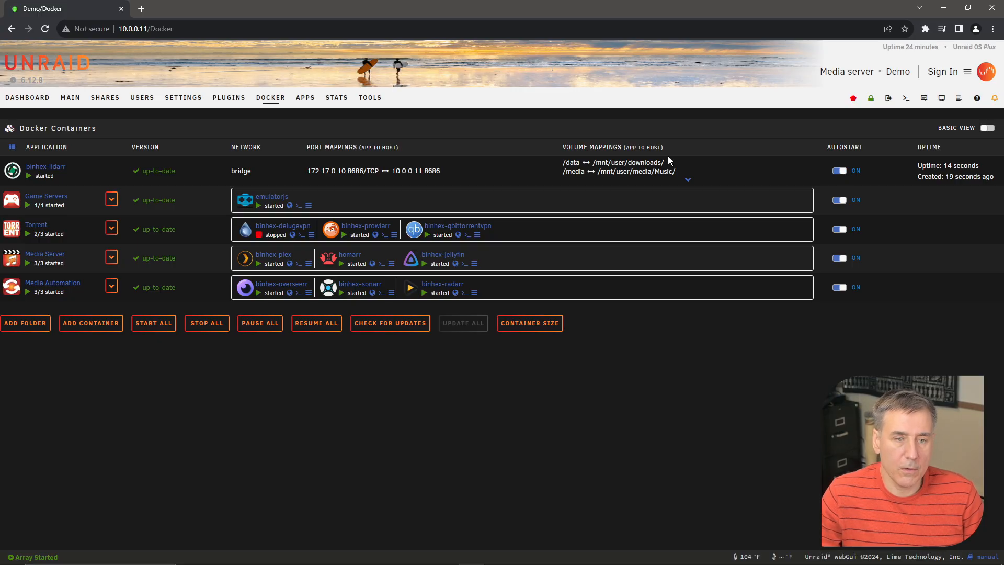
{"action": "mouse_move", "coordinate": [60, 182]}
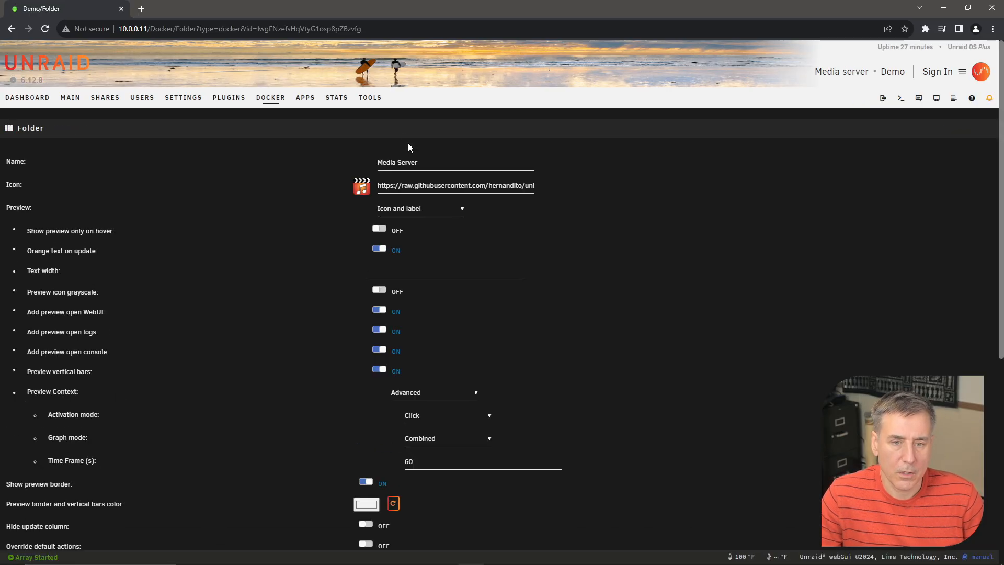
Include binhex-lidarr in the Media Server folder and submit the change.
{"action": "scroll", "scroll_direction": "down", "scroll_amount": 3}
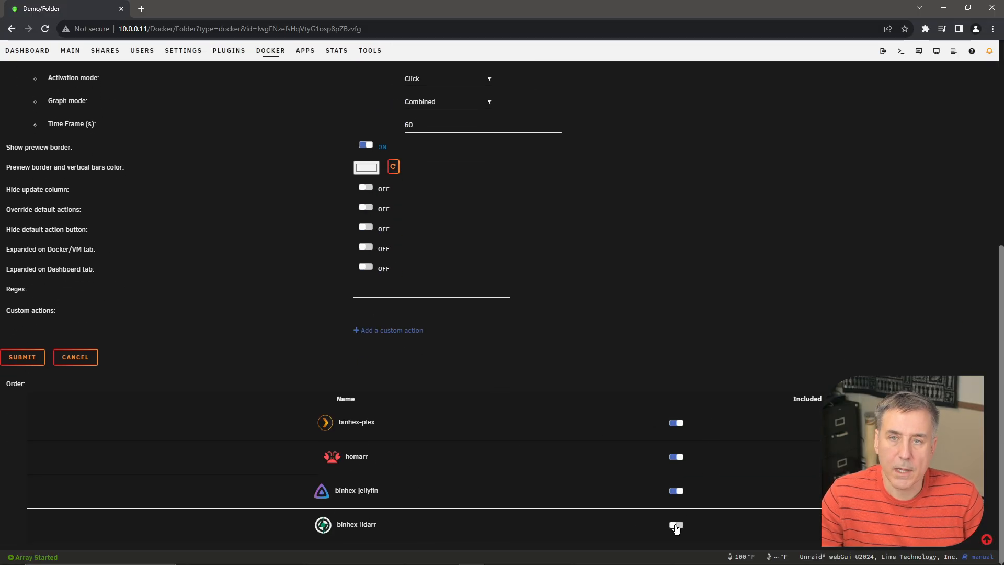
{"action": "left_click", "coordinate": [676, 524]}
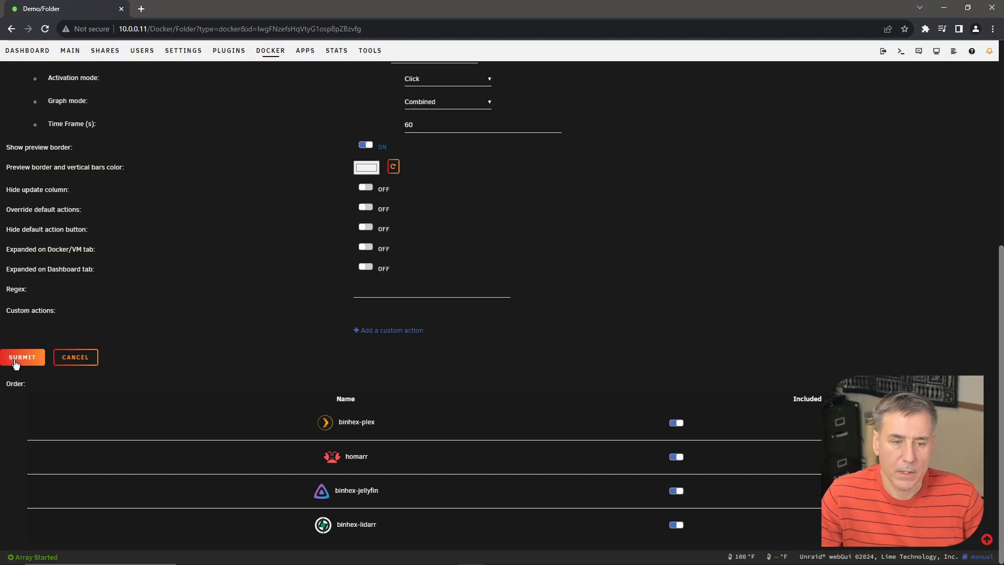
{"action": "left_click", "coordinate": [22, 357]}
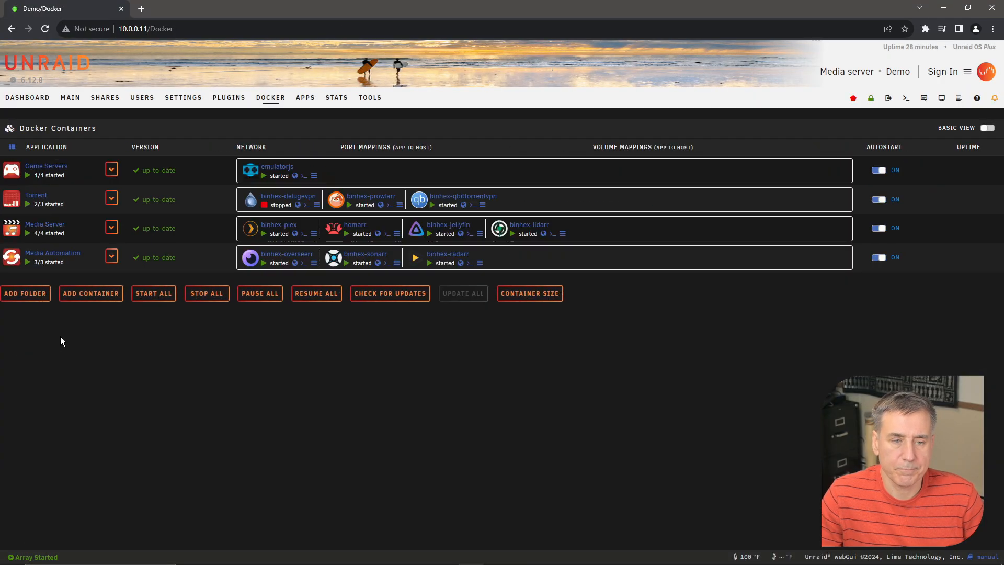
{"action": "mouse_move", "coordinate": [564, 328]}
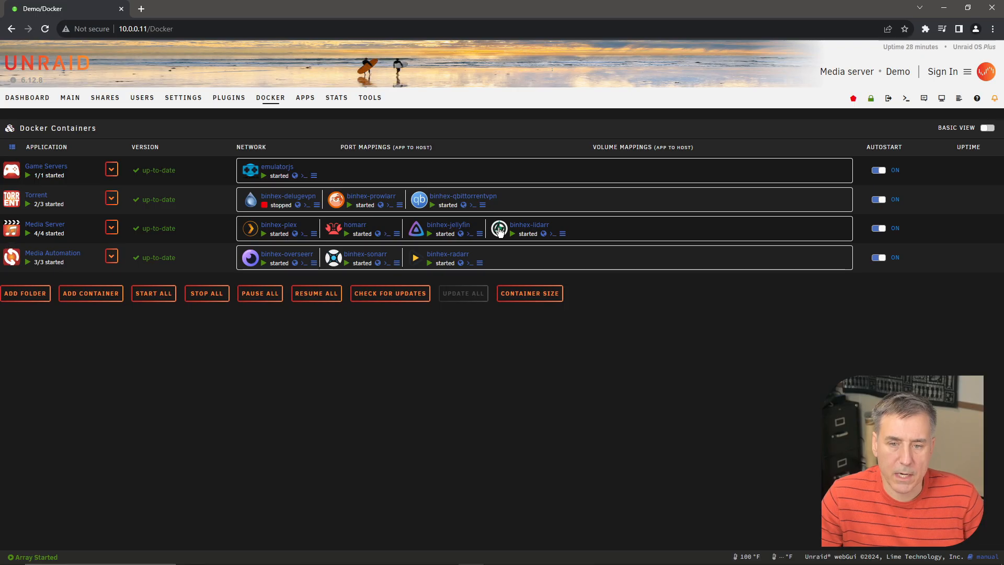
Launch Lidarr's WebUI from the binhex-lidarr container actions.
{"action": "left_click", "coordinate": [499, 228]}
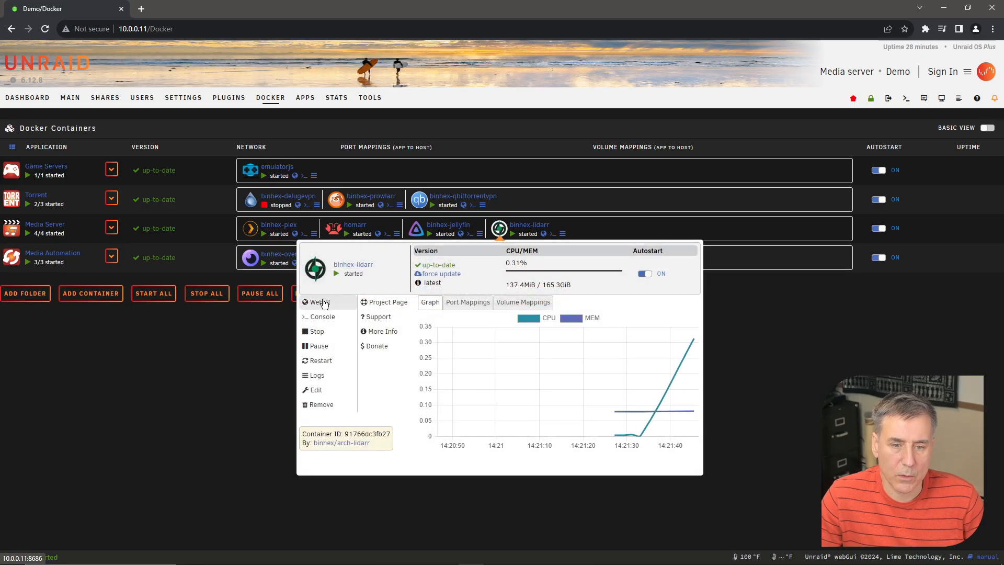
{"action": "left_click", "coordinate": [318, 302]}
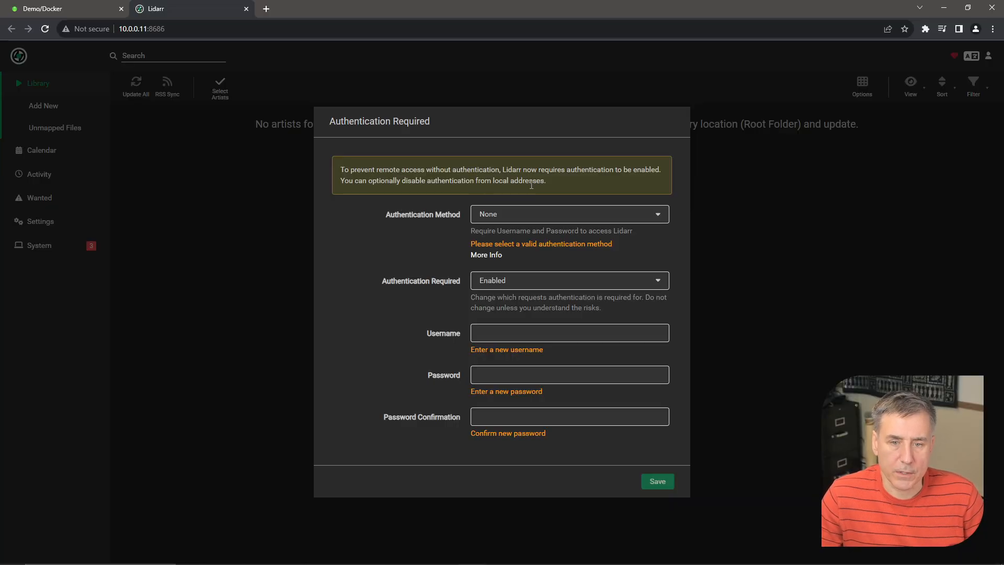
Save Basic (Browser Popup) authentication with username 'Demo' and a confirmed password.
{"action": "left_click", "coordinate": [569, 214]}
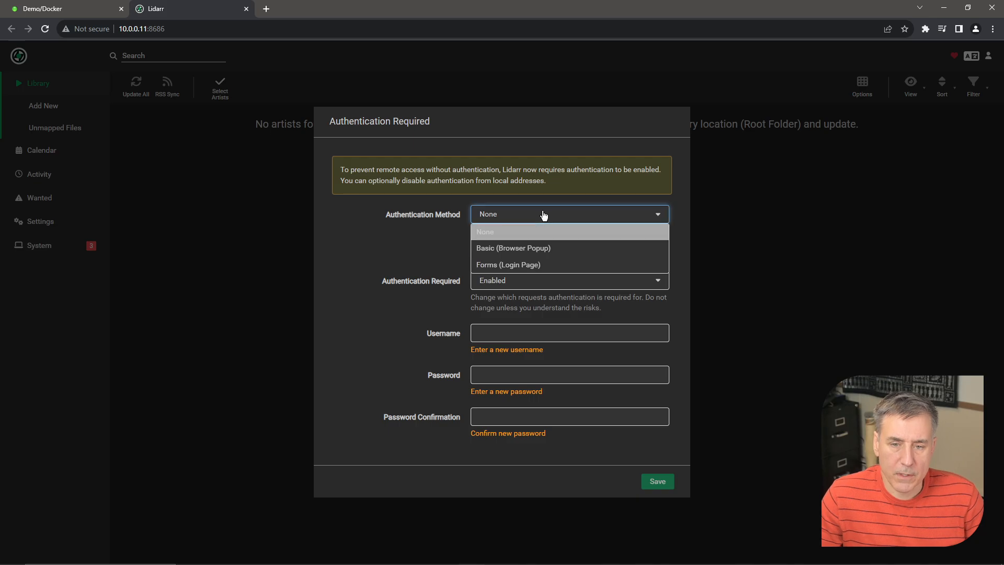
{"action": "left_click", "coordinate": [513, 247]}
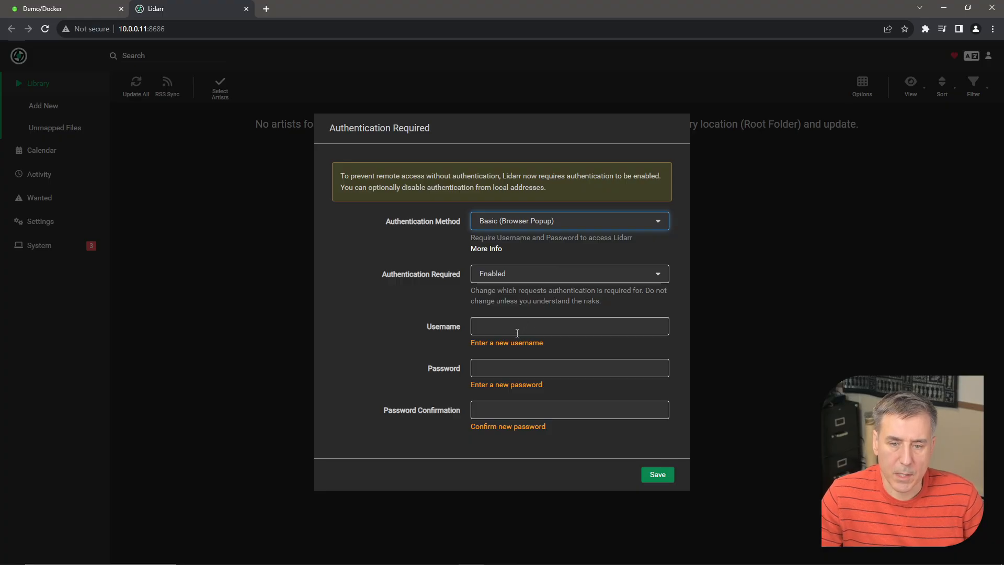
{"action": "type", "text": "Demo"}
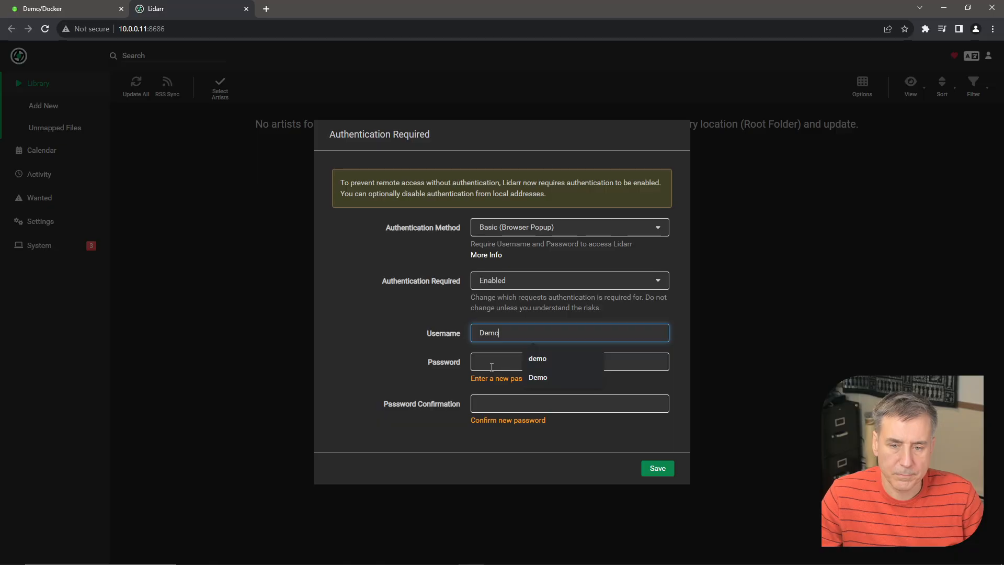
{"action": "left_click", "coordinate": [569, 361]}
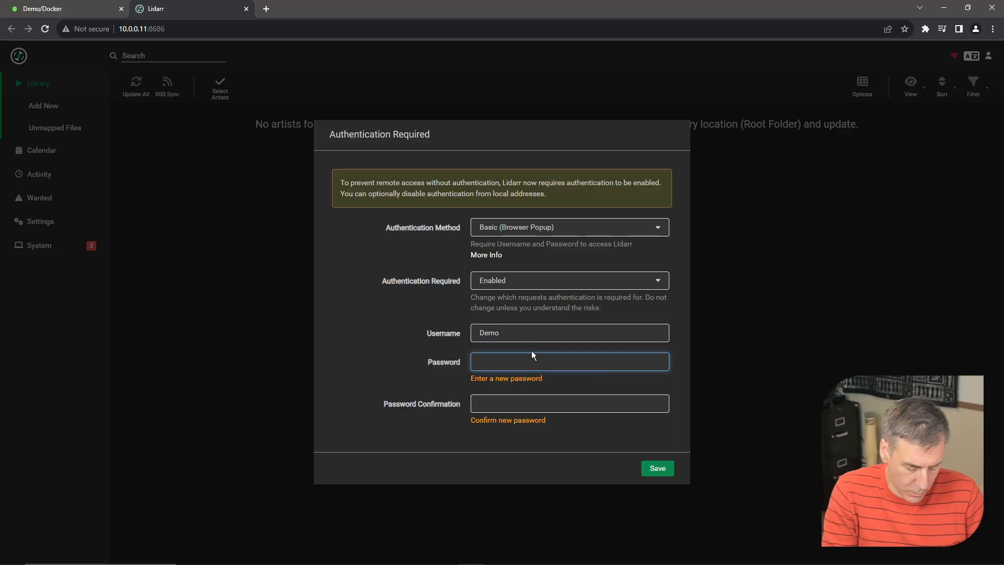
{"action": "type", "text": "••••••••"}
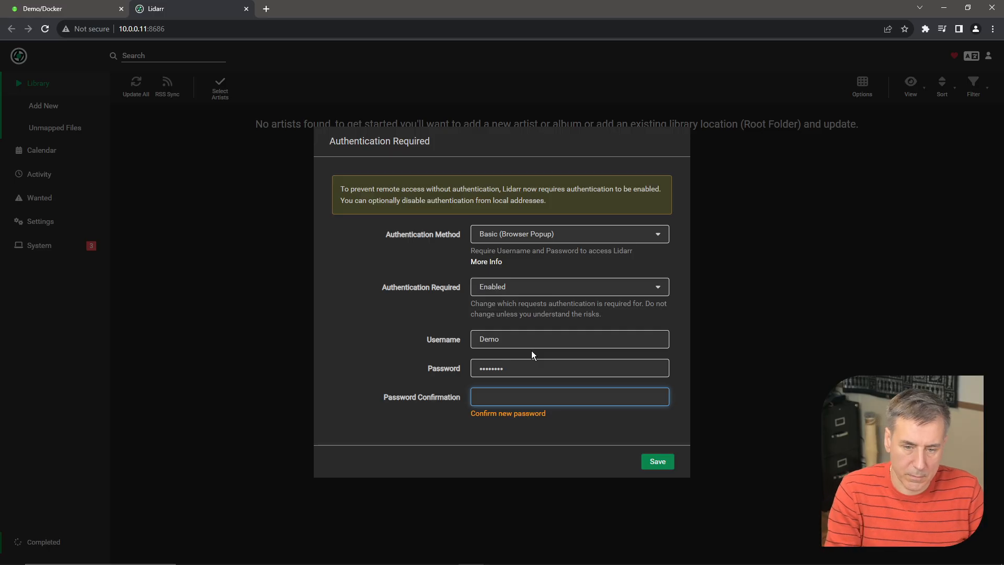
{"action": "type", "text": "•••••"}
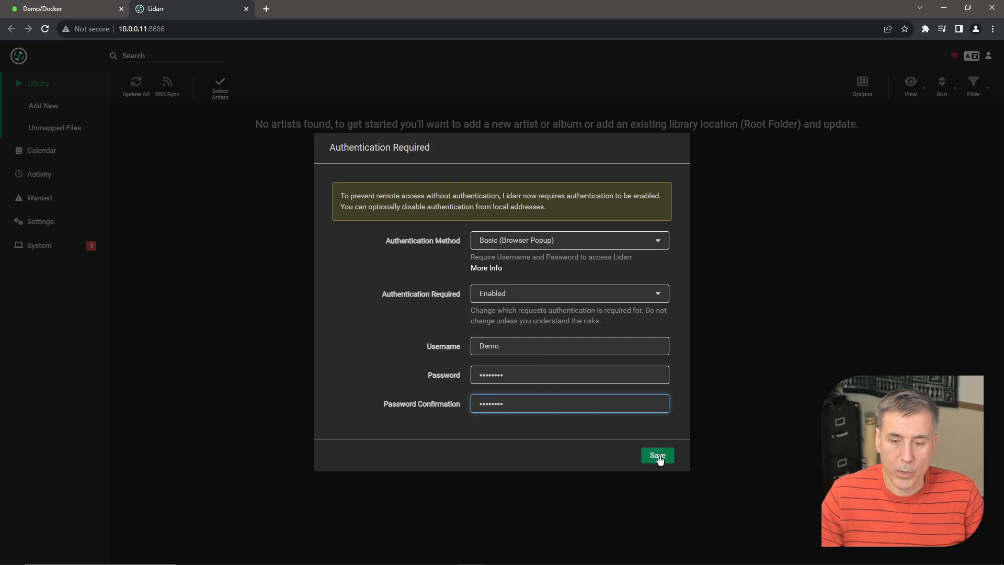
{"action": "left_click", "coordinate": [657, 456]}
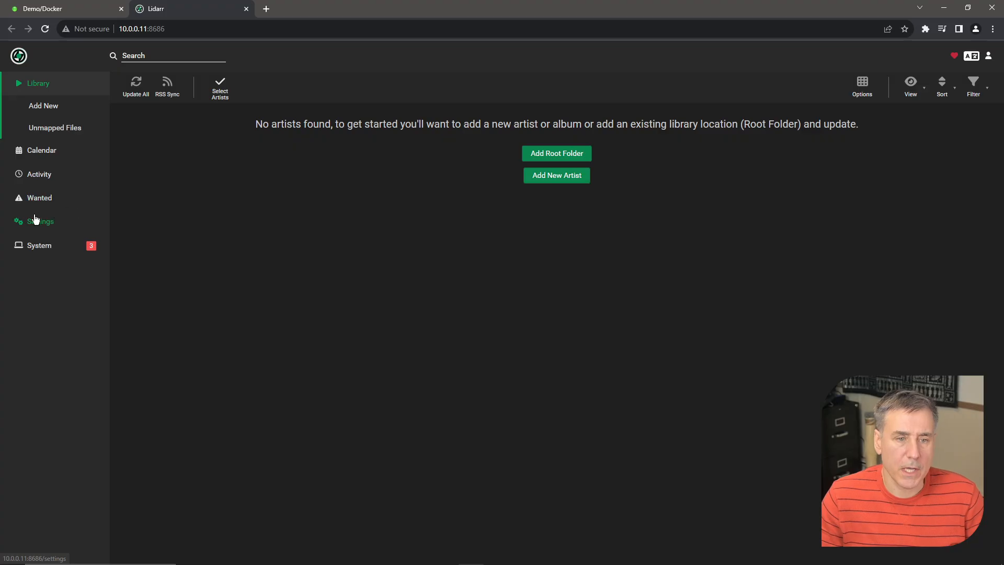
Go to Settings and open Media Management.
{"action": "left_click", "coordinate": [39, 220]}
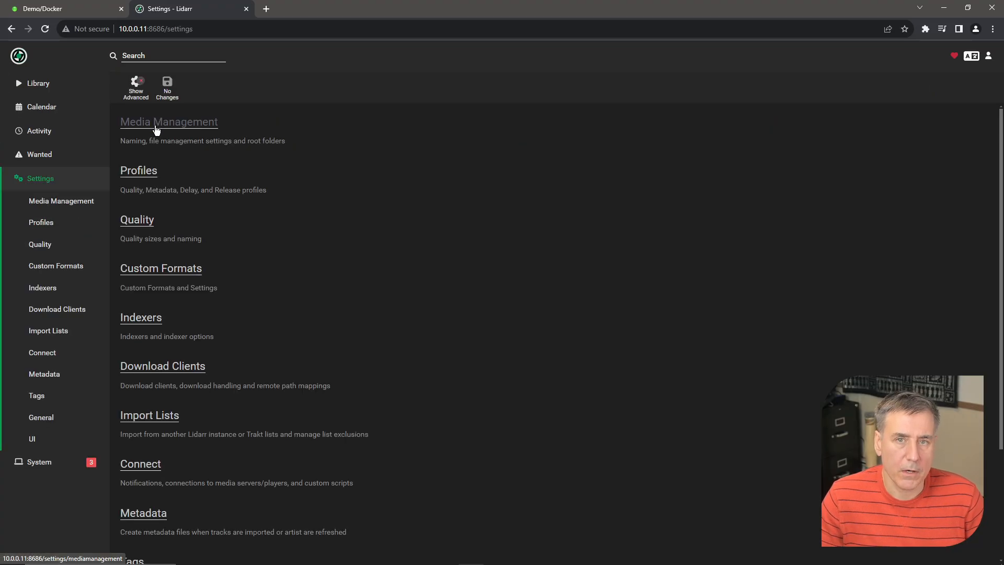
{"action": "left_click", "coordinate": [168, 122]}
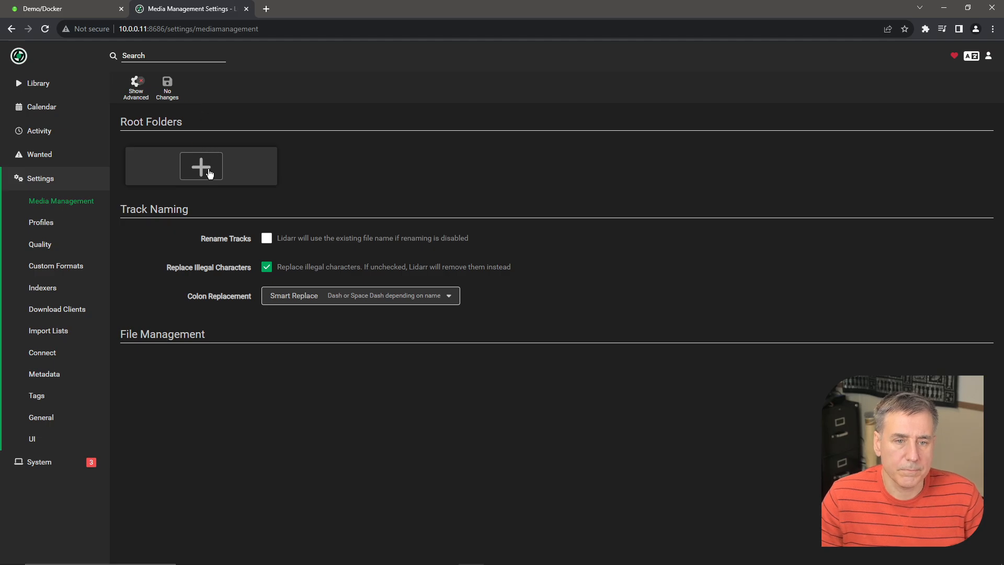
Start a new root folder named Music with its path browsed to /media/.
{"action": "left_click", "coordinate": [200, 166]}
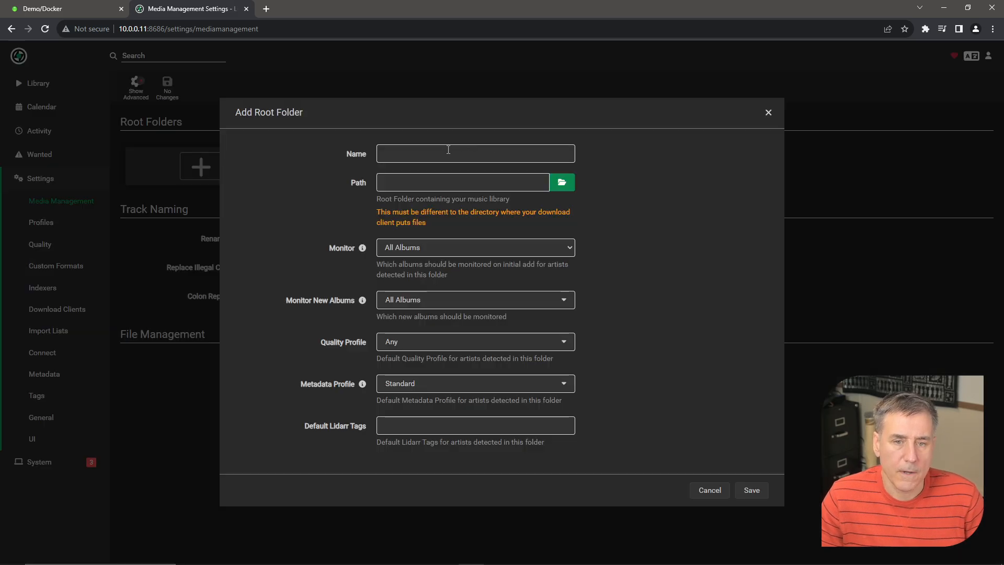
{"action": "left_click", "coordinate": [475, 154]}
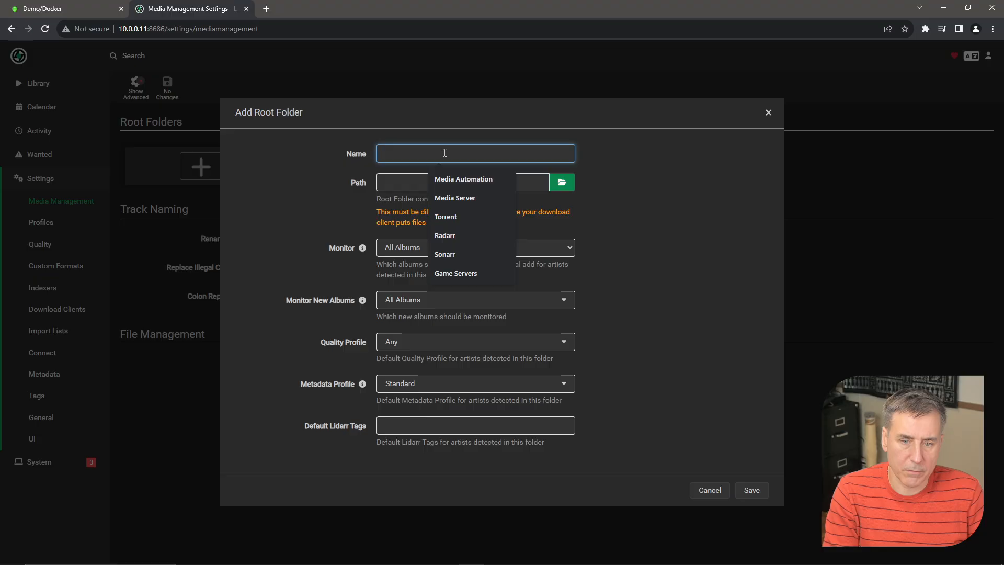
{"action": "type", "text": "Music"}
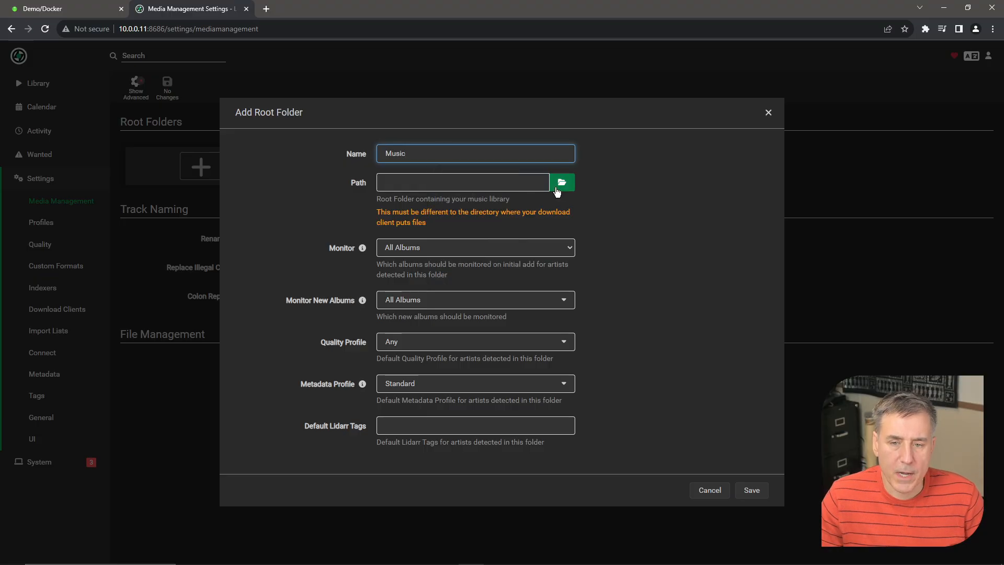
{"action": "left_click", "coordinate": [562, 182]}
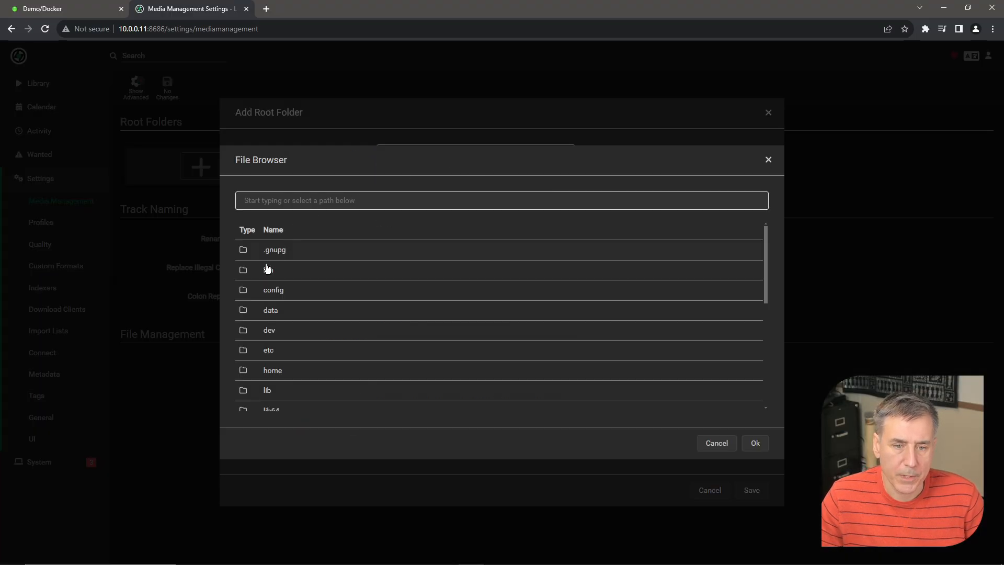
{"action": "scroll", "scroll_direction": "down", "scroll_amount": 3}
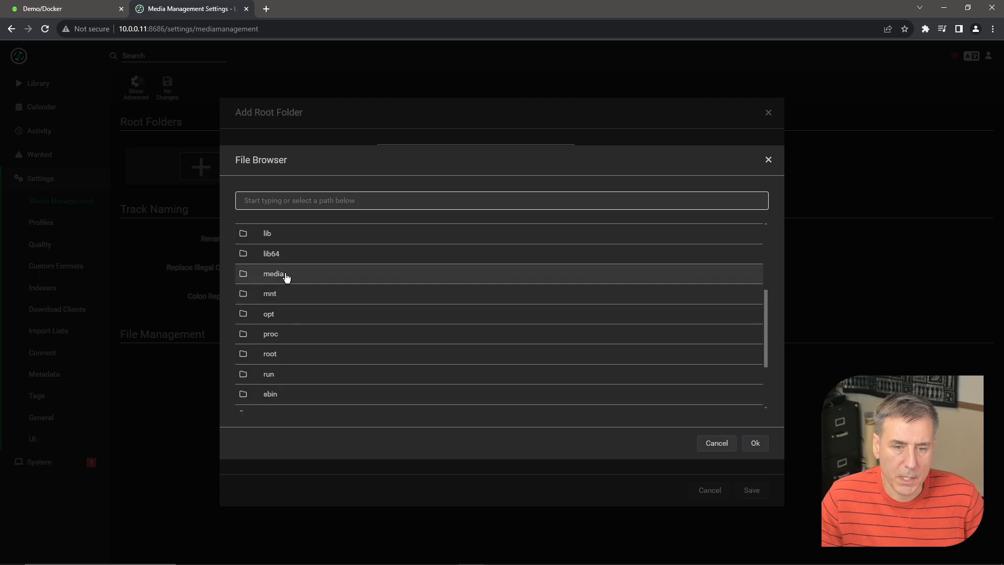
{"action": "left_click", "coordinate": [754, 442]}
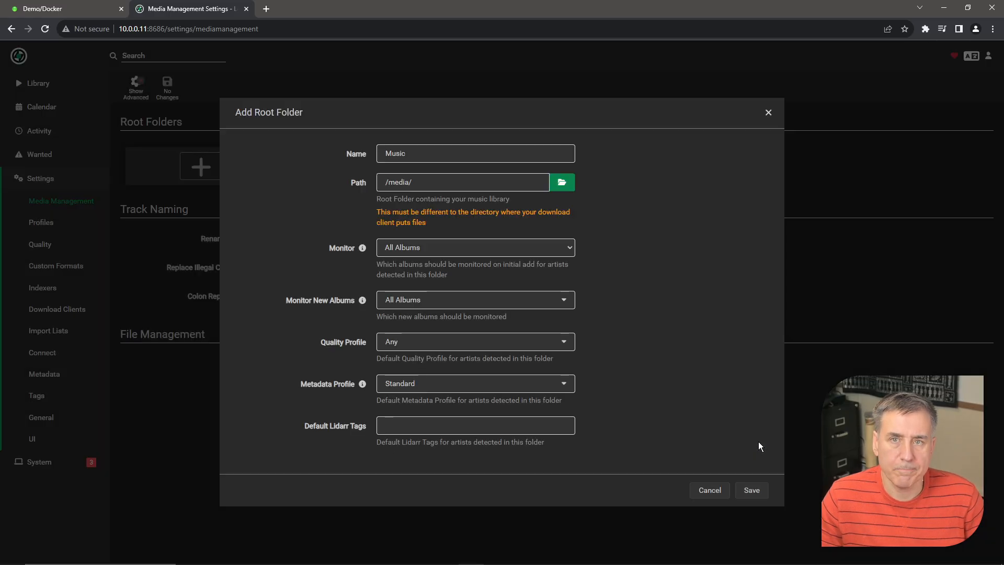
{"action": "mouse_move", "coordinate": [486, 279]}
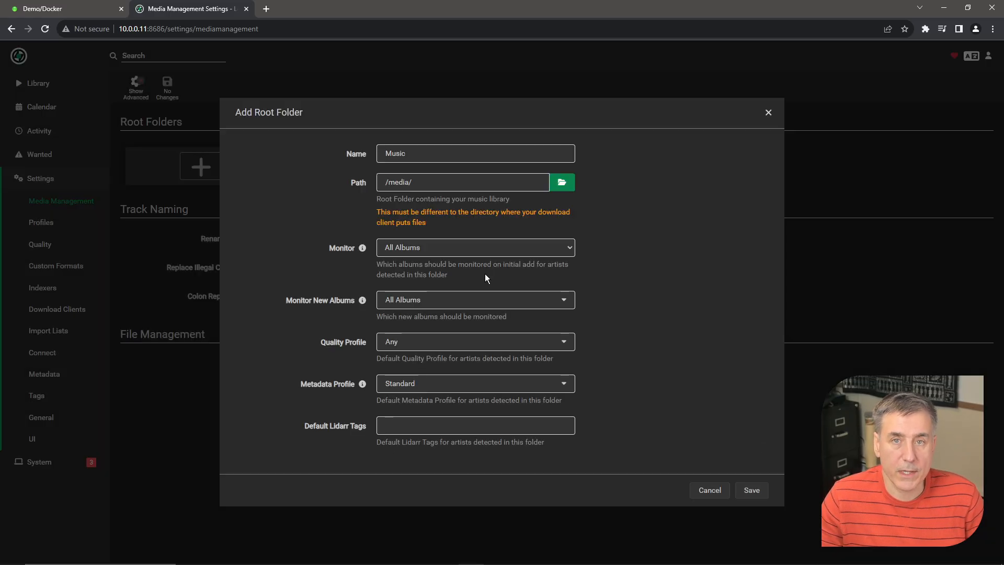
Set both Monitor and Monitor New Albums to None.
{"action": "left_click", "coordinate": [475, 247]}
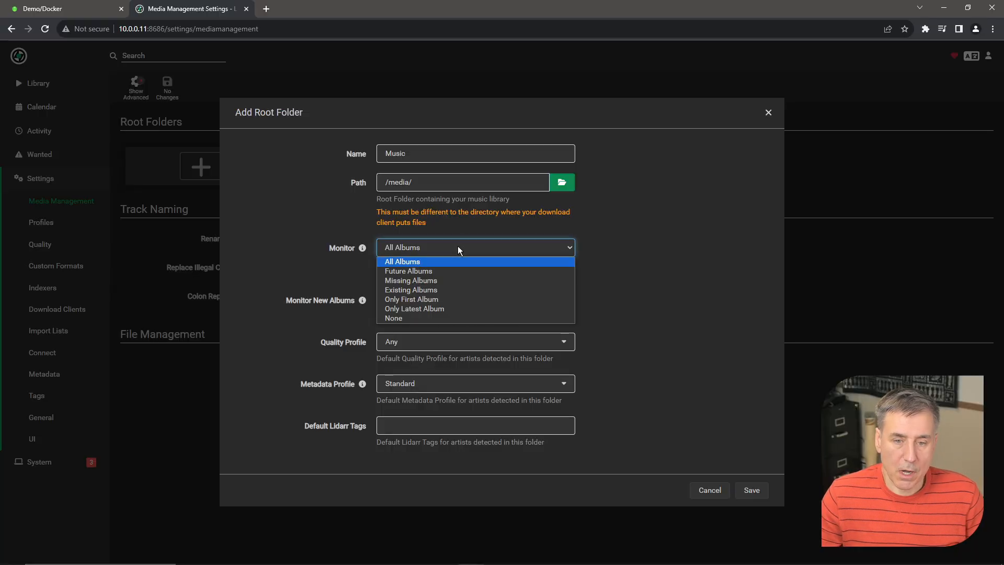
{"action": "mouse_move", "coordinate": [483, 289]}
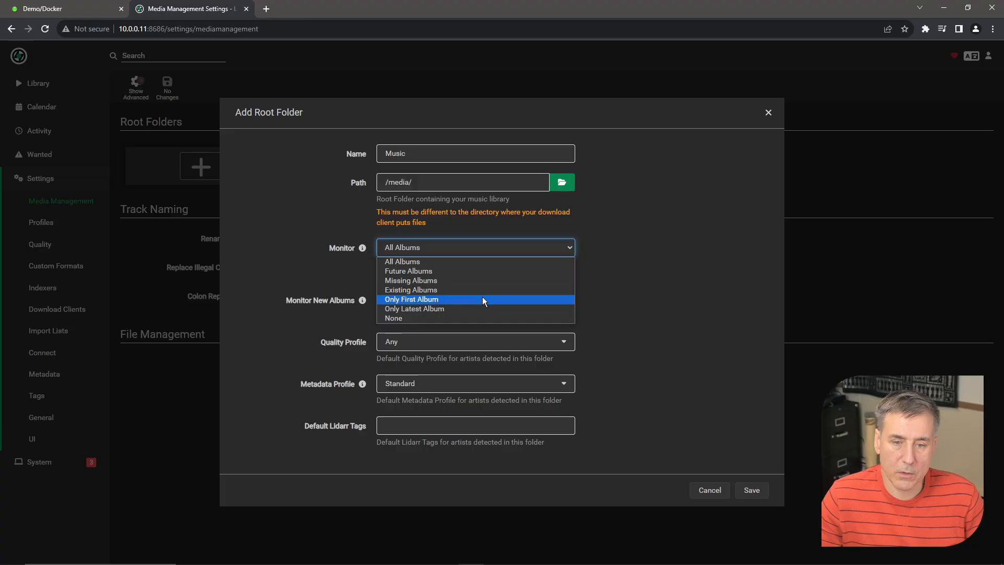
{"action": "mouse_move", "coordinate": [480, 308]}
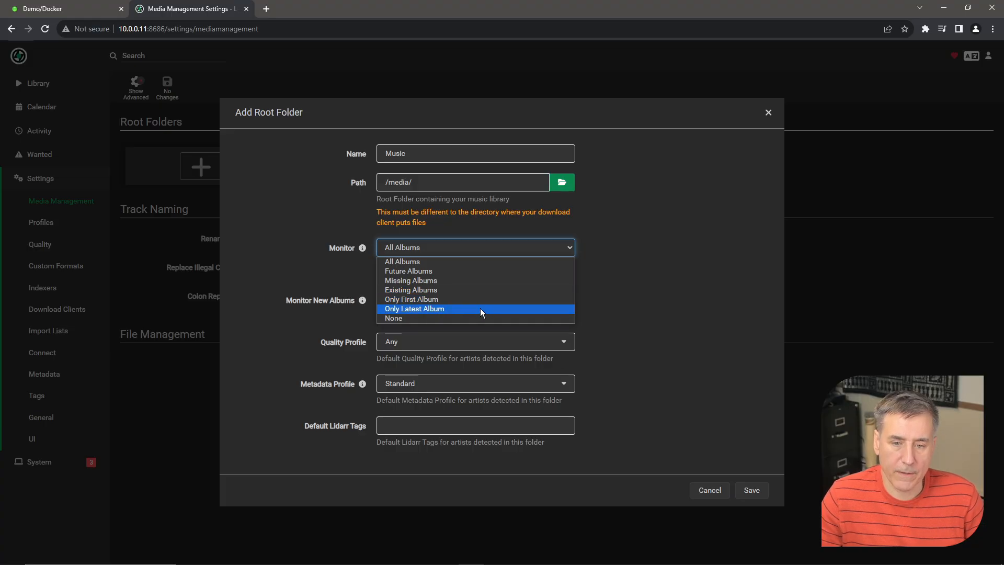
{"action": "mouse_move", "coordinate": [480, 319]}
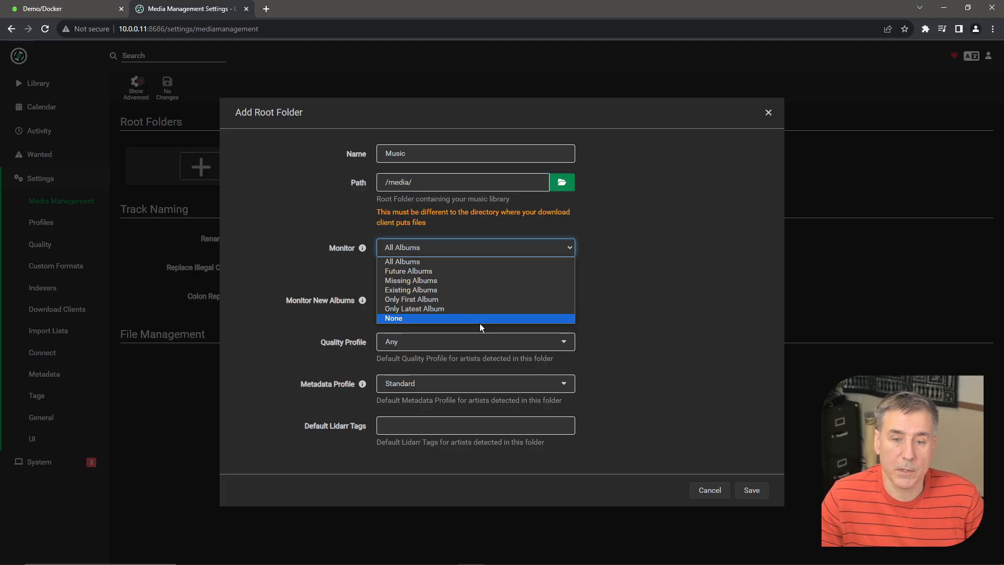
{"action": "left_click", "coordinate": [394, 319]}
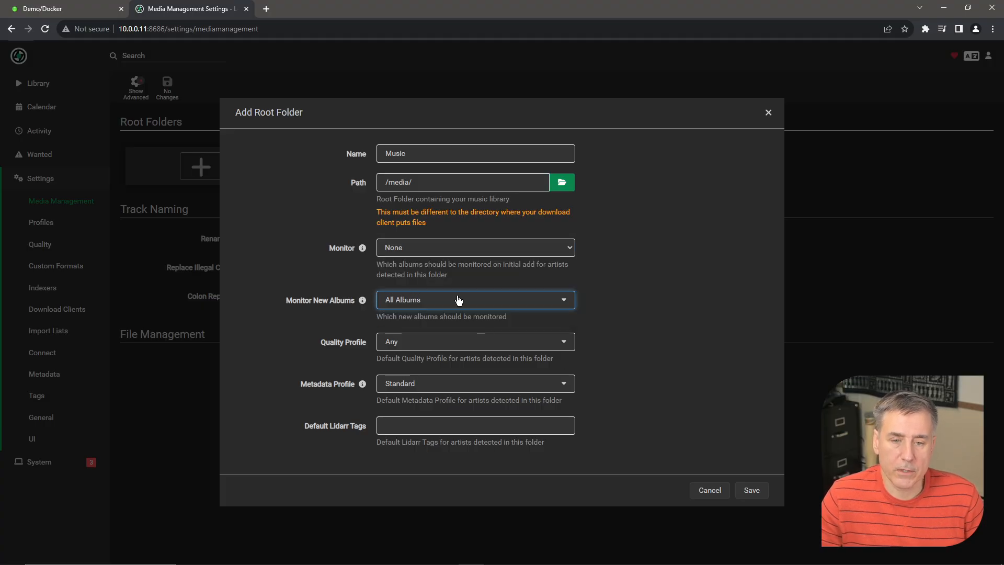
{"action": "left_click", "coordinate": [474, 299]}
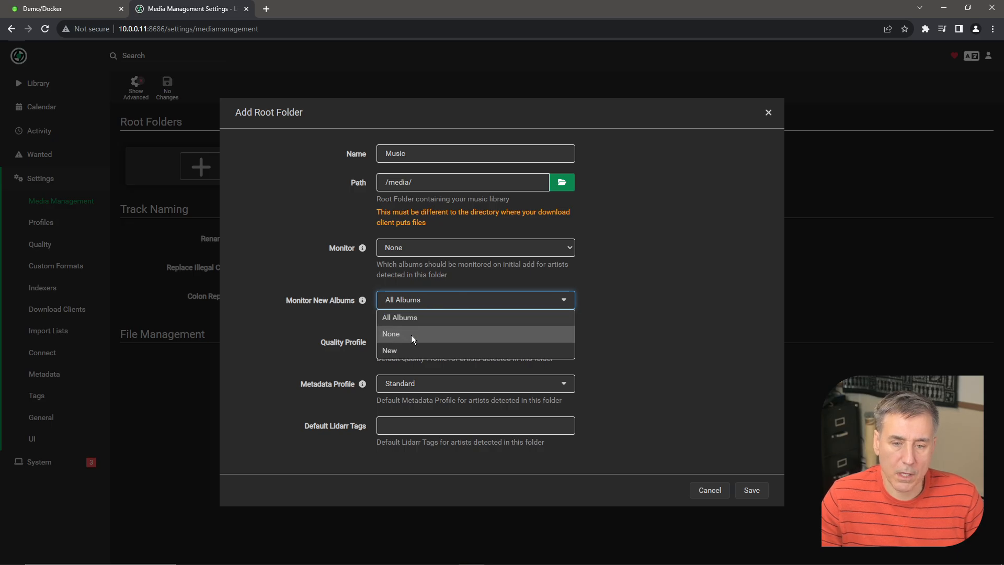
{"action": "mouse_move", "coordinate": [418, 333]}
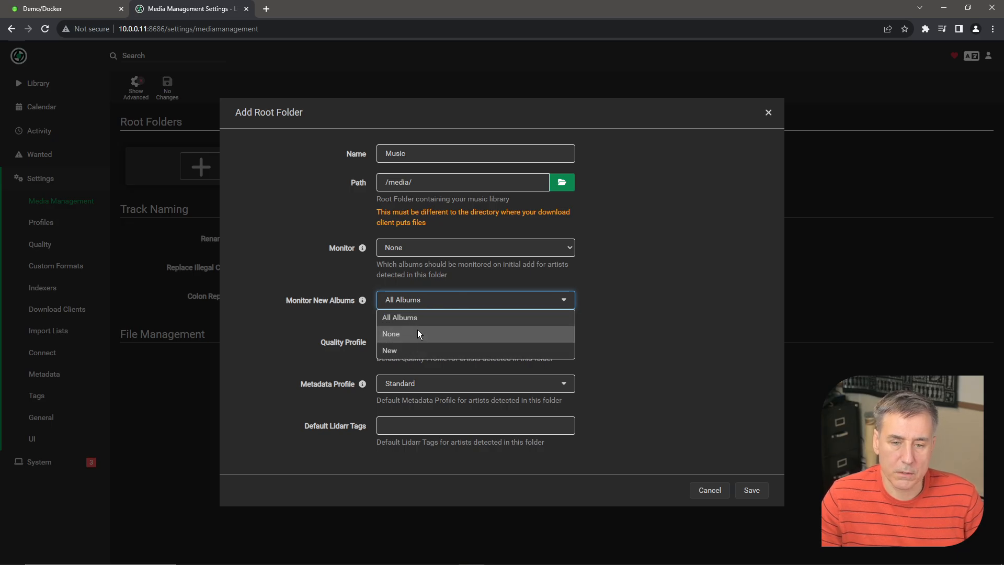
{"action": "mouse_move", "coordinate": [414, 334]}
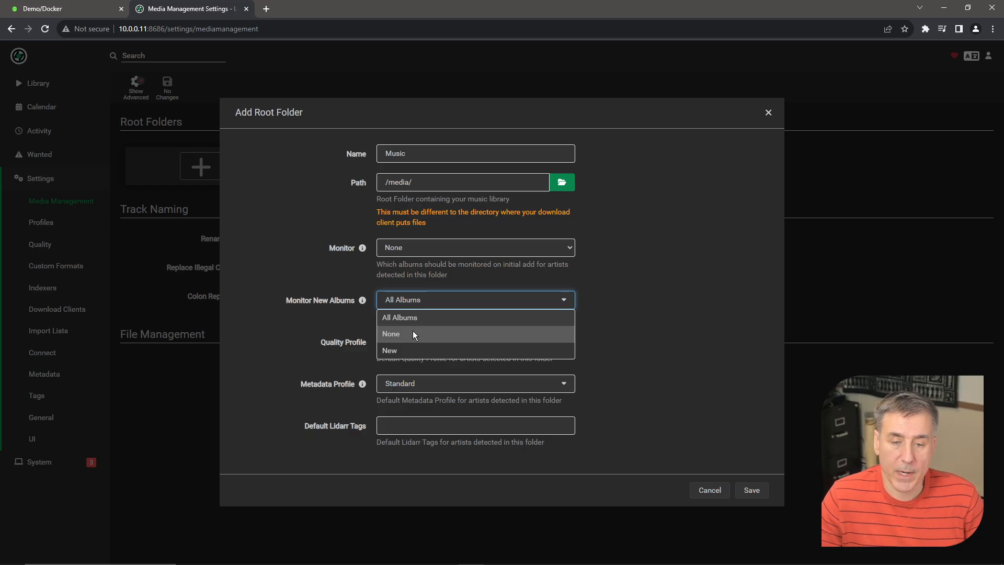
{"action": "left_click", "coordinate": [390, 334]}
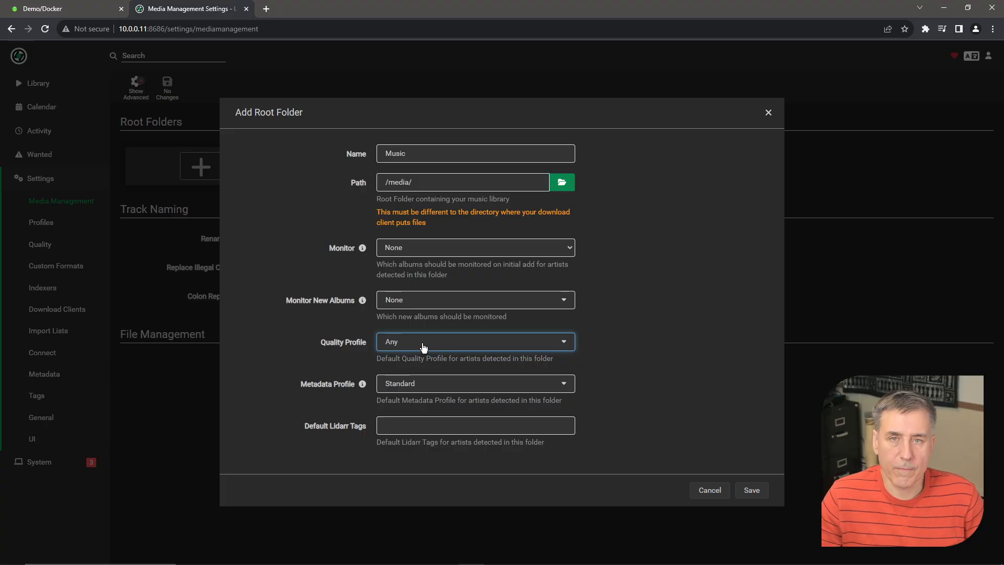
Choose the Standard quality and metadata profiles and save the Music root folder.
{"action": "left_click", "coordinate": [474, 341]}
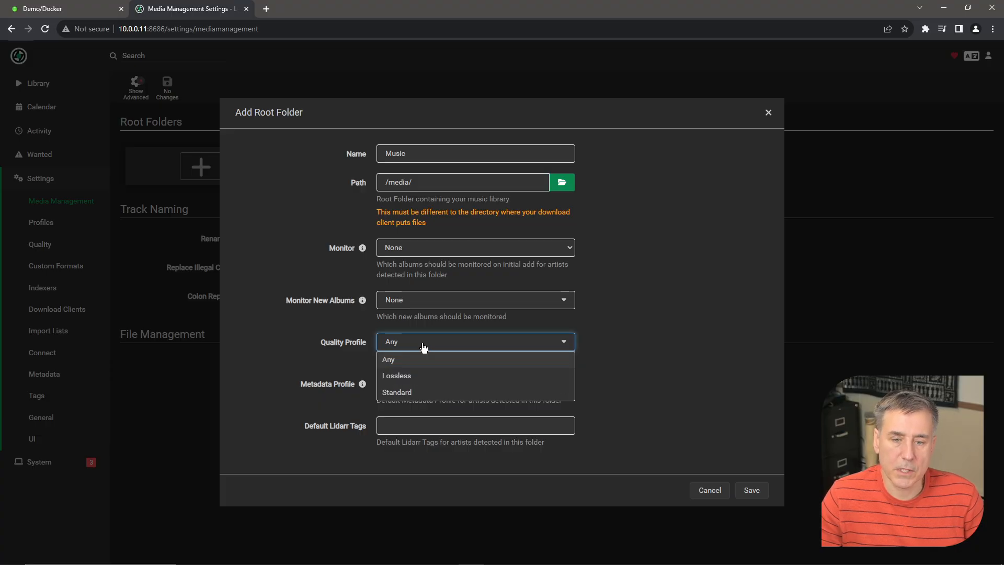
{"action": "left_click", "coordinate": [396, 392]}
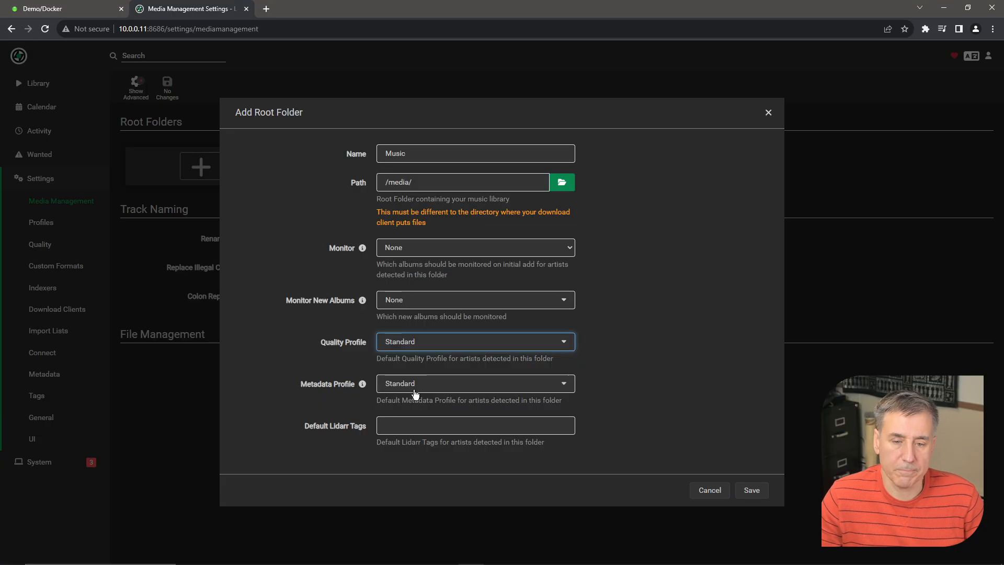
{"action": "left_click", "coordinate": [474, 383]}
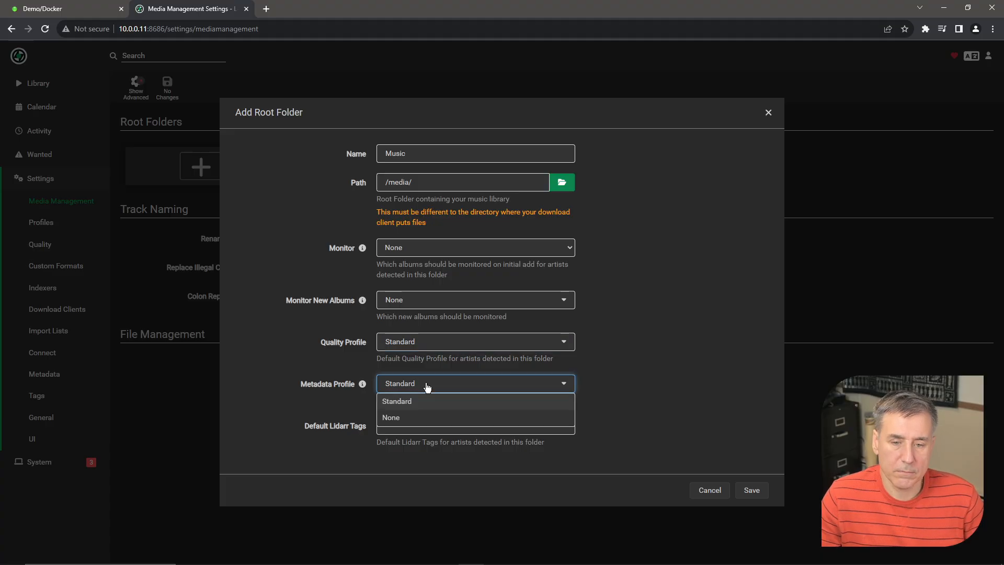
{"action": "left_click", "coordinate": [397, 401]}
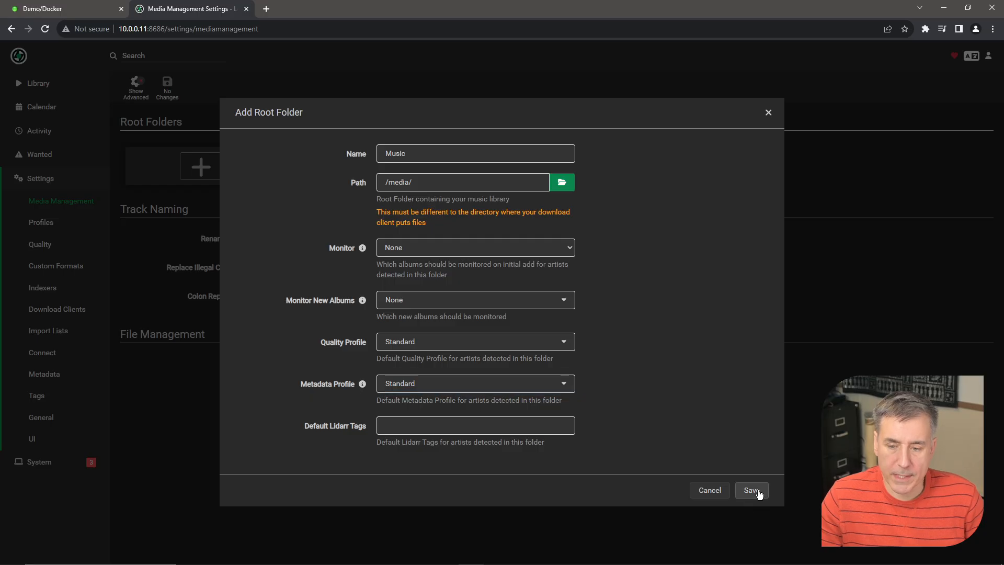
{"action": "left_click", "coordinate": [751, 490]}
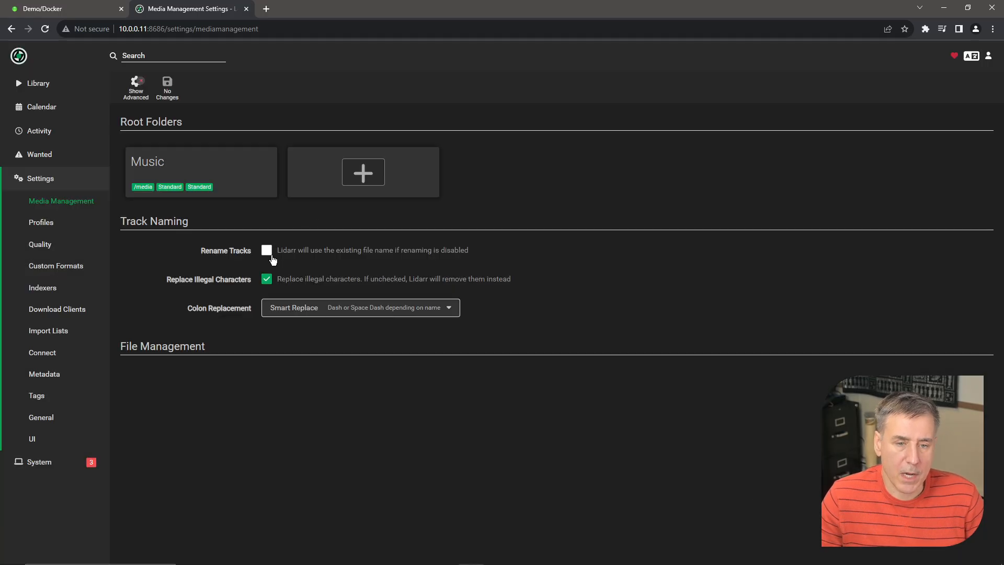
Enable the Rename Tracks option under Track Naming.
{"action": "left_click", "coordinate": [266, 250]}
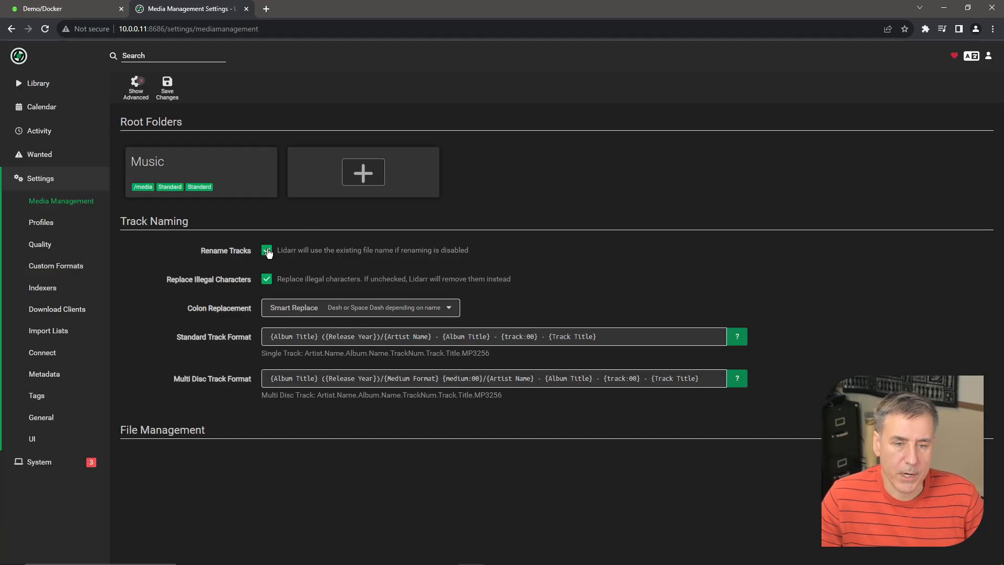
{"action": "left_click", "coordinate": [266, 250]}
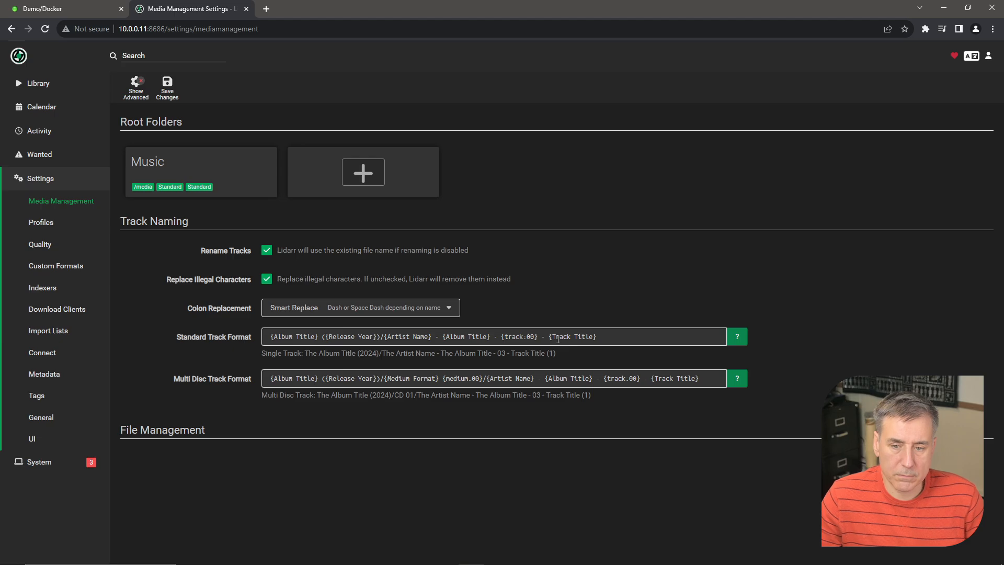
{"action": "mouse_move", "coordinate": [241, 340]}
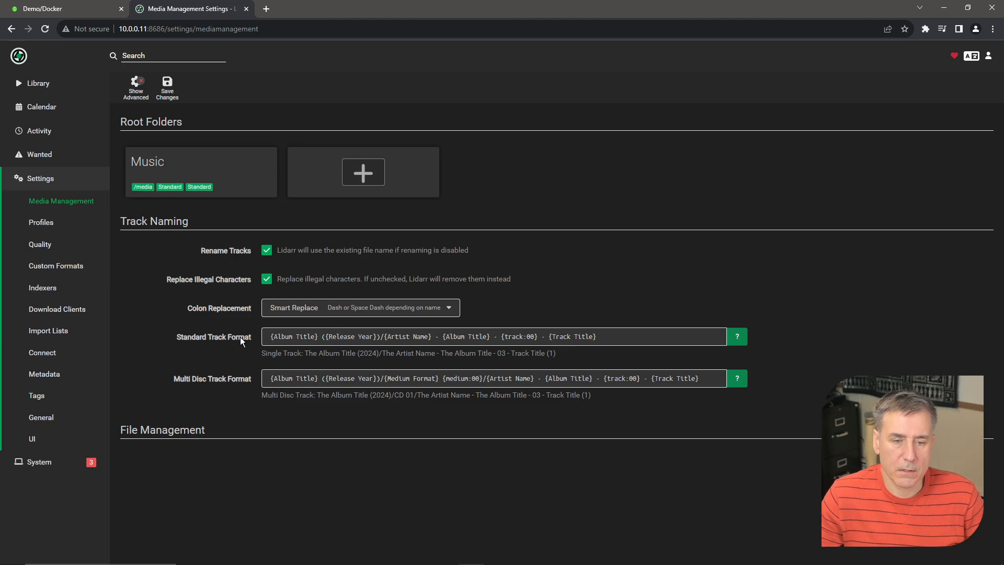
{"action": "mouse_move", "coordinate": [254, 389]}
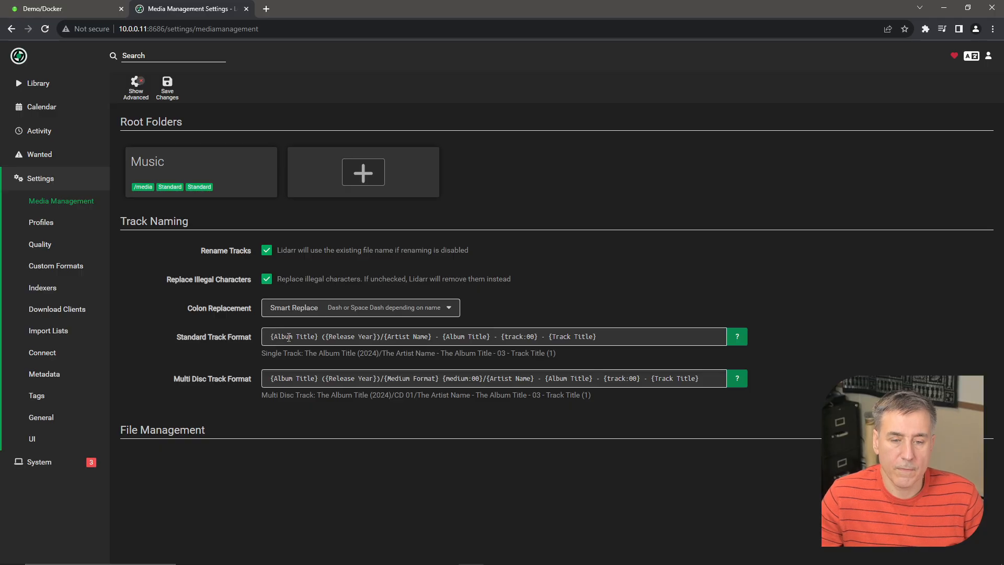
{"action": "mouse_move", "coordinate": [431, 351]}
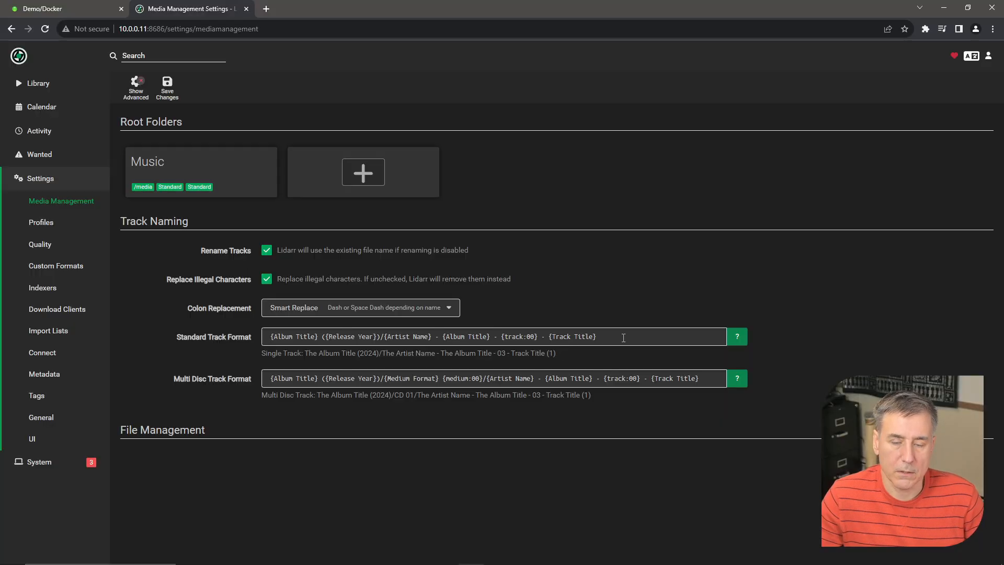
{"action": "mouse_move", "coordinate": [644, 335]}
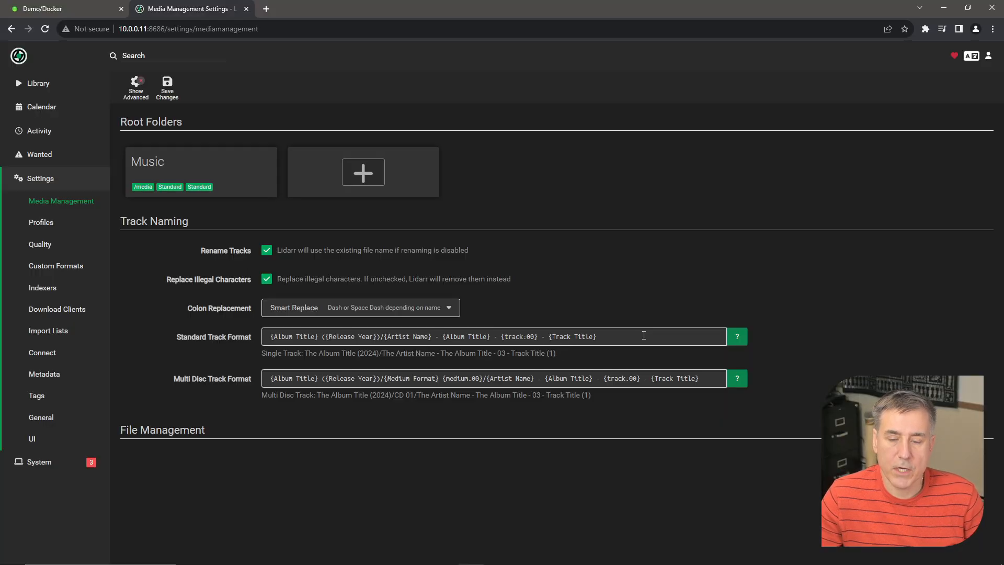
Browse the file name tokens reference for the Standard Track Format and close it.
{"action": "left_click", "coordinate": [736, 337]}
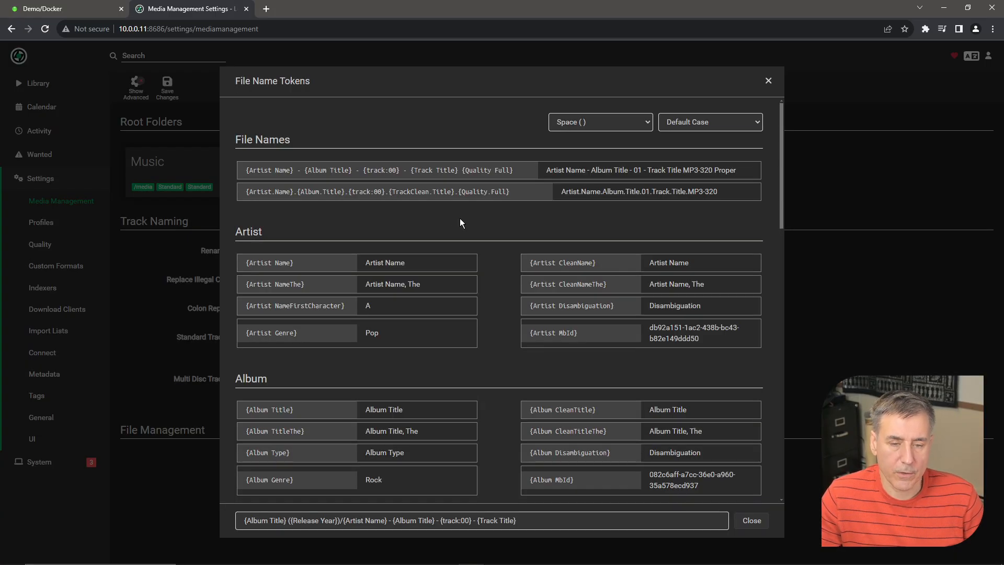
{"action": "mouse_move", "coordinate": [419, 226]}
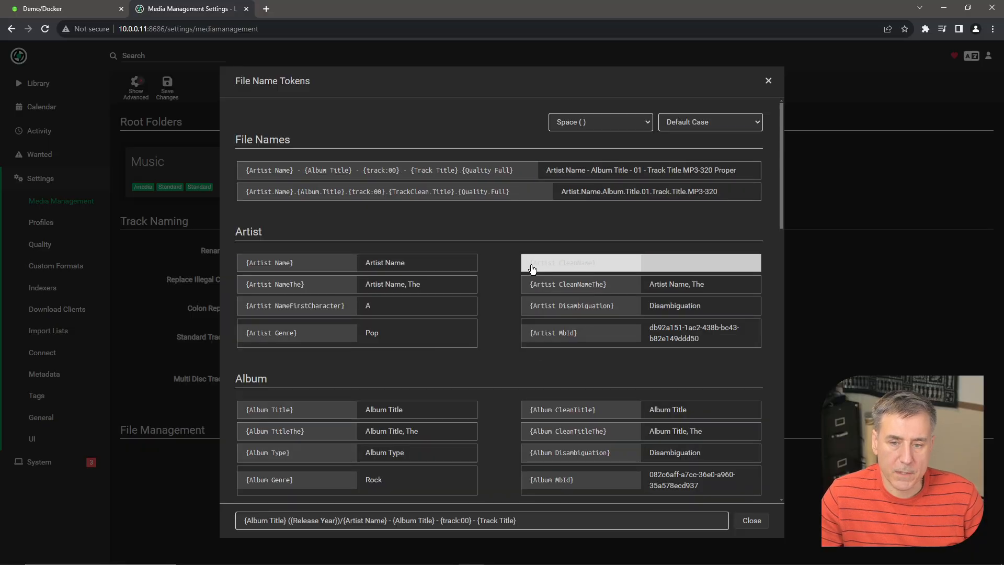
{"action": "scroll", "scroll_direction": "down", "scroll_amount": 3}
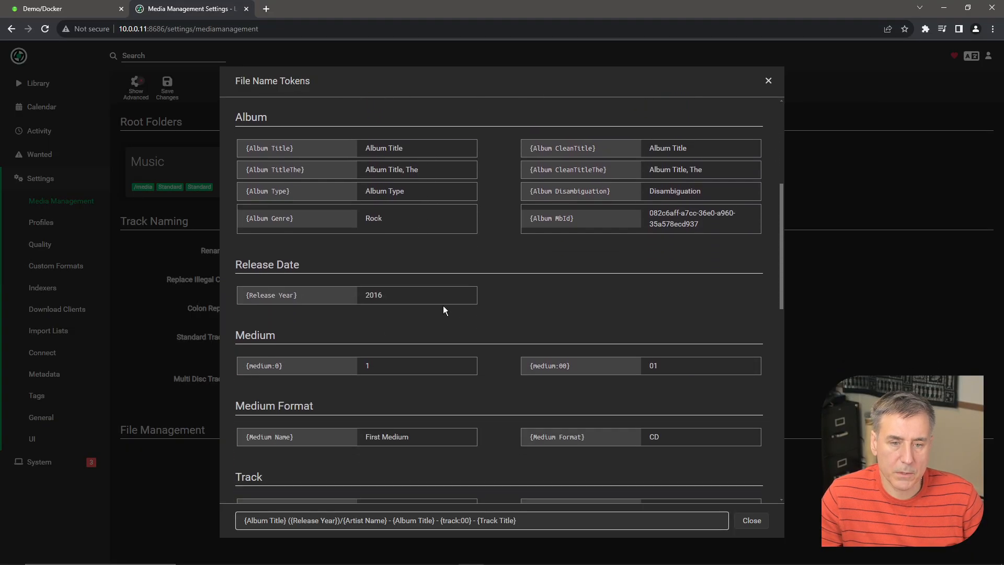
{"action": "scroll", "scroll_direction": "down", "scroll_amount": 3}
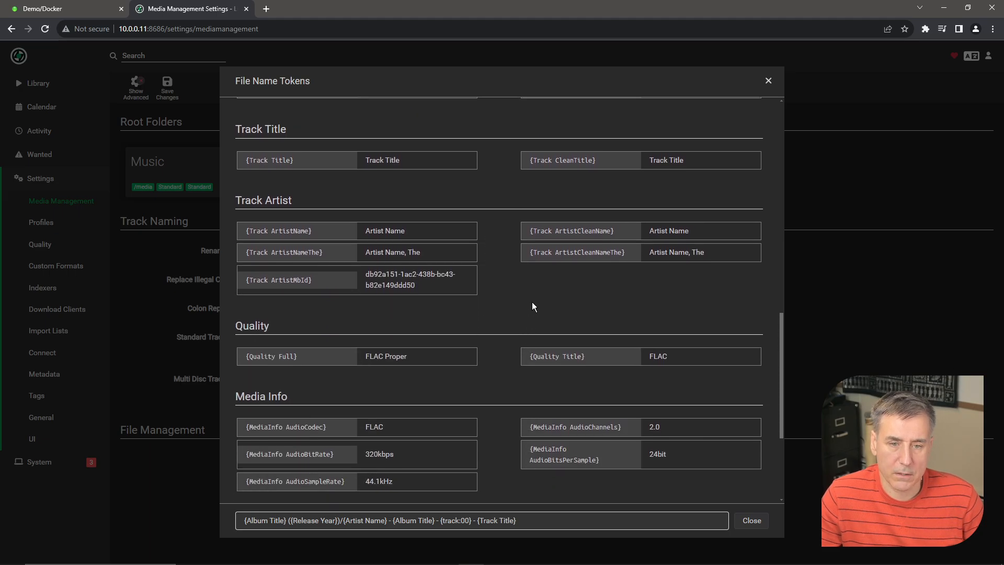
{"action": "scroll", "scroll_direction": "down", "scroll_amount": 3}
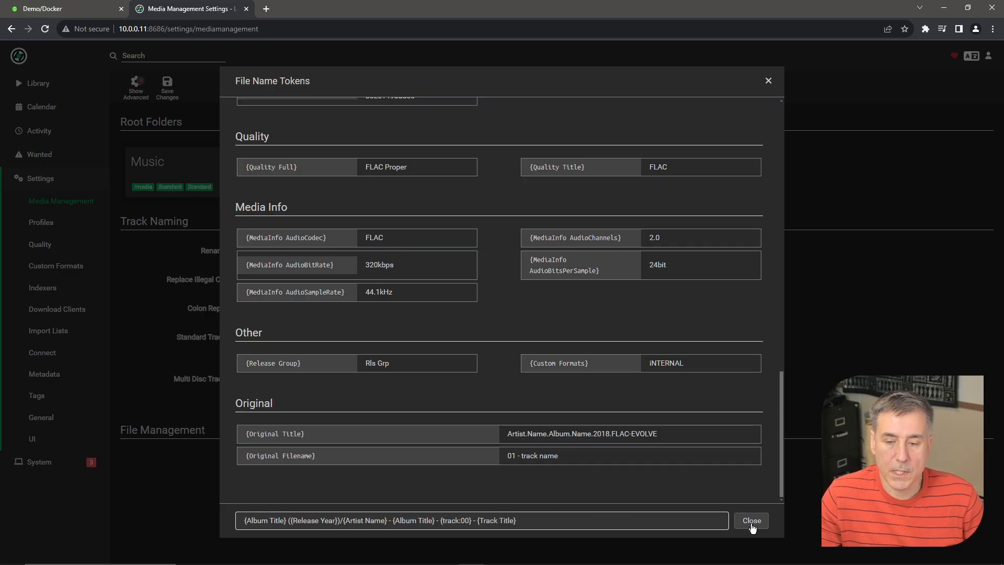
{"action": "left_click", "coordinate": [750, 520]}
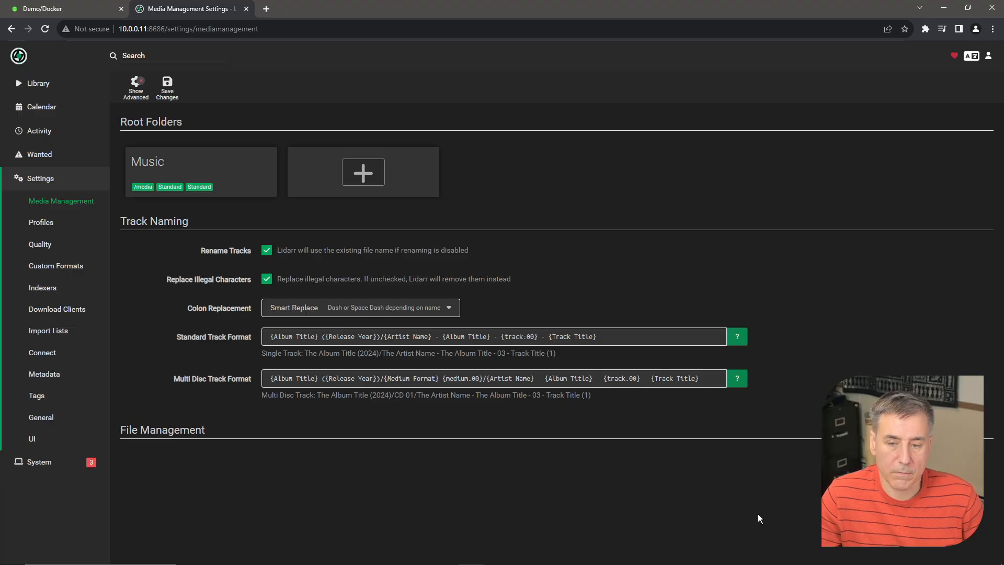
{"action": "mouse_move", "coordinate": [333, 306]}
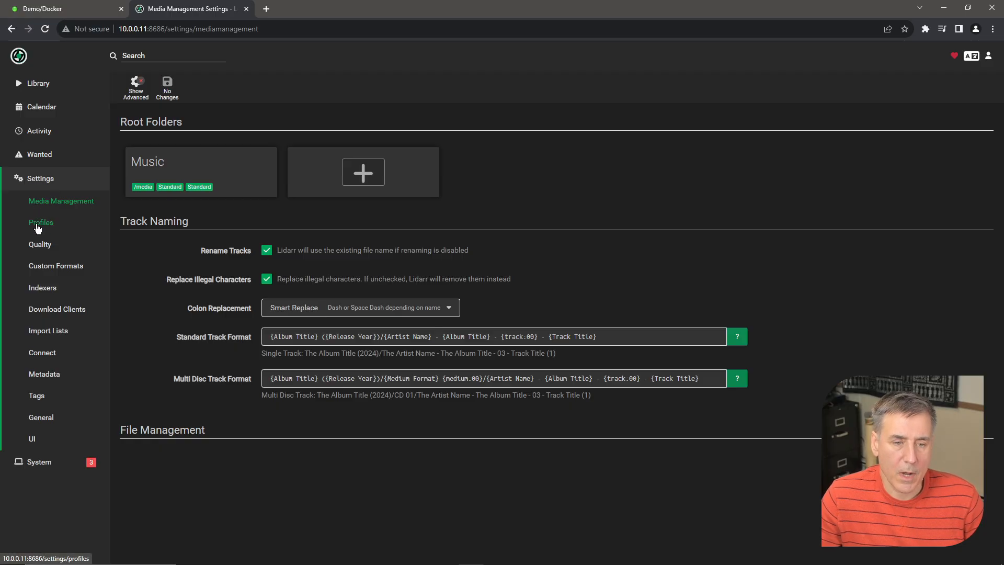
{"action": "left_click", "coordinate": [40, 222]}
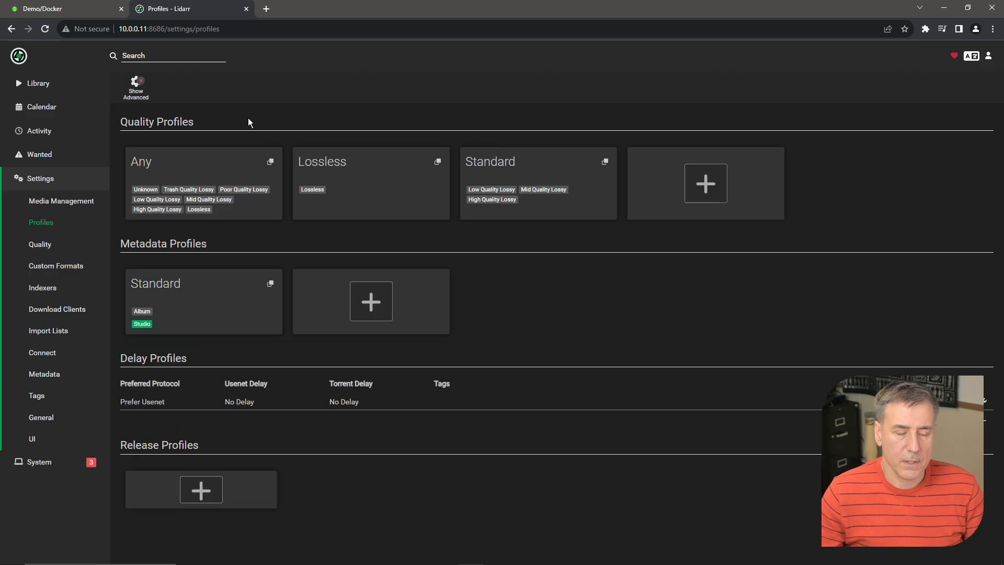
{"action": "mouse_move", "coordinate": [239, 151]}
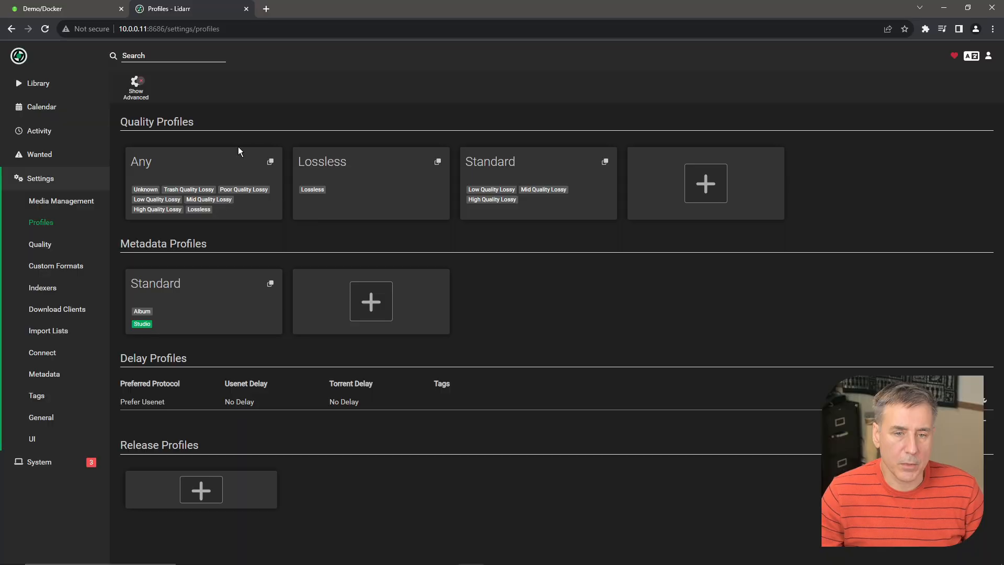
{"action": "mouse_move", "coordinate": [296, 162]}
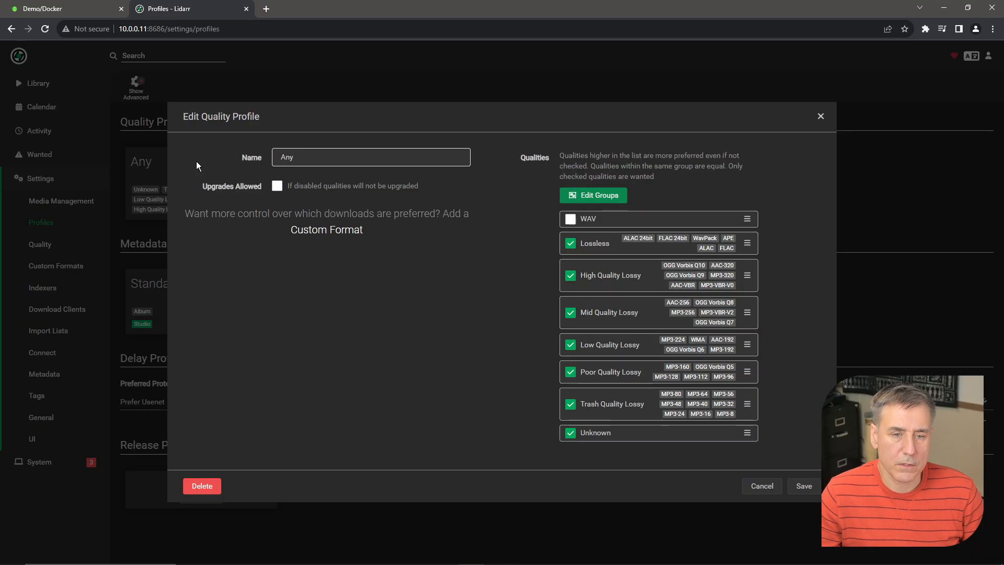
{"action": "mouse_move", "coordinate": [650, 250]}
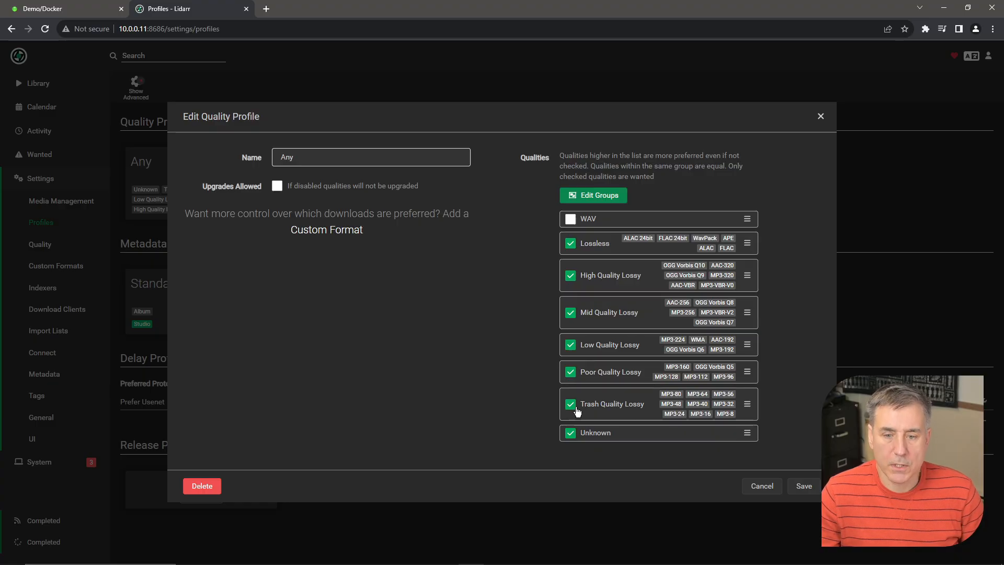
{"action": "left_click", "coordinate": [570, 404]}
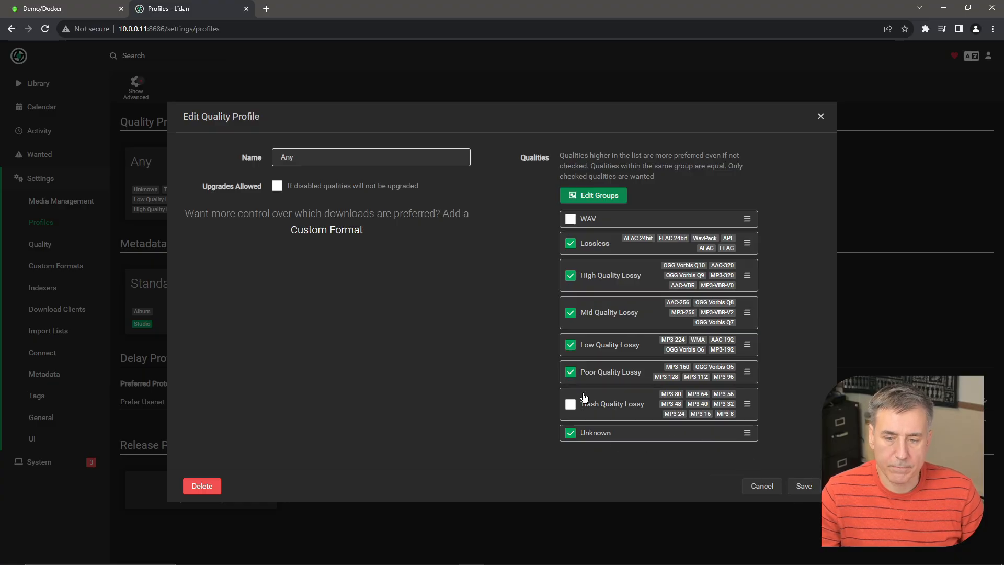
{"action": "left_click", "coordinate": [762, 486]}
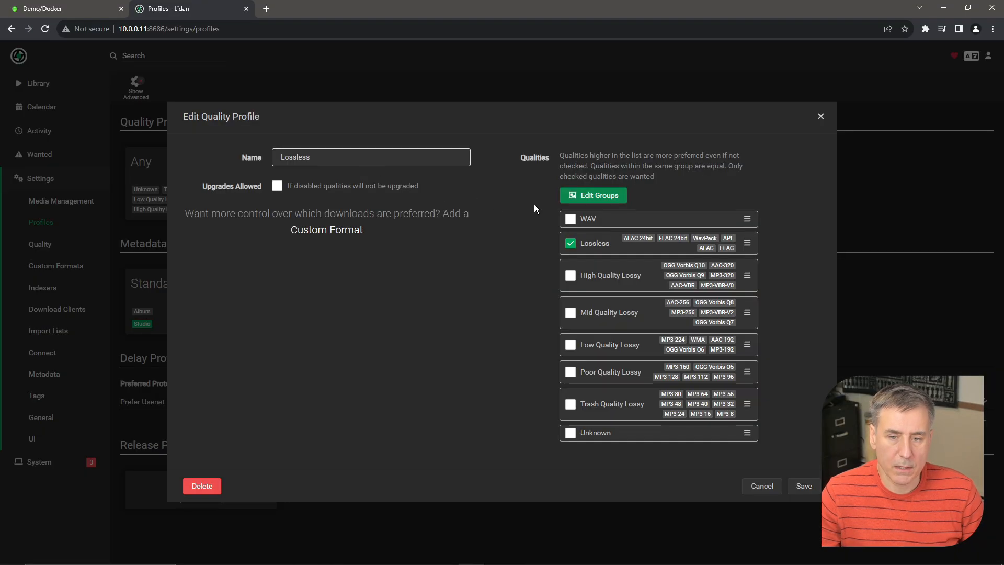
{"action": "mouse_move", "coordinate": [604, 247]}
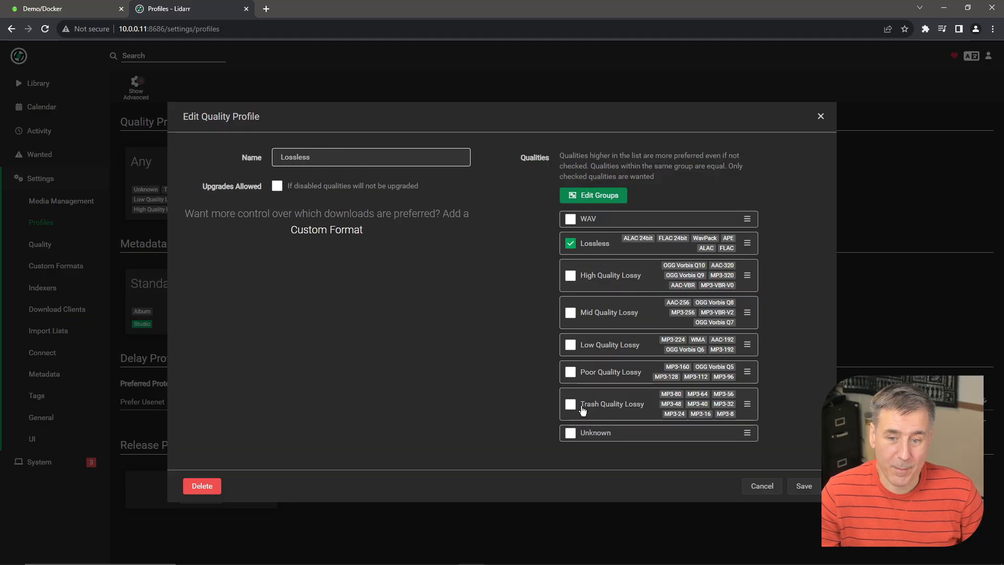
{"action": "left_click", "coordinate": [570, 404]}
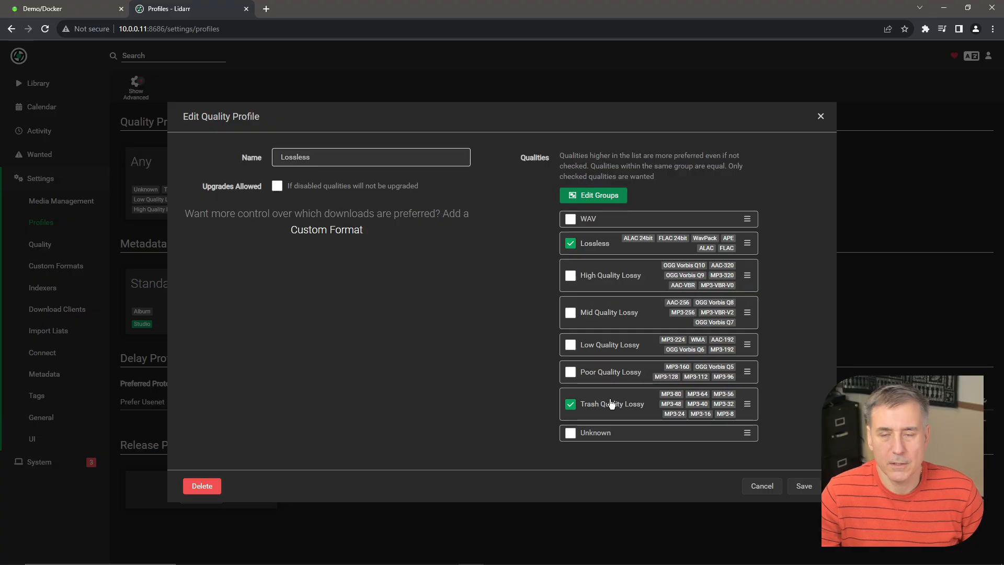
{"action": "mouse_move", "coordinate": [607, 407]}
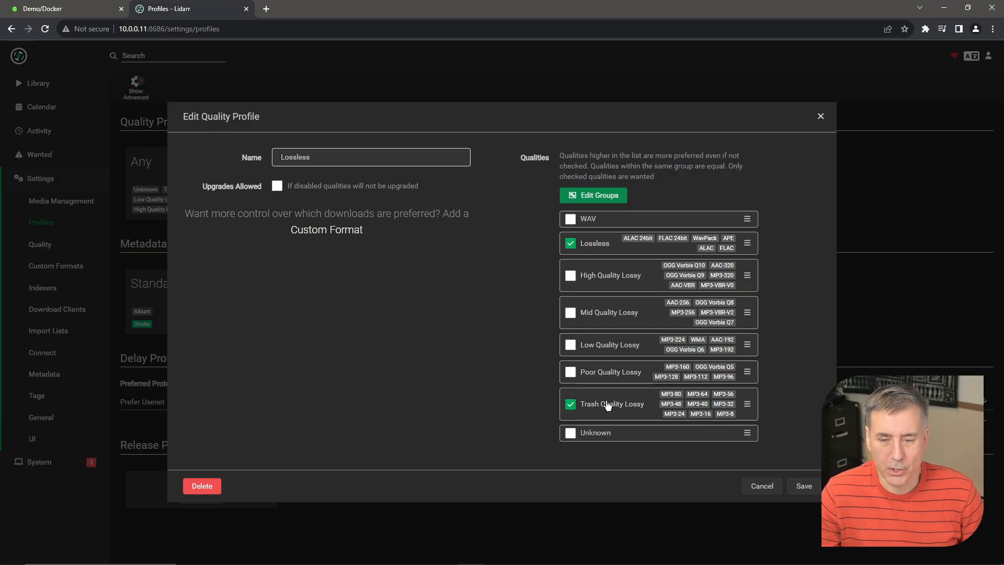
{"action": "left_click", "coordinate": [762, 485]}
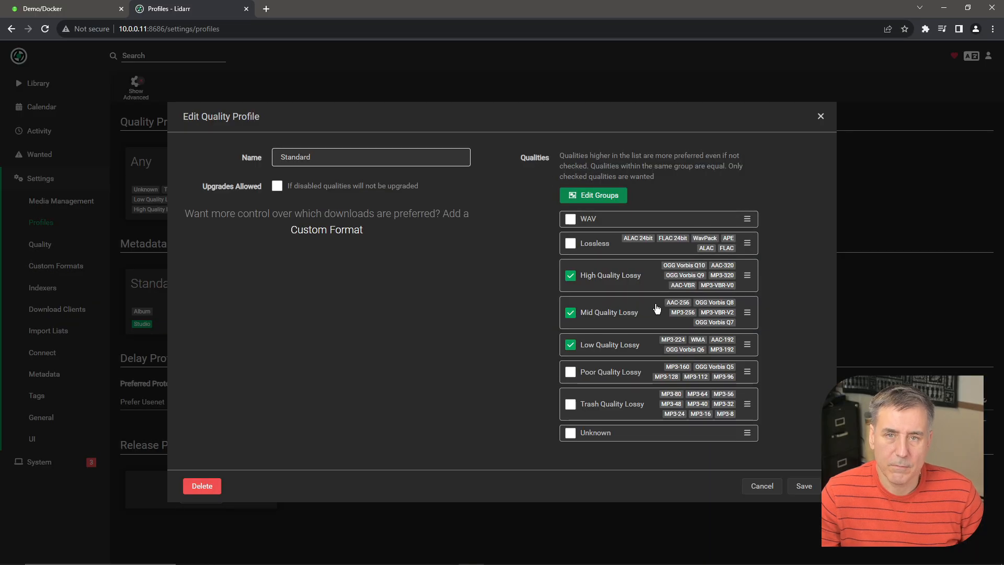
{"action": "mouse_move", "coordinate": [759, 464]}
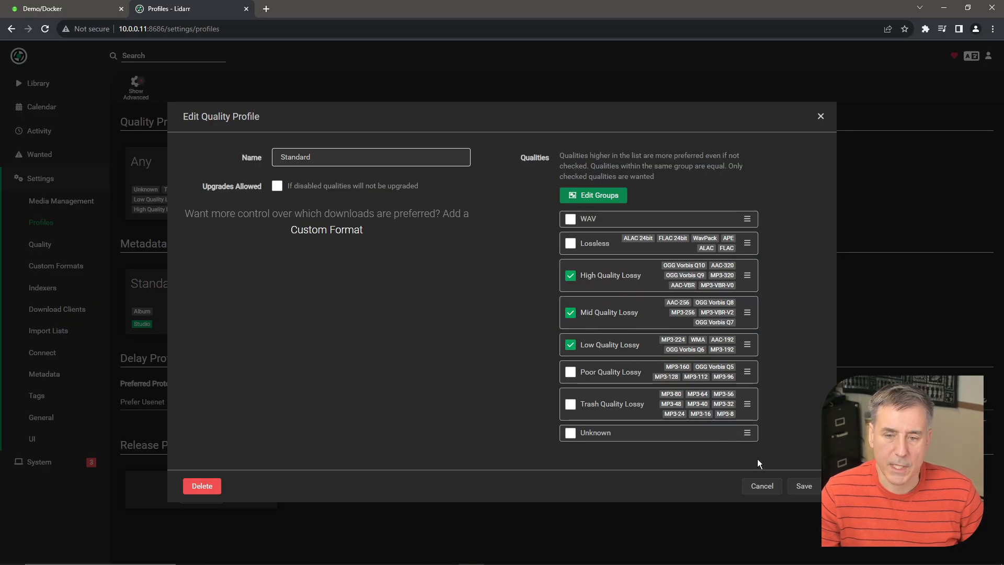
{"action": "left_click", "coordinate": [762, 485]}
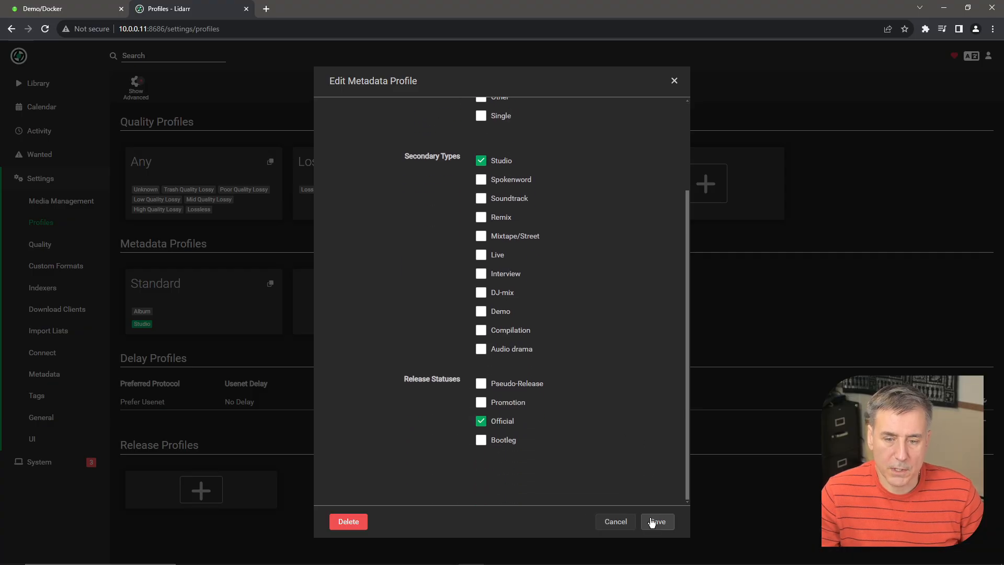
{"action": "left_click", "coordinate": [657, 521]}
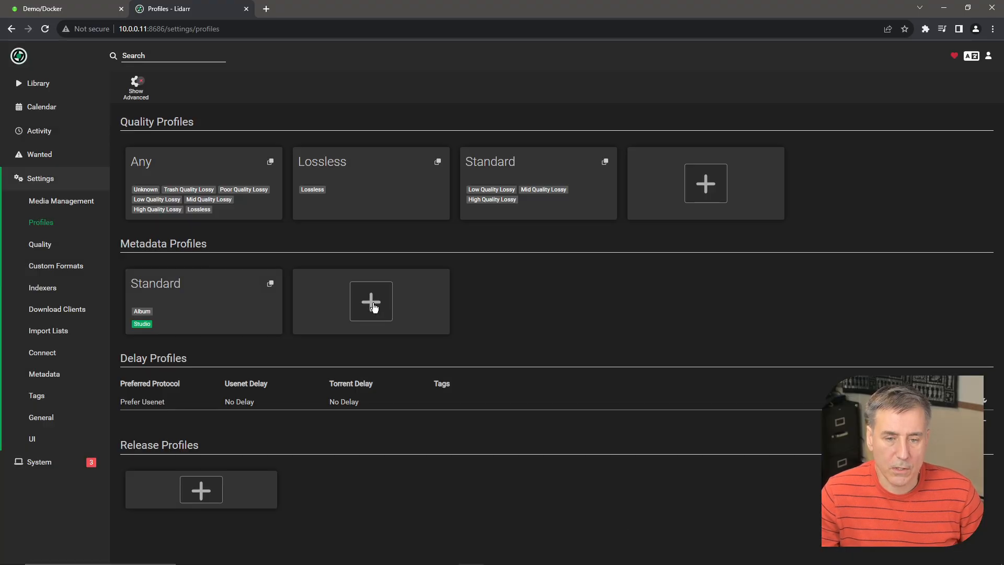
{"action": "left_click", "coordinate": [370, 301]}
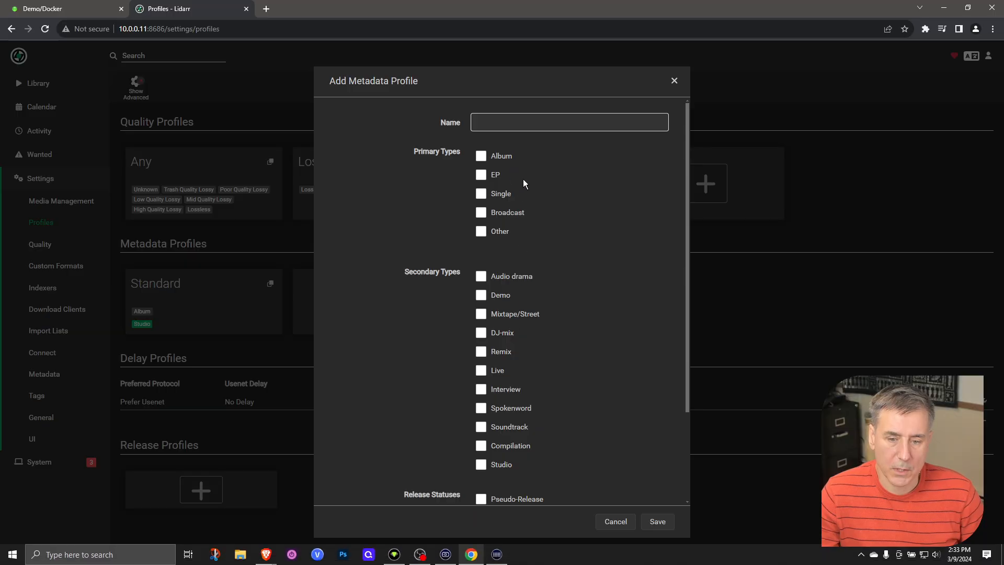
{"action": "left_click", "coordinate": [614, 521]}
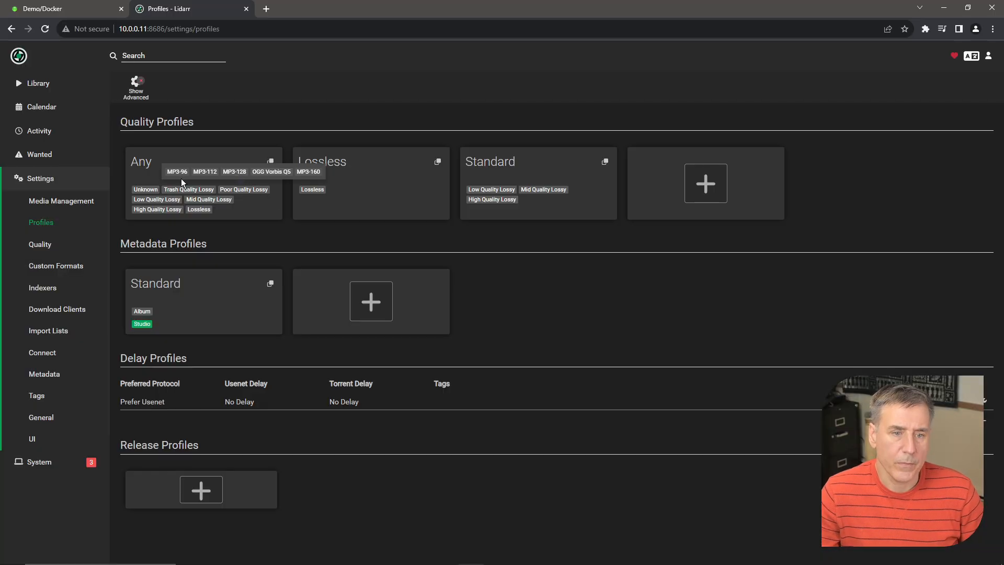
Show the Quality Definitions settings listing size limits per audio format.
{"action": "left_click", "coordinate": [40, 244]}
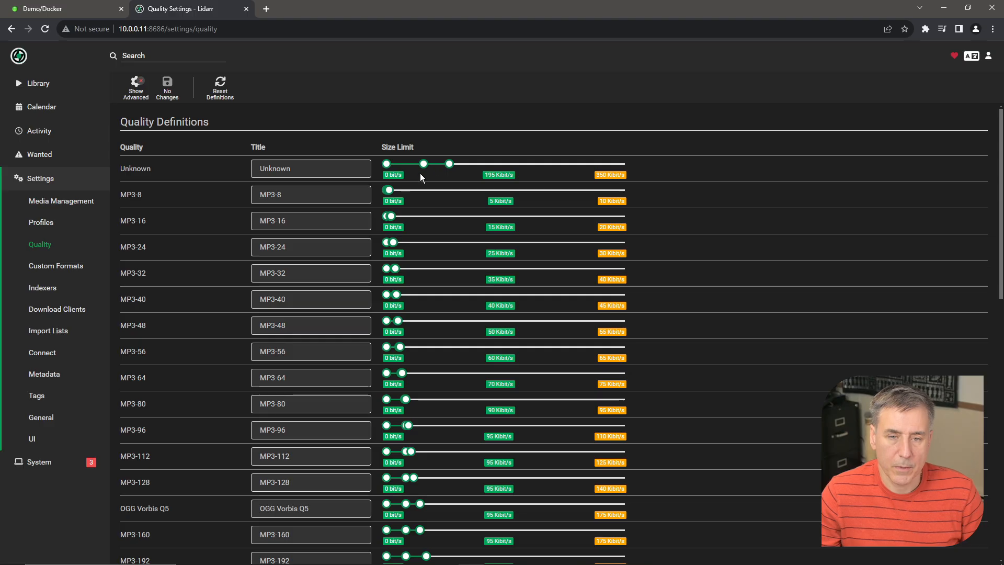
{"action": "mouse_move", "coordinate": [245, 196]}
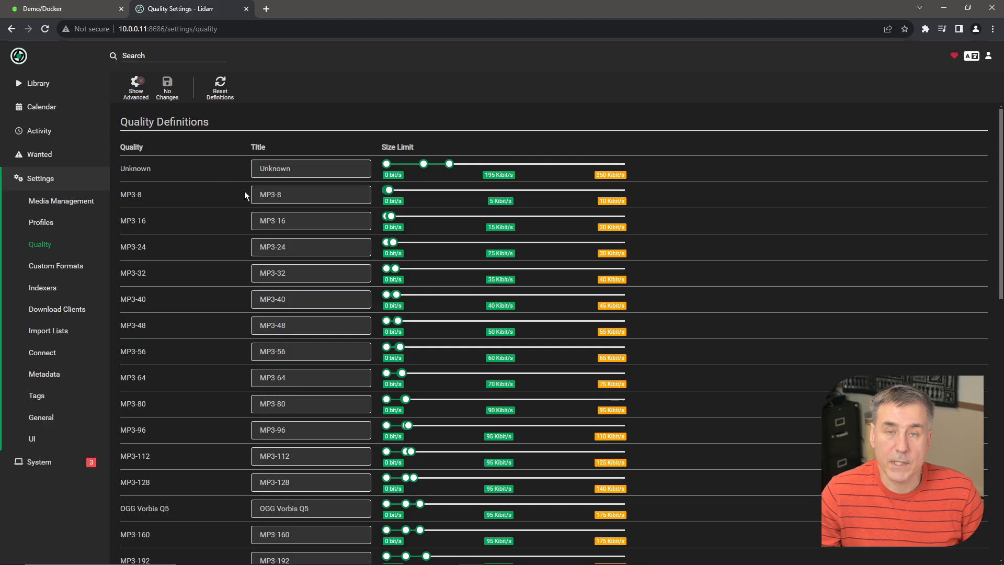
{"action": "mouse_move", "coordinate": [388, 165]}
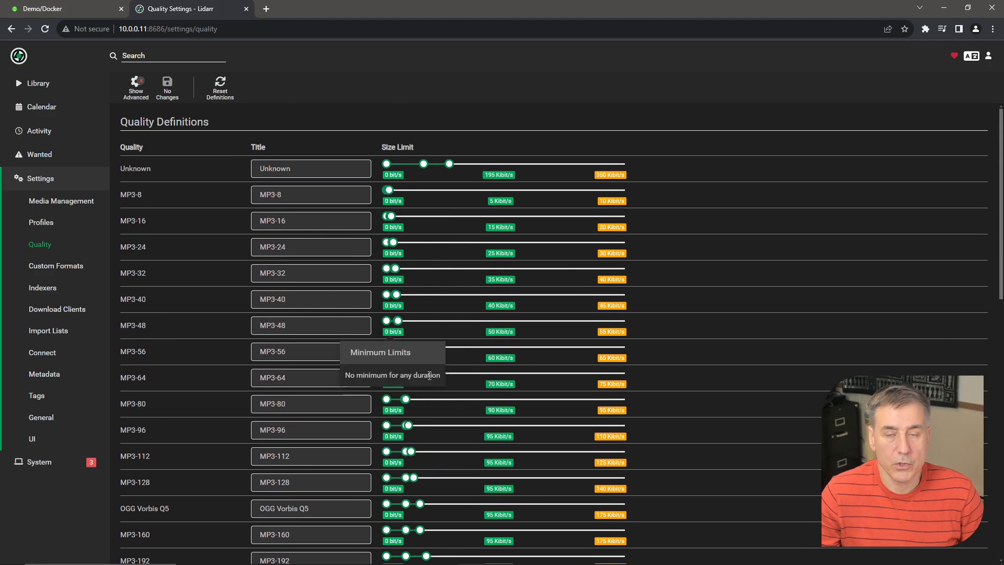
{"action": "mouse_move", "coordinate": [86, 251]}
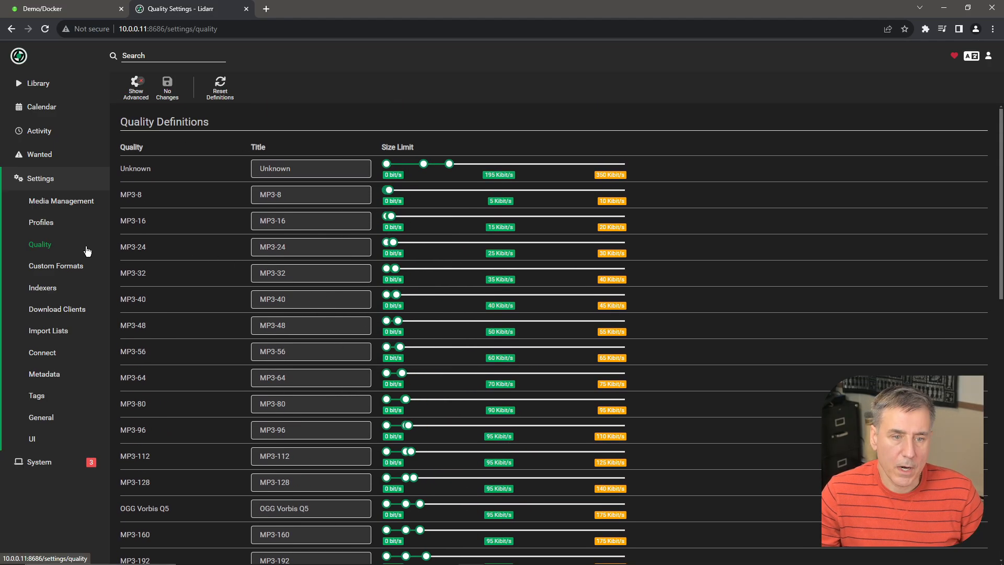
Visit Indexers, then Download Clients, and bring up the Add Download Client chooser.
{"action": "left_click", "coordinate": [43, 287]}
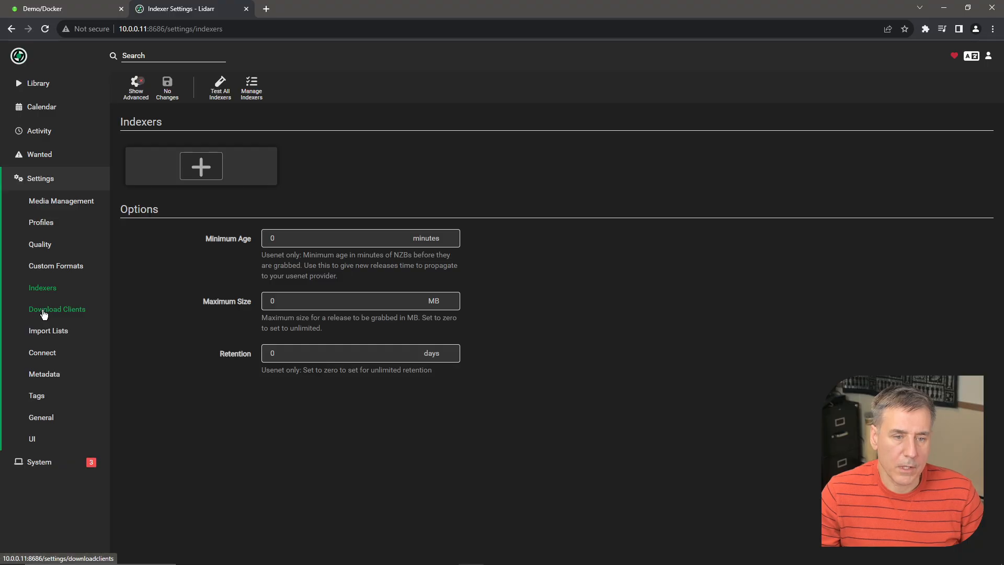
{"action": "left_click", "coordinate": [57, 309]}
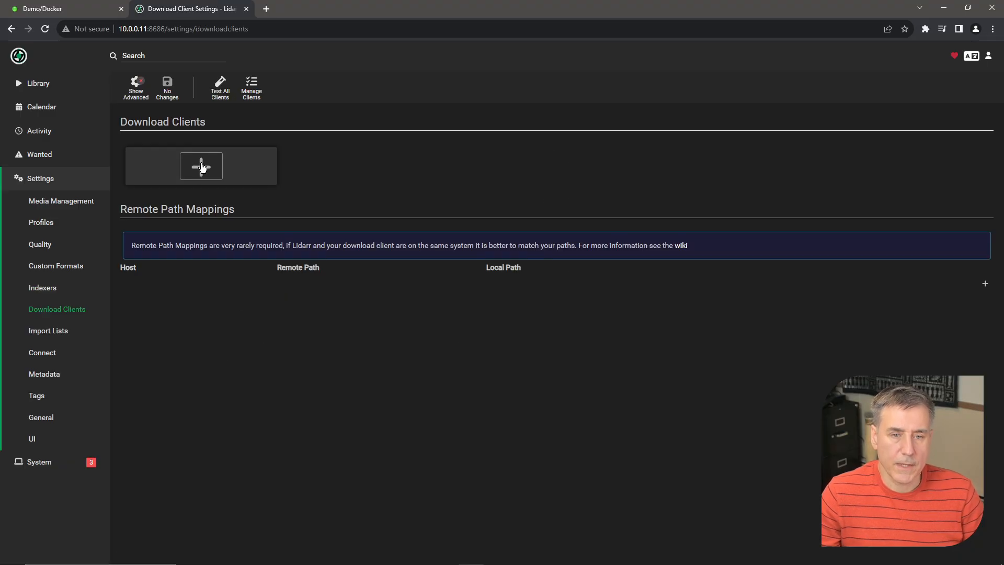
{"action": "left_click", "coordinate": [201, 166]}
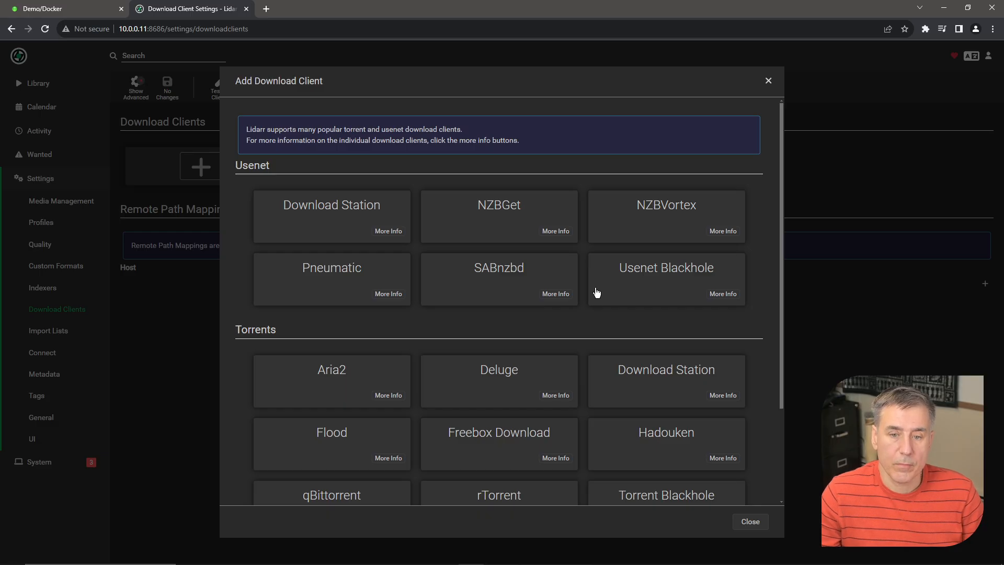
{"action": "scroll", "scroll_direction": "down", "scroll_amount": 3}
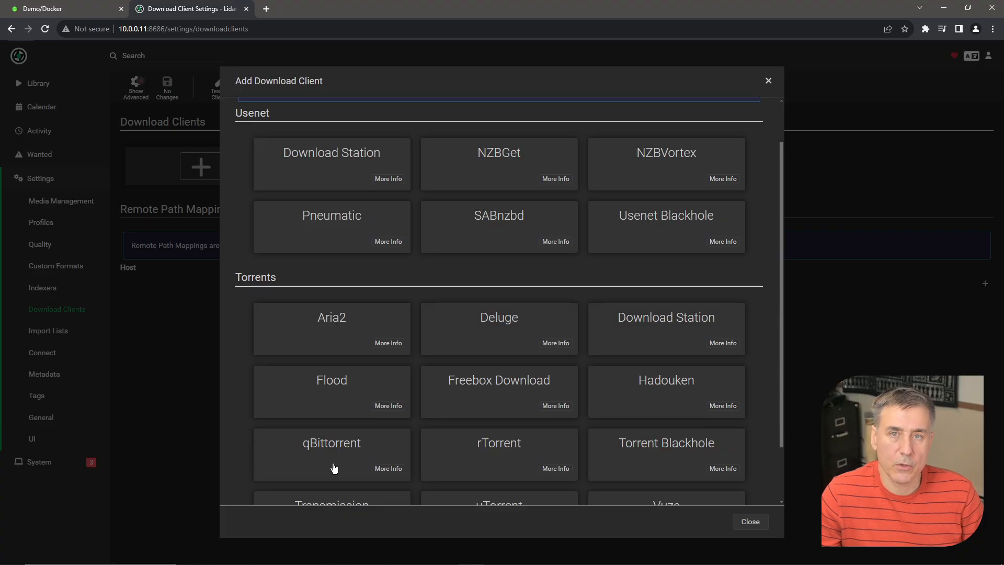
{"action": "mouse_move", "coordinate": [505, 334]}
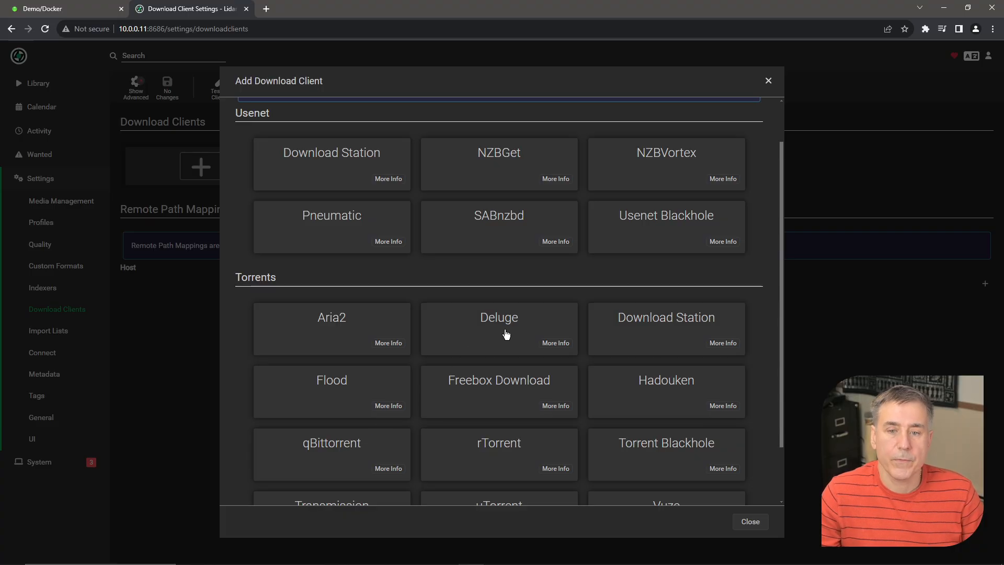
Configure a Deluge client with host 10.0.0.11 and a replaced password.
{"action": "left_click", "coordinate": [498, 328]}
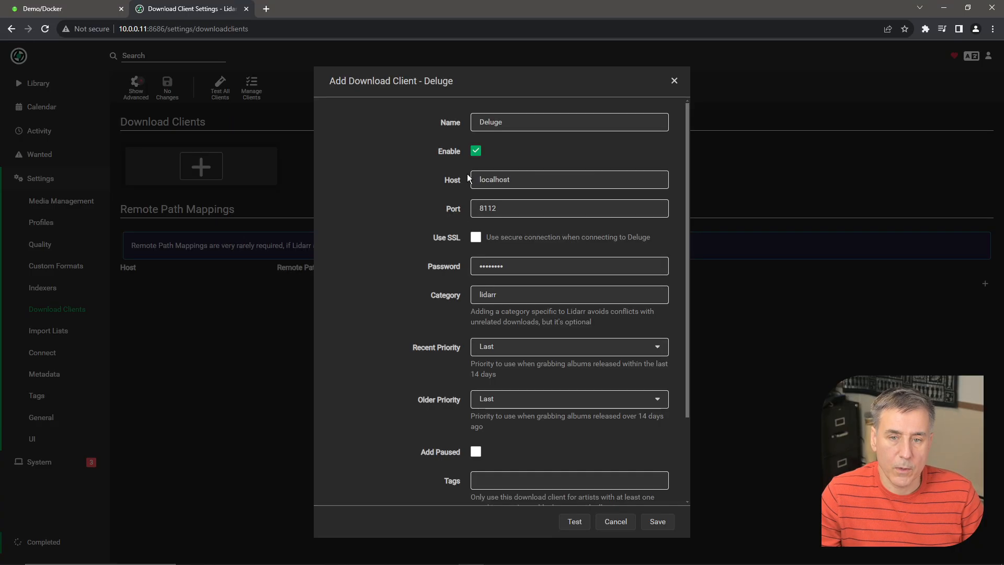
{"action": "mouse_move", "coordinate": [503, 164]}
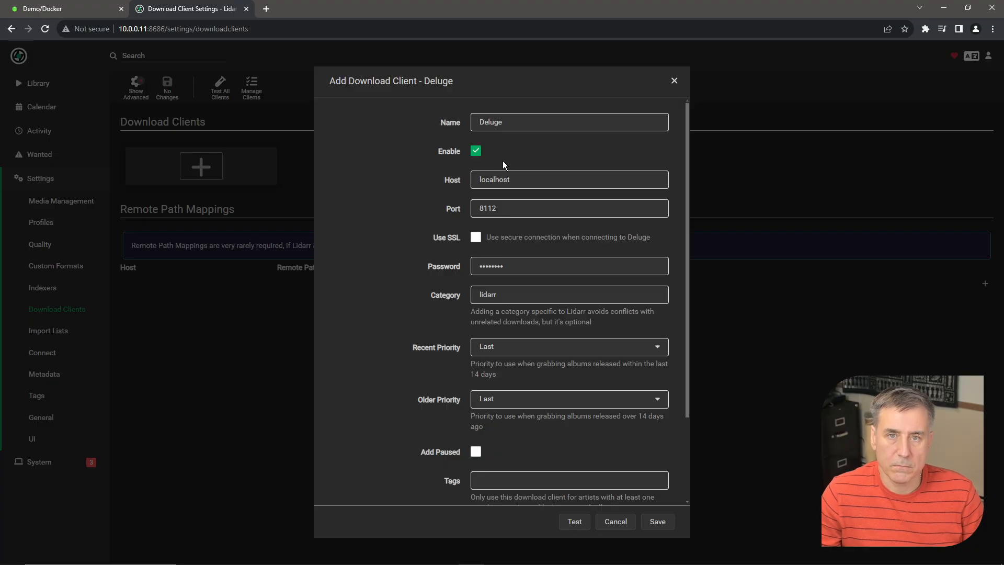
{"action": "left_click", "coordinate": [568, 180]}
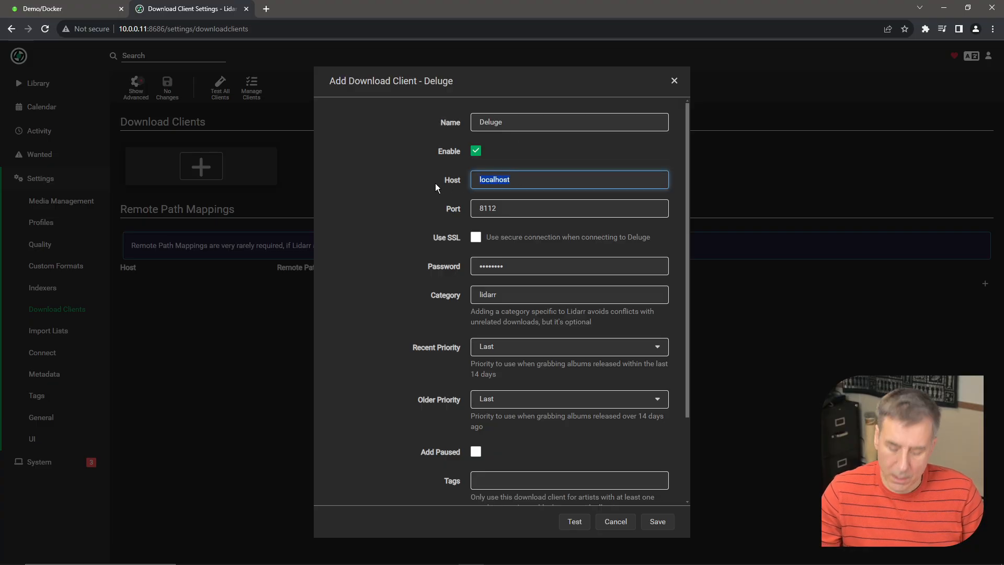
{"action": "type", "text": "10.0.0.11"}
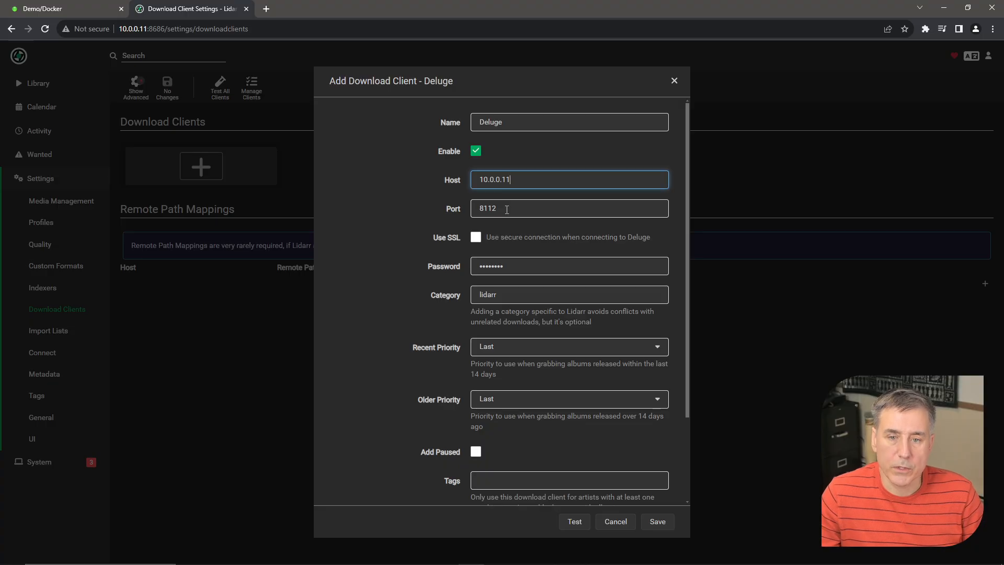
{"action": "left_click", "coordinate": [568, 266]}
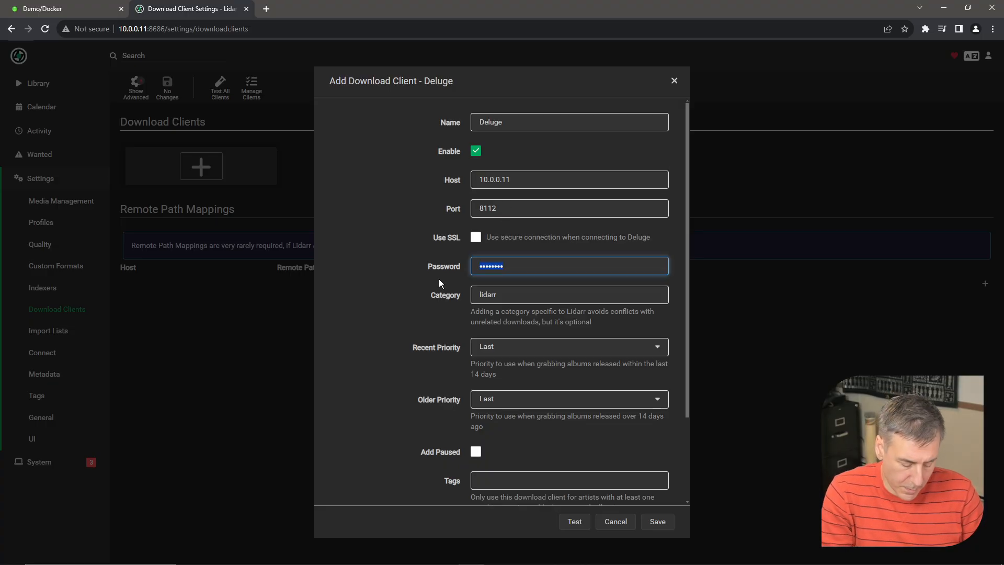
{"action": "key", "text": "Backspace"}
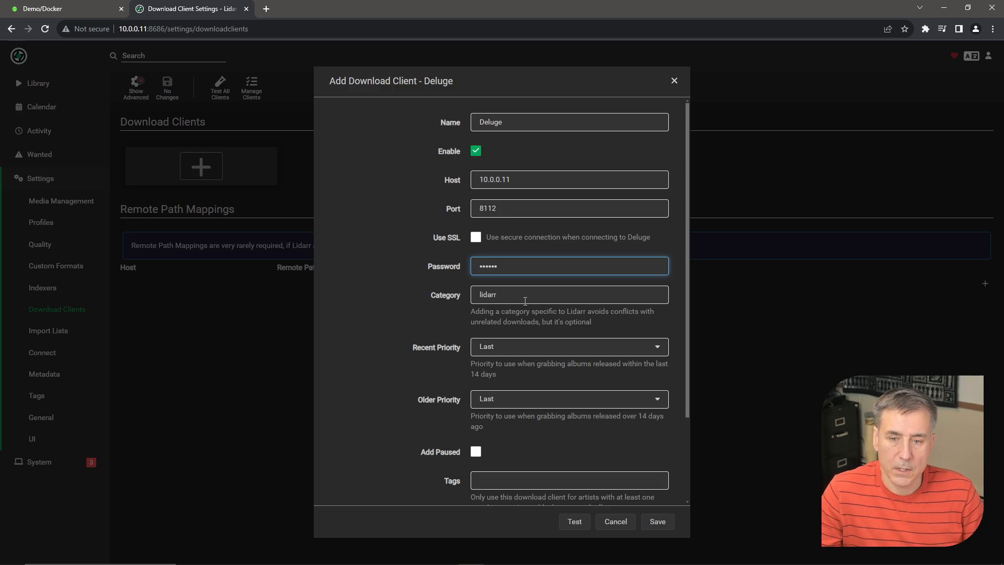
{"action": "mouse_move", "coordinate": [522, 322]}
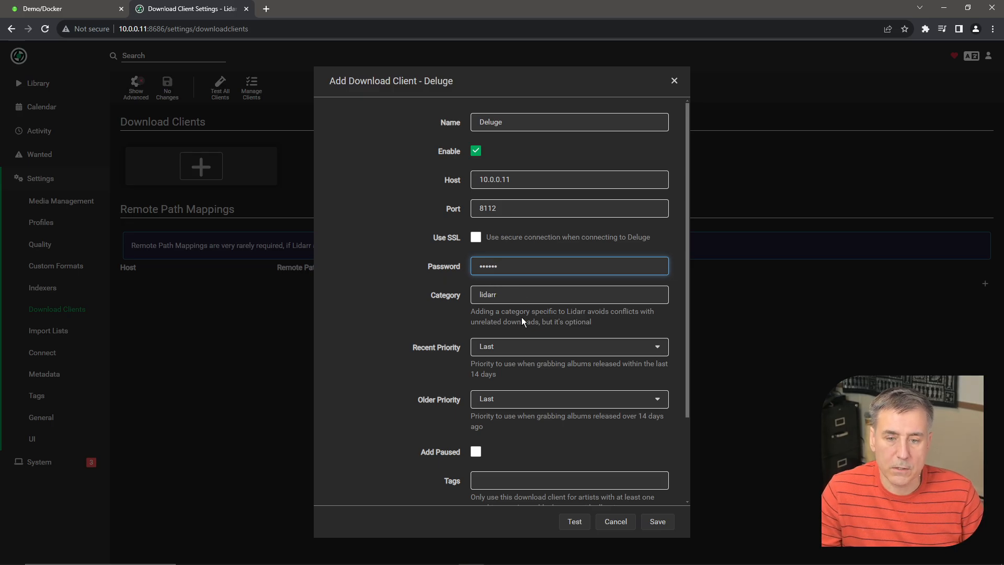
{"action": "scroll", "scroll_direction": "down", "scroll_amount": 3}
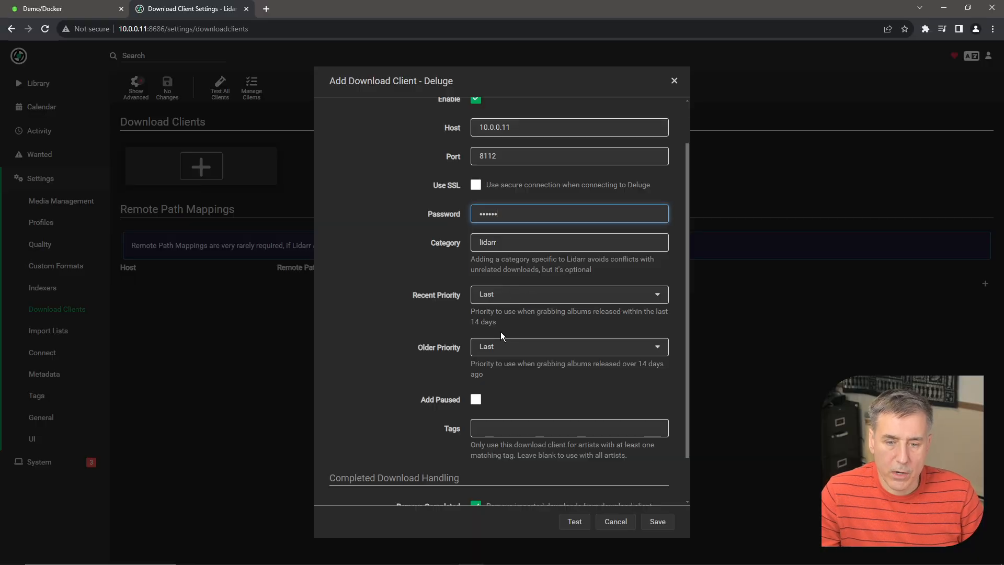
{"action": "mouse_move", "coordinate": [509, 354]}
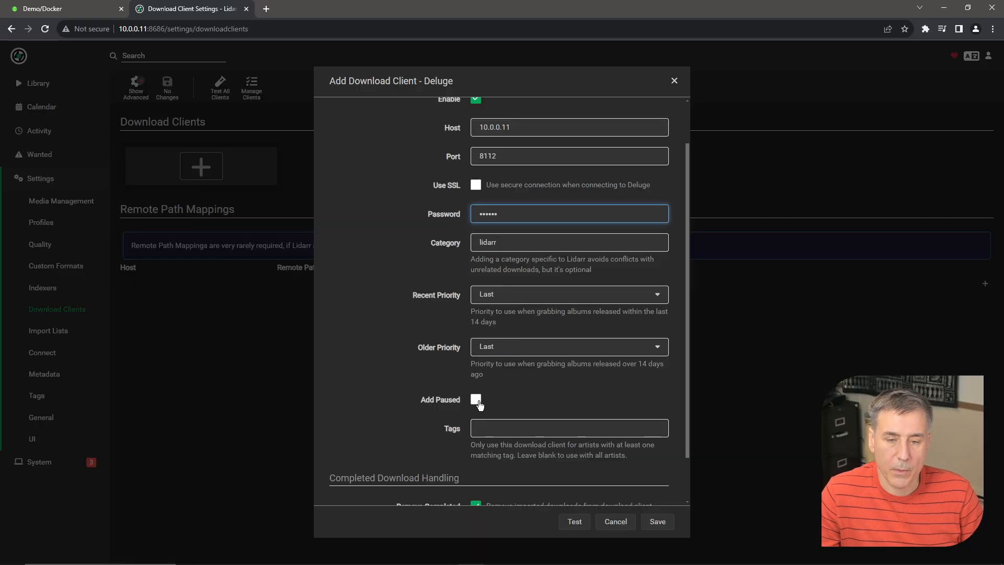
{"action": "scroll", "scroll_direction": "down", "scroll_amount": 3}
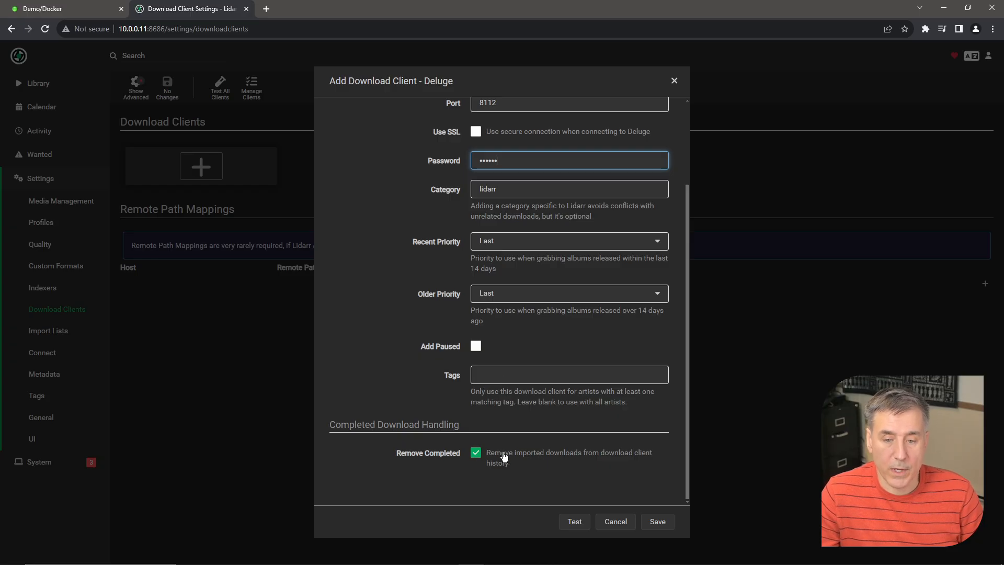
{"action": "mouse_move", "coordinate": [583, 460]}
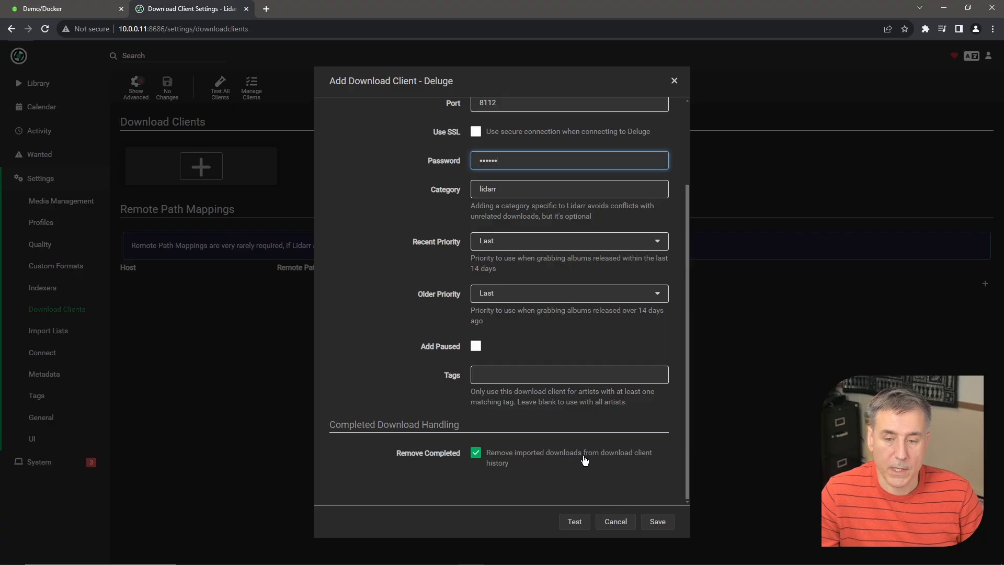
{"action": "mouse_move", "coordinate": [583, 474]}
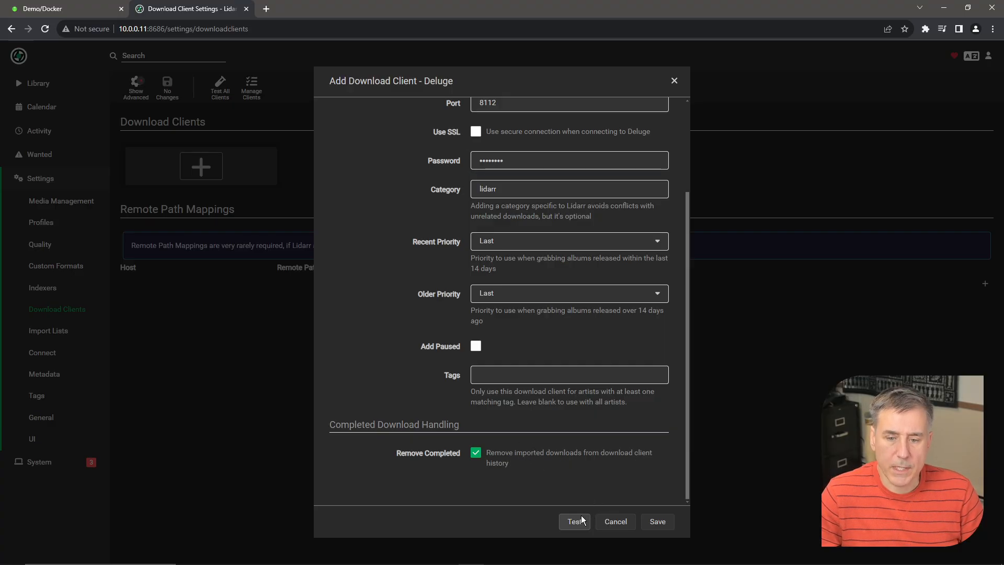
Test the Deluge connection and save it as a download client.
{"action": "left_click", "coordinate": [573, 522]}
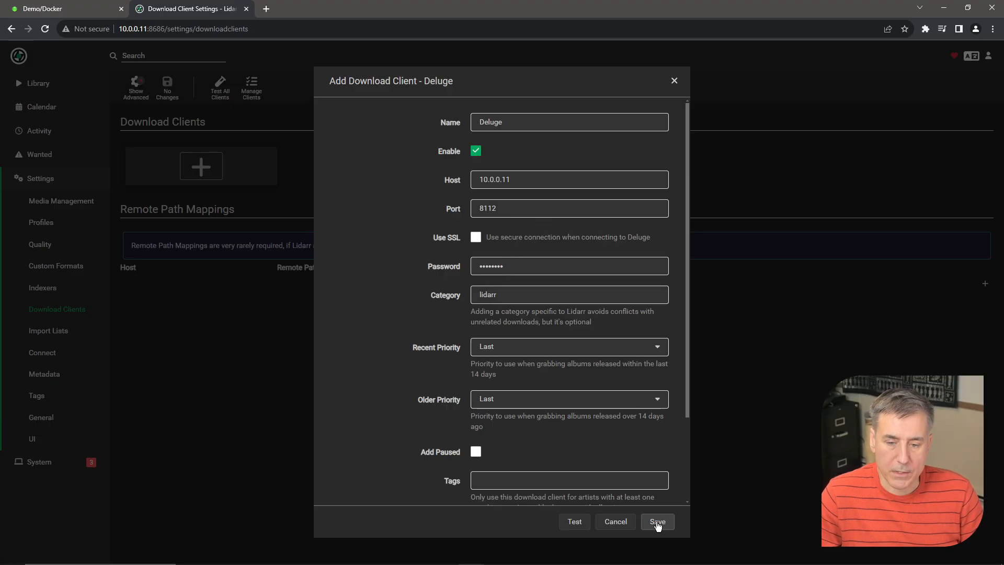
{"action": "left_click", "coordinate": [657, 521]}
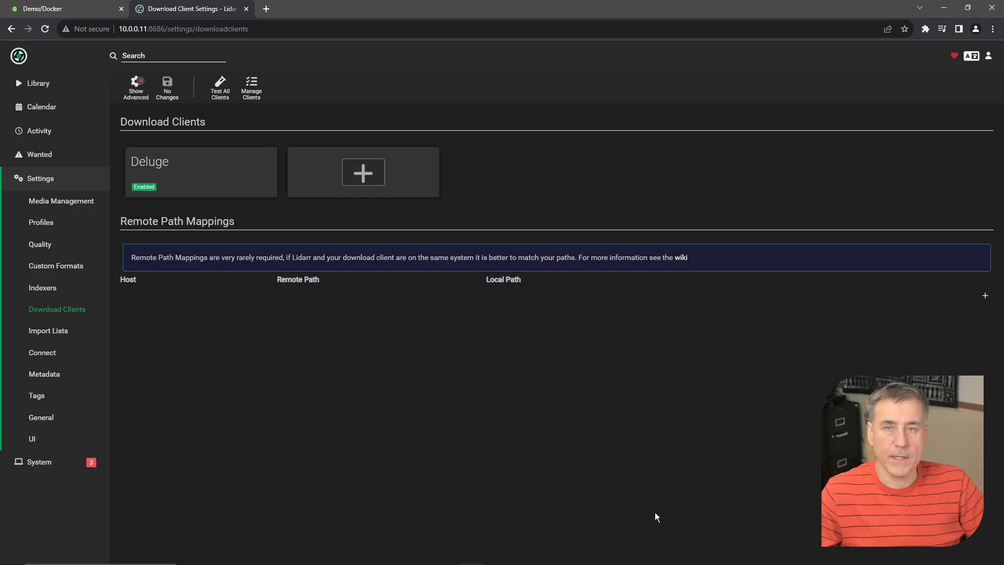
{"action": "mouse_move", "coordinate": [480, 176]}
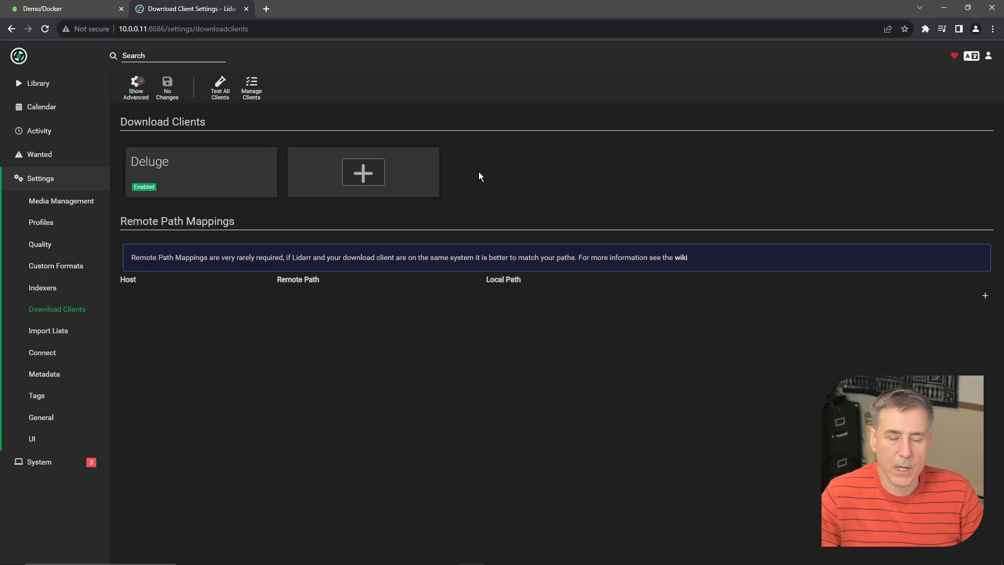
Add a qBittorrent client with its host changed to 10.0.0.11.
{"action": "left_click", "coordinate": [362, 171]}
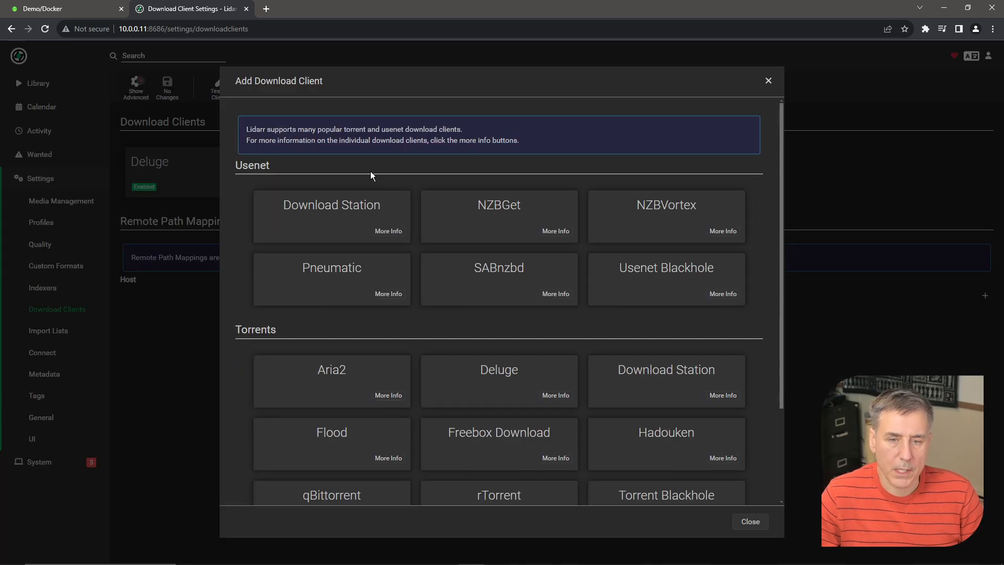
{"action": "scroll", "scroll_direction": "down", "scroll_amount": 3}
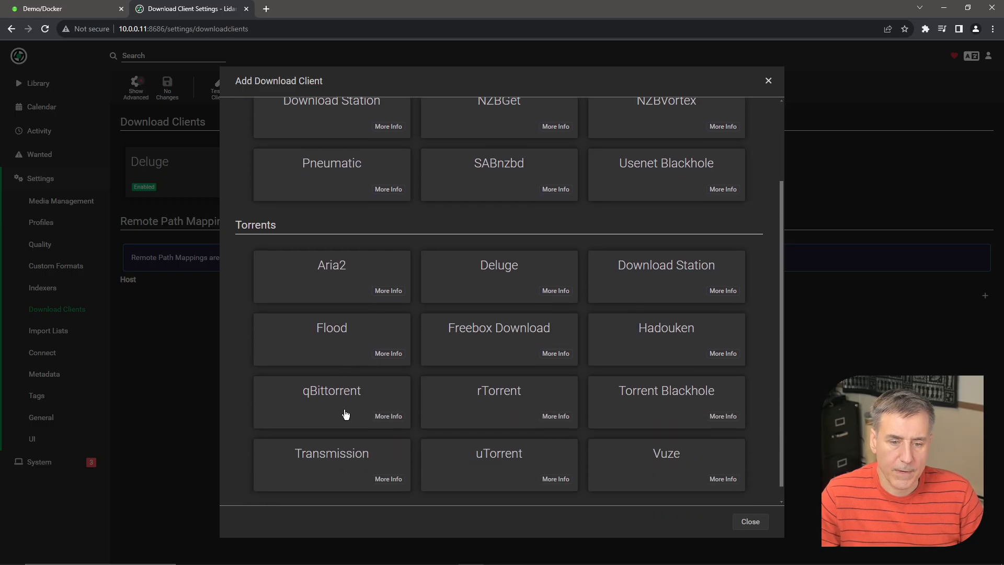
{"action": "left_click", "coordinate": [331, 390]}
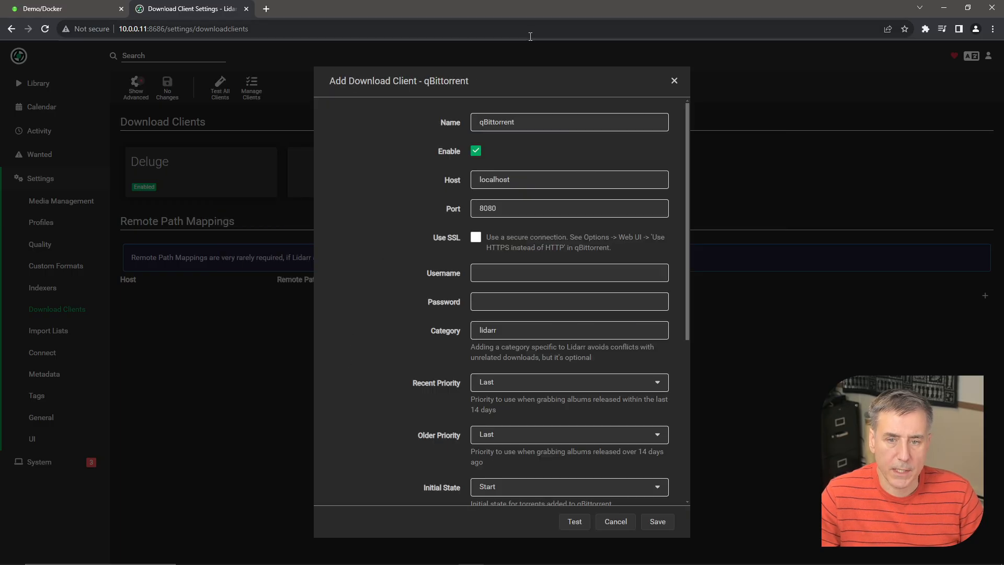
{"action": "left_click", "coordinate": [568, 179]}
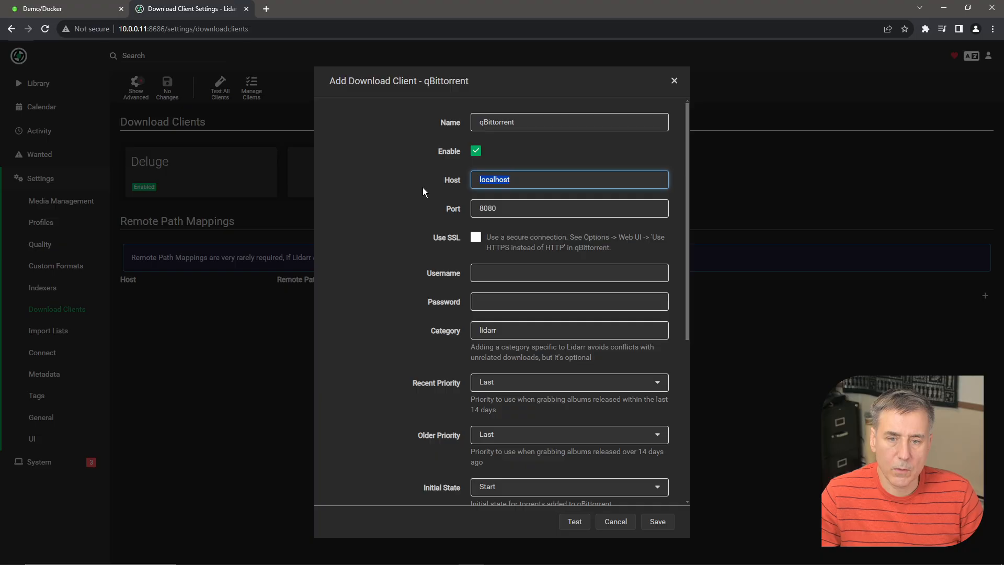
{"action": "type", "text": "10.0.0.11"}
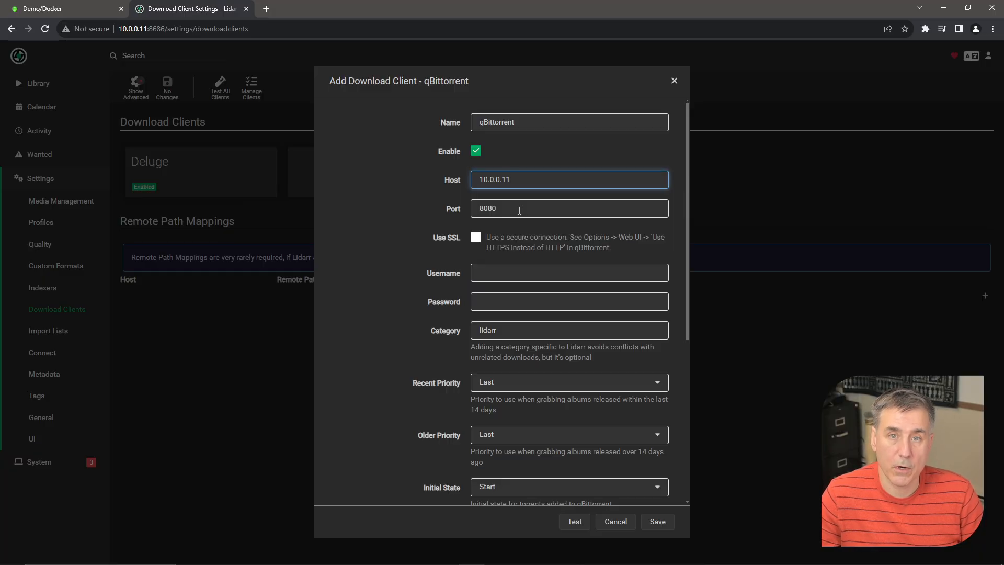
Enter username demo, review the remaining options and save qBittorrent as a client.
{"action": "left_click", "coordinate": [568, 271]}
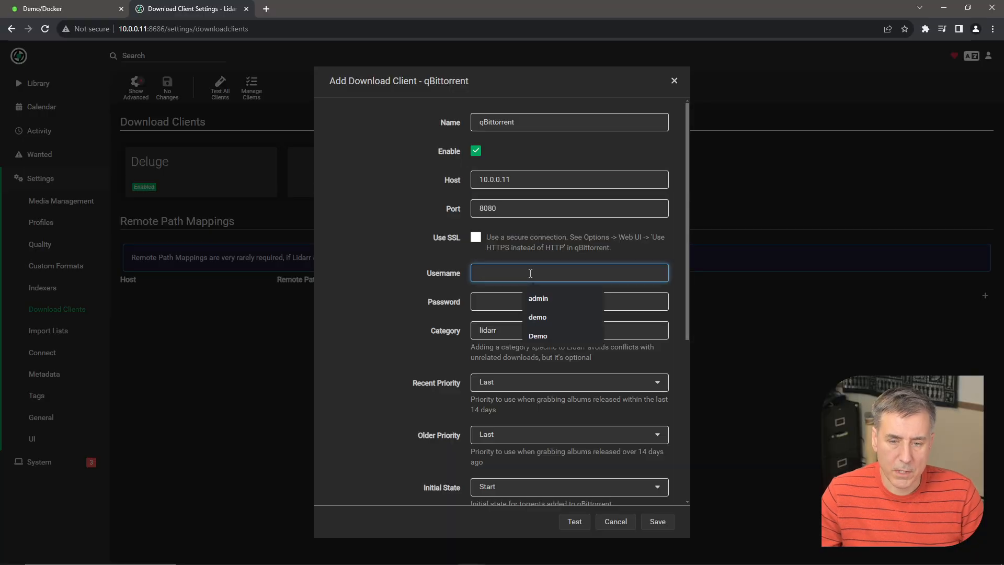
{"action": "type", "text": "demo"}
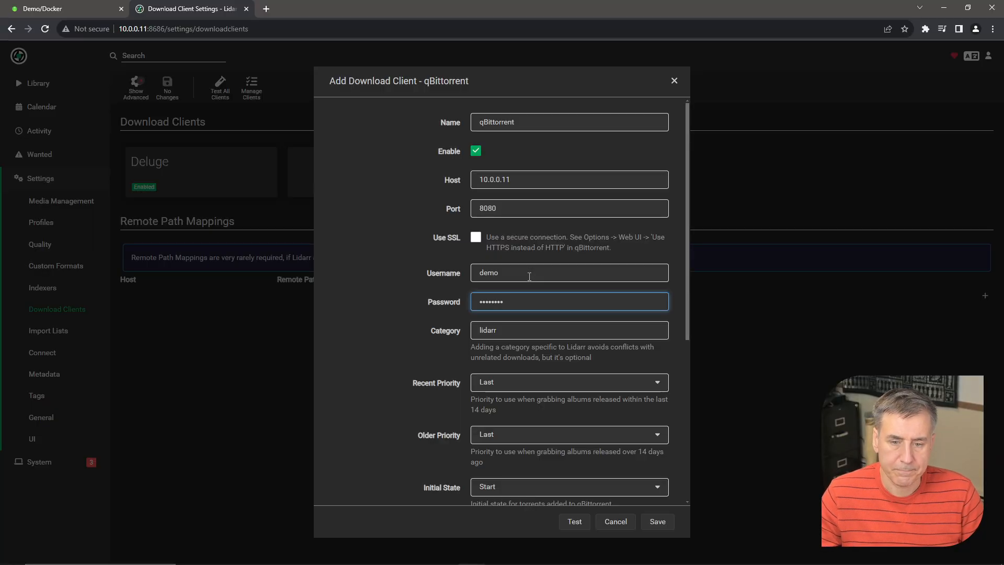
{"action": "scroll", "scroll_direction": "down", "scroll_amount": 3}
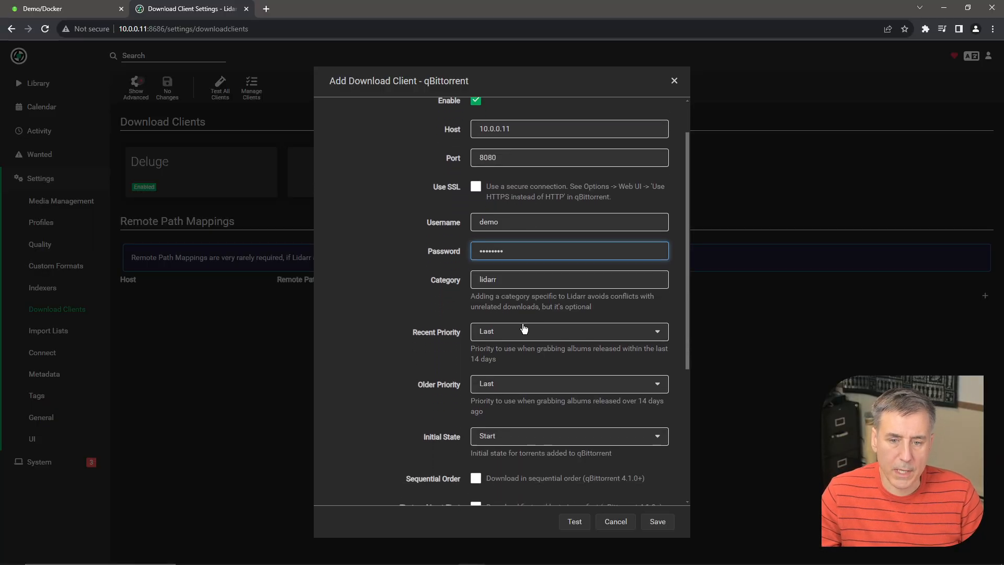
{"action": "scroll", "scroll_direction": "down", "scroll_amount": 3}
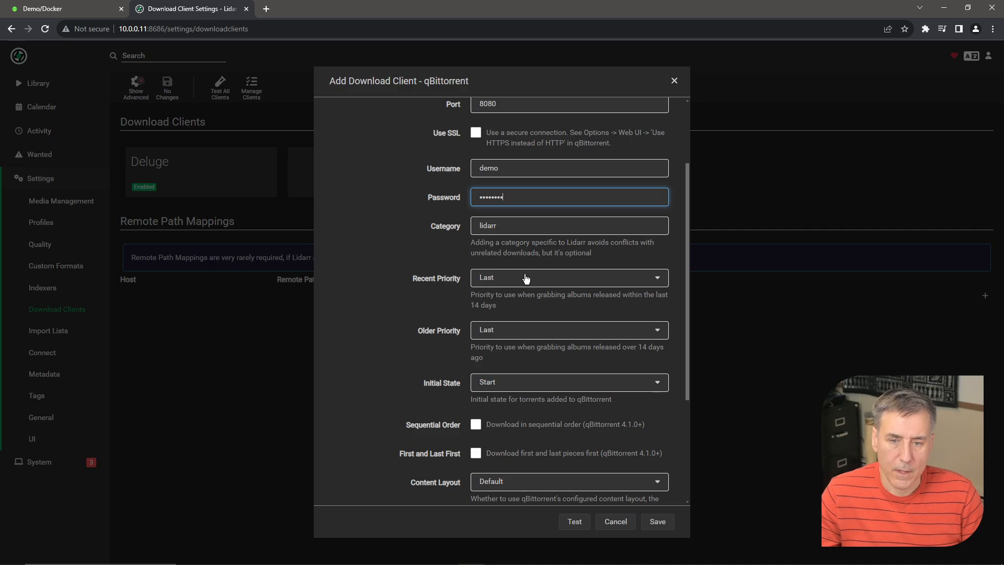
{"action": "mouse_move", "coordinate": [499, 392]}
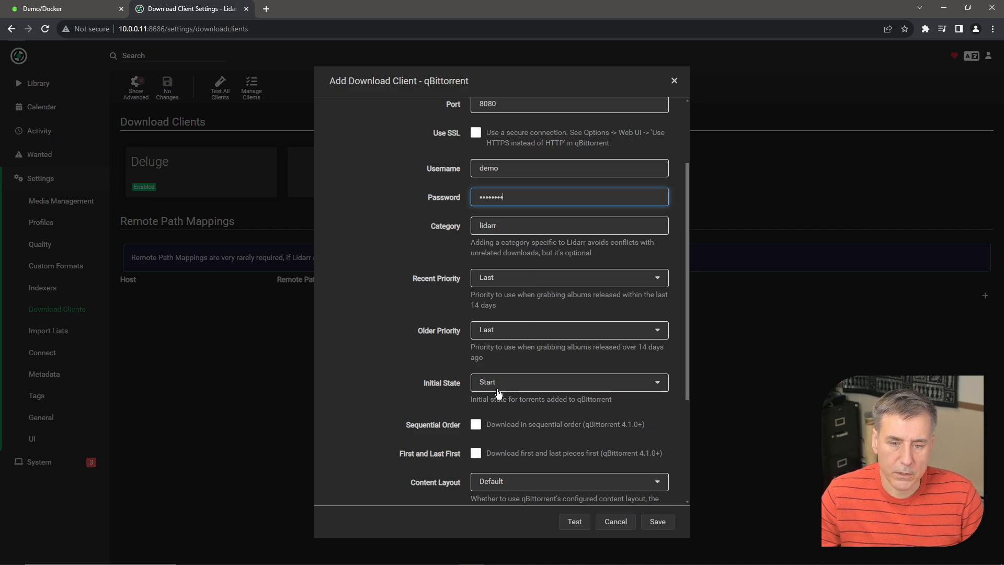
{"action": "scroll", "scroll_direction": "down", "scroll_amount": 3}
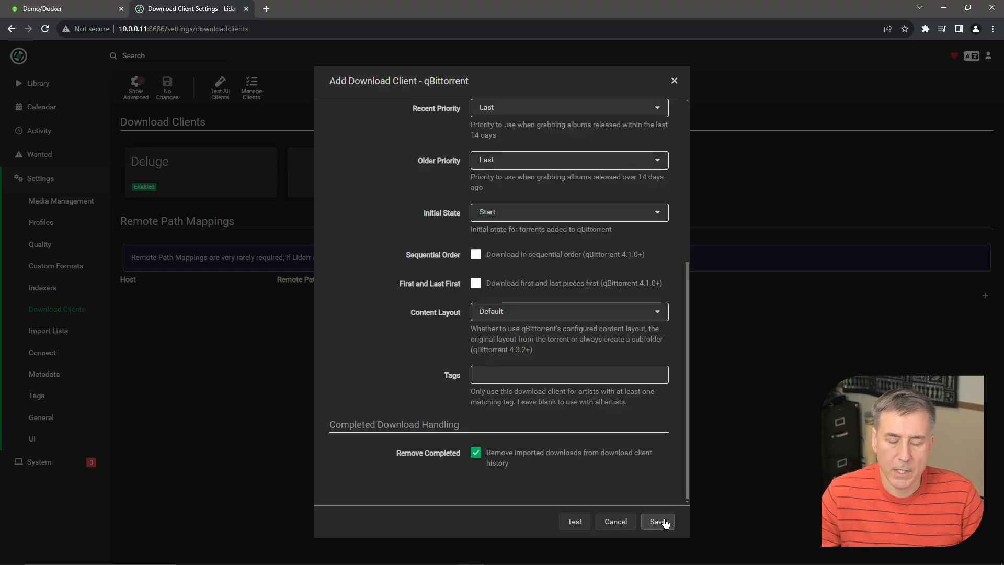
{"action": "mouse_move", "coordinate": [596, 505]}
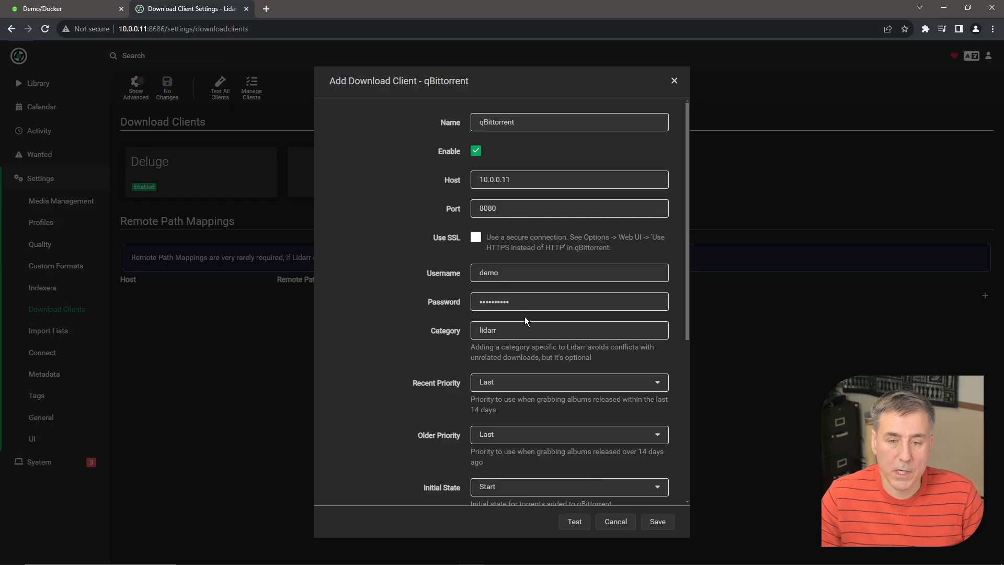
{"action": "mouse_move", "coordinate": [513, 226]}
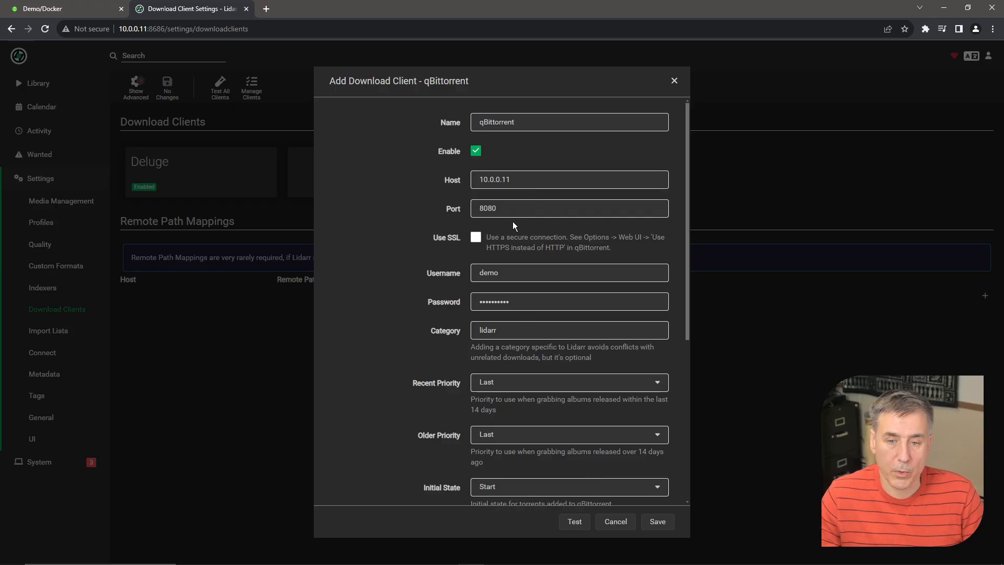
{"action": "left_click", "coordinate": [657, 522]}
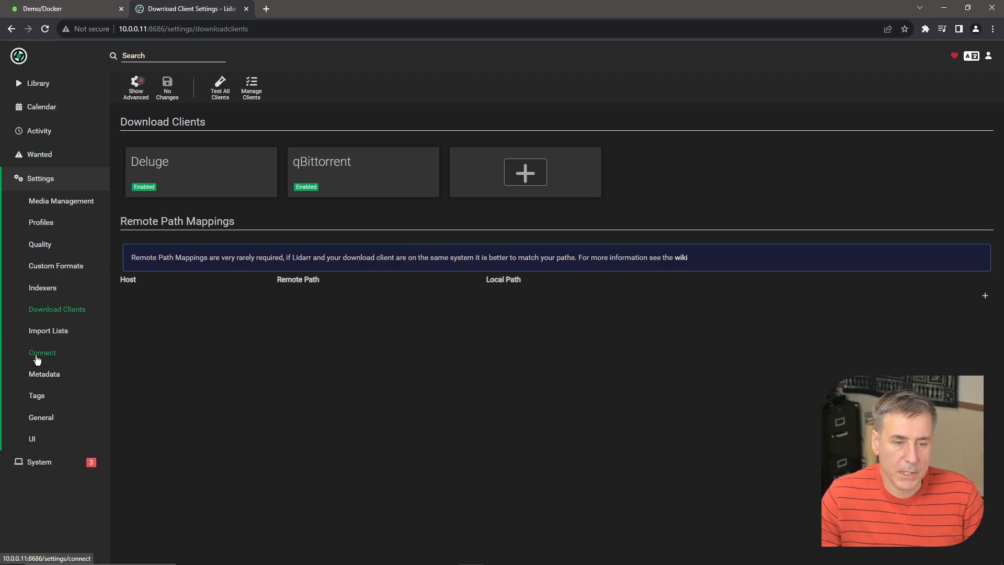
Add a Plex Media Server connection under Connect with host 10.0.0.11.
{"action": "left_click", "coordinate": [42, 353]}
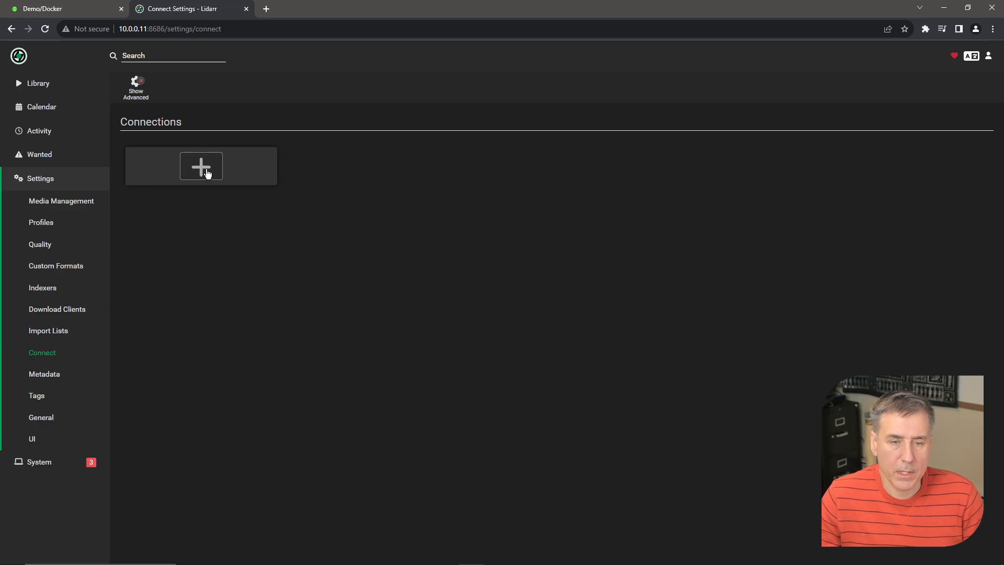
{"action": "left_click", "coordinate": [201, 166]}
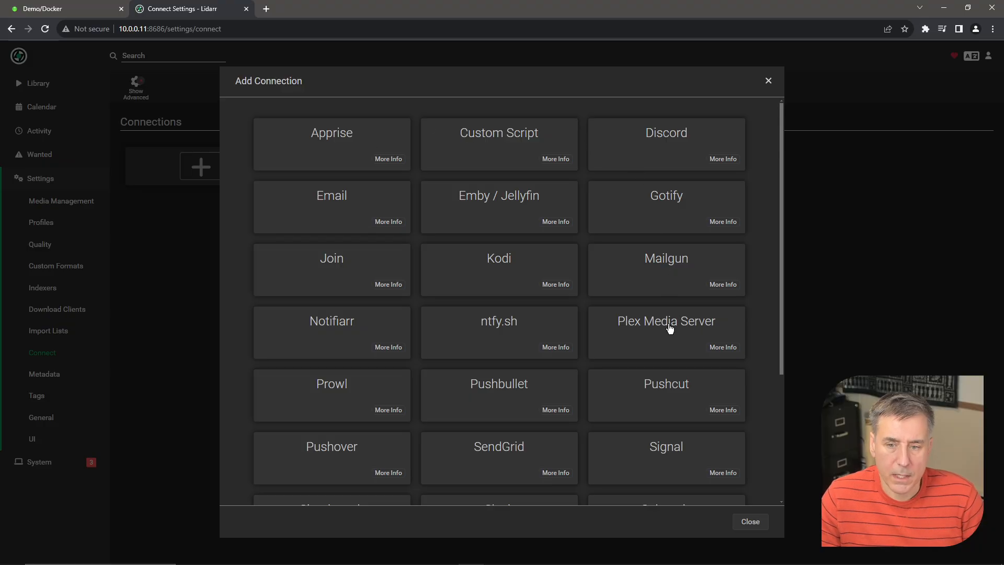
{"action": "left_click", "coordinate": [666, 327]}
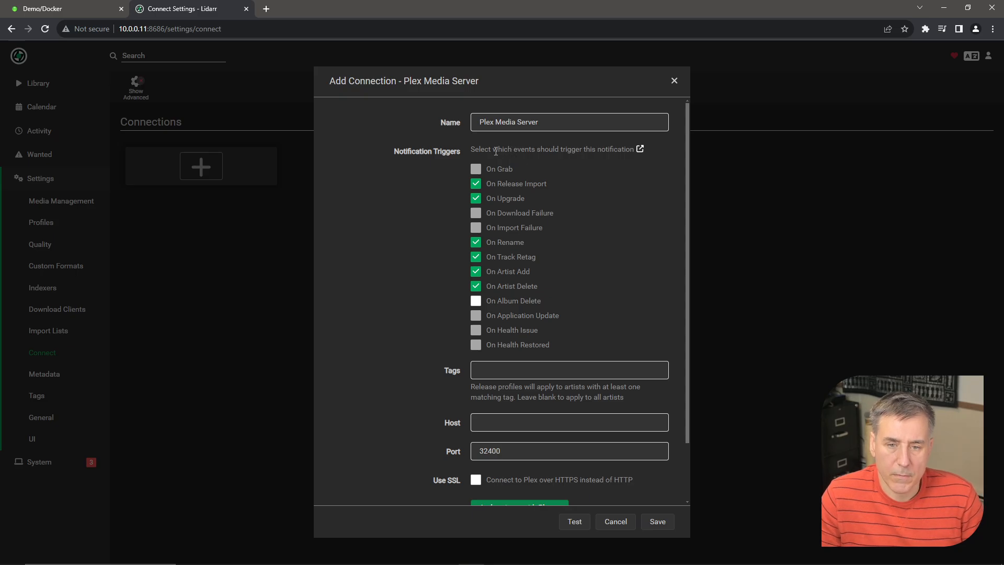
{"action": "mouse_move", "coordinate": [493, 386]}
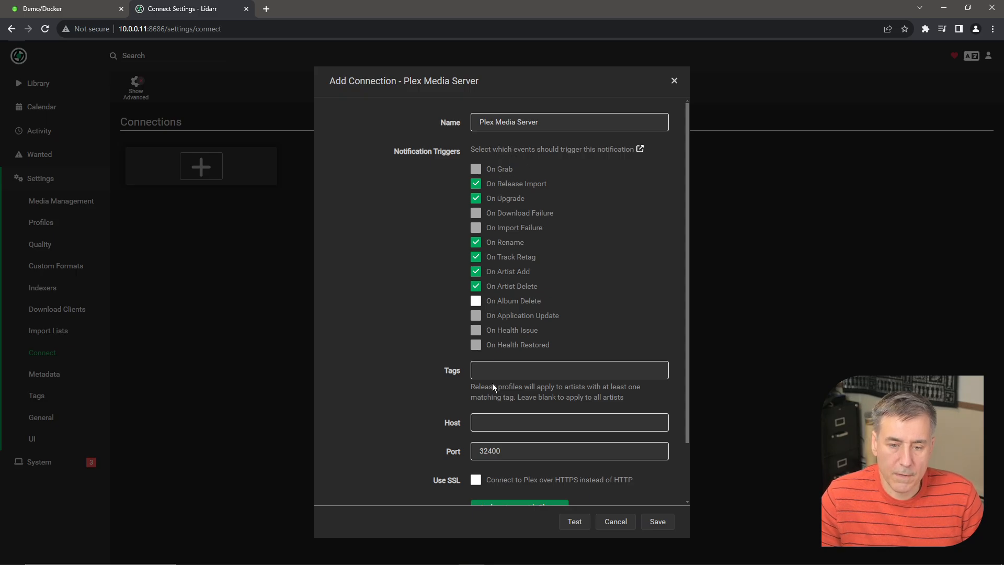
{"action": "scroll", "scroll_direction": "down", "scroll_amount": 3}
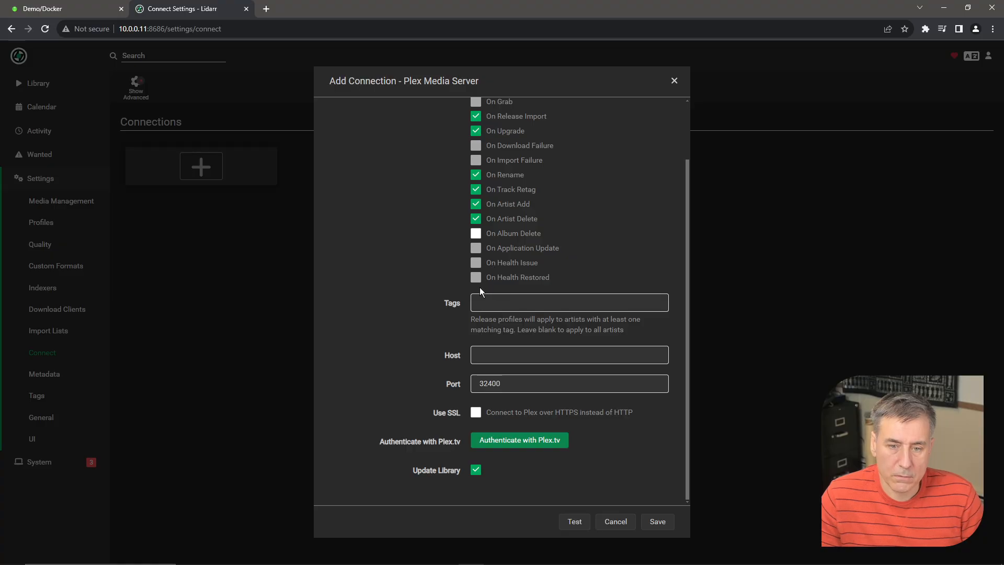
{"action": "type", "text": "10.0.0.11"}
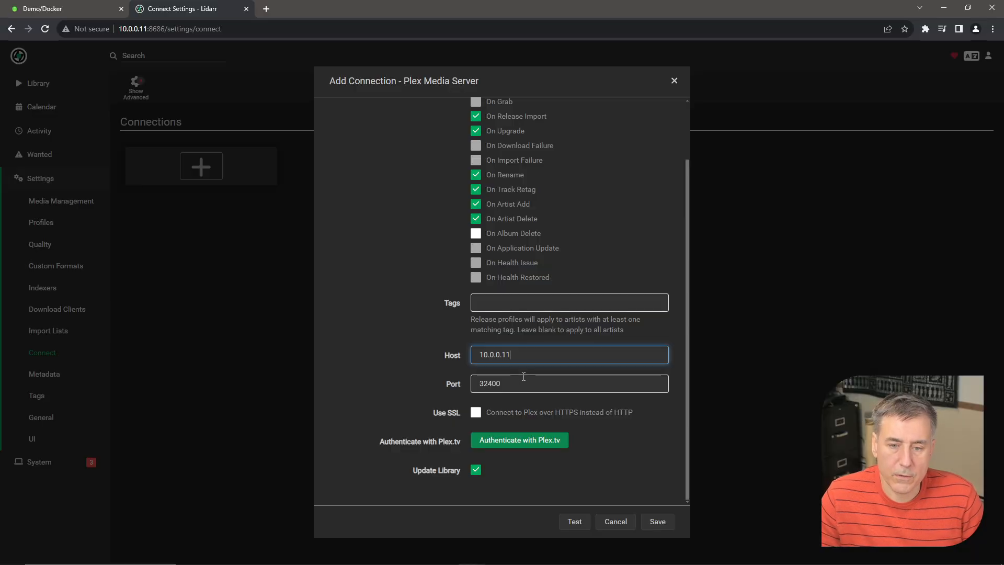
{"action": "mouse_move", "coordinate": [510, 482]}
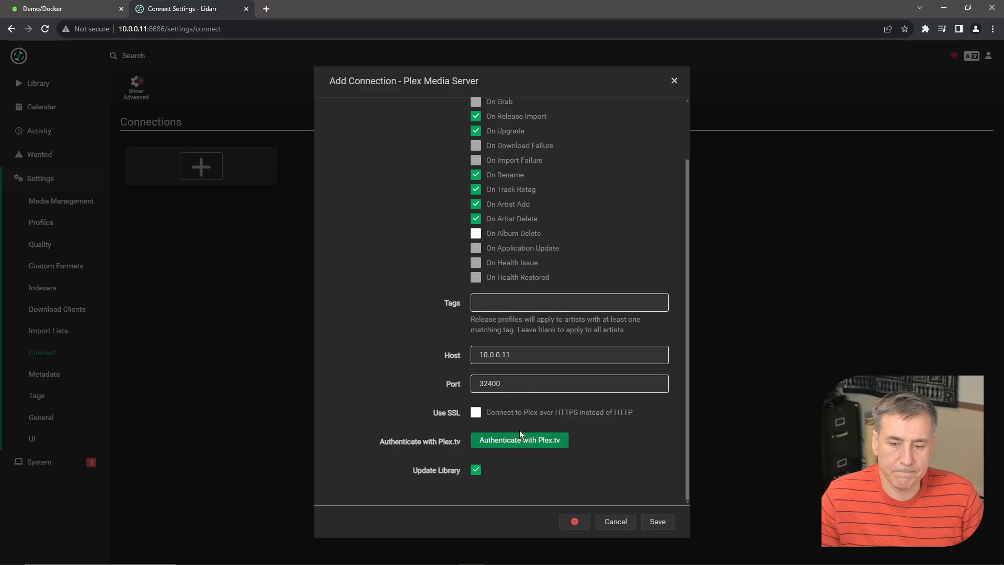
Test the Plex server connection and save it.
{"action": "left_click", "coordinate": [519, 440]}
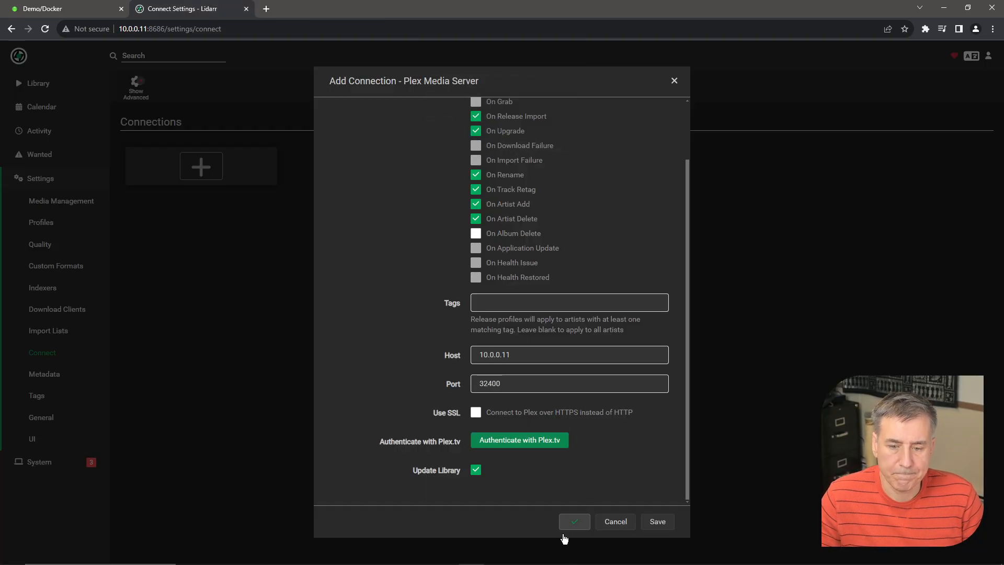
{"action": "left_click", "coordinate": [657, 521]}
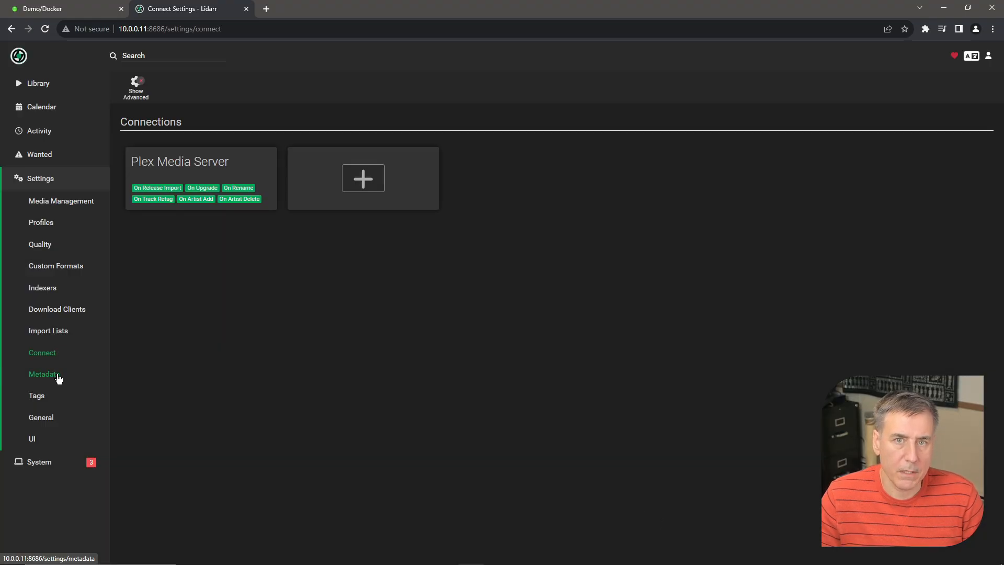
{"action": "left_click", "coordinate": [44, 374]}
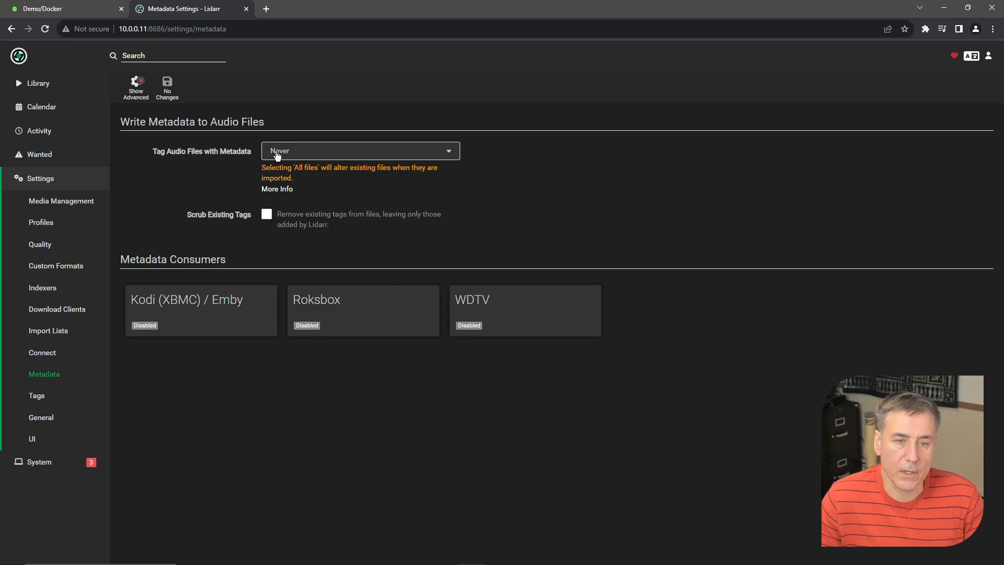
{"action": "left_click", "coordinate": [359, 150]}
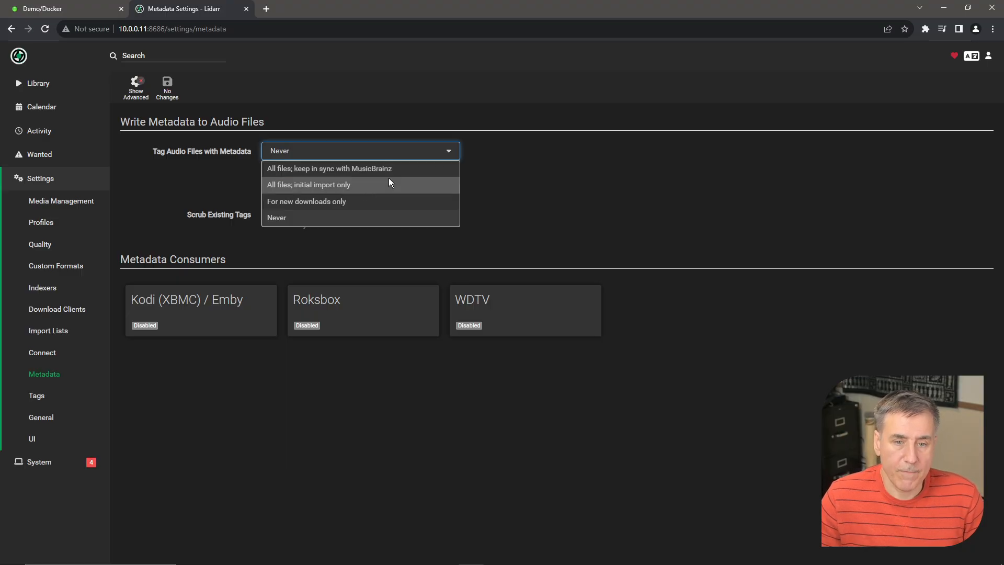
{"action": "mouse_move", "coordinate": [376, 201]}
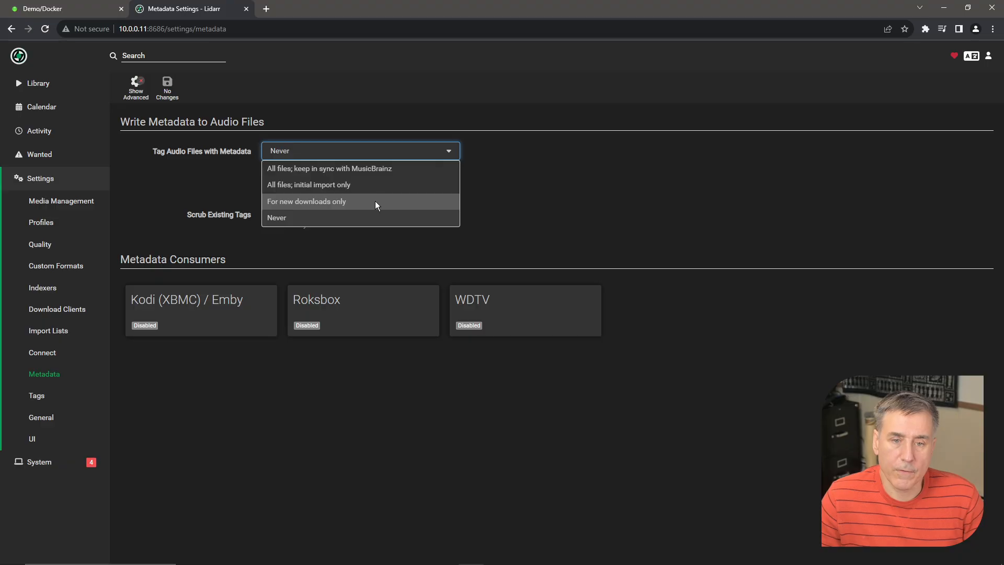
{"action": "mouse_move", "coordinate": [493, 199]}
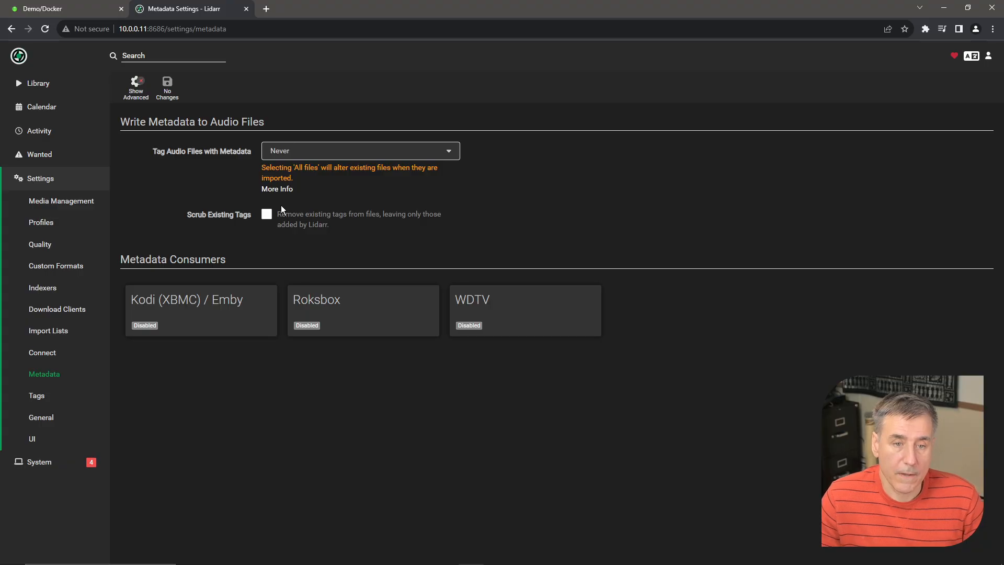
{"action": "mouse_move", "coordinate": [271, 226]}
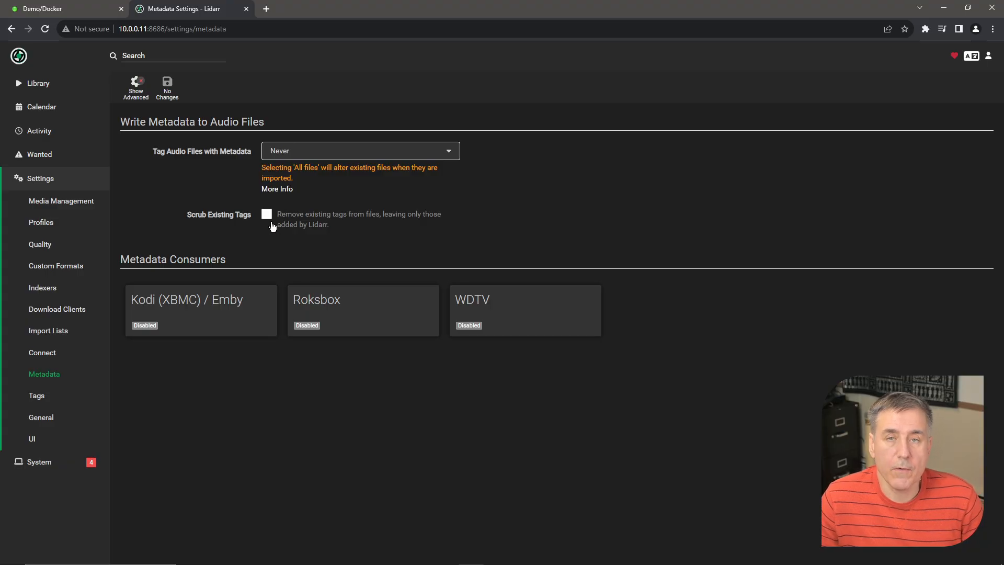
{"action": "mouse_move", "coordinate": [276, 211]}
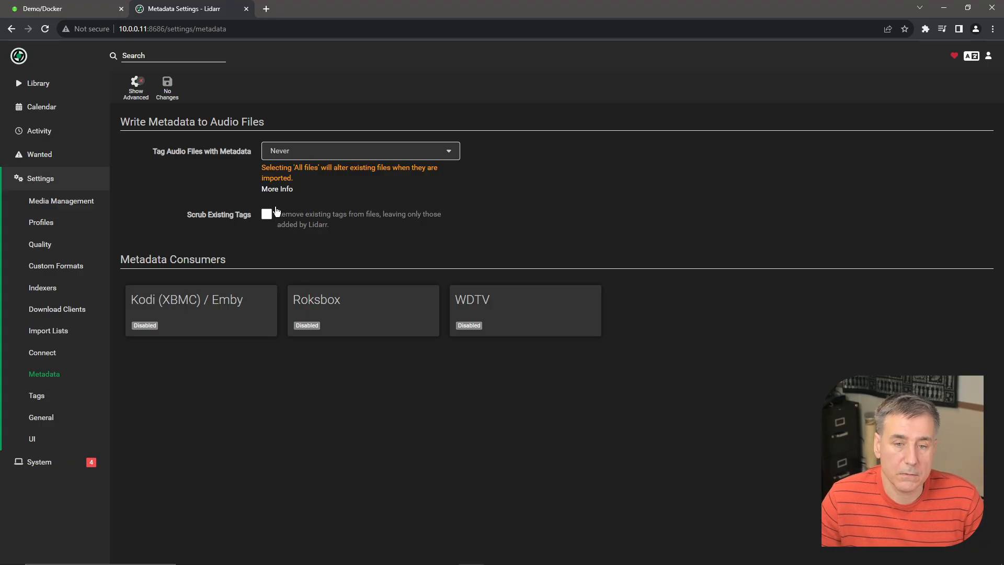
{"action": "mouse_move", "coordinate": [293, 217]}
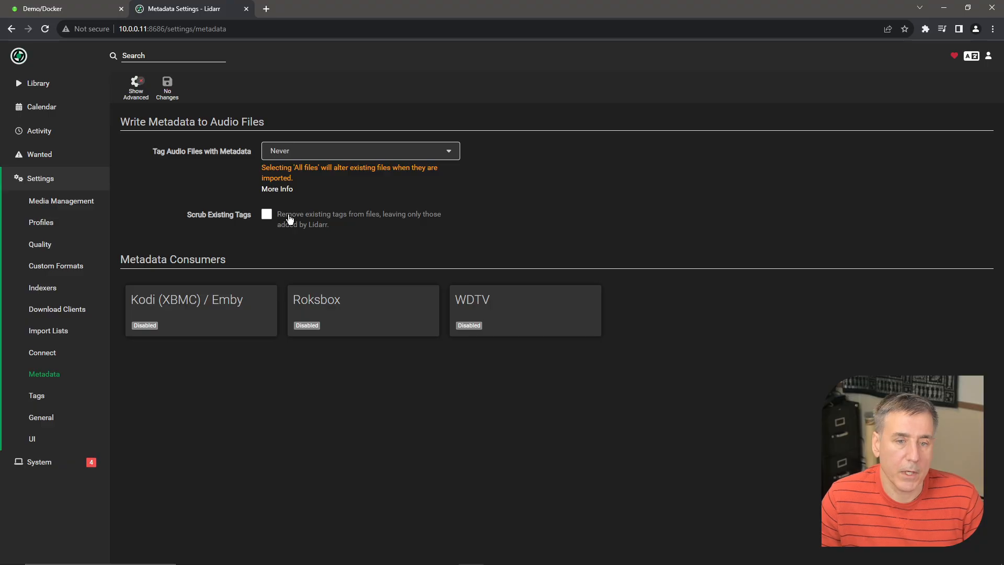
{"action": "mouse_move", "coordinate": [337, 217]}
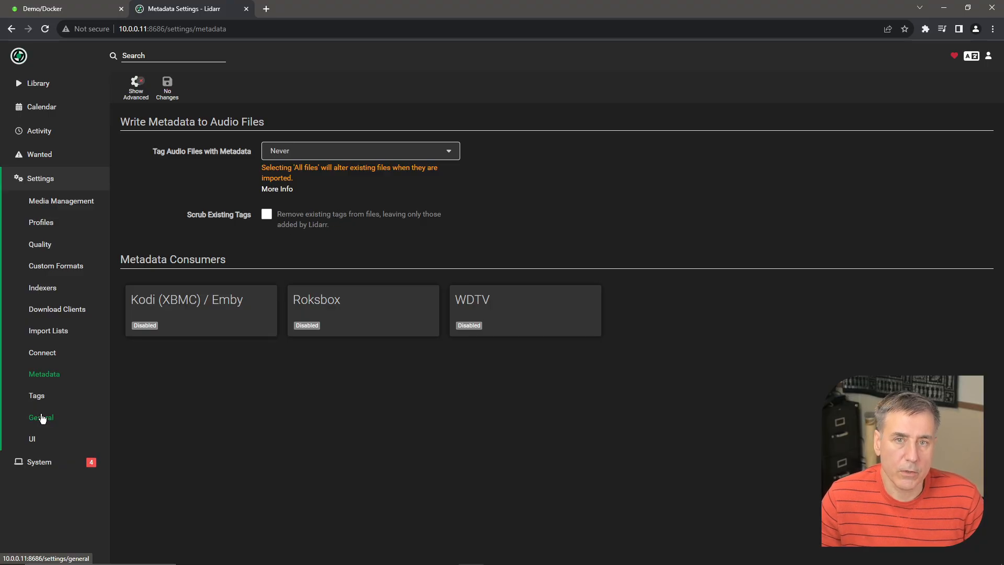
Show the General settings page with port 8686 and Basic authentication.
{"action": "left_click", "coordinate": [41, 417]}
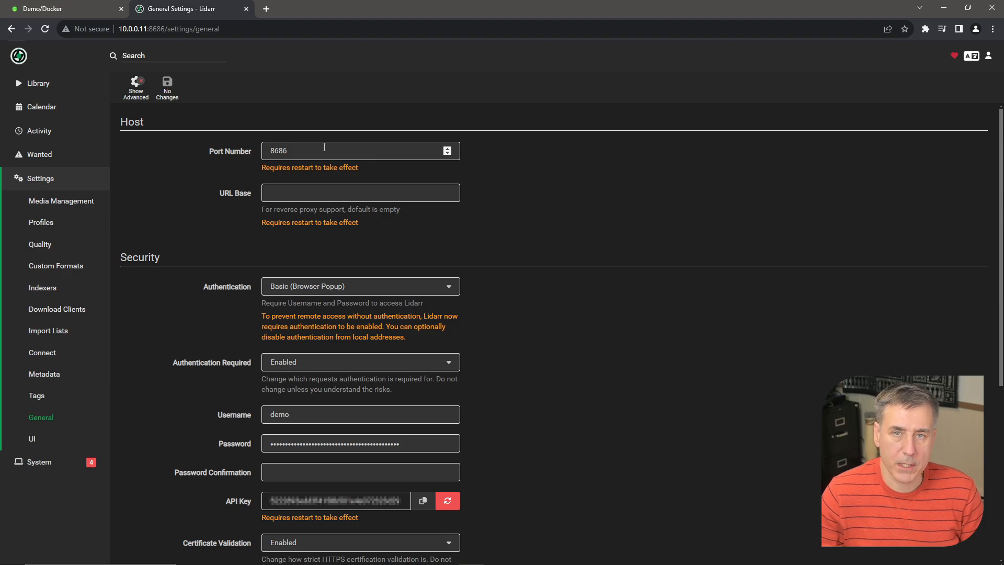
{"action": "mouse_move", "coordinate": [404, 307]}
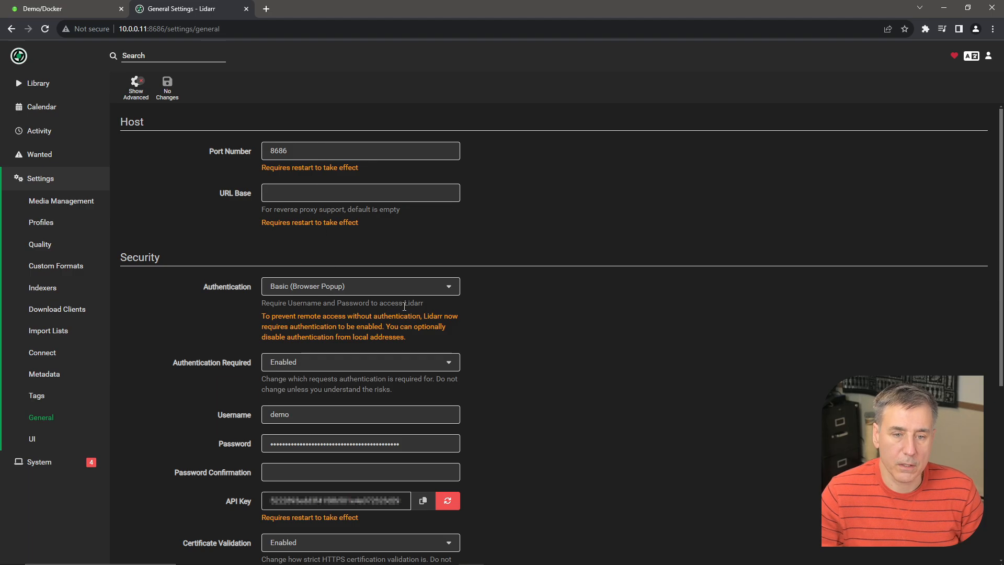
{"action": "mouse_move", "coordinate": [282, 436]}
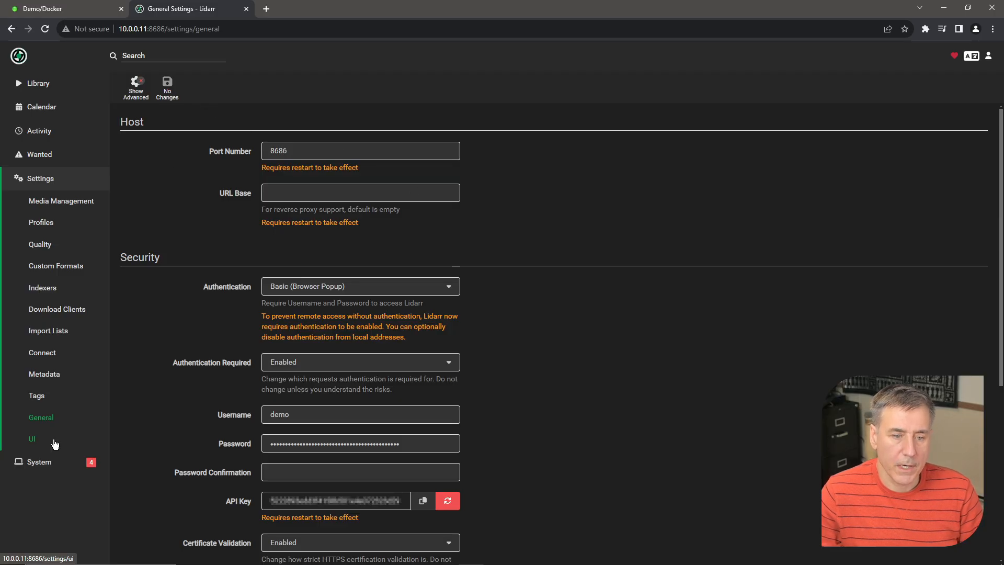
In UI settings, set the calendar's First Day of Week to Sunday.
{"action": "left_click", "coordinate": [32, 439]}
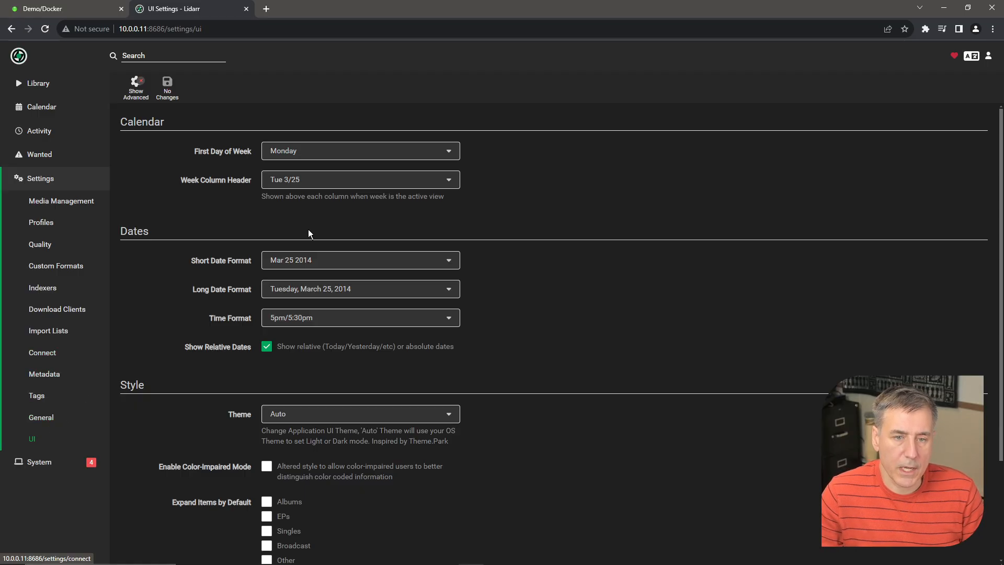
{"action": "left_click", "coordinate": [360, 151]}
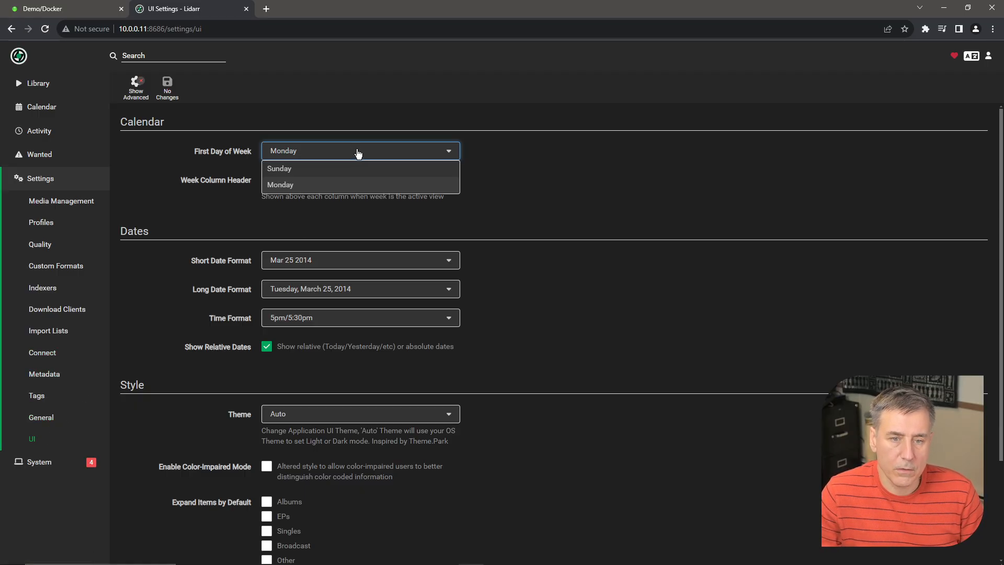
{"action": "left_click", "coordinate": [279, 169]}
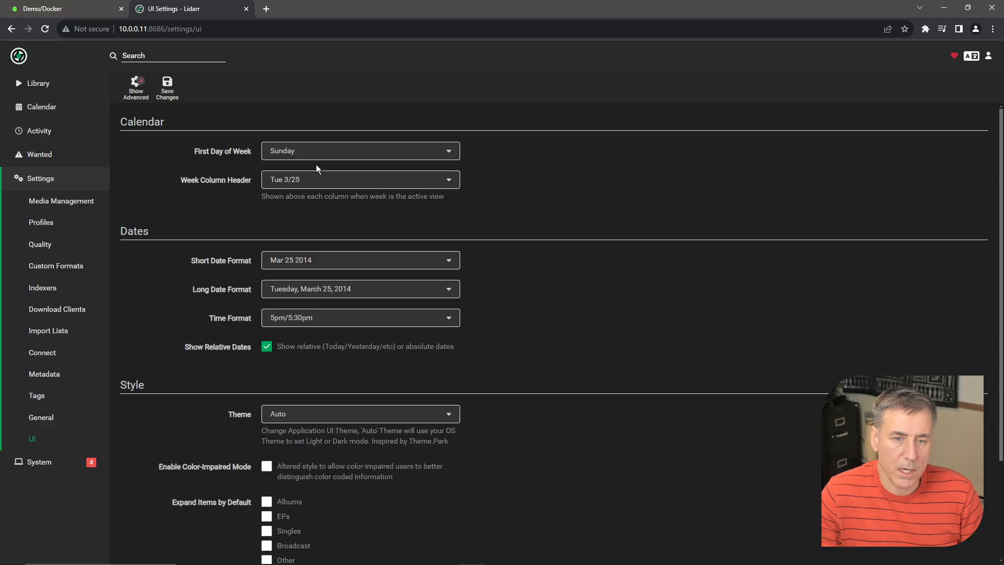
{"action": "mouse_move", "coordinate": [367, 260]}
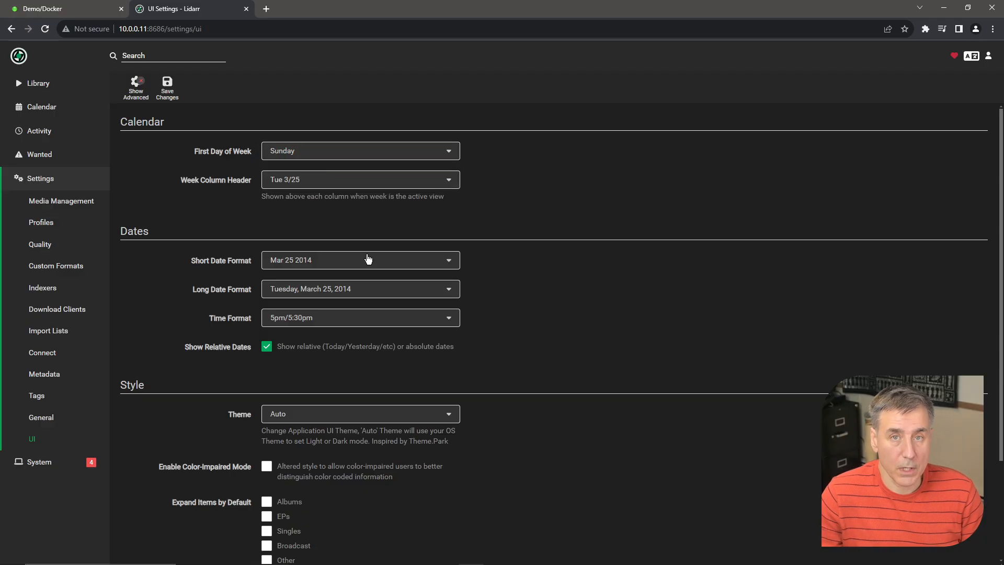
Review the remaining UI options, keeping theme Auto, and save the changes.
{"action": "left_click", "coordinate": [361, 413]}
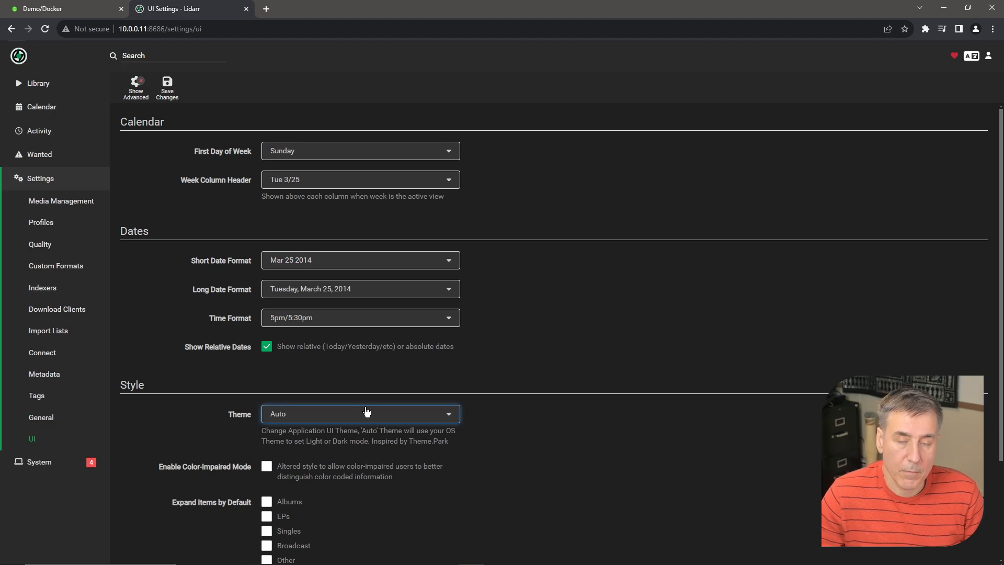
{"action": "left_click", "coordinate": [360, 413]}
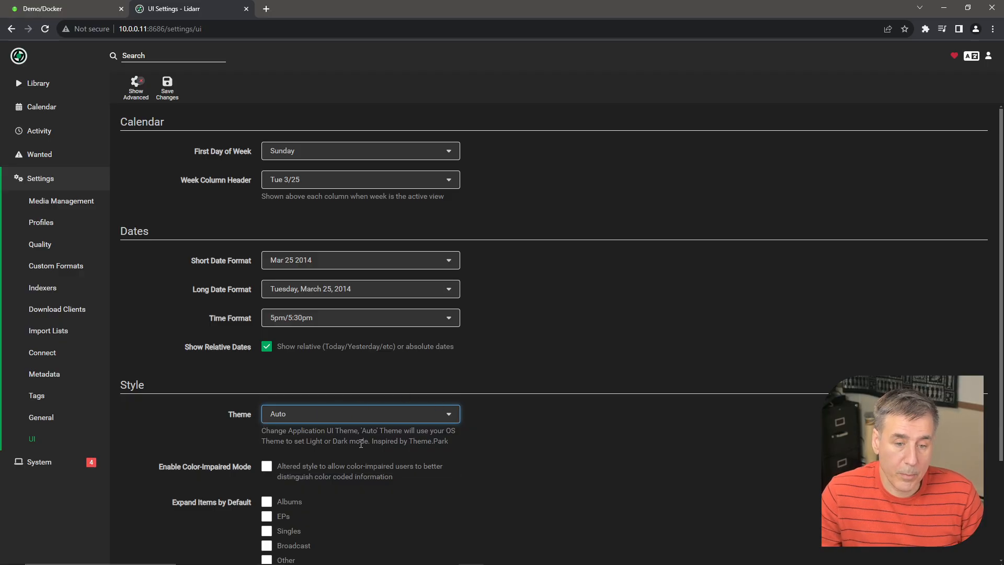
{"action": "left_click", "coordinate": [267, 466]}
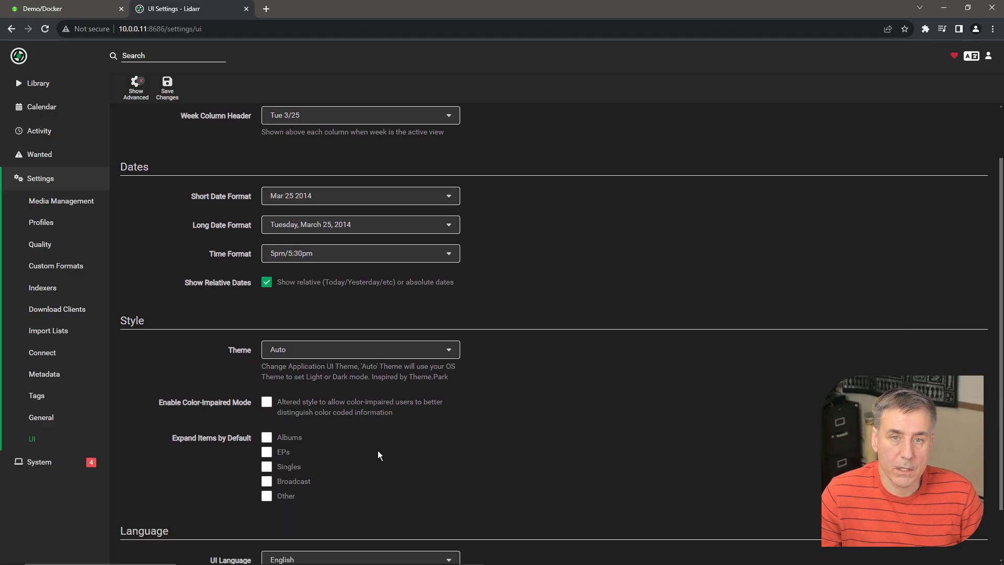
{"action": "left_click", "coordinate": [360, 558]}
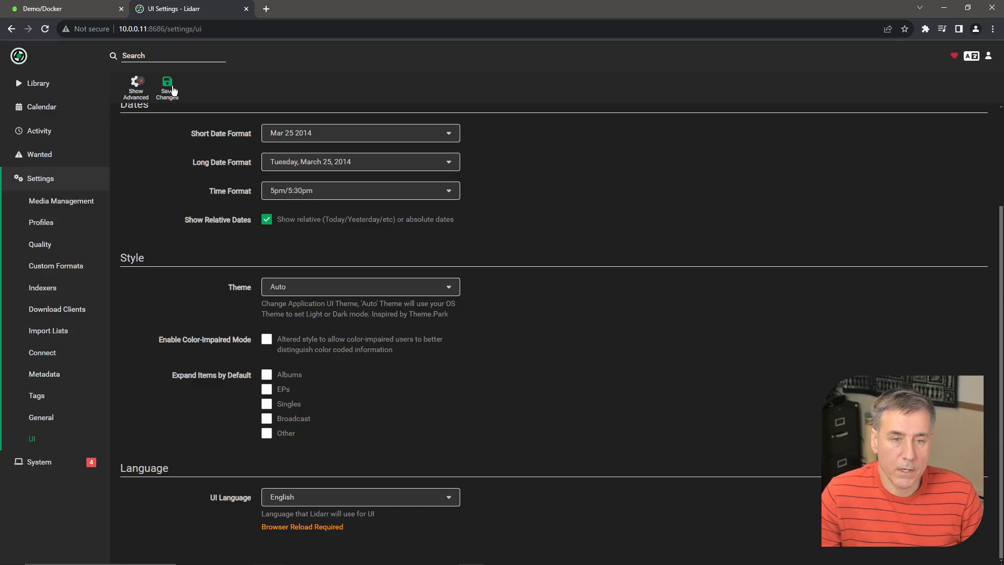
{"action": "left_click", "coordinate": [168, 88]}
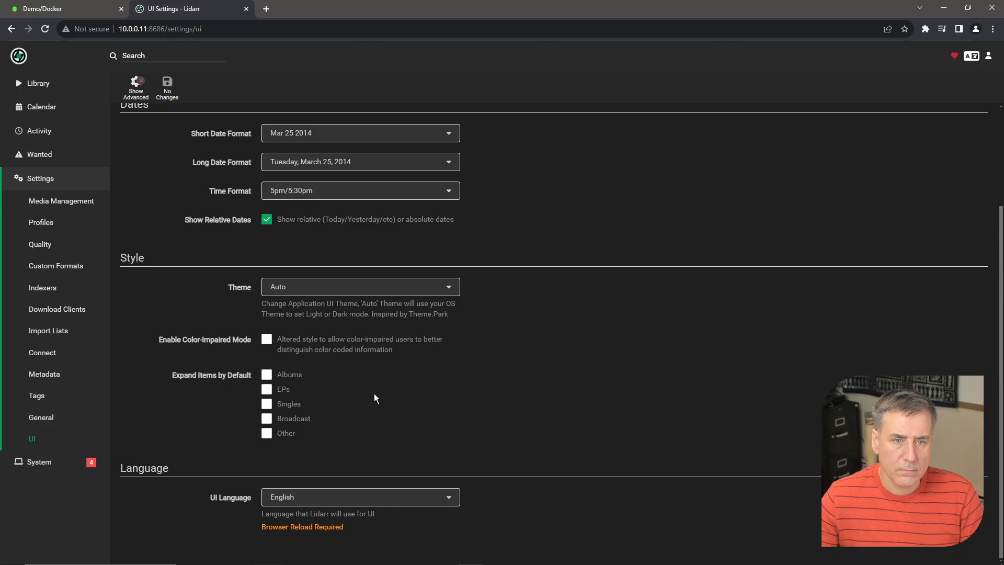
{"action": "mouse_move", "coordinate": [69, 7]}
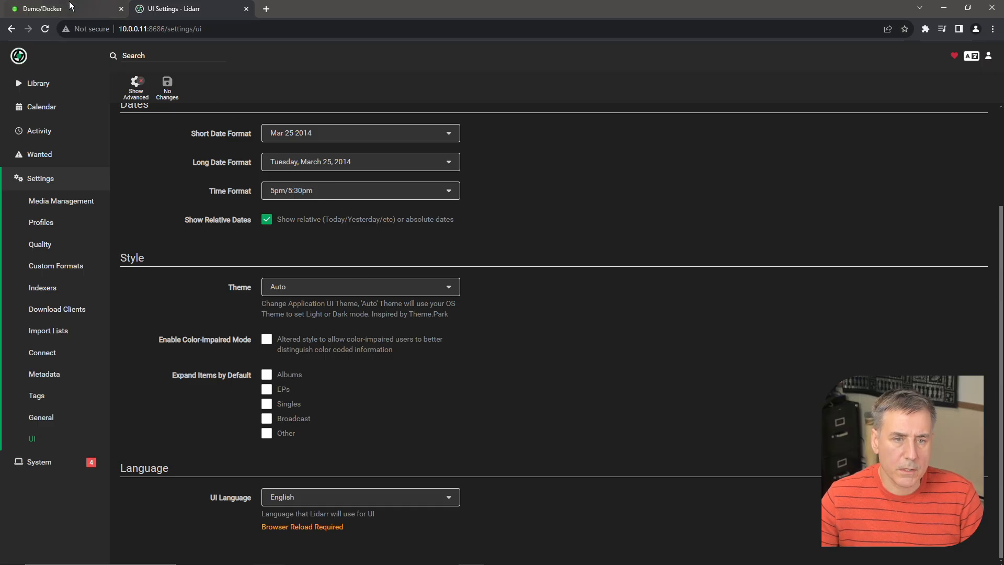
From Unraid's Docker page reach Prowlarr's Apps settings and start adding Lidarr as an application.
{"action": "left_click", "coordinate": [42, 8]}
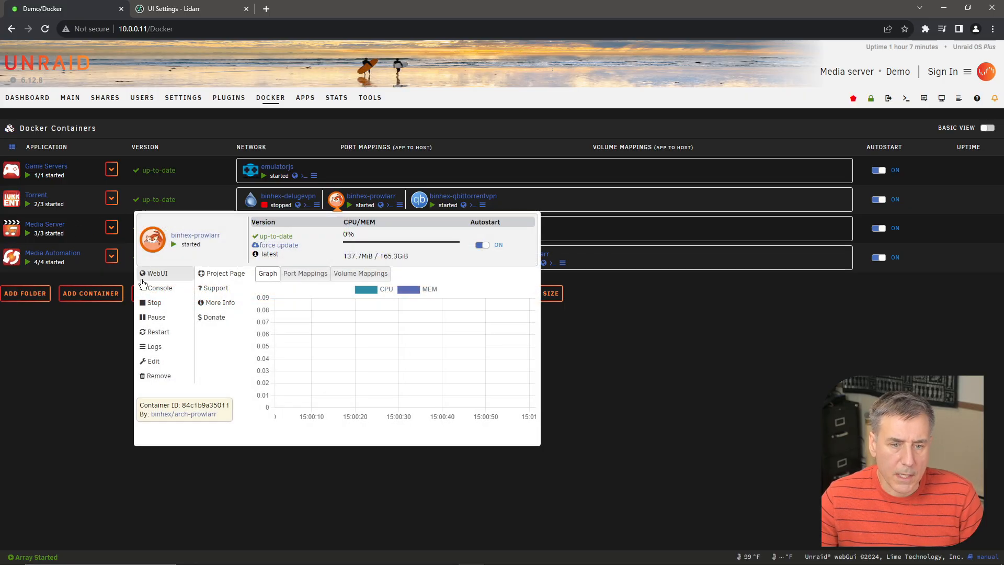
{"action": "left_click", "coordinate": [156, 273]}
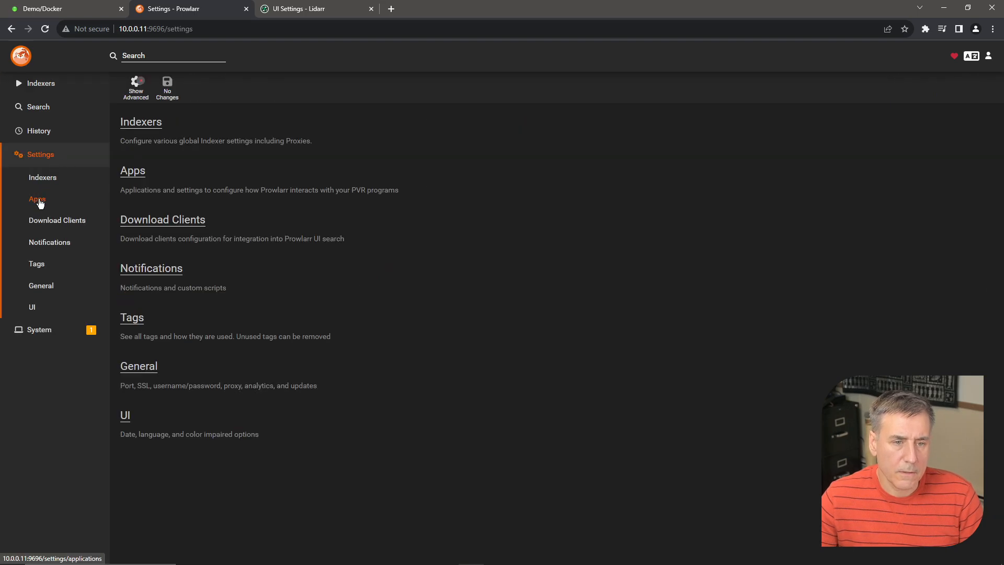
{"action": "left_click", "coordinate": [38, 199]}
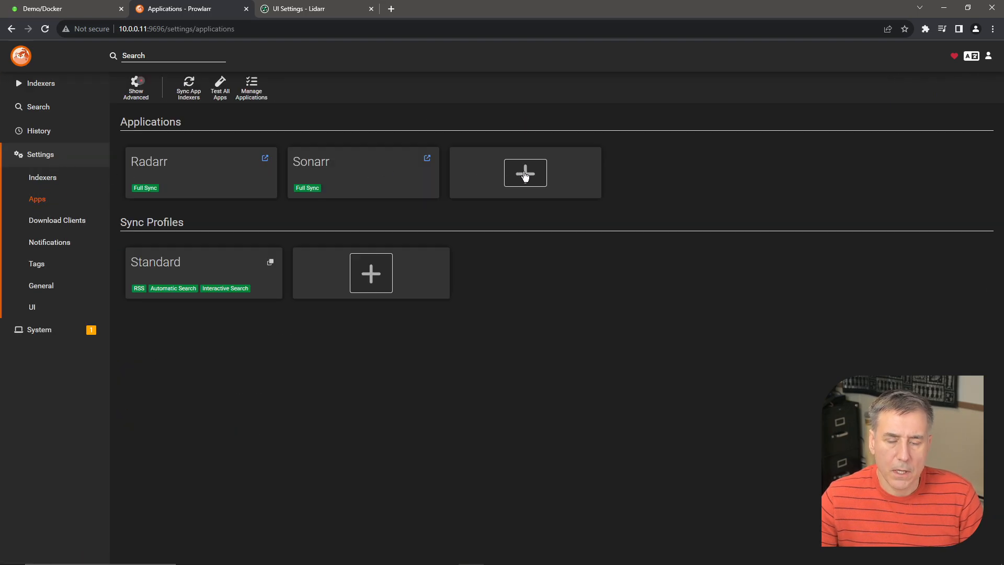
{"action": "left_click", "coordinate": [525, 173]}
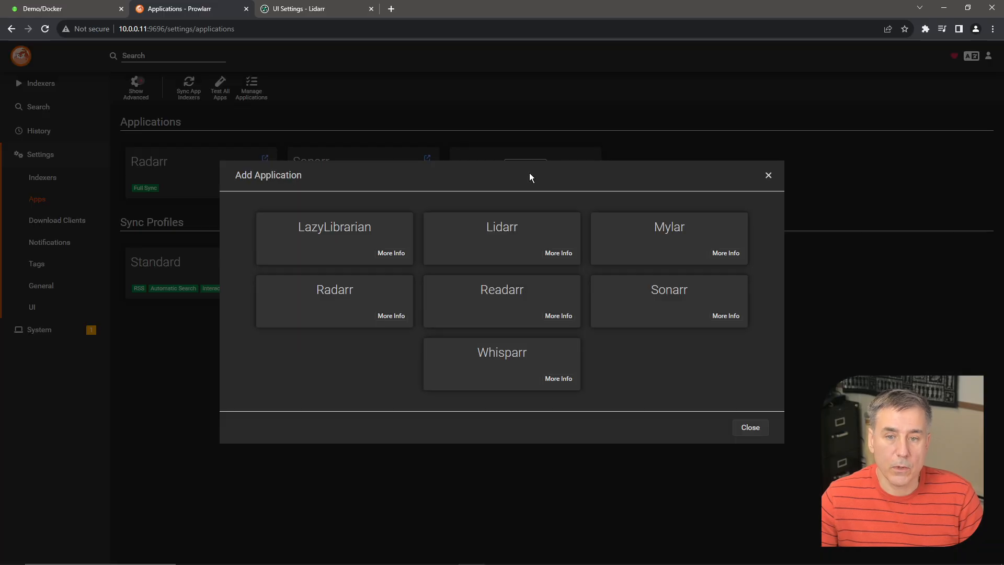
{"action": "left_click", "coordinate": [502, 226]}
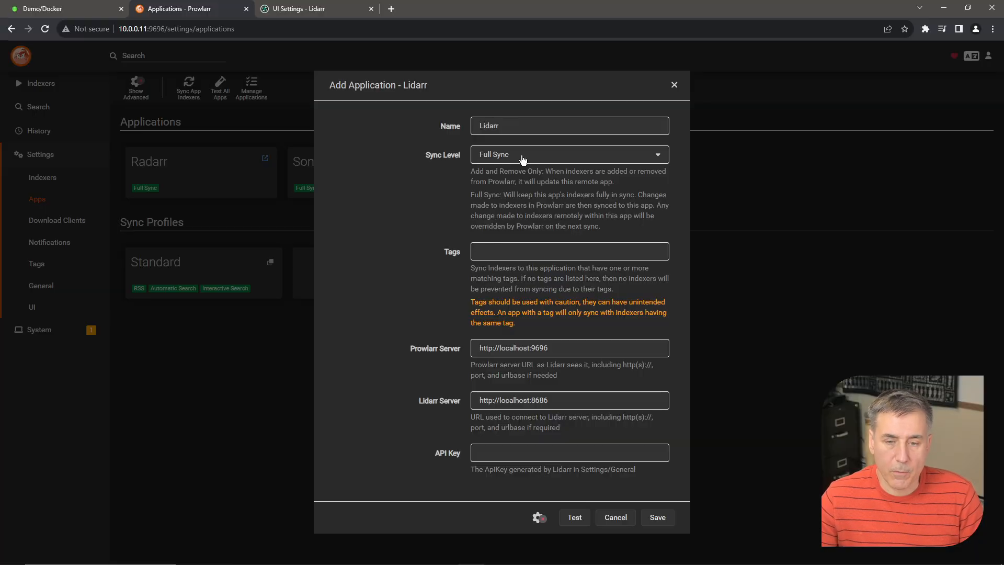
Enter the 10.0.0.11 Prowlarr and Lidarr server addresses with the API key, test, and save.
{"action": "left_click", "coordinate": [568, 348]}
{"action": "type", "text": "10.0.0.11"}
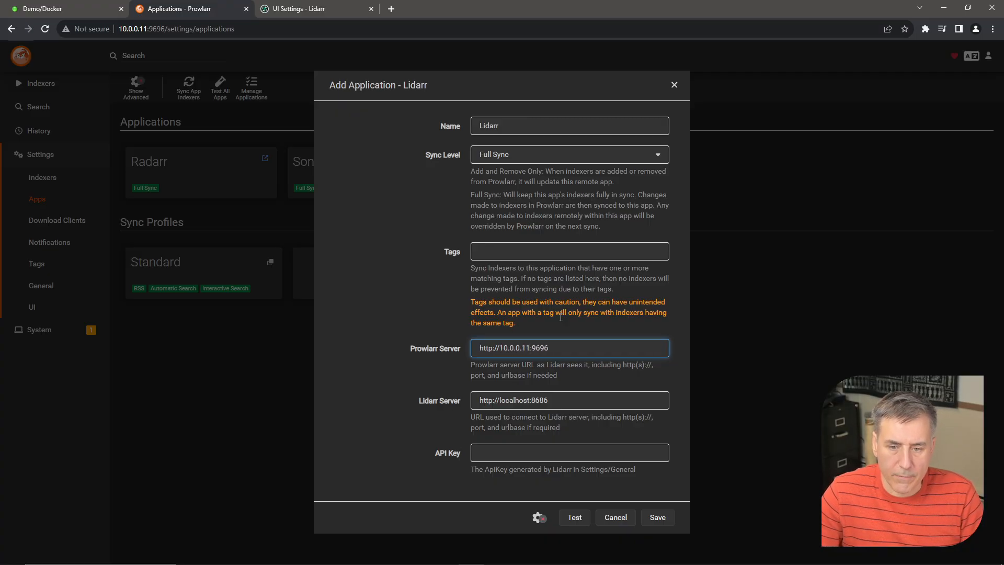
{"action": "left_click", "coordinate": [568, 400]}
{"action": "type", "text": "10.0.0.11"}
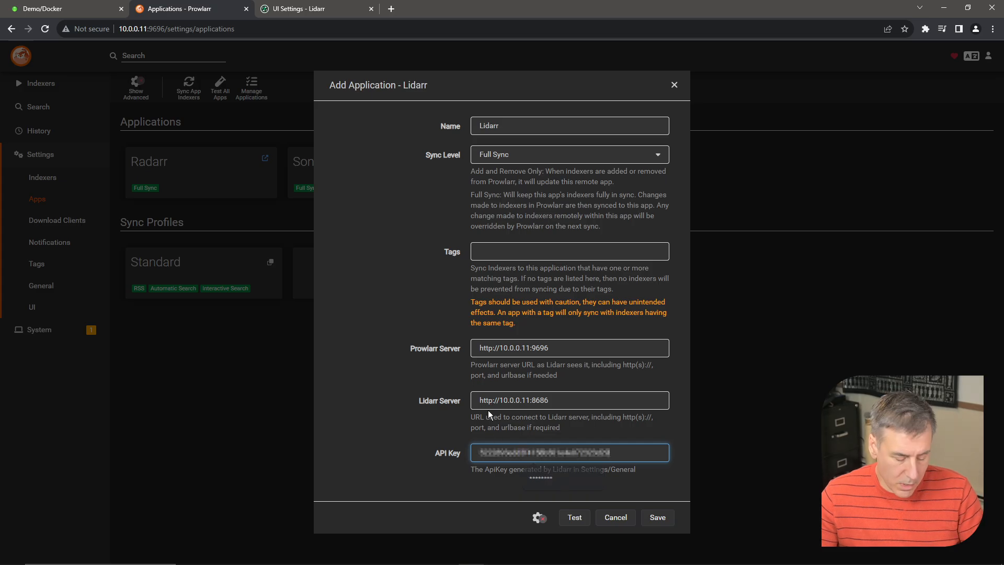
{"action": "left_click", "coordinate": [573, 517]}
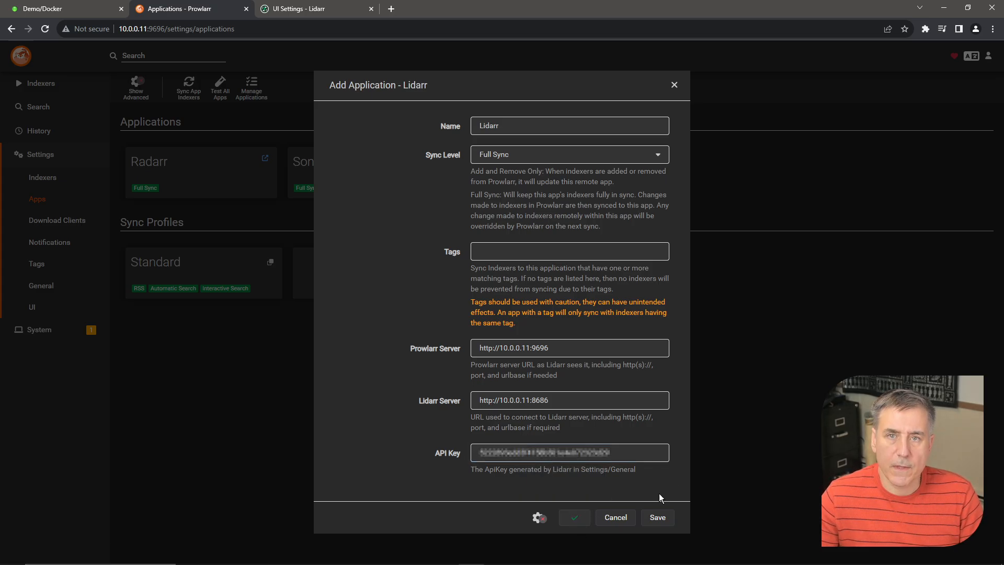
{"action": "left_click", "coordinate": [656, 517]}
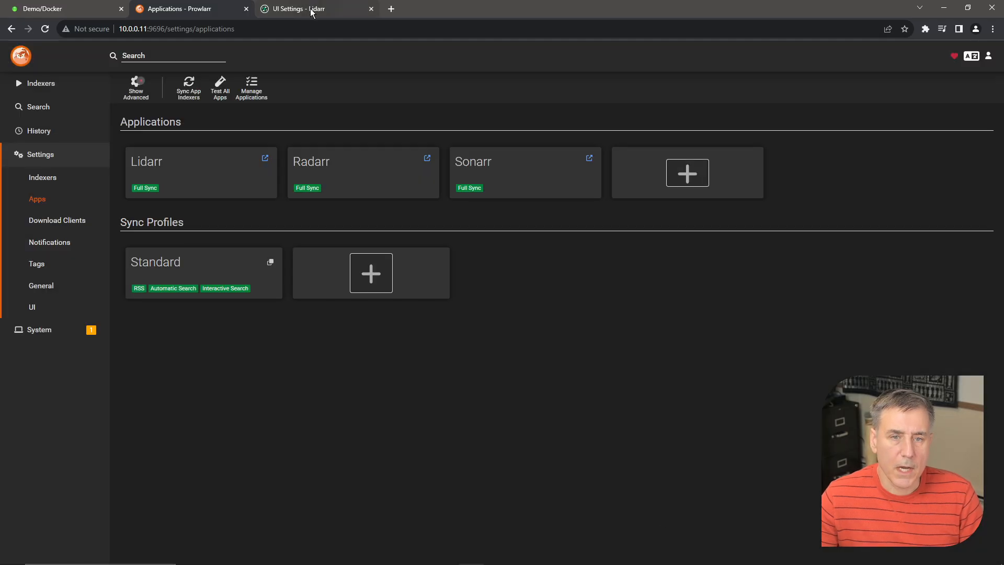
Verify the Badass Torrents indexer synced from Prowlarr in Lidarr's Indexers, then go to the library.
{"action": "left_click", "coordinate": [295, 8]}
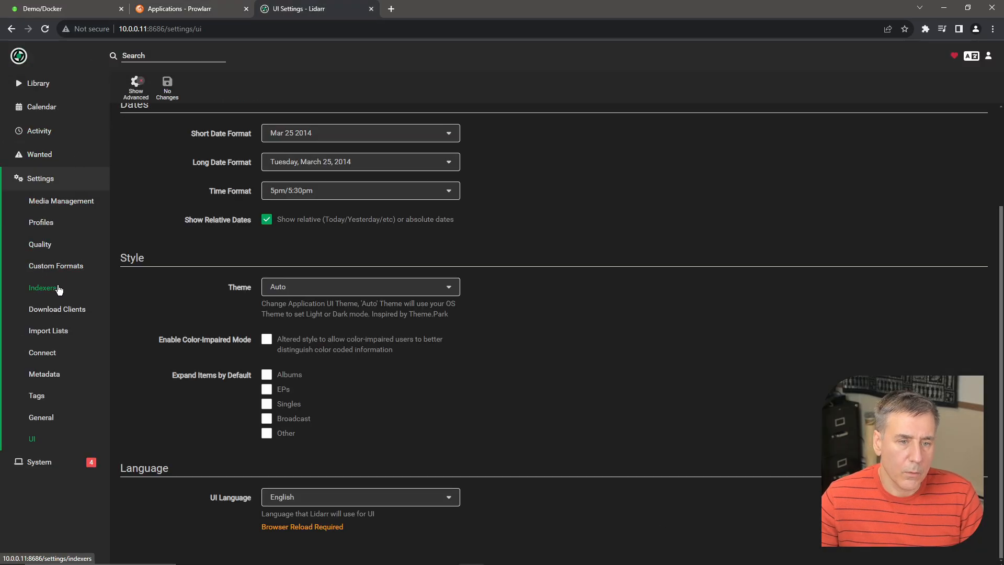
{"action": "left_click", "coordinate": [43, 287]}
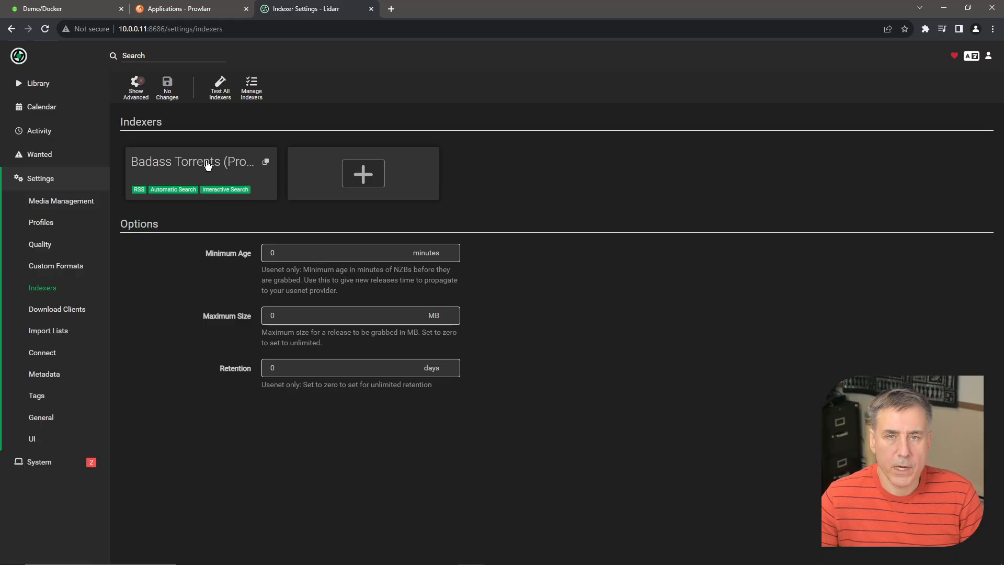
{"action": "mouse_move", "coordinate": [400, 183]}
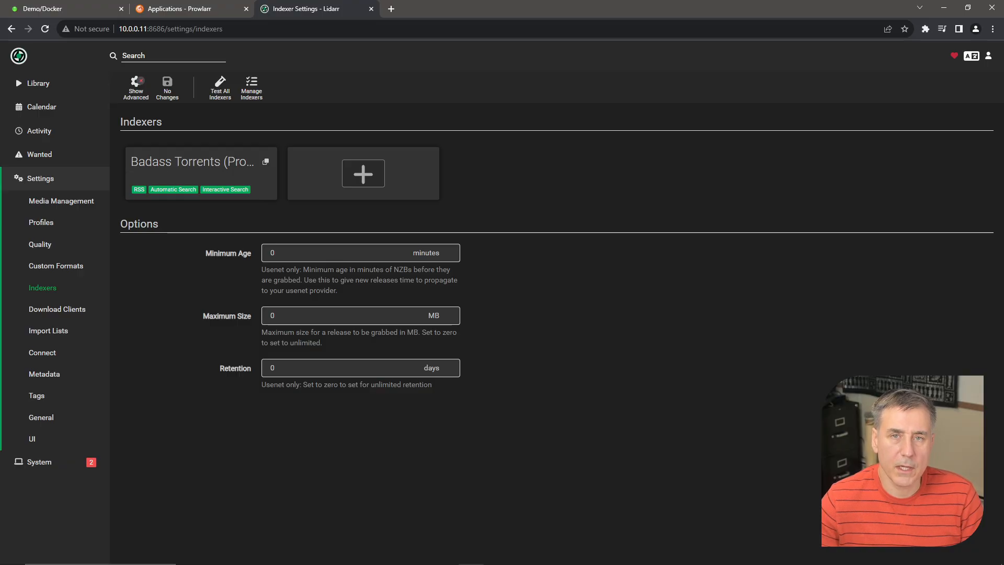
{"action": "mouse_move", "coordinate": [38, 83]}
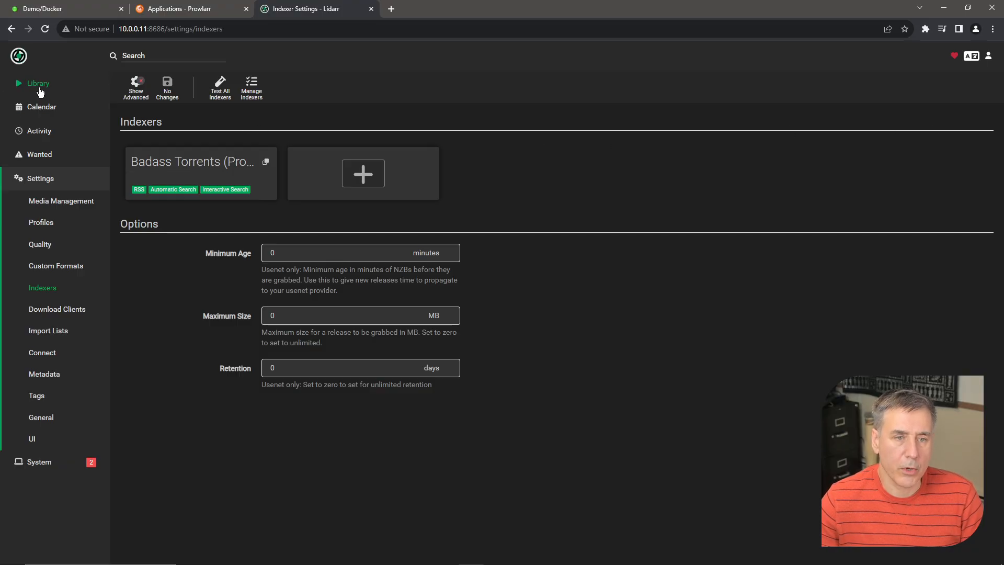
{"action": "left_click", "coordinate": [37, 83]}
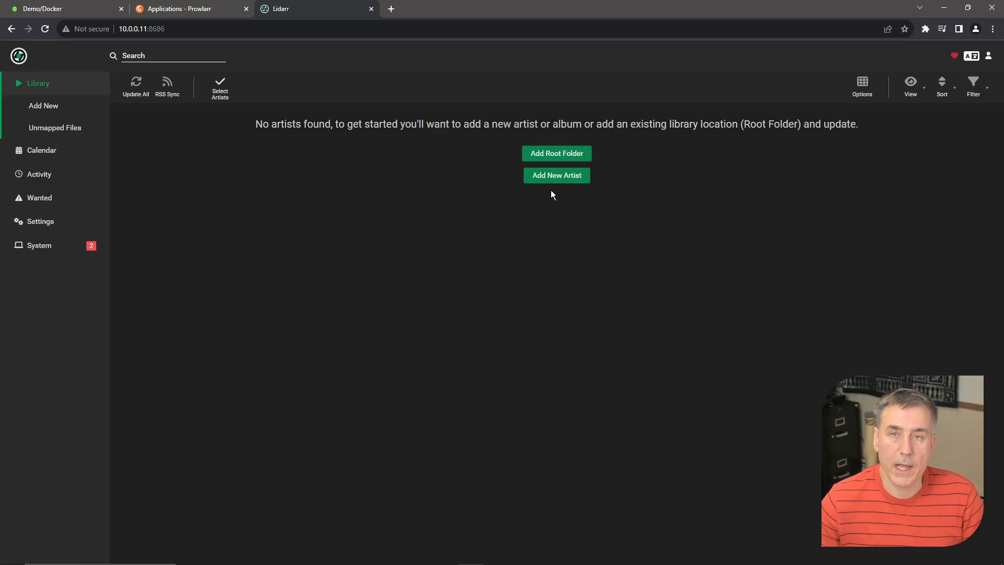
Return to the four-artist library and open Blackmill's artist page.
{"action": "left_click", "coordinate": [40, 221]}
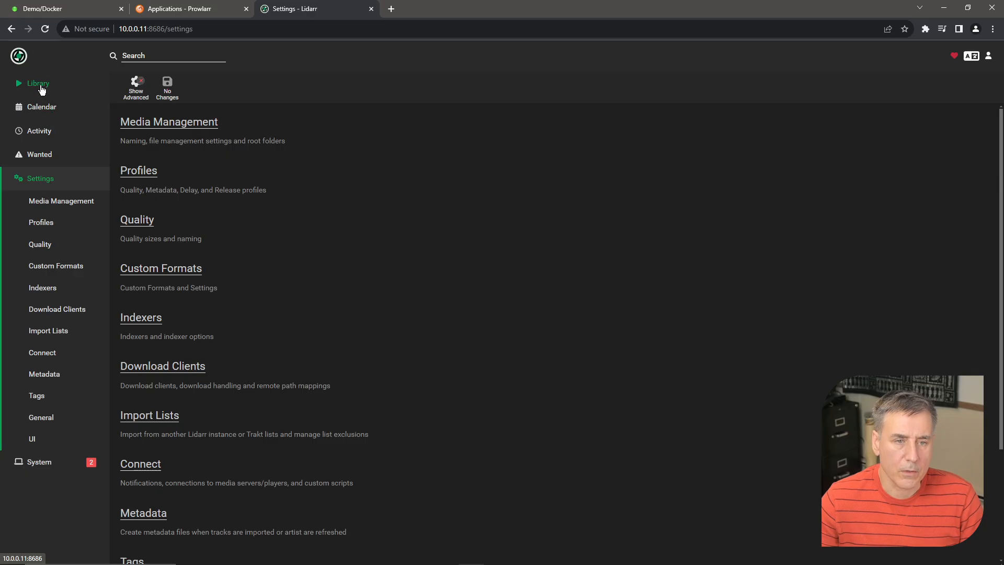
{"action": "left_click", "coordinate": [38, 83]}
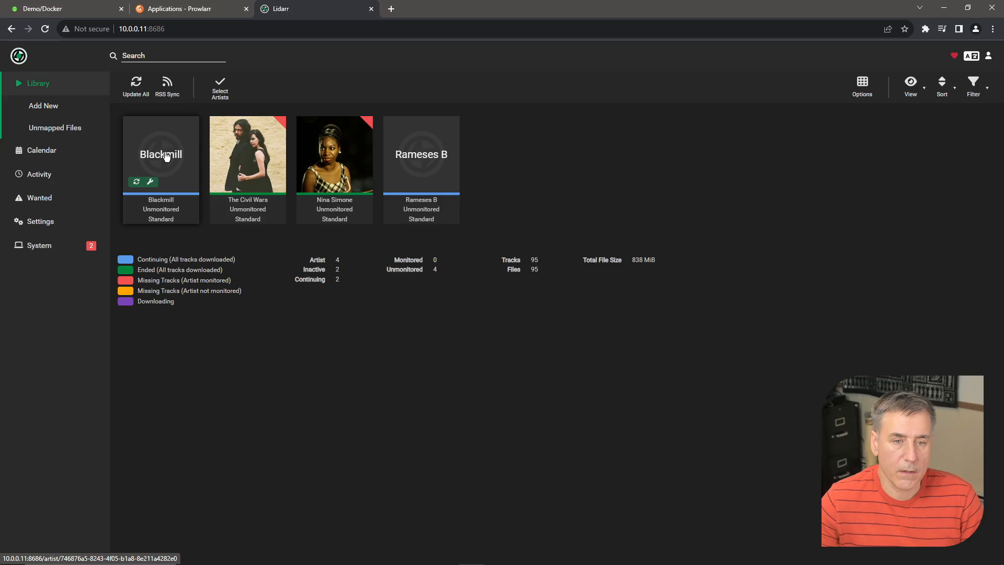
{"action": "left_click", "coordinate": [160, 154]}
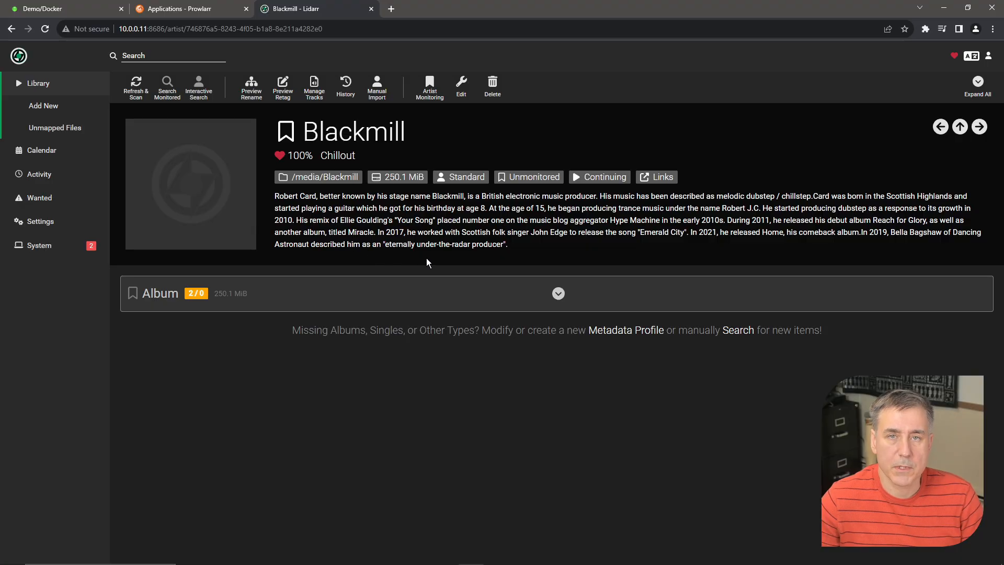
{"action": "mouse_move", "coordinate": [189, 306]}
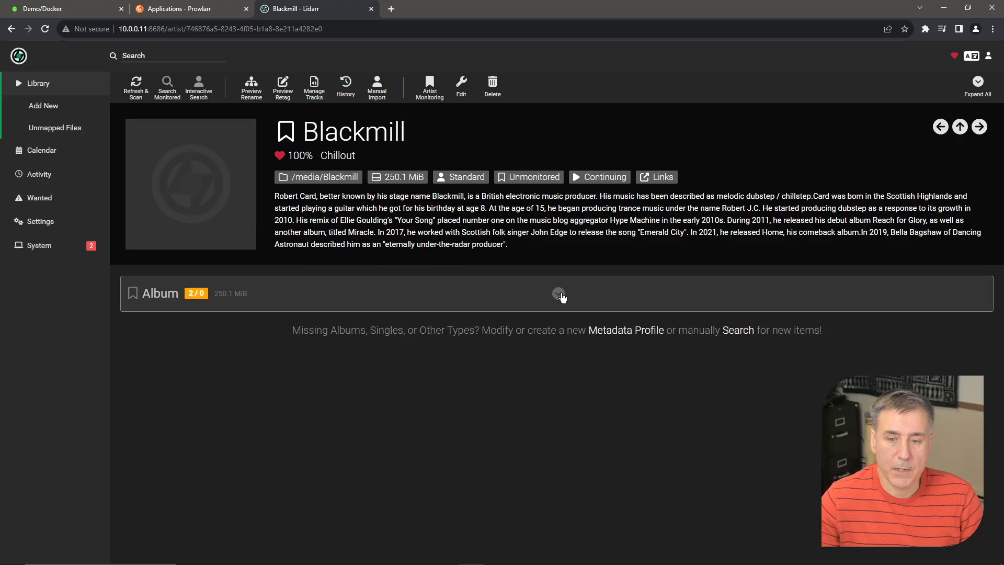
Open Blackmill's Miracle album and preview renaming, which finds no files to rename.
{"action": "left_click", "coordinate": [558, 294]}
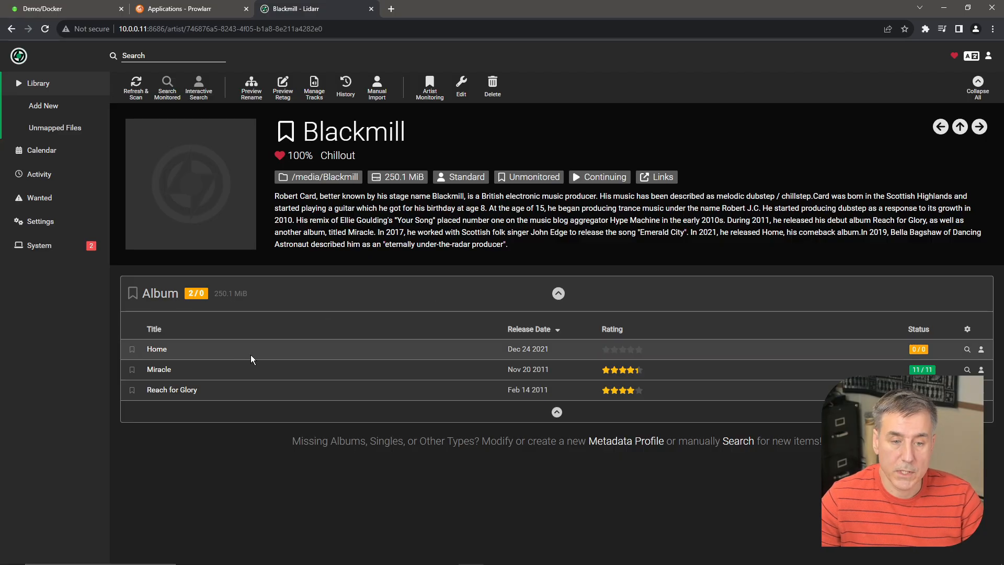
{"action": "mouse_move", "coordinate": [243, 348]}
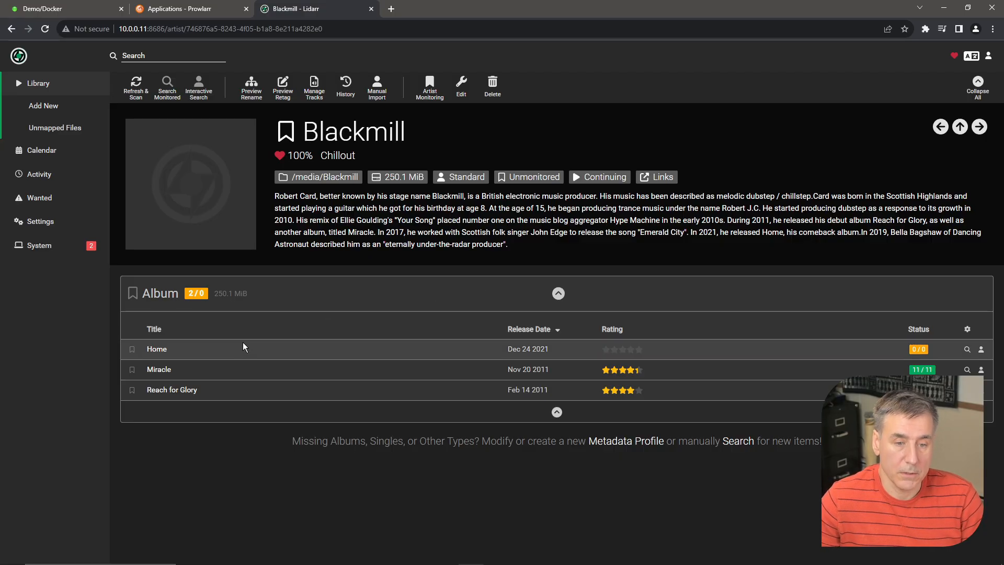
{"action": "left_click", "coordinate": [159, 368]}
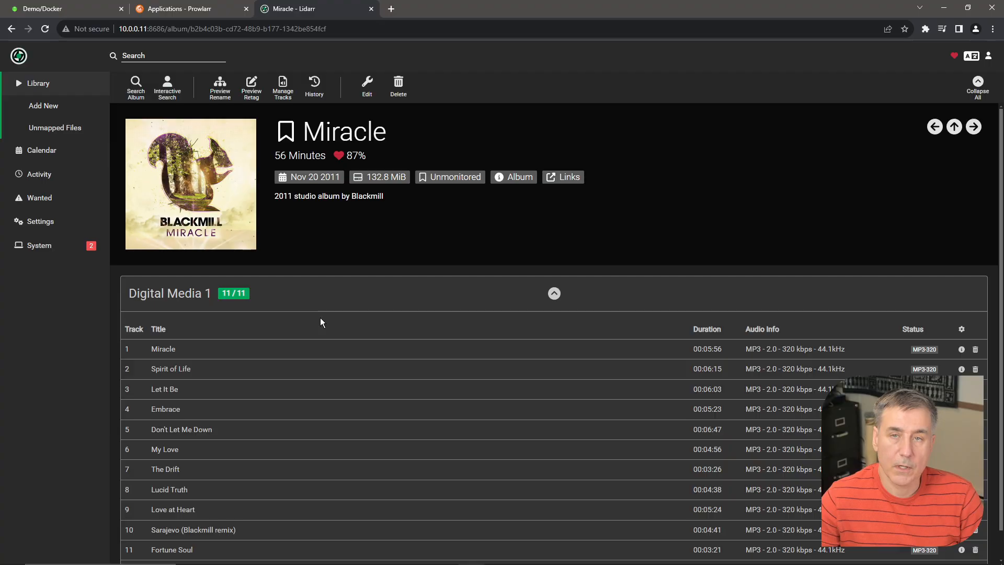
{"action": "scroll", "scroll_direction": "down", "scroll_amount": 3}
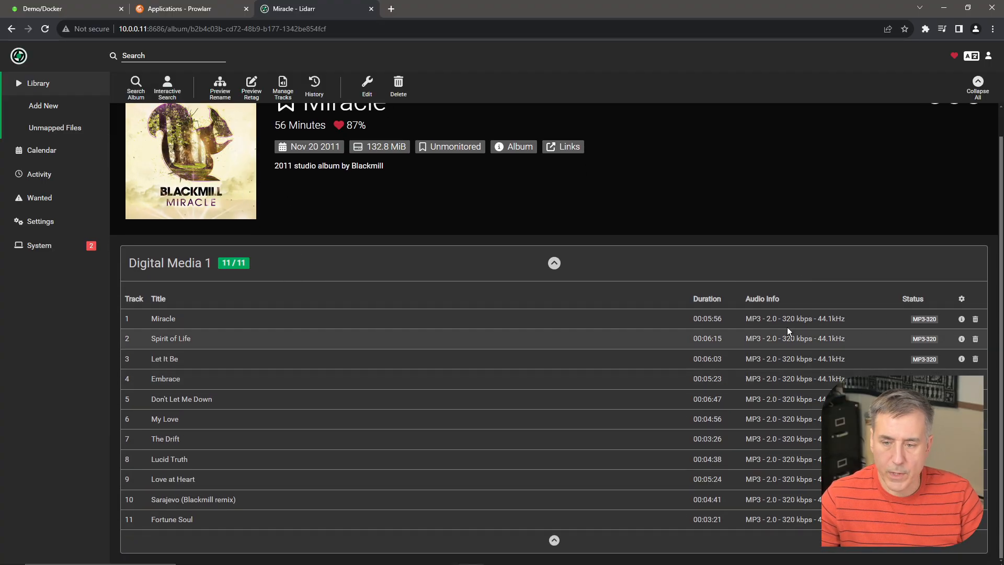
{"action": "mouse_move", "coordinate": [903, 368]}
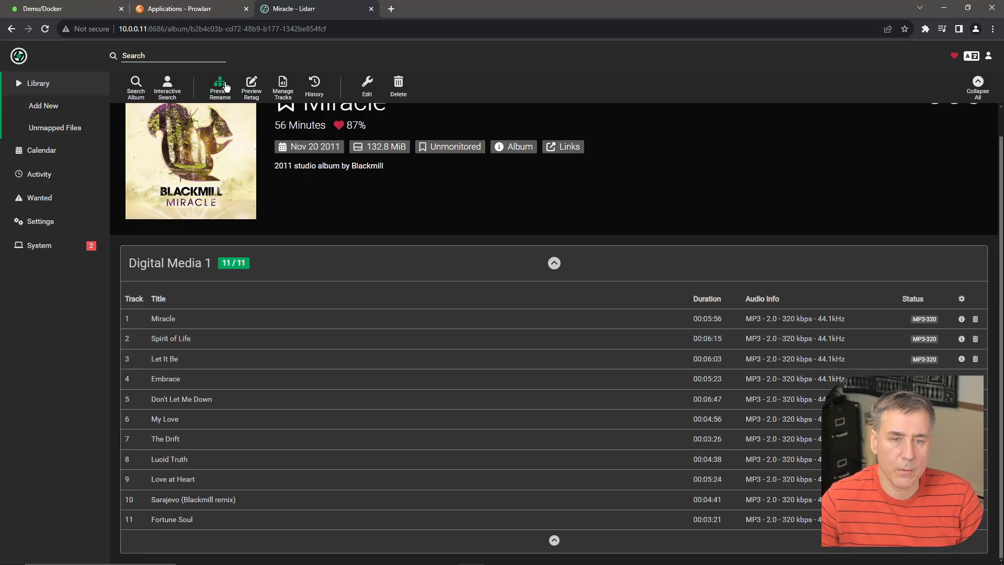
{"action": "left_click", "coordinate": [219, 86]}
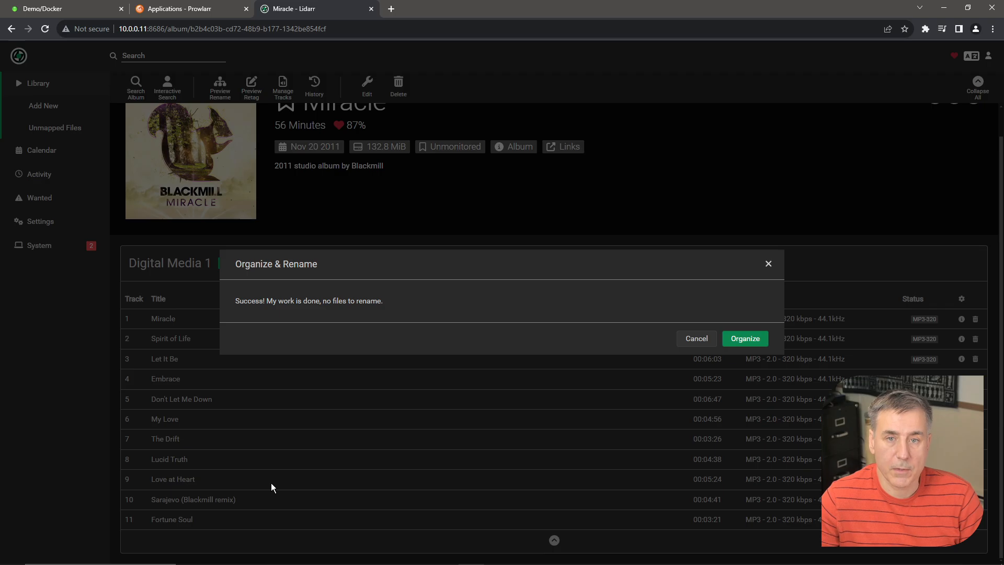
{"action": "mouse_move", "coordinate": [602, 438]}
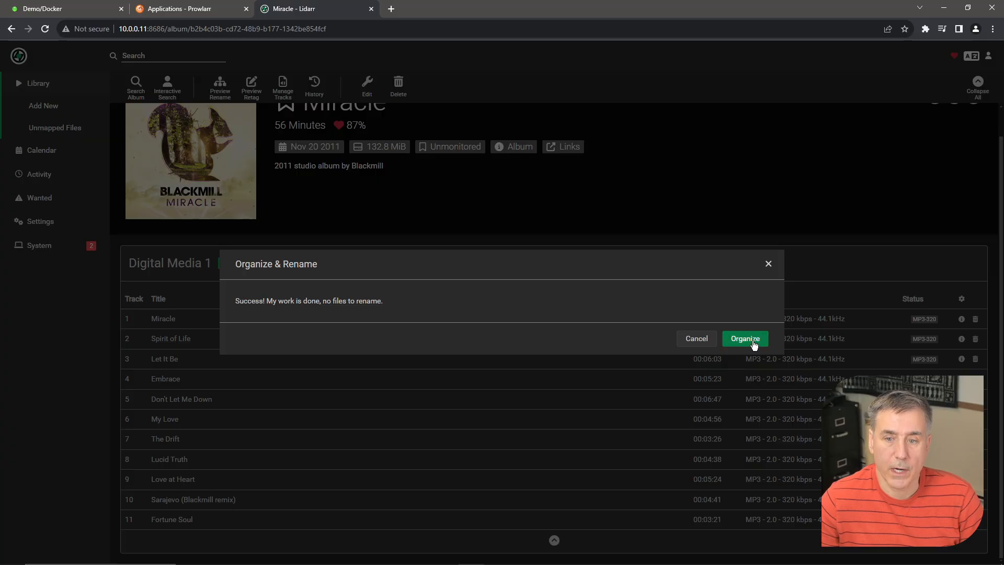
Confirm organizing Miracle, view The Civil Wars' five albums, and return to the library.
{"action": "left_click", "coordinate": [745, 338]}
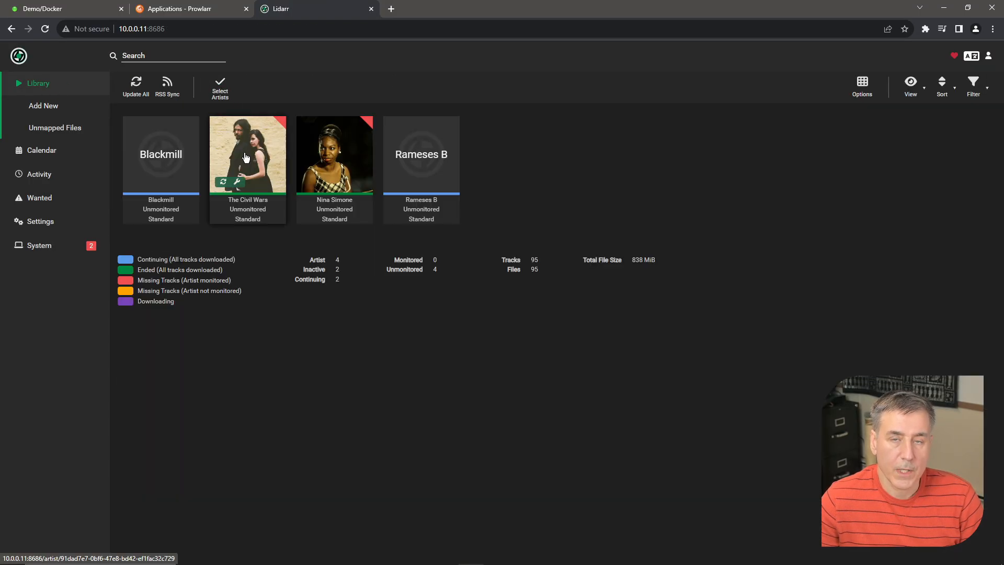
{"action": "left_click", "coordinate": [248, 154]}
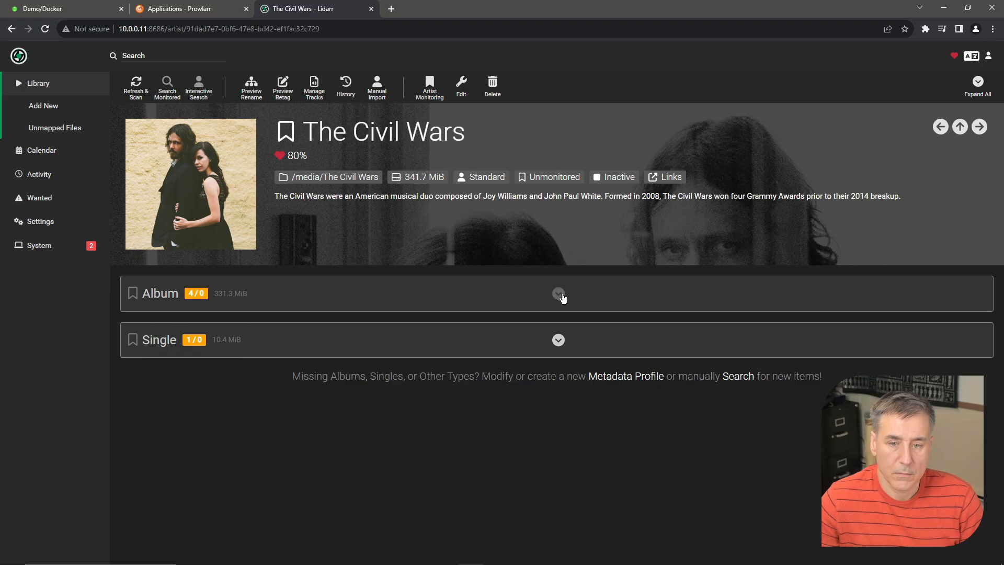
{"action": "left_click", "coordinate": [557, 293]}
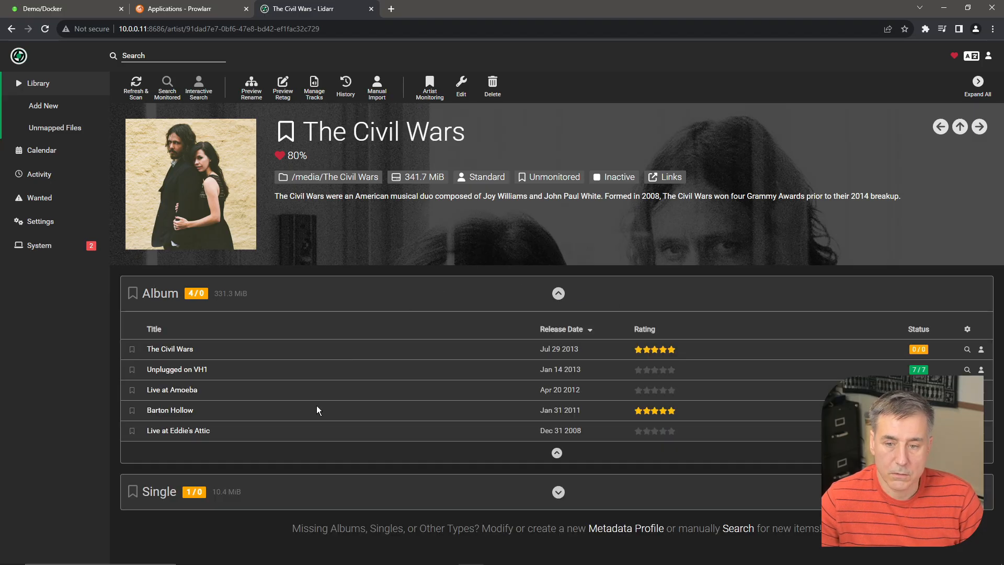
{"action": "mouse_move", "coordinate": [170, 410]}
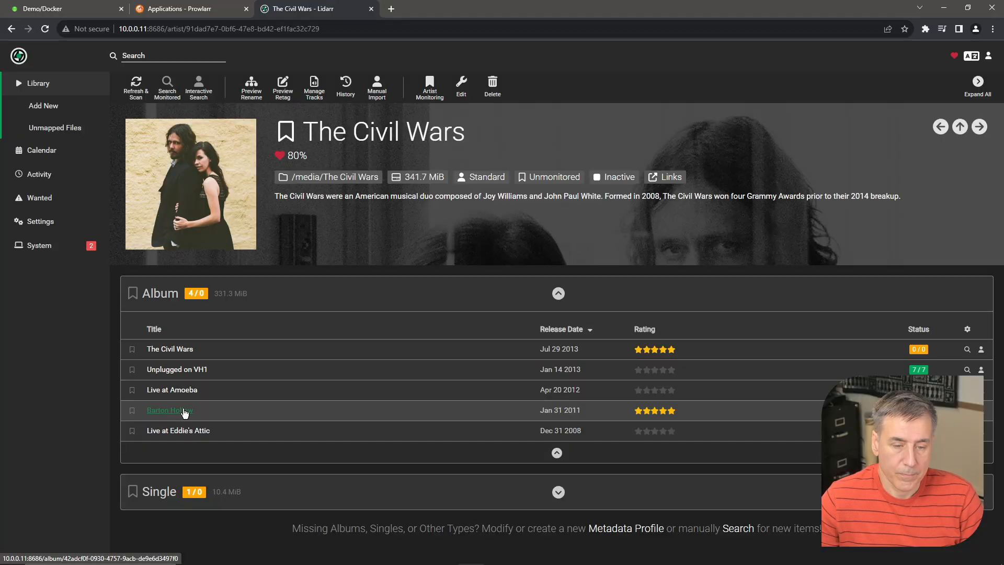
{"action": "left_click", "coordinate": [169, 410]}
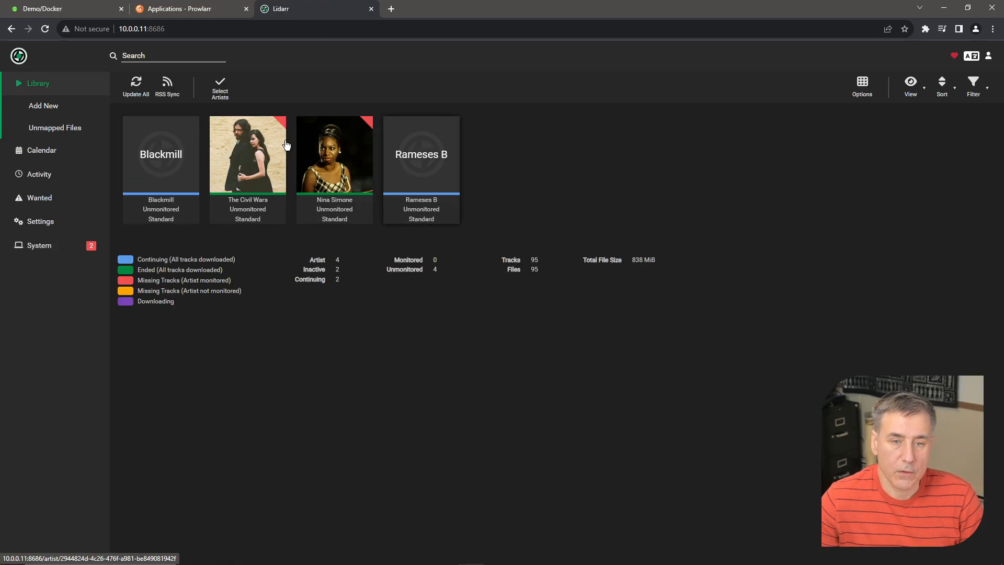
{"action": "left_click", "coordinate": [160, 155]}
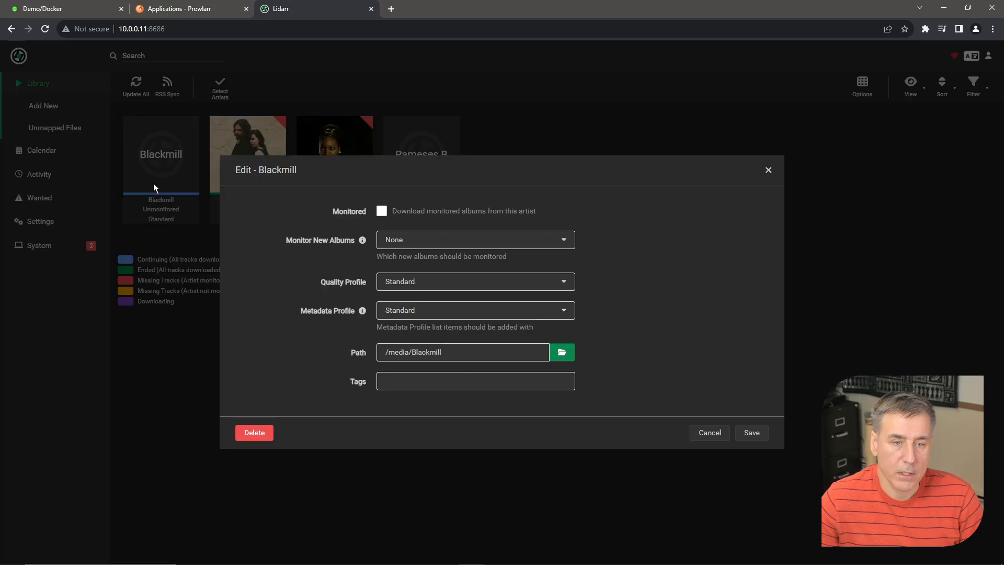
{"action": "mouse_move", "coordinate": [458, 247]}
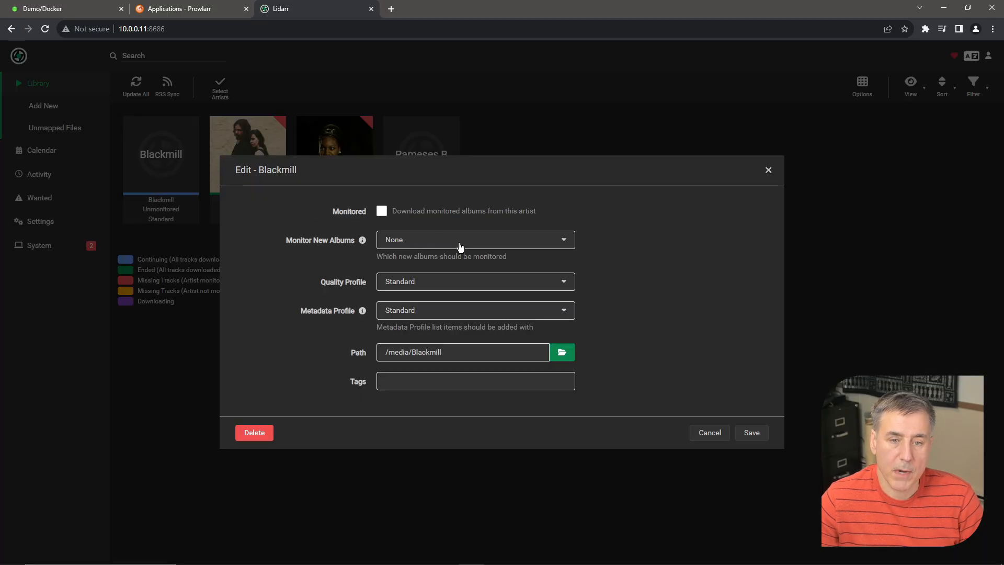
{"action": "left_click", "coordinate": [474, 239]}
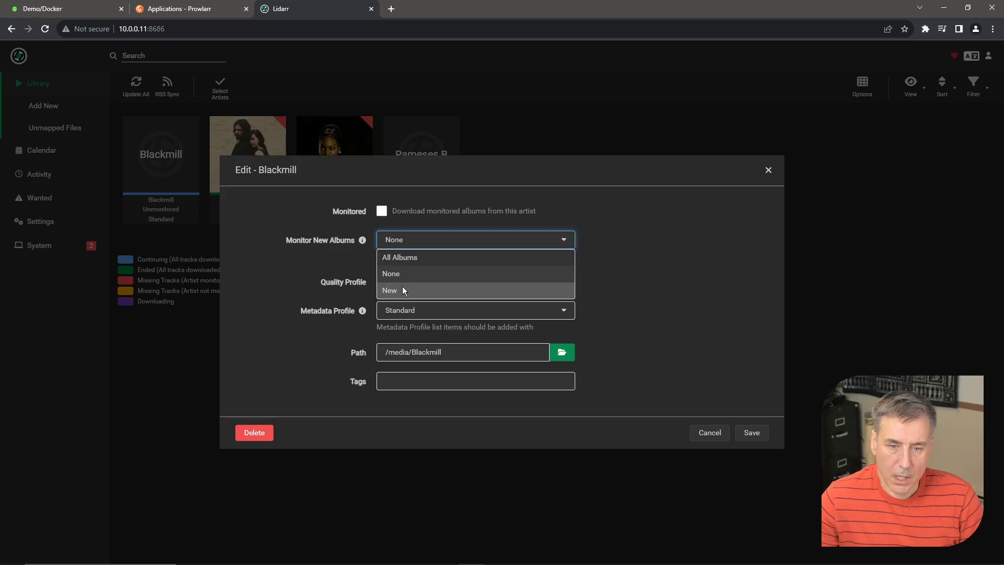
{"action": "left_click", "coordinate": [391, 274]}
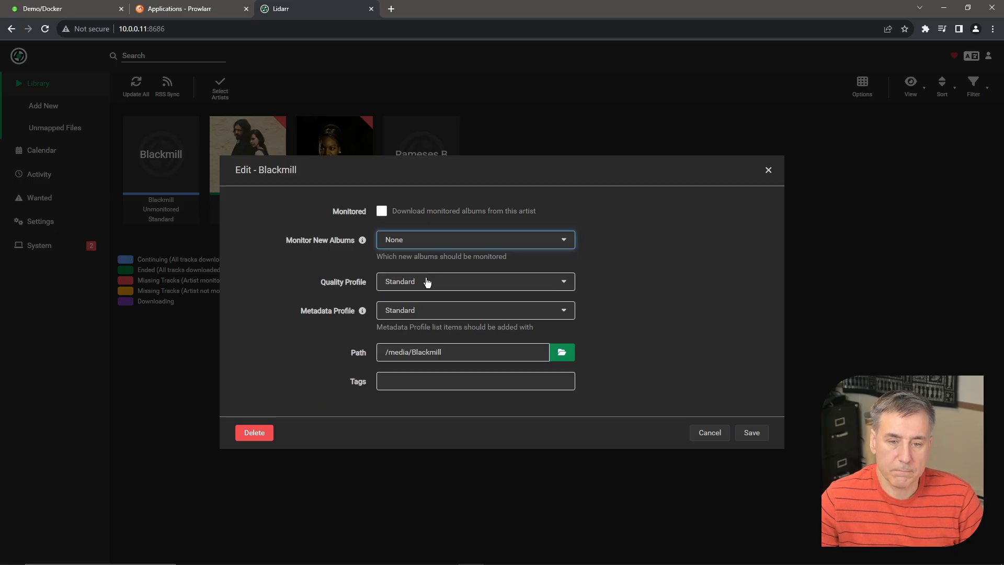
{"action": "left_click", "coordinate": [475, 281]}
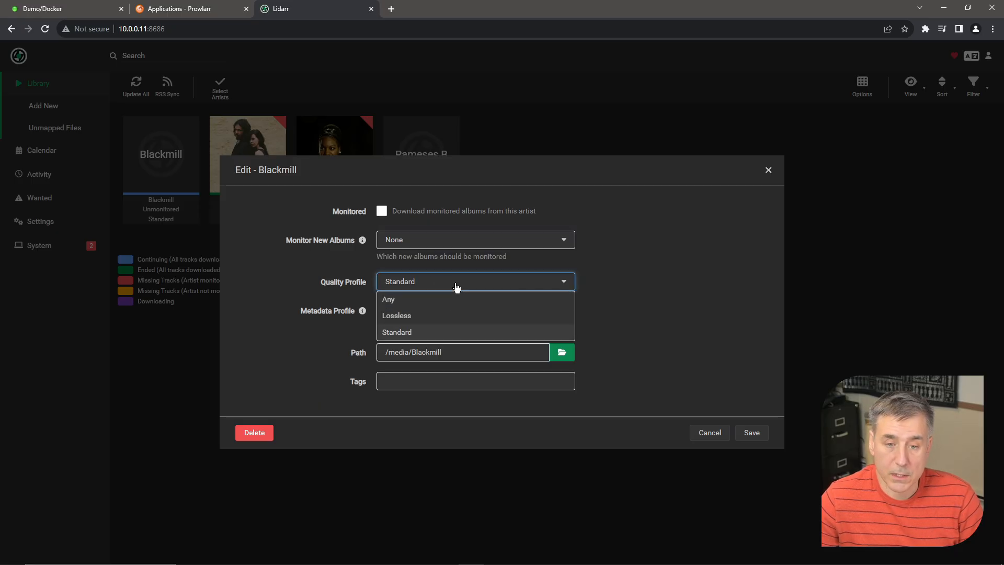
{"action": "left_click", "coordinate": [396, 331]}
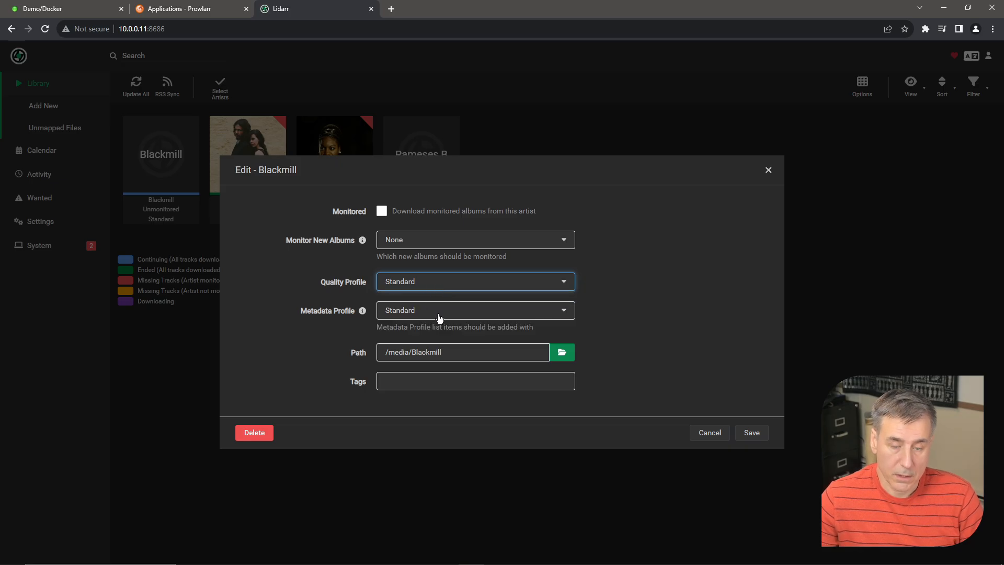
{"action": "left_click", "coordinate": [709, 432]}
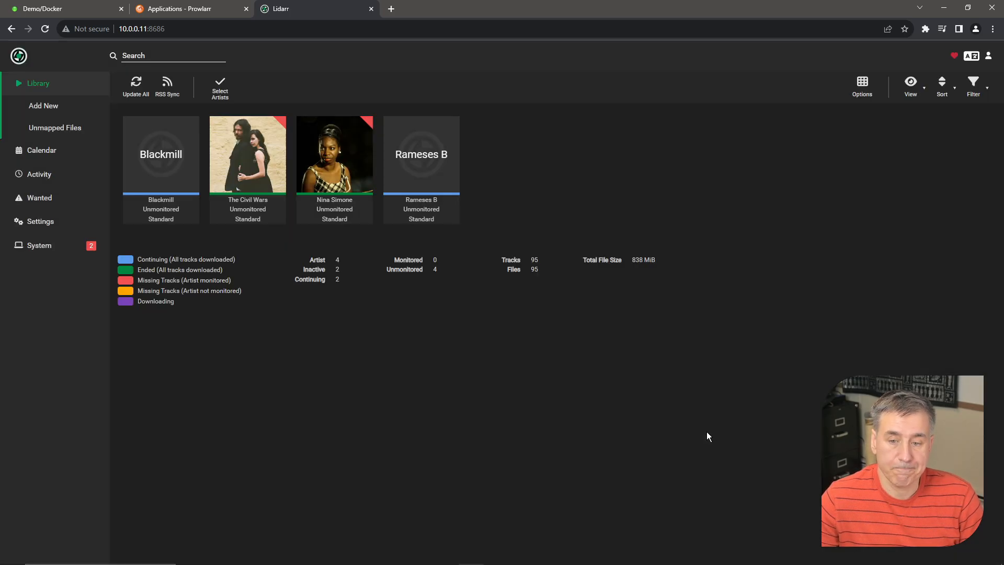
Search Add New for 'pink' and open Pink Floyd's add form with /media root, All Albums and Any quality.
{"action": "left_click", "coordinate": [44, 105]}
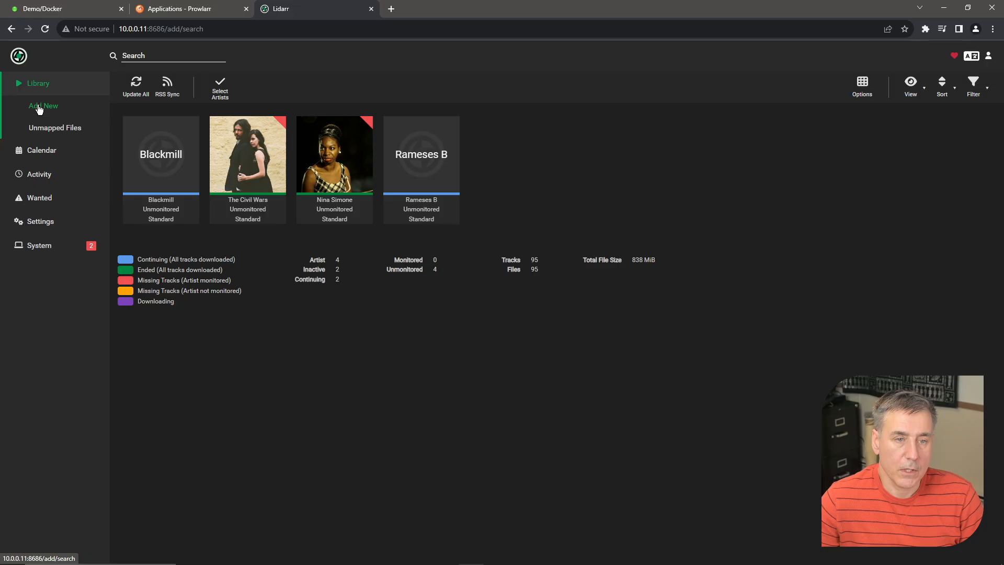
{"action": "left_click", "coordinate": [43, 105]}
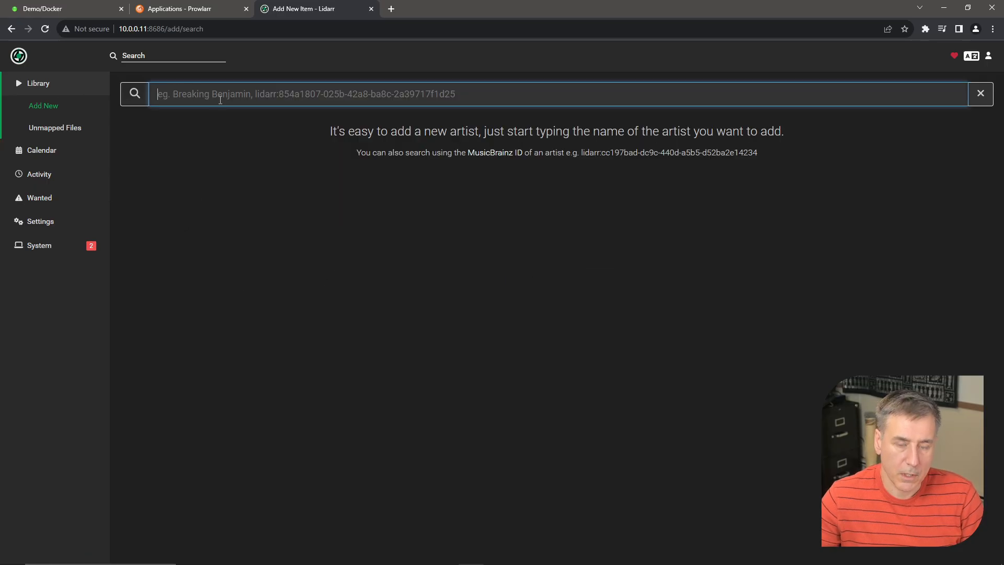
{"action": "type", "text": "pink floyd"}
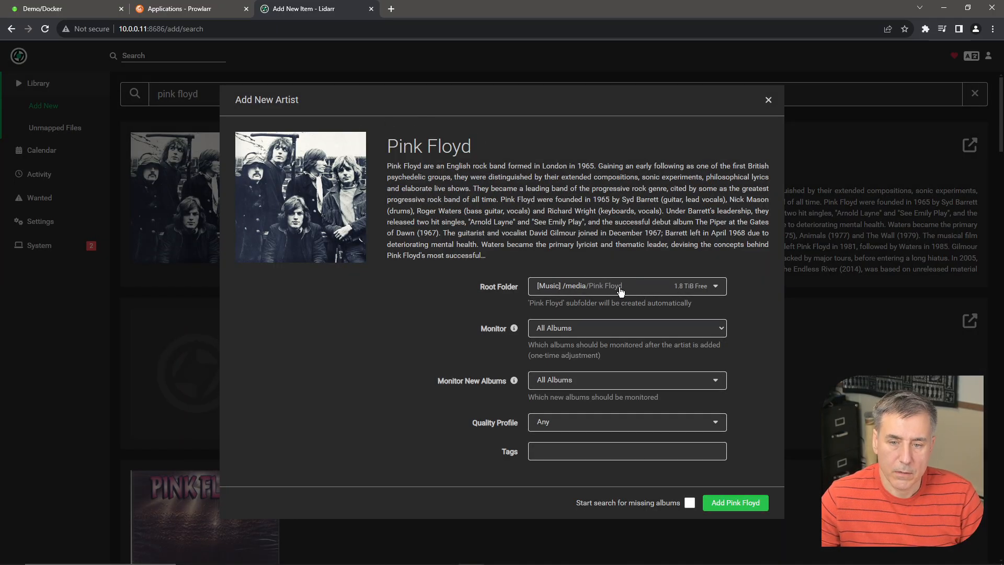
{"action": "left_click", "coordinate": [625, 380]}
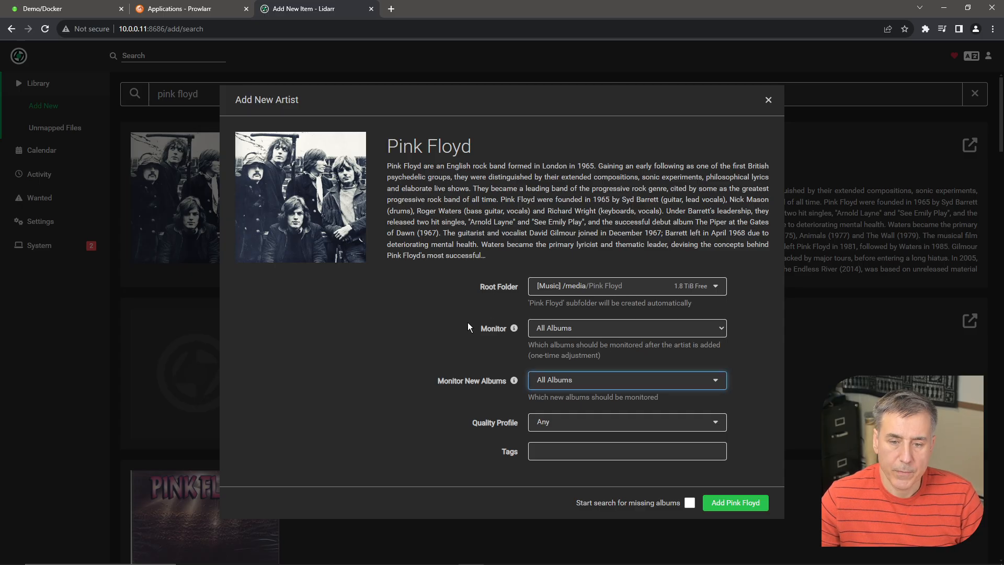
{"action": "mouse_move", "coordinate": [578, 417]}
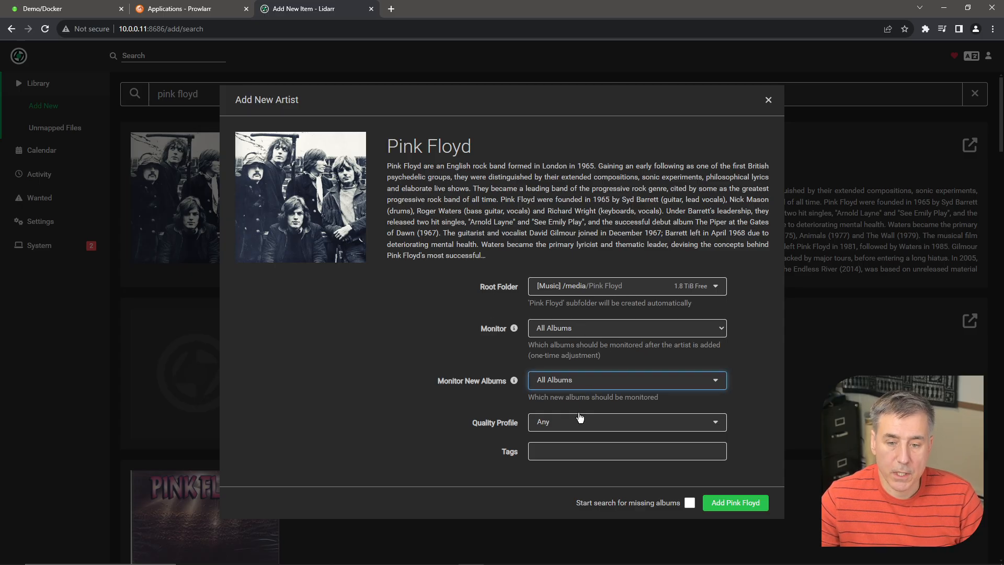
{"action": "mouse_move", "coordinate": [682, 442]}
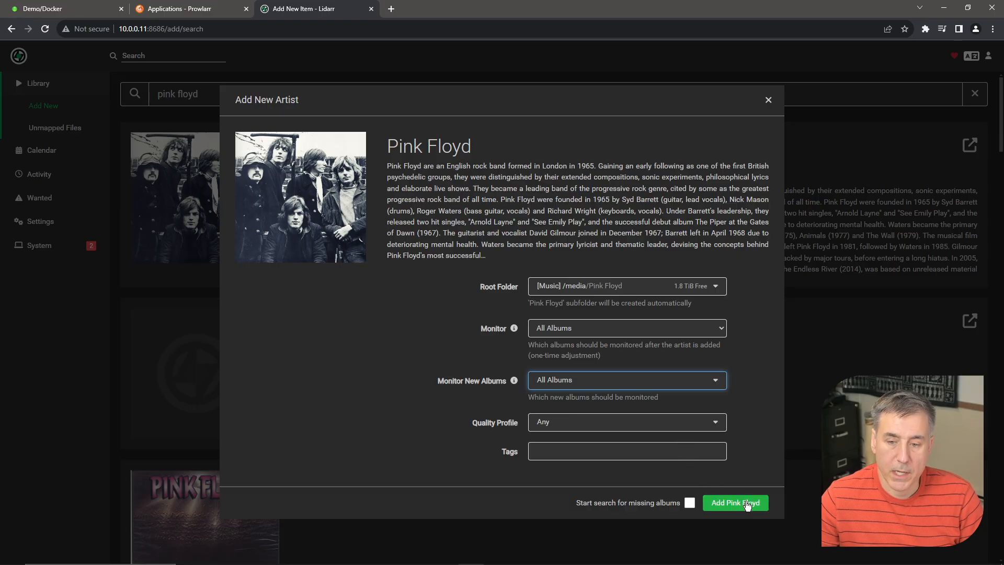
Add Pink Floyd to the library and keep Monitor New Albums set to All Albums in its edit form.
{"action": "left_click", "coordinate": [735, 503]}
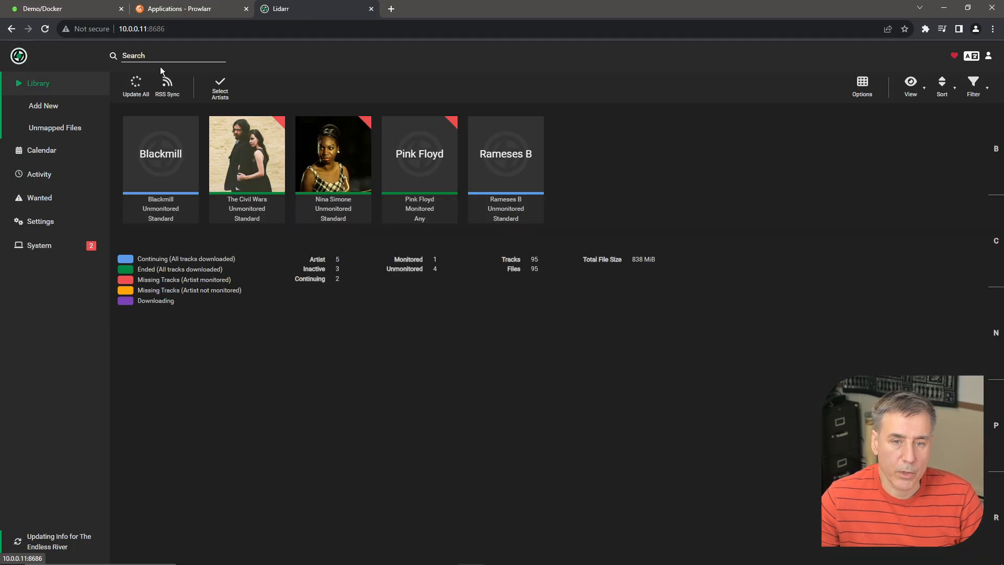
{"action": "mouse_move", "coordinate": [419, 154]}
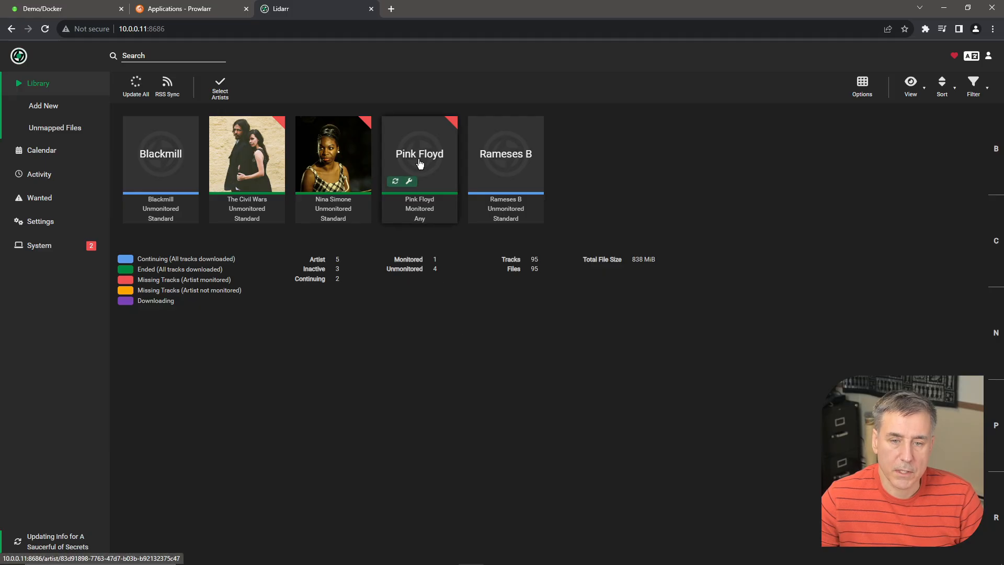
{"action": "left_click", "coordinate": [408, 182]}
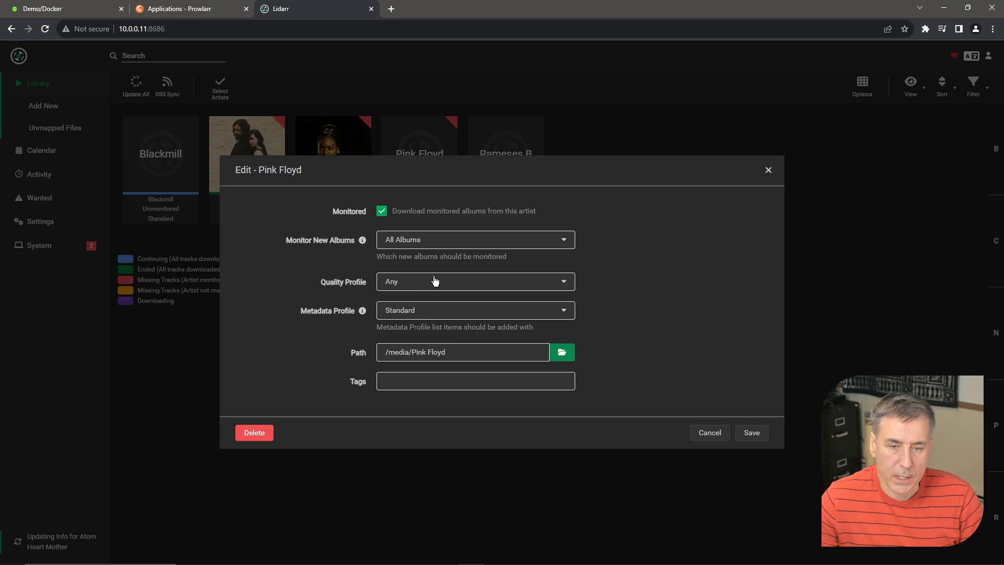
{"action": "left_click", "coordinate": [475, 239]}
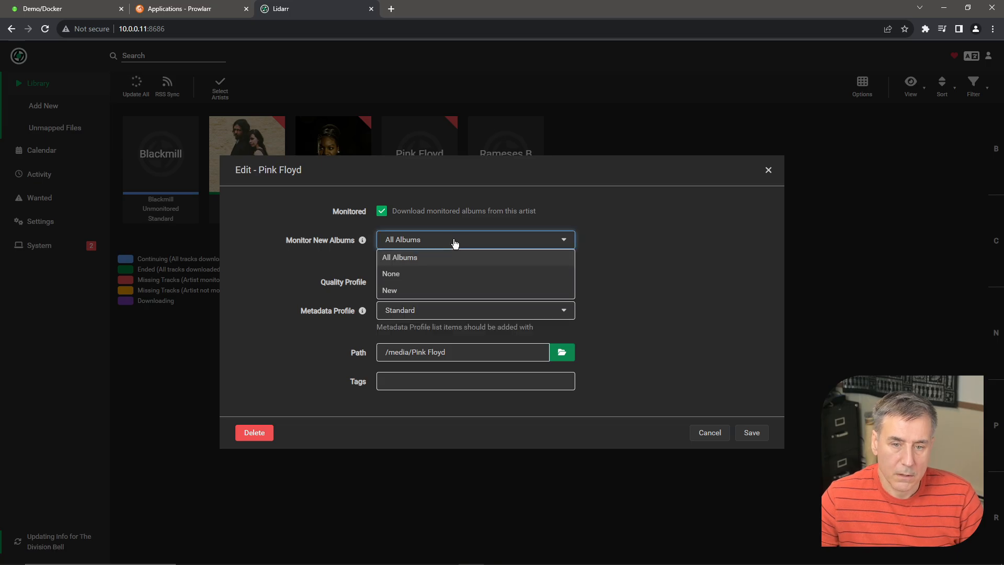
{"action": "left_click", "coordinate": [391, 273]}
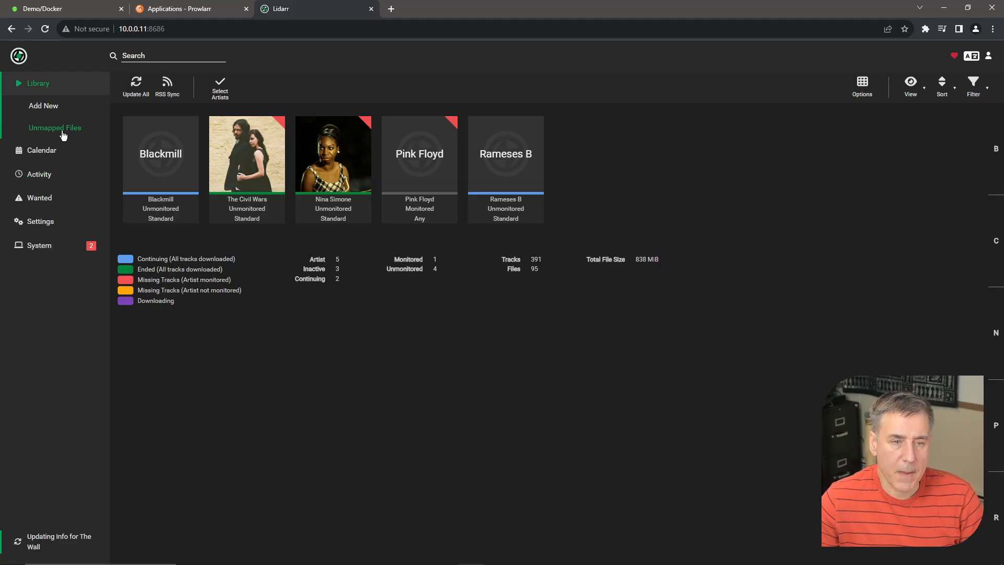
Open Manual Import for the Barton Hollow unmapped files and inspect the duplicate I've Got This Friend track without changing it.
{"action": "left_click", "coordinate": [55, 128]}
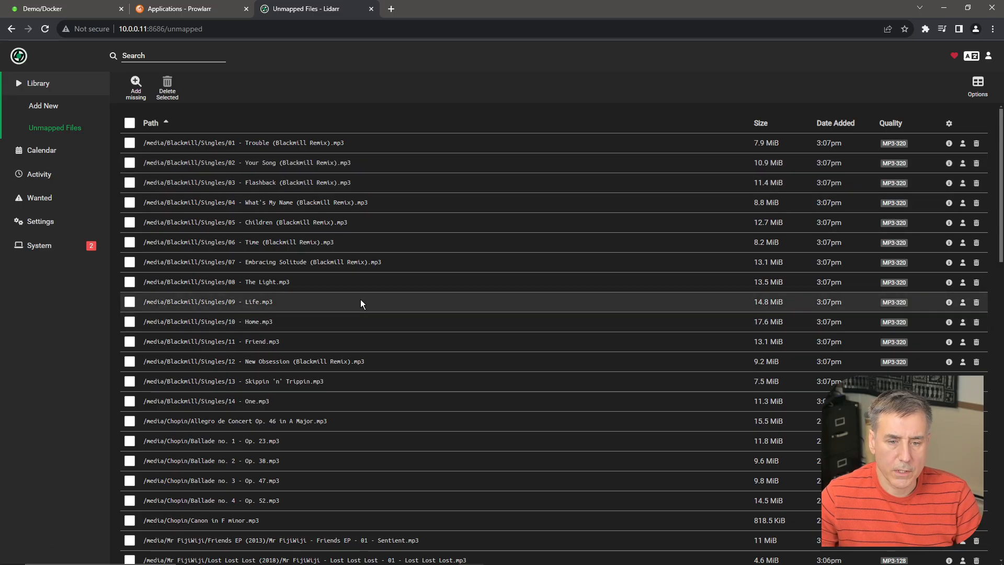
{"action": "scroll", "scroll_direction": "down", "scroll_amount": 3}
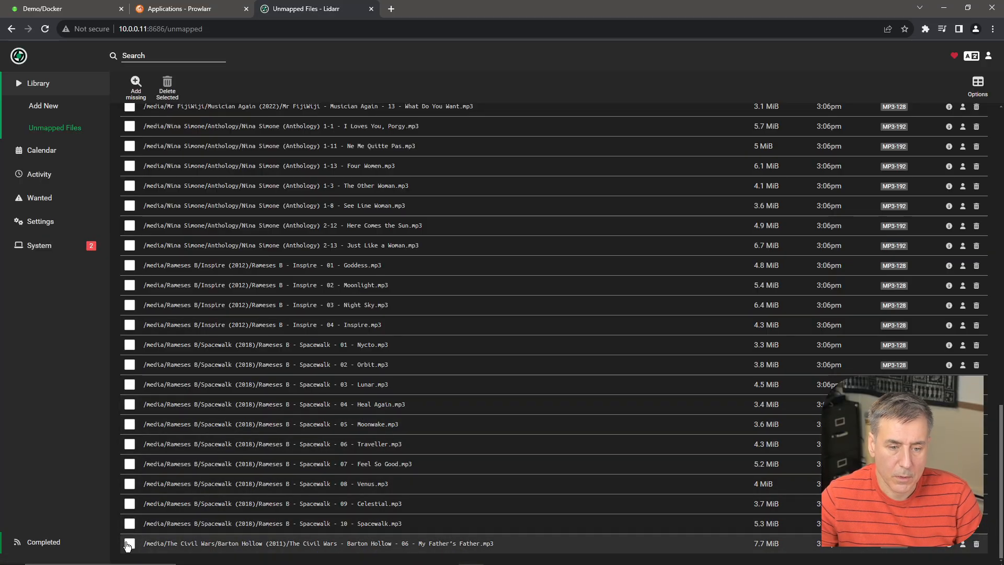
{"action": "left_click", "coordinate": [128, 543]}
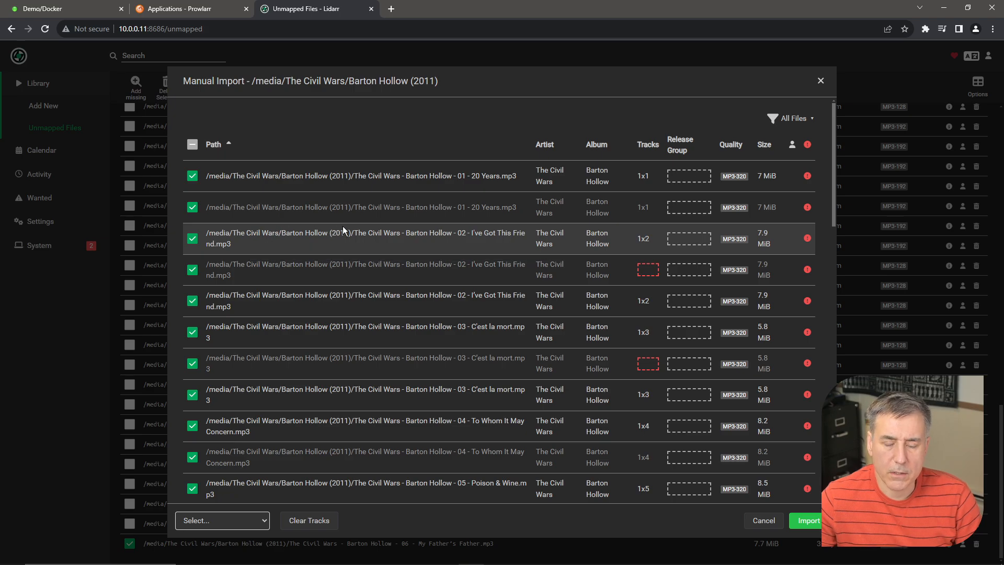
{"action": "mouse_move", "coordinate": [570, 156]}
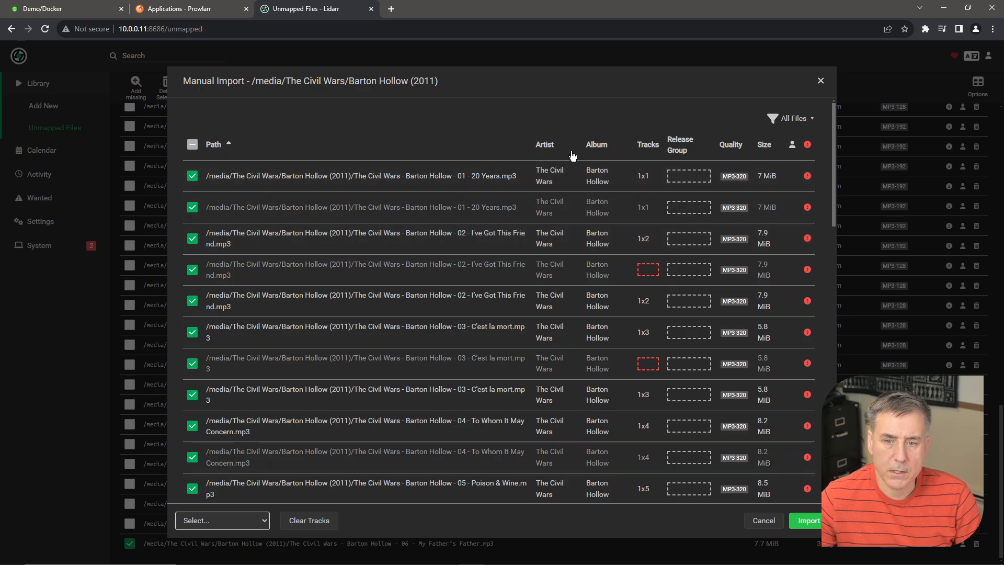
{"action": "mouse_move", "coordinate": [637, 286]}
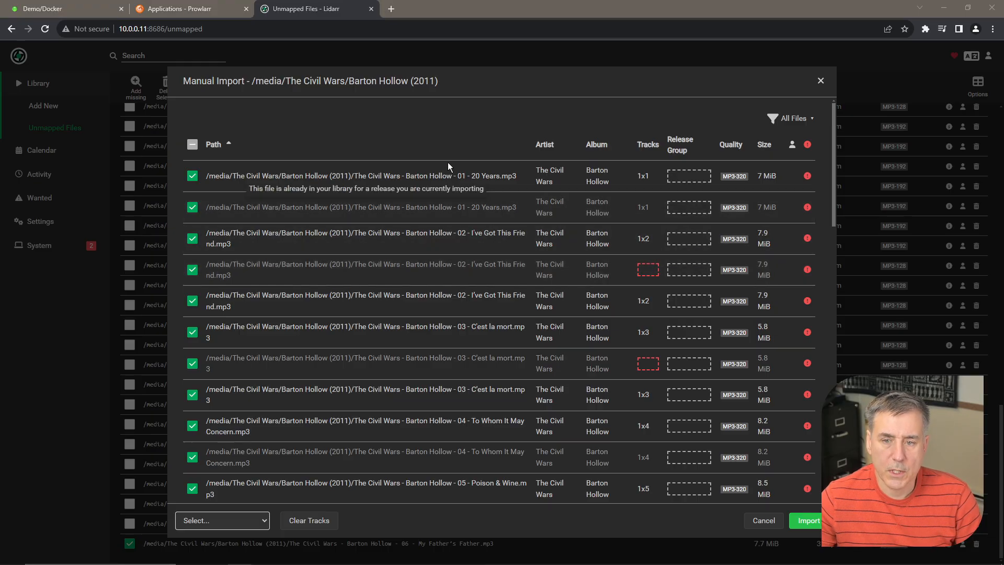
{"action": "mouse_move", "coordinate": [647, 270]}
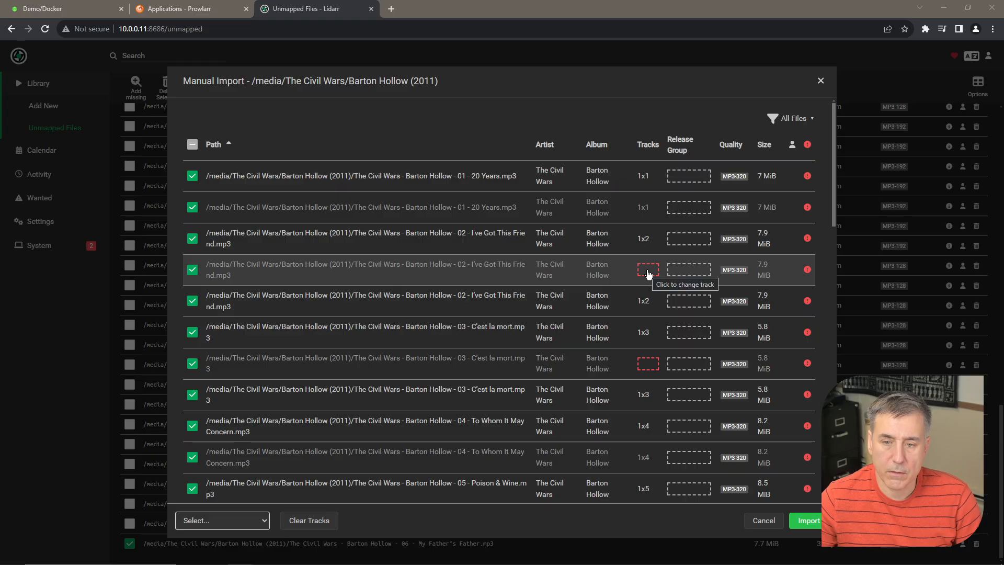
{"action": "left_click", "coordinate": [648, 269]}
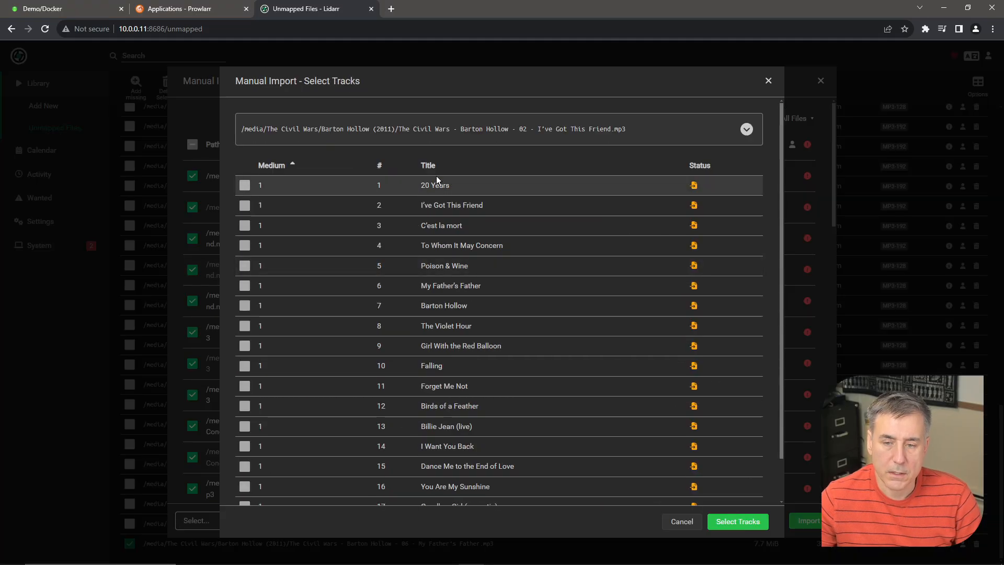
{"action": "left_click", "coordinate": [737, 520]}
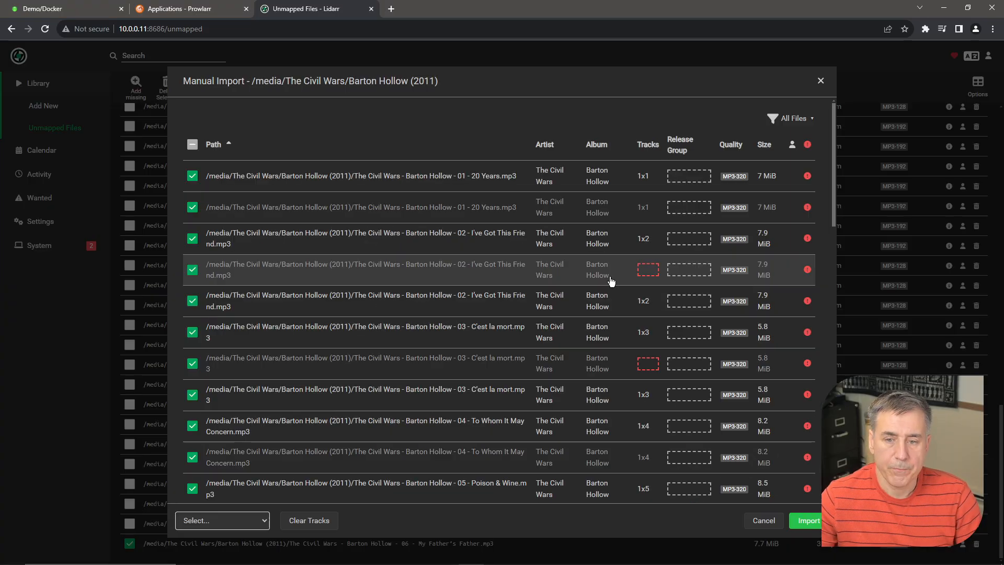
{"action": "mouse_move", "coordinate": [644, 296]}
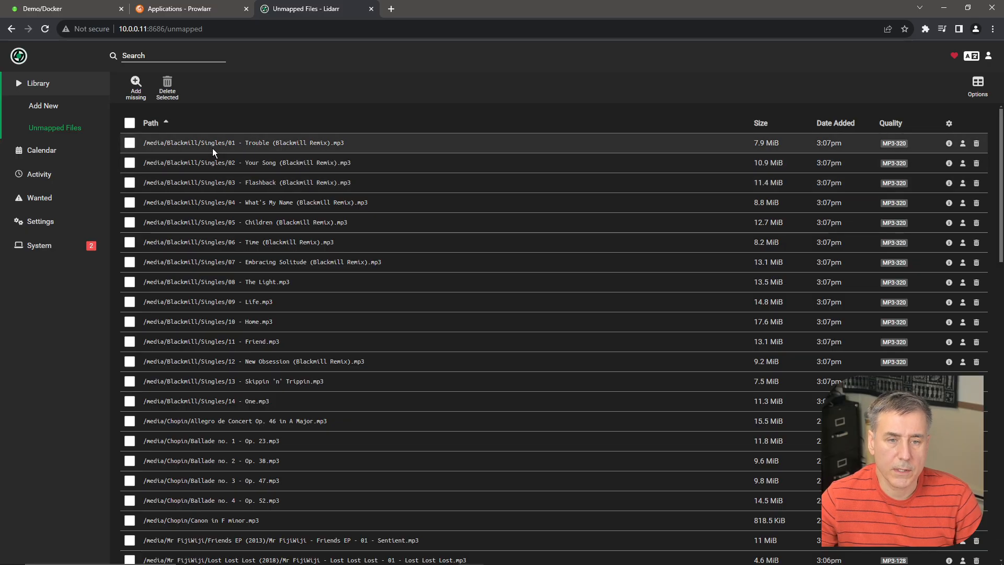
Start a manual import of the Blackmill singles and select all of them.
{"action": "left_click", "coordinate": [129, 143]}
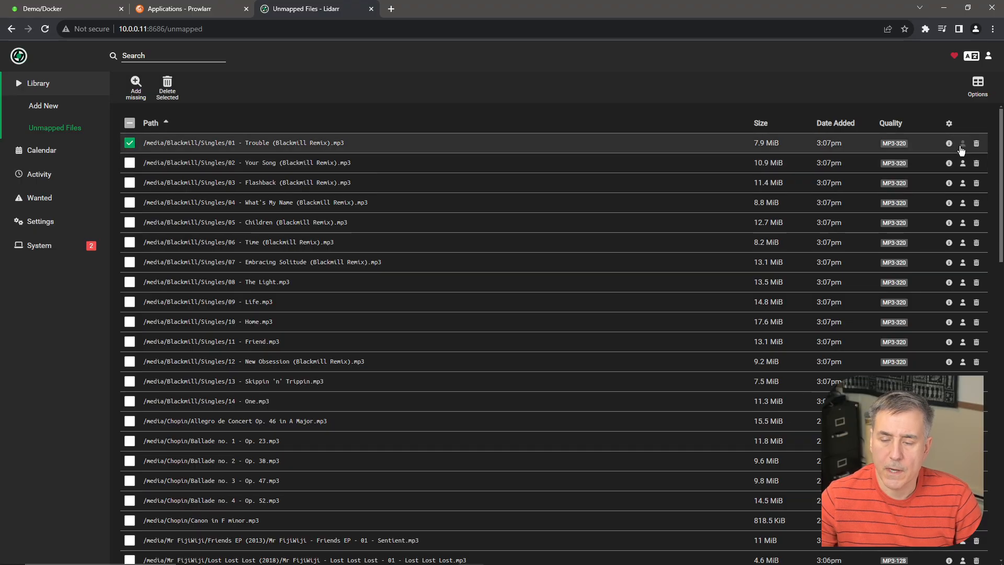
{"action": "left_click", "coordinate": [962, 143]}
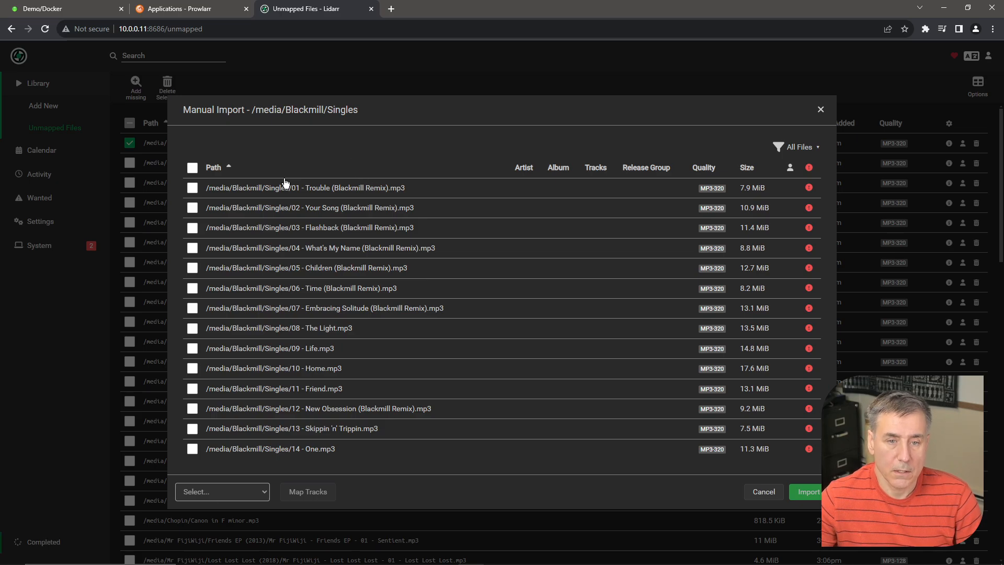
{"action": "mouse_move", "coordinate": [496, 134]}
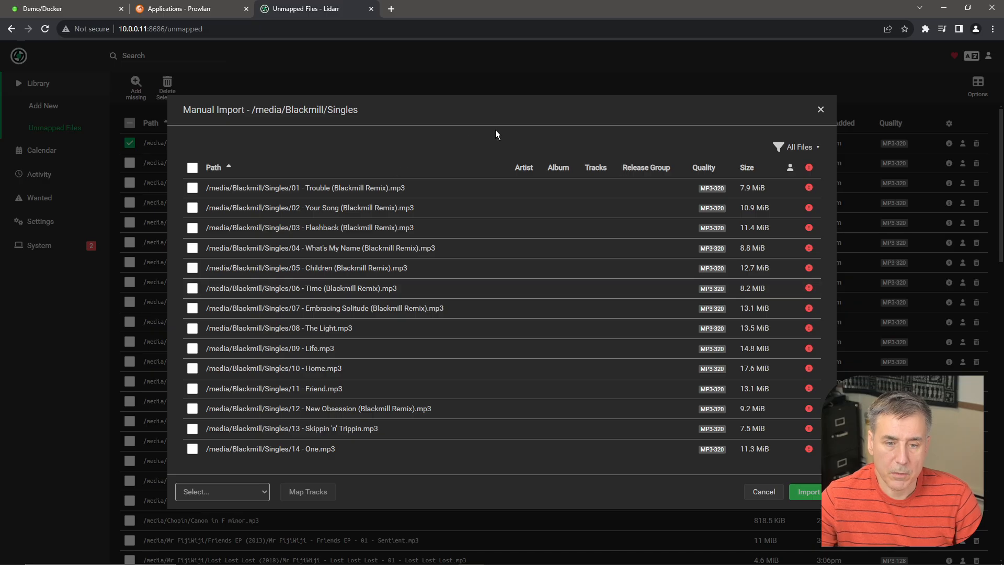
{"action": "mouse_move", "coordinate": [376, 145]}
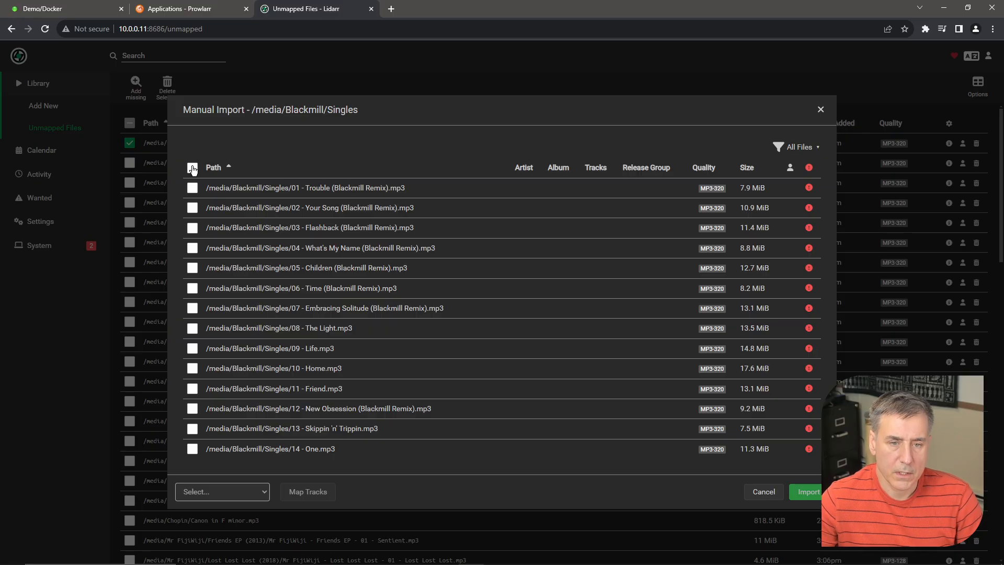
{"action": "left_click", "coordinate": [192, 167]}
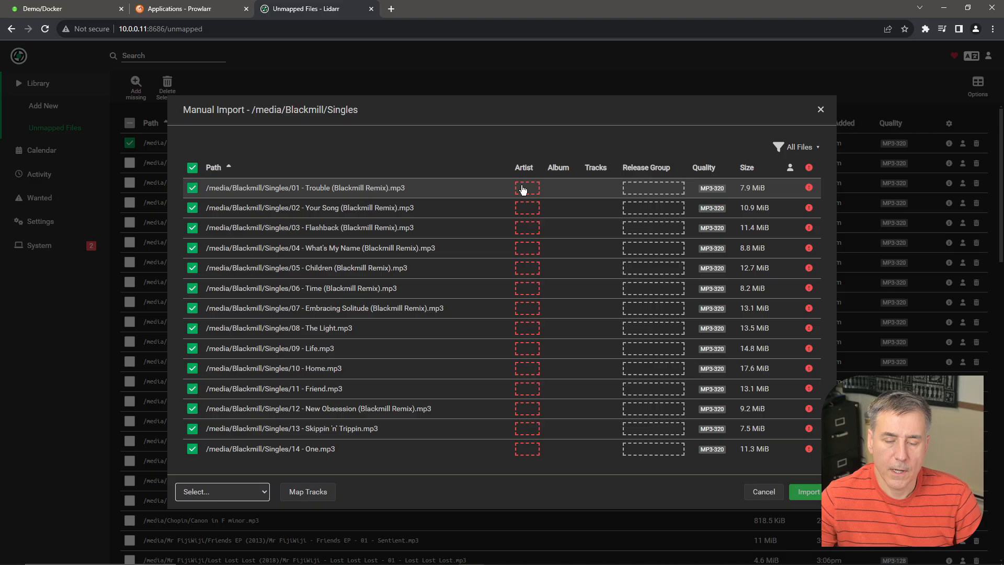
{"action": "mouse_move", "coordinate": [527, 188]}
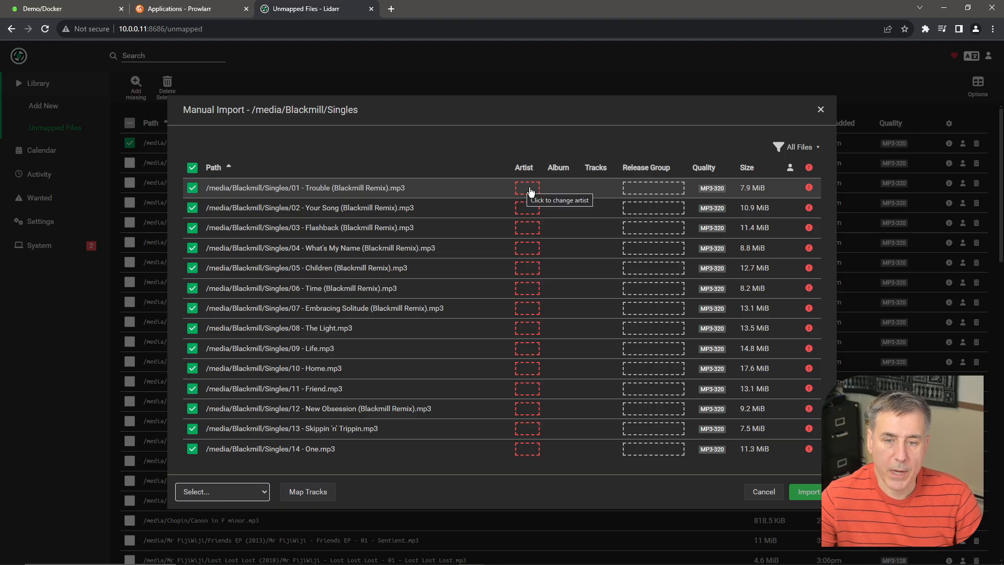
Assign Blackmill as the artist for the selected singles, then cancel the import.
{"action": "left_click", "coordinate": [527, 188]}
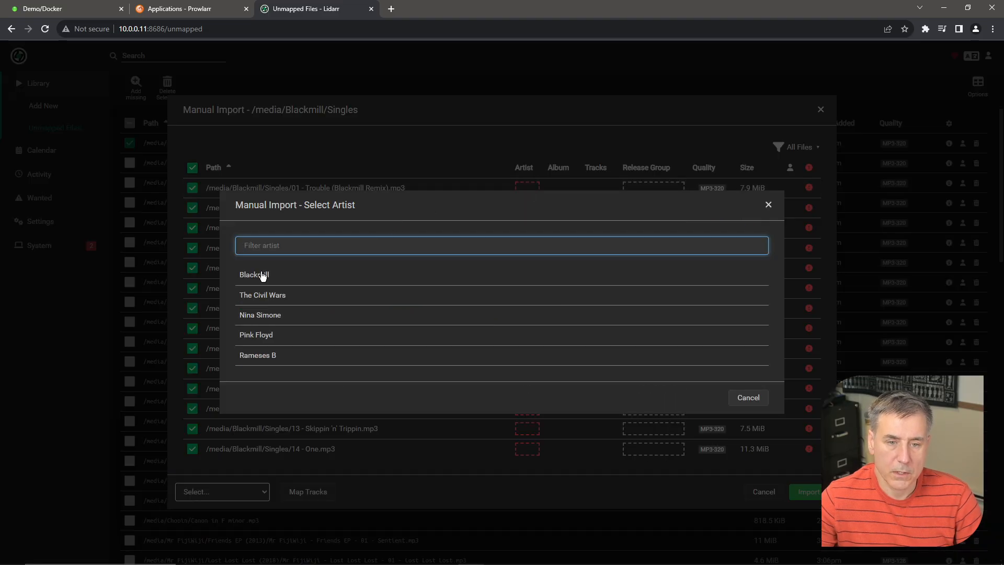
{"action": "left_click", "coordinate": [254, 274]}
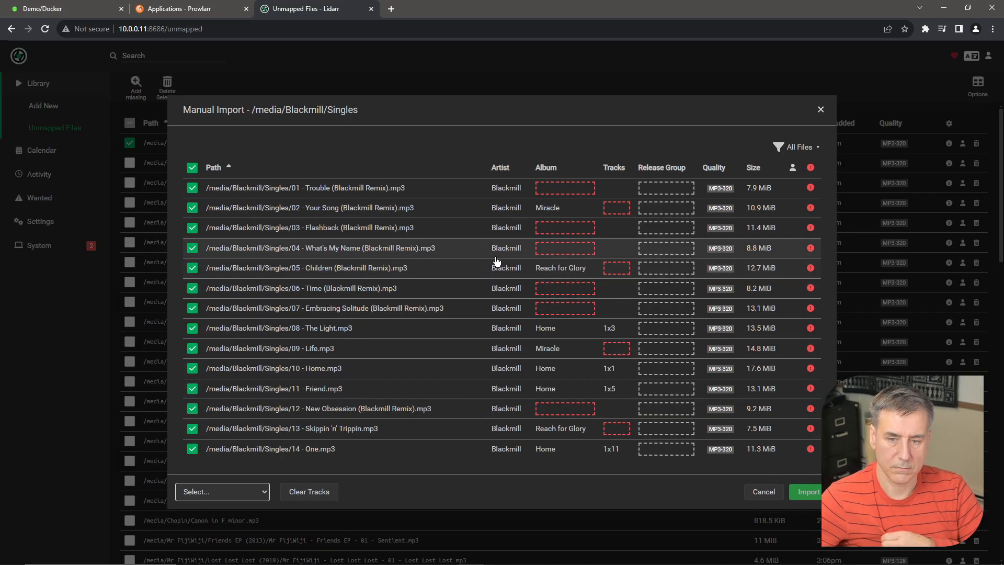
{"action": "mouse_move", "coordinate": [548, 208]}
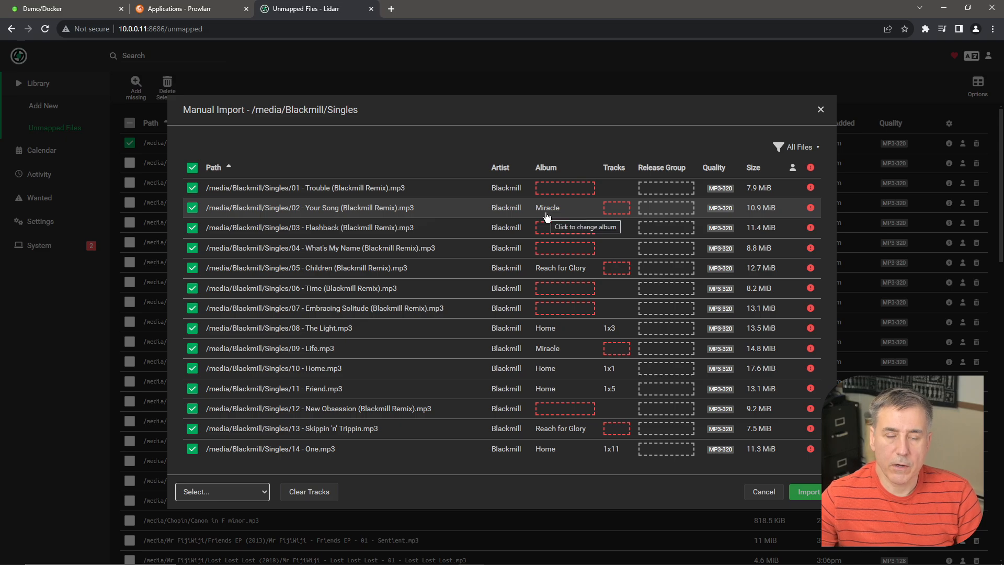
{"action": "mouse_move", "coordinate": [616, 213]}
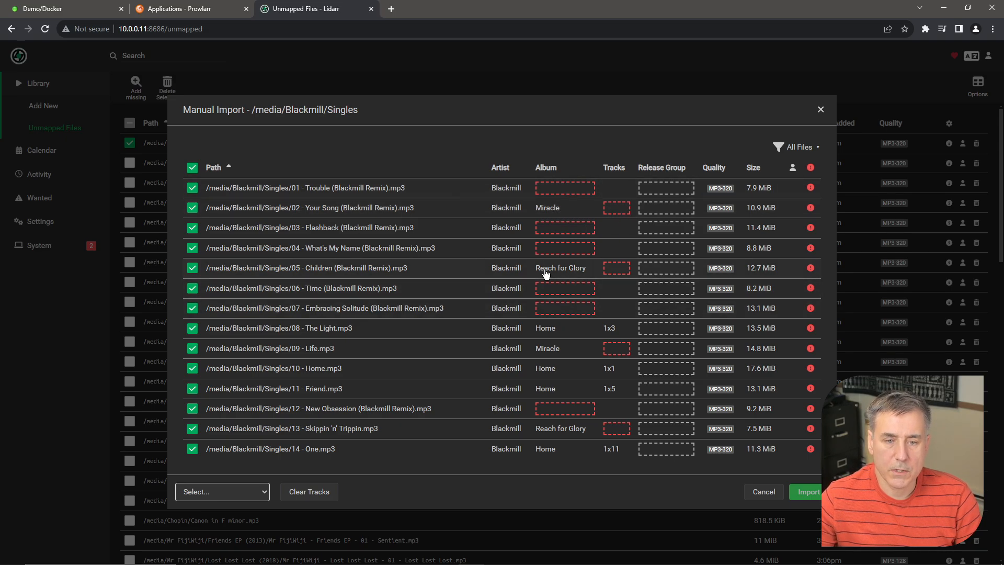
{"action": "mouse_move", "coordinate": [775, 481]}
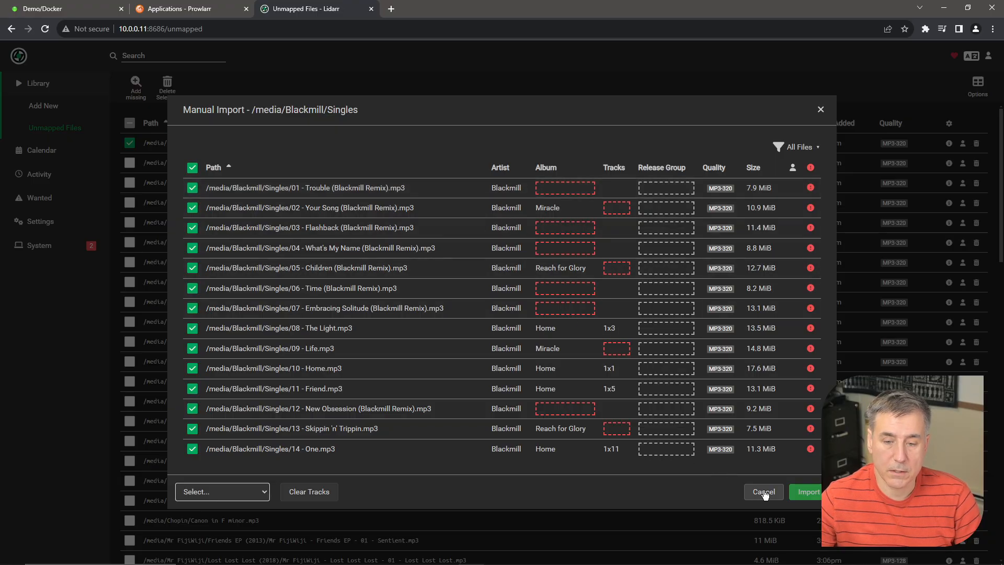
{"action": "left_click", "coordinate": [764, 492]}
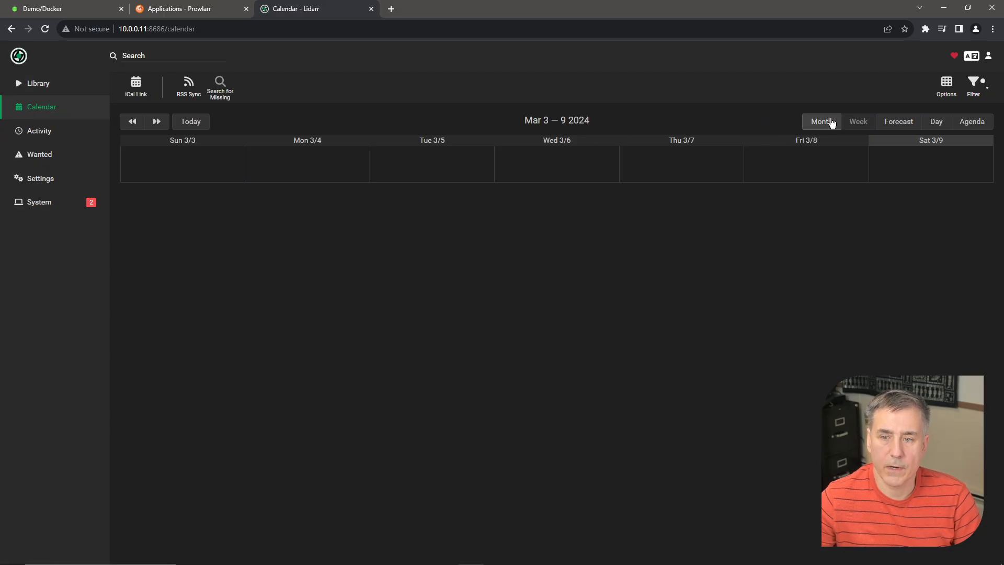
View the month calendar, the empty Activity history and blocklist, then go to Wanted.
{"action": "left_click", "coordinate": [822, 120]}
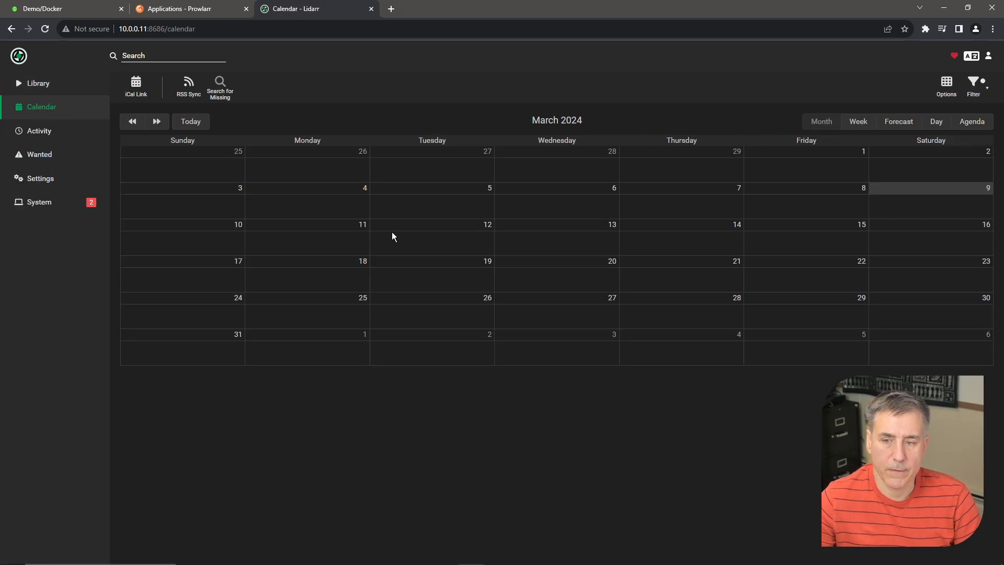
{"action": "mouse_move", "coordinate": [500, 183]}
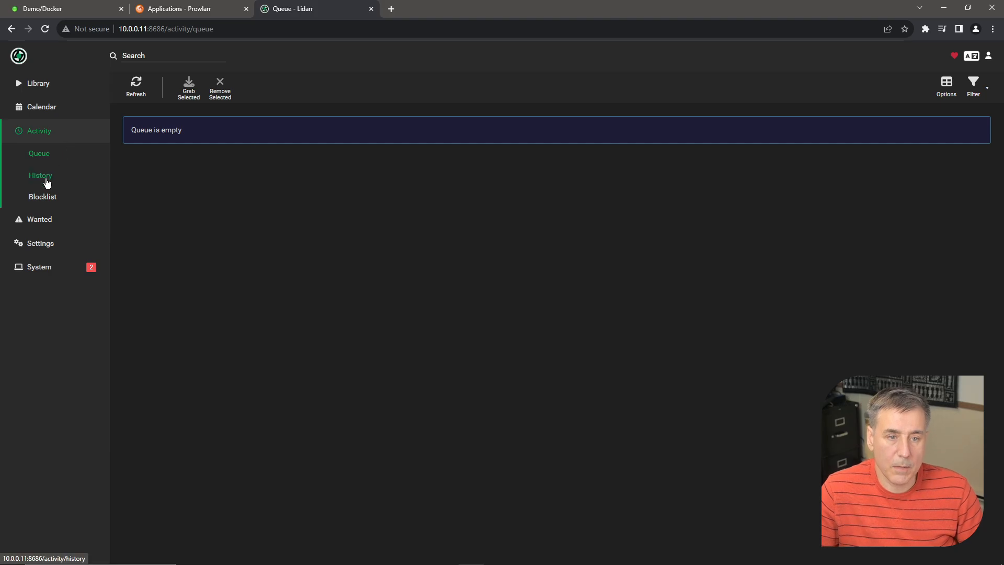
{"action": "left_click", "coordinate": [41, 175]}
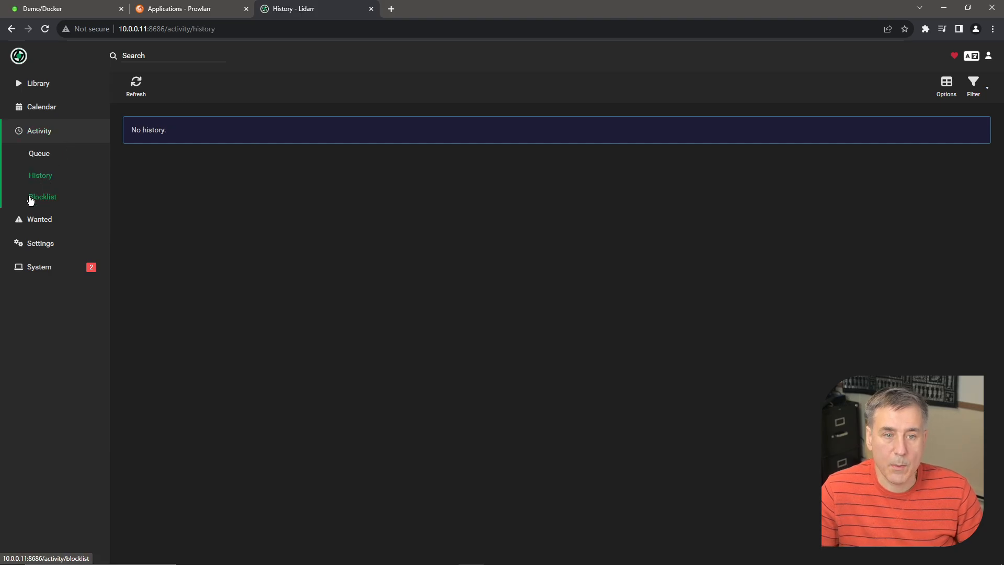
{"action": "left_click", "coordinate": [43, 197]}
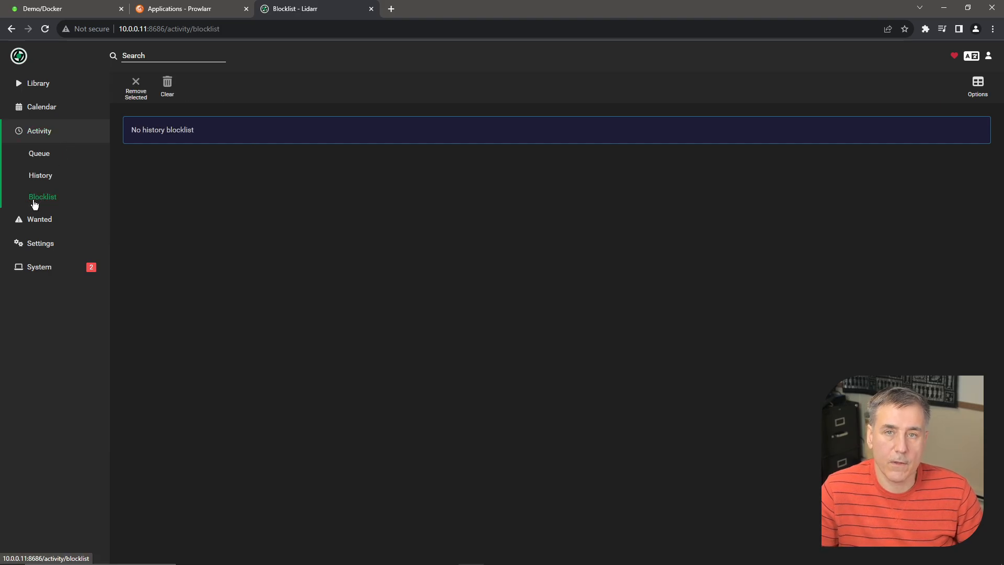
{"action": "left_click", "coordinate": [40, 219]}
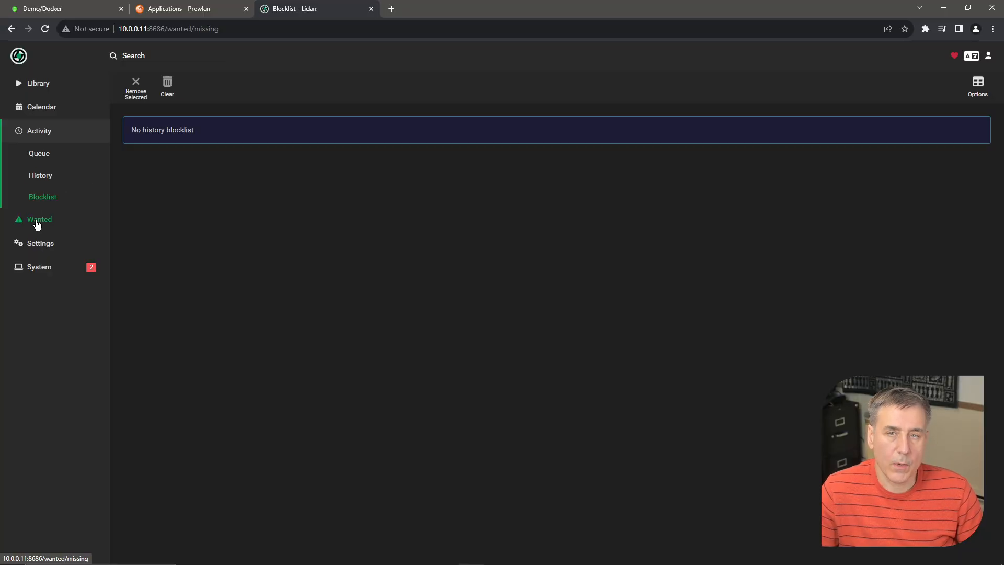
Review the missing Pink Floyd albums, then show System Status with its Deluge health warnings.
{"action": "left_click", "coordinate": [39, 218]}
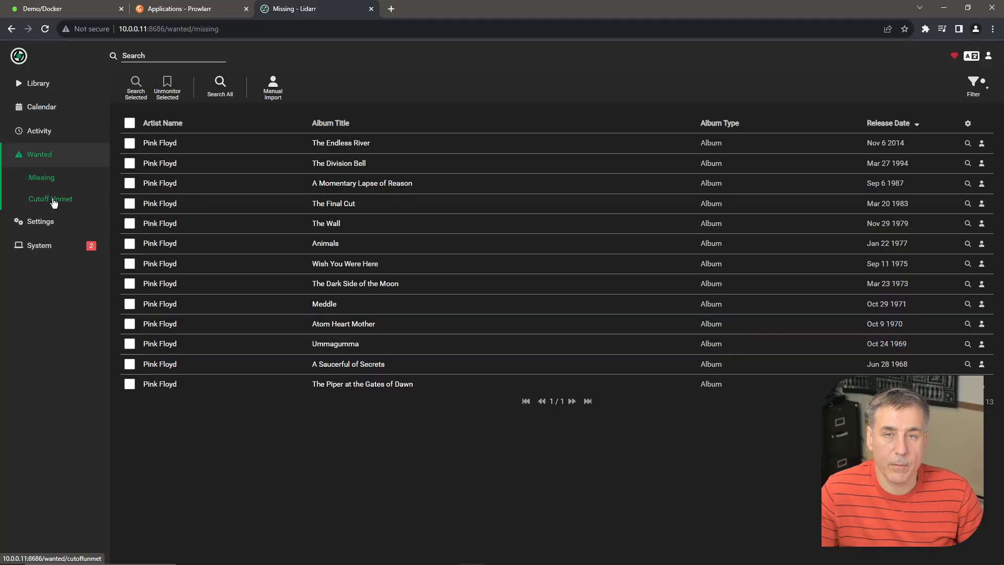
{"action": "mouse_move", "coordinate": [39, 245]}
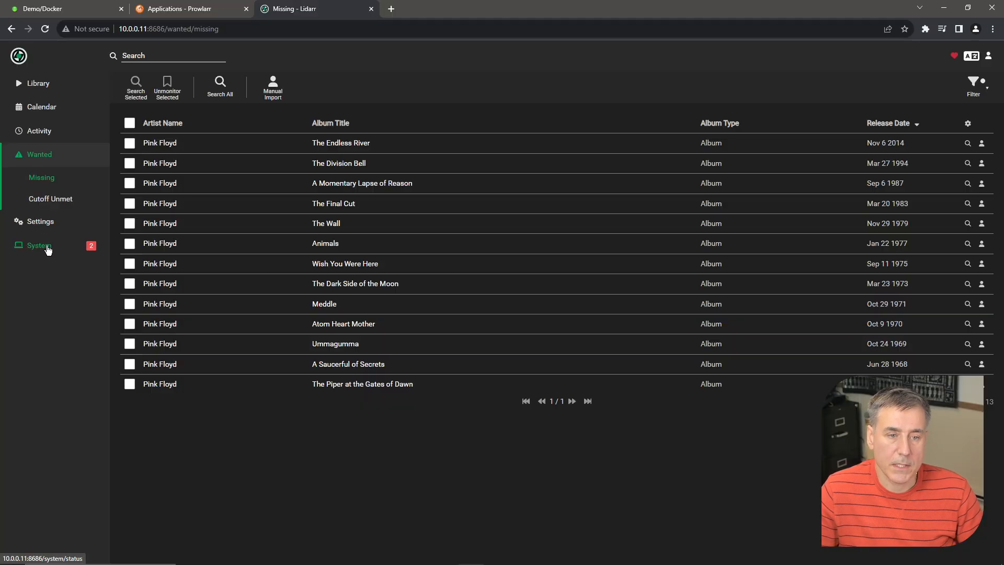
{"action": "left_click", "coordinate": [38, 246]}
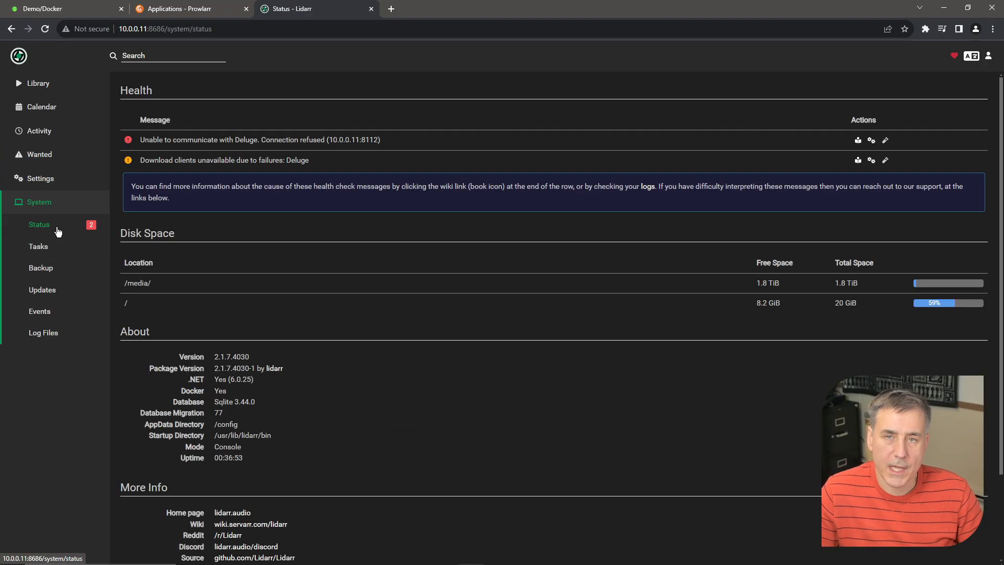